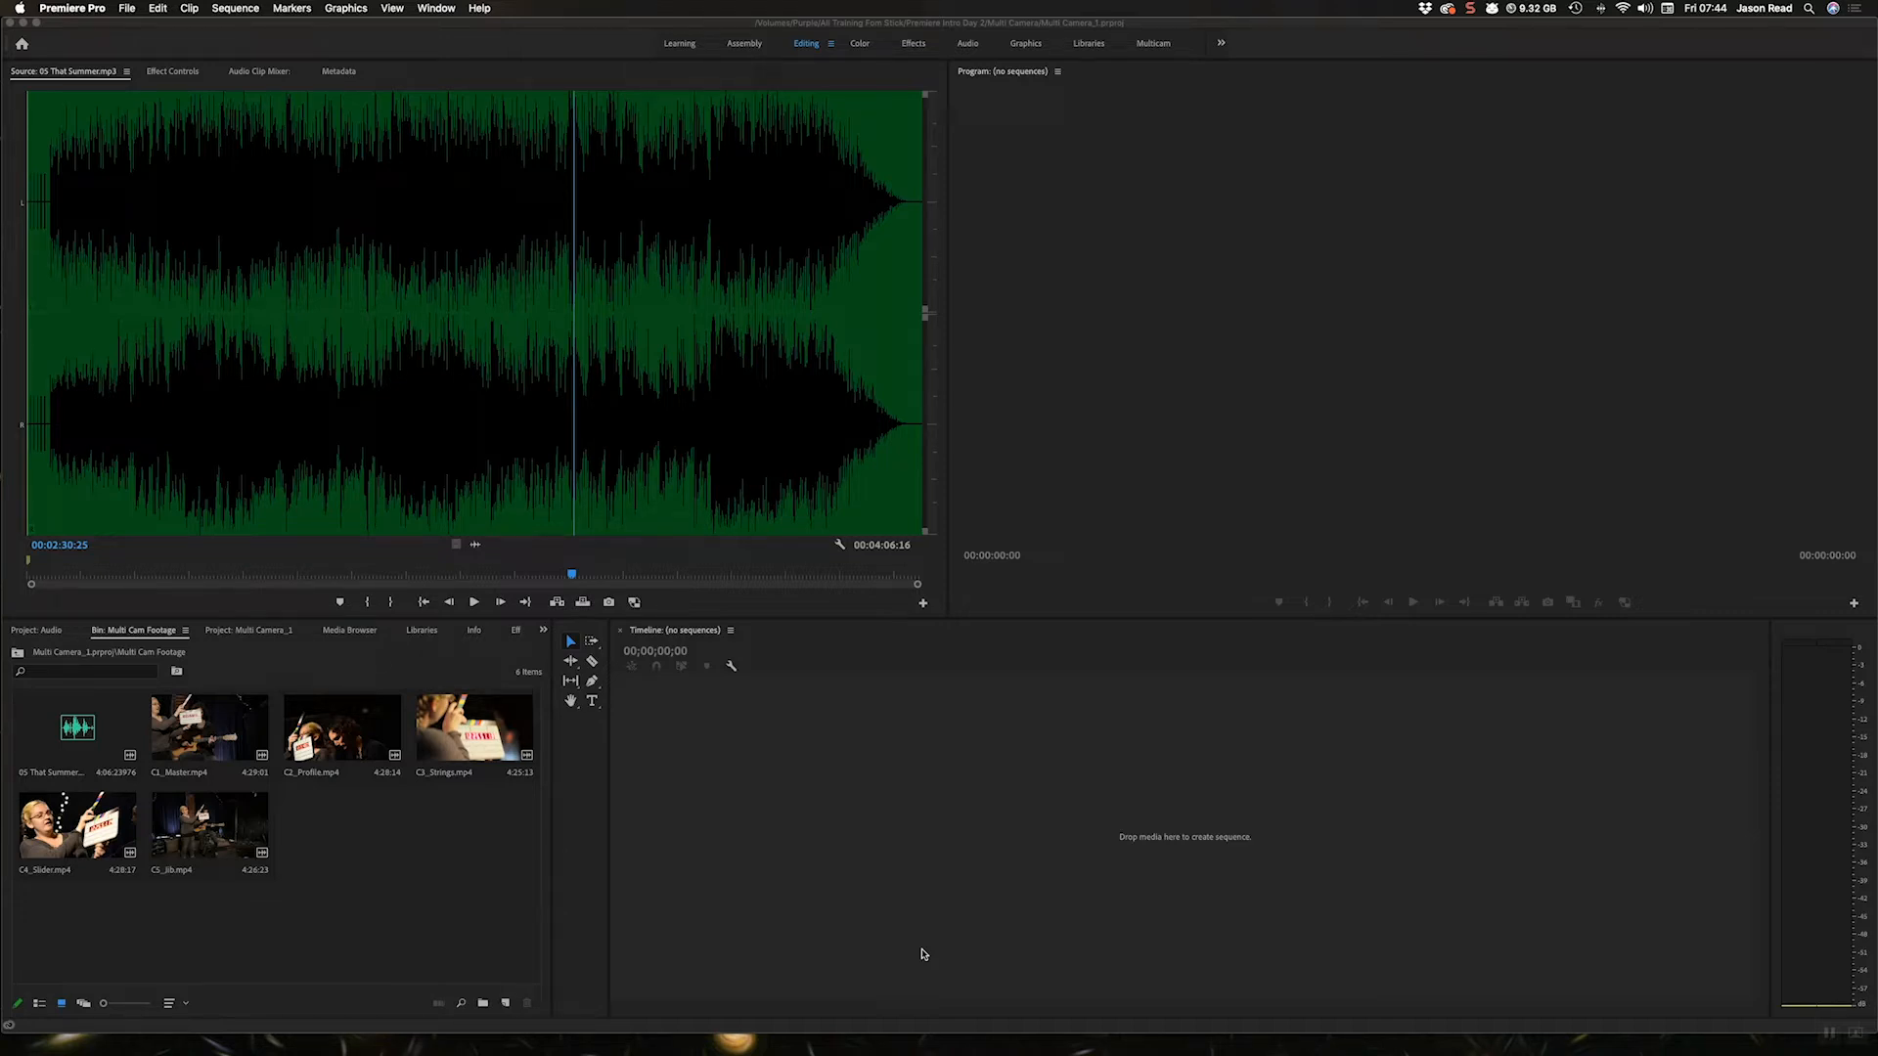
pyautogui.moveTo(423, 898)
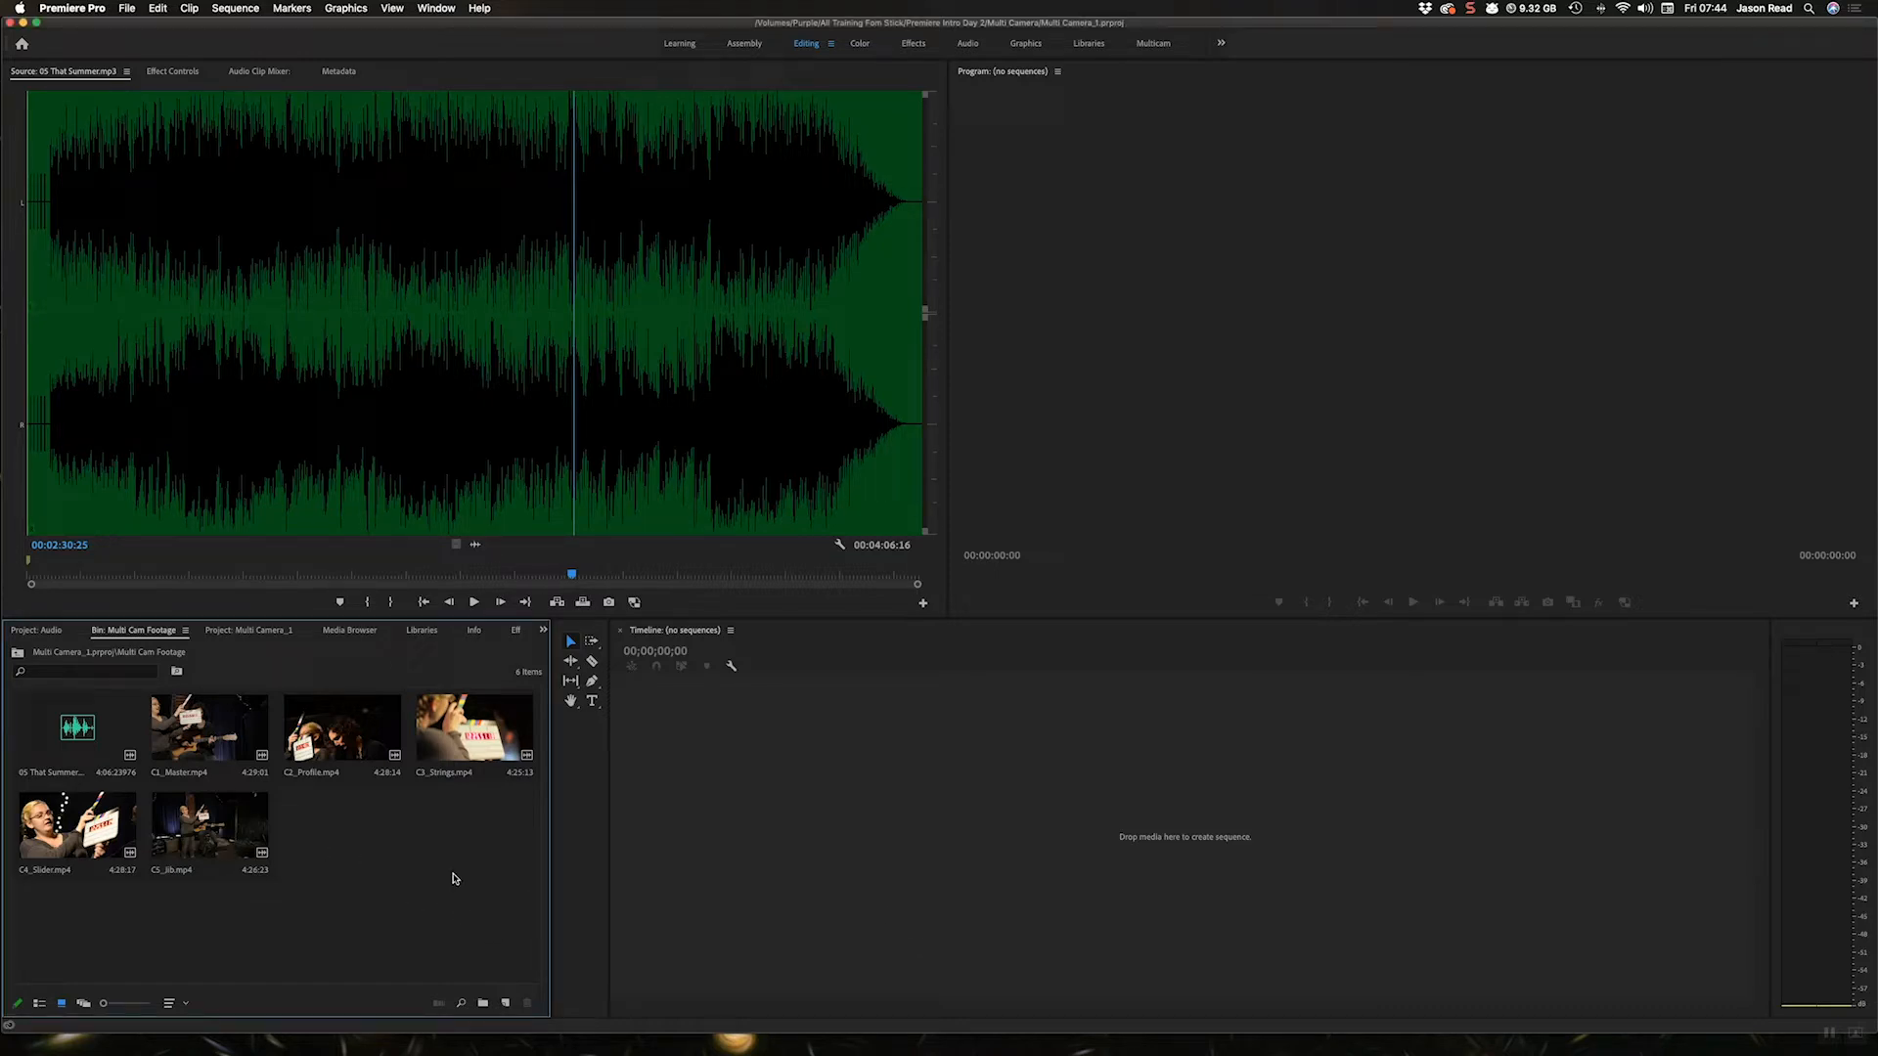
pyautogui.moveTo(348, 868)
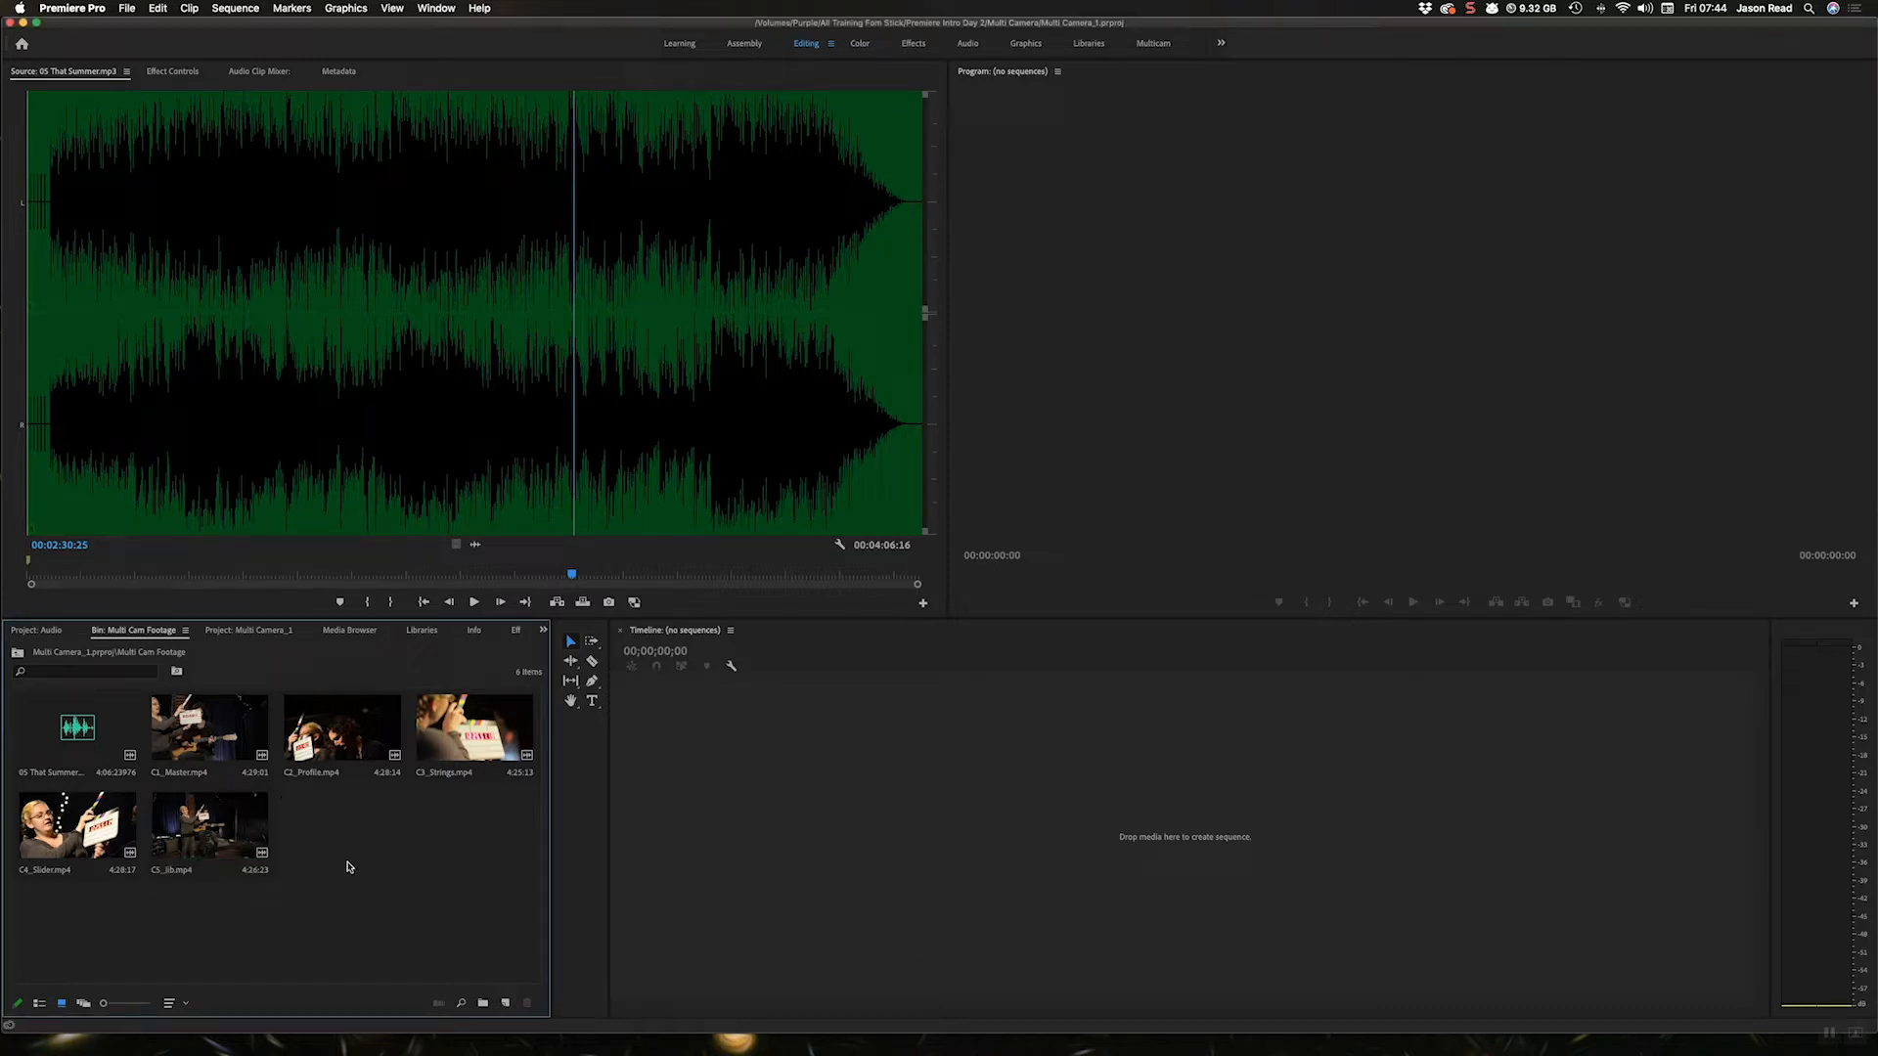
# Select the song audio clip, then preview the C2_Profile.mp4 angle in the Source Monitor
pyautogui.click(77, 728)
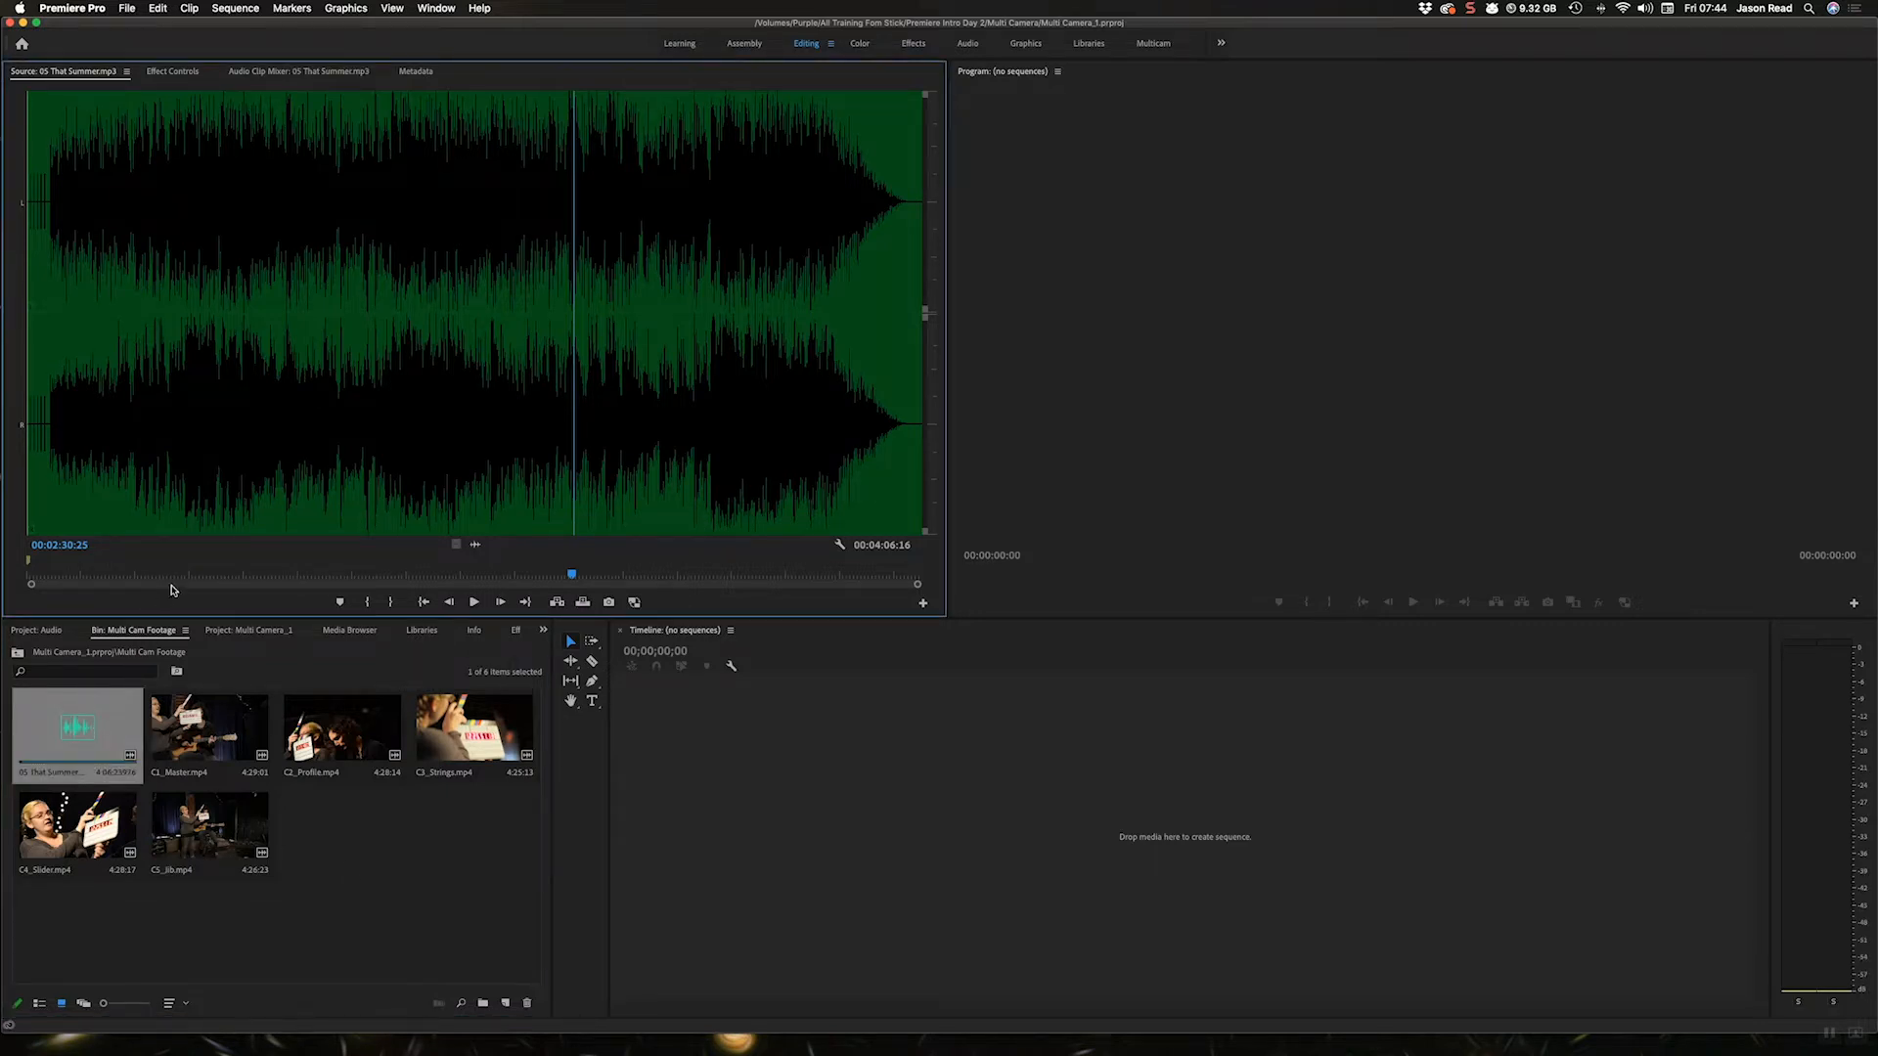
pyautogui.click(180, 574)
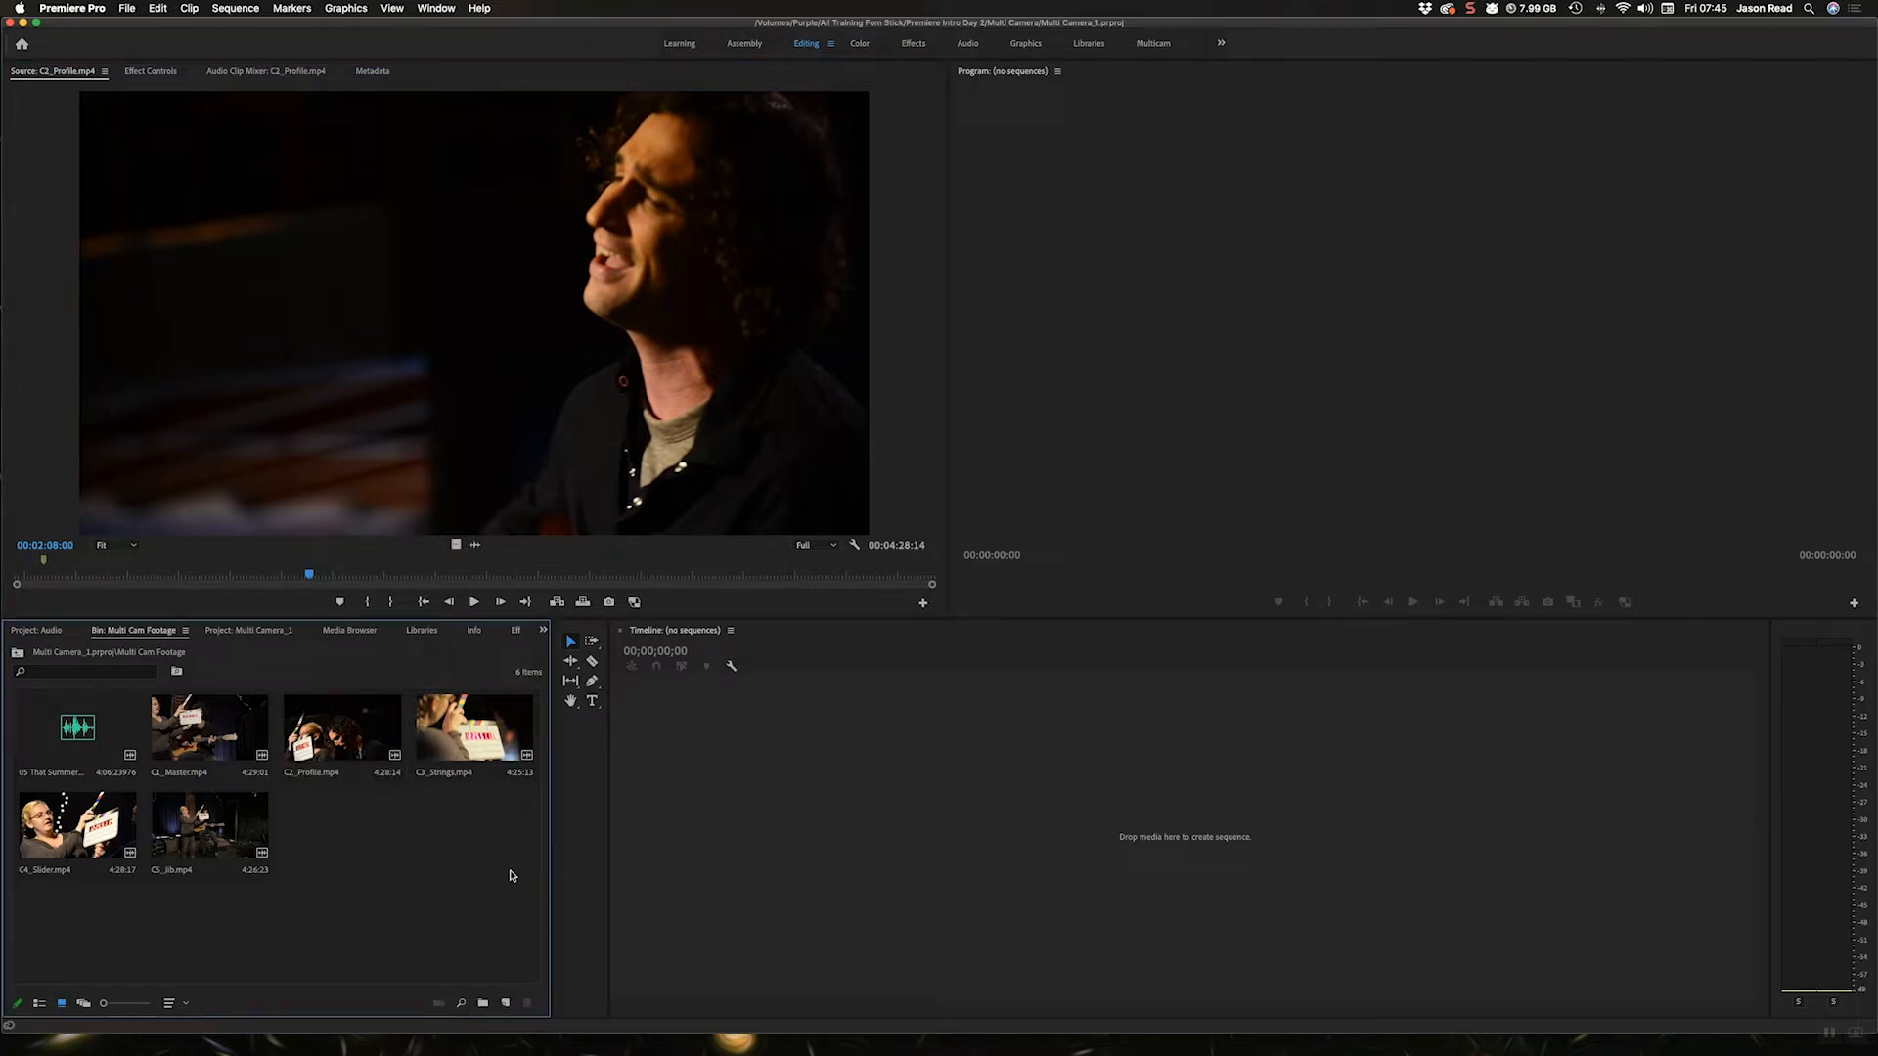
# Build the 'Song Master Audio' multicam source sequence from all six clips, keeping Camera 1 audio
pyautogui.press('cmd+a')
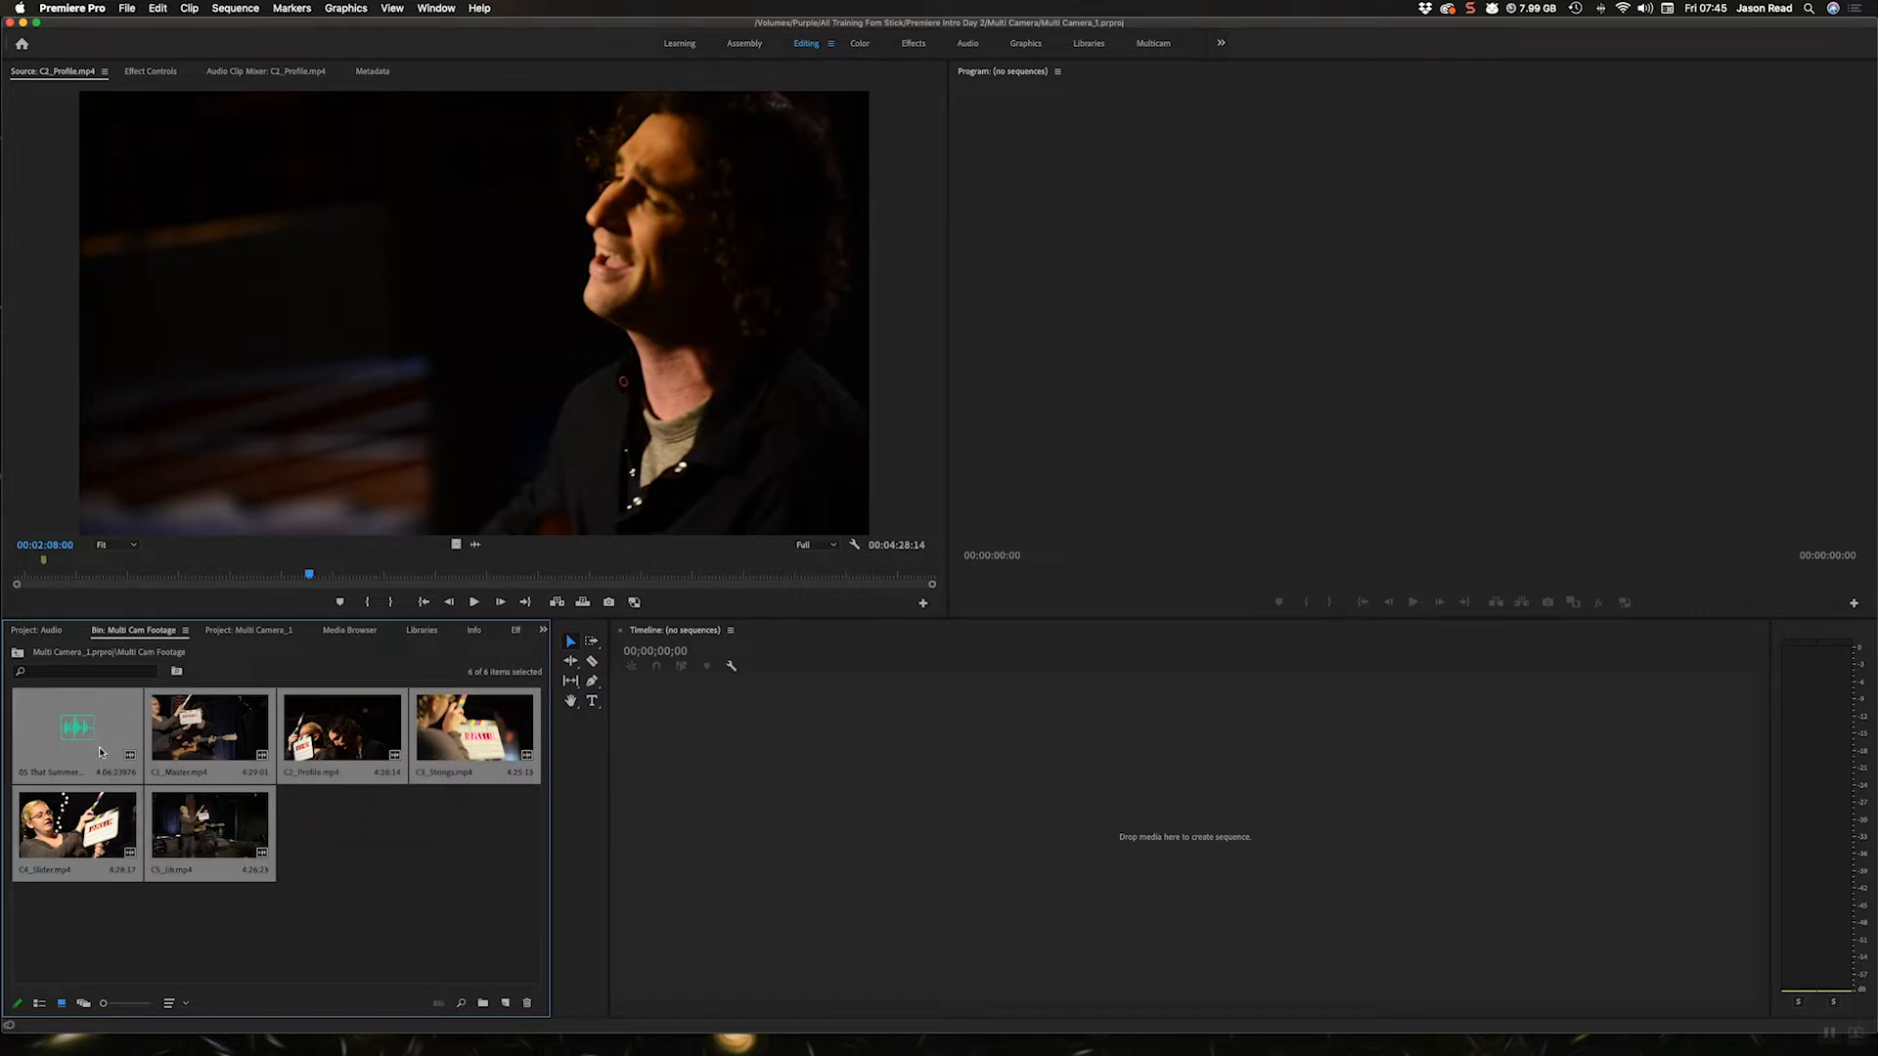
pyautogui.rightClick(101, 752)
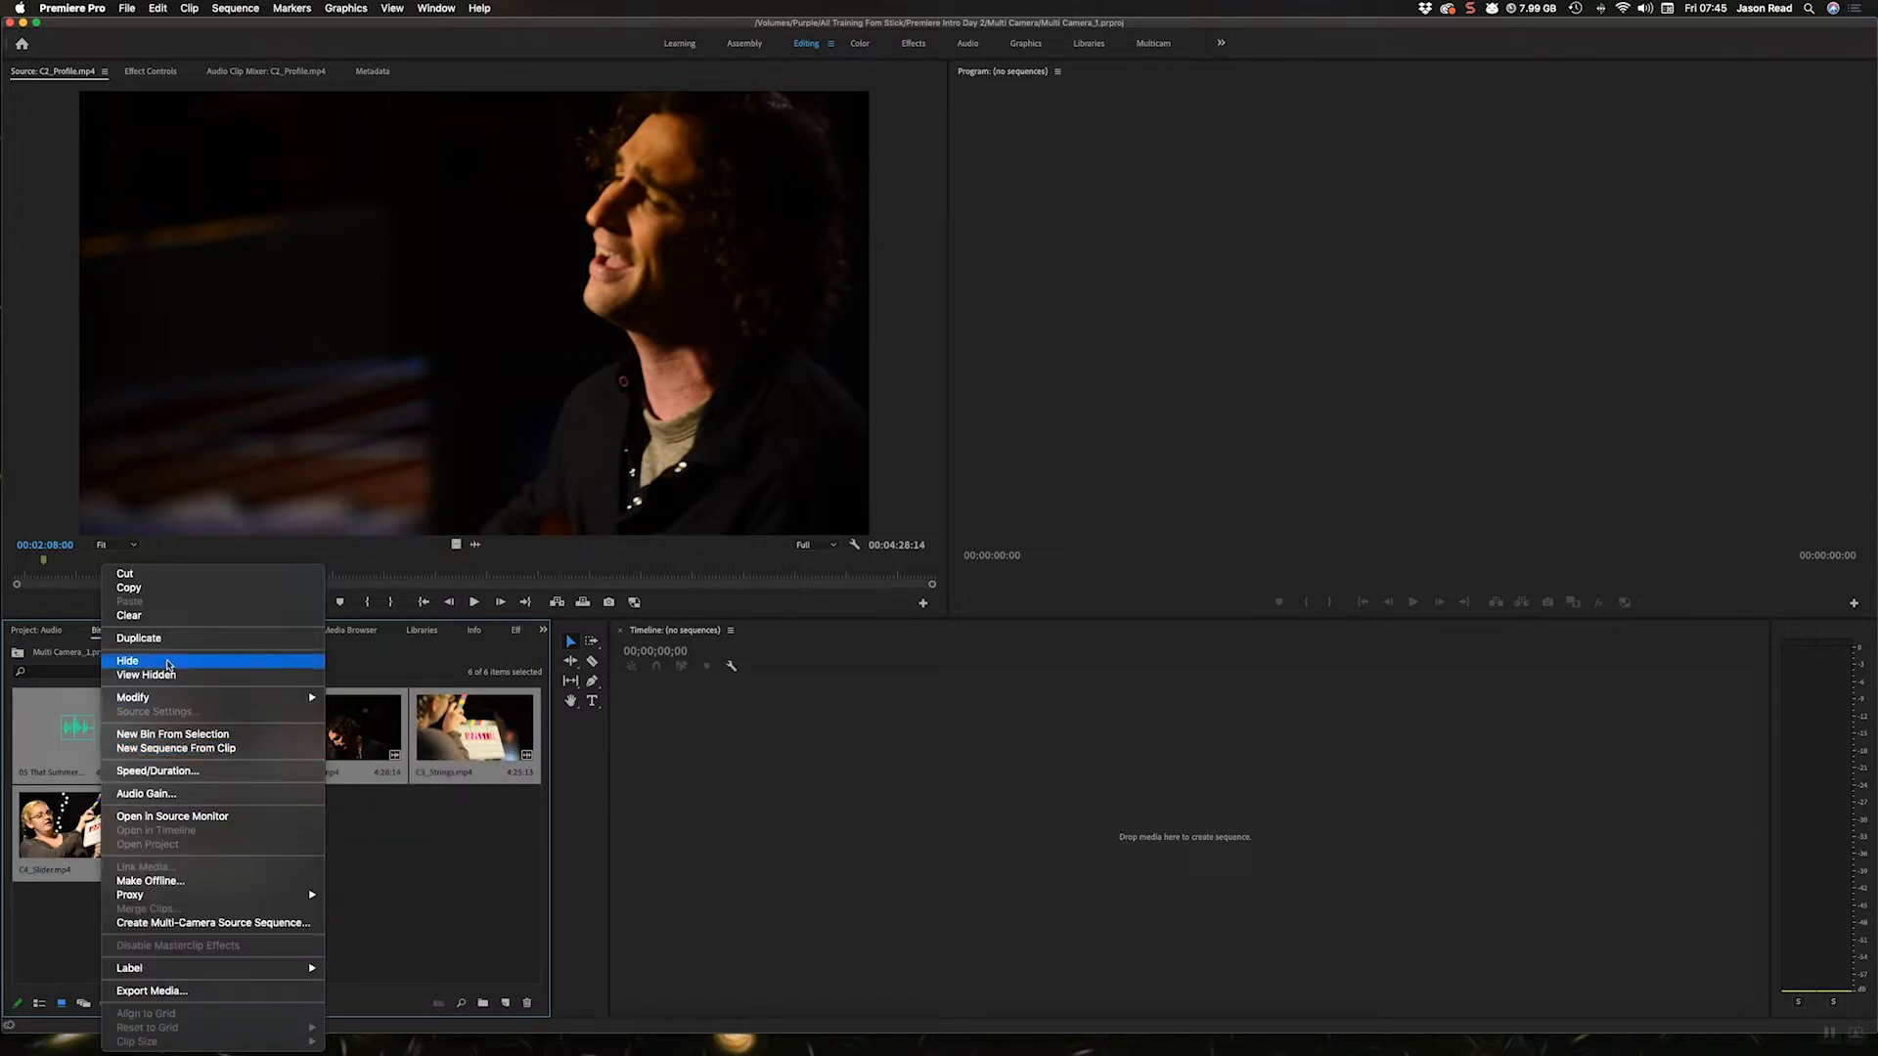
pyautogui.moveTo(213, 922)
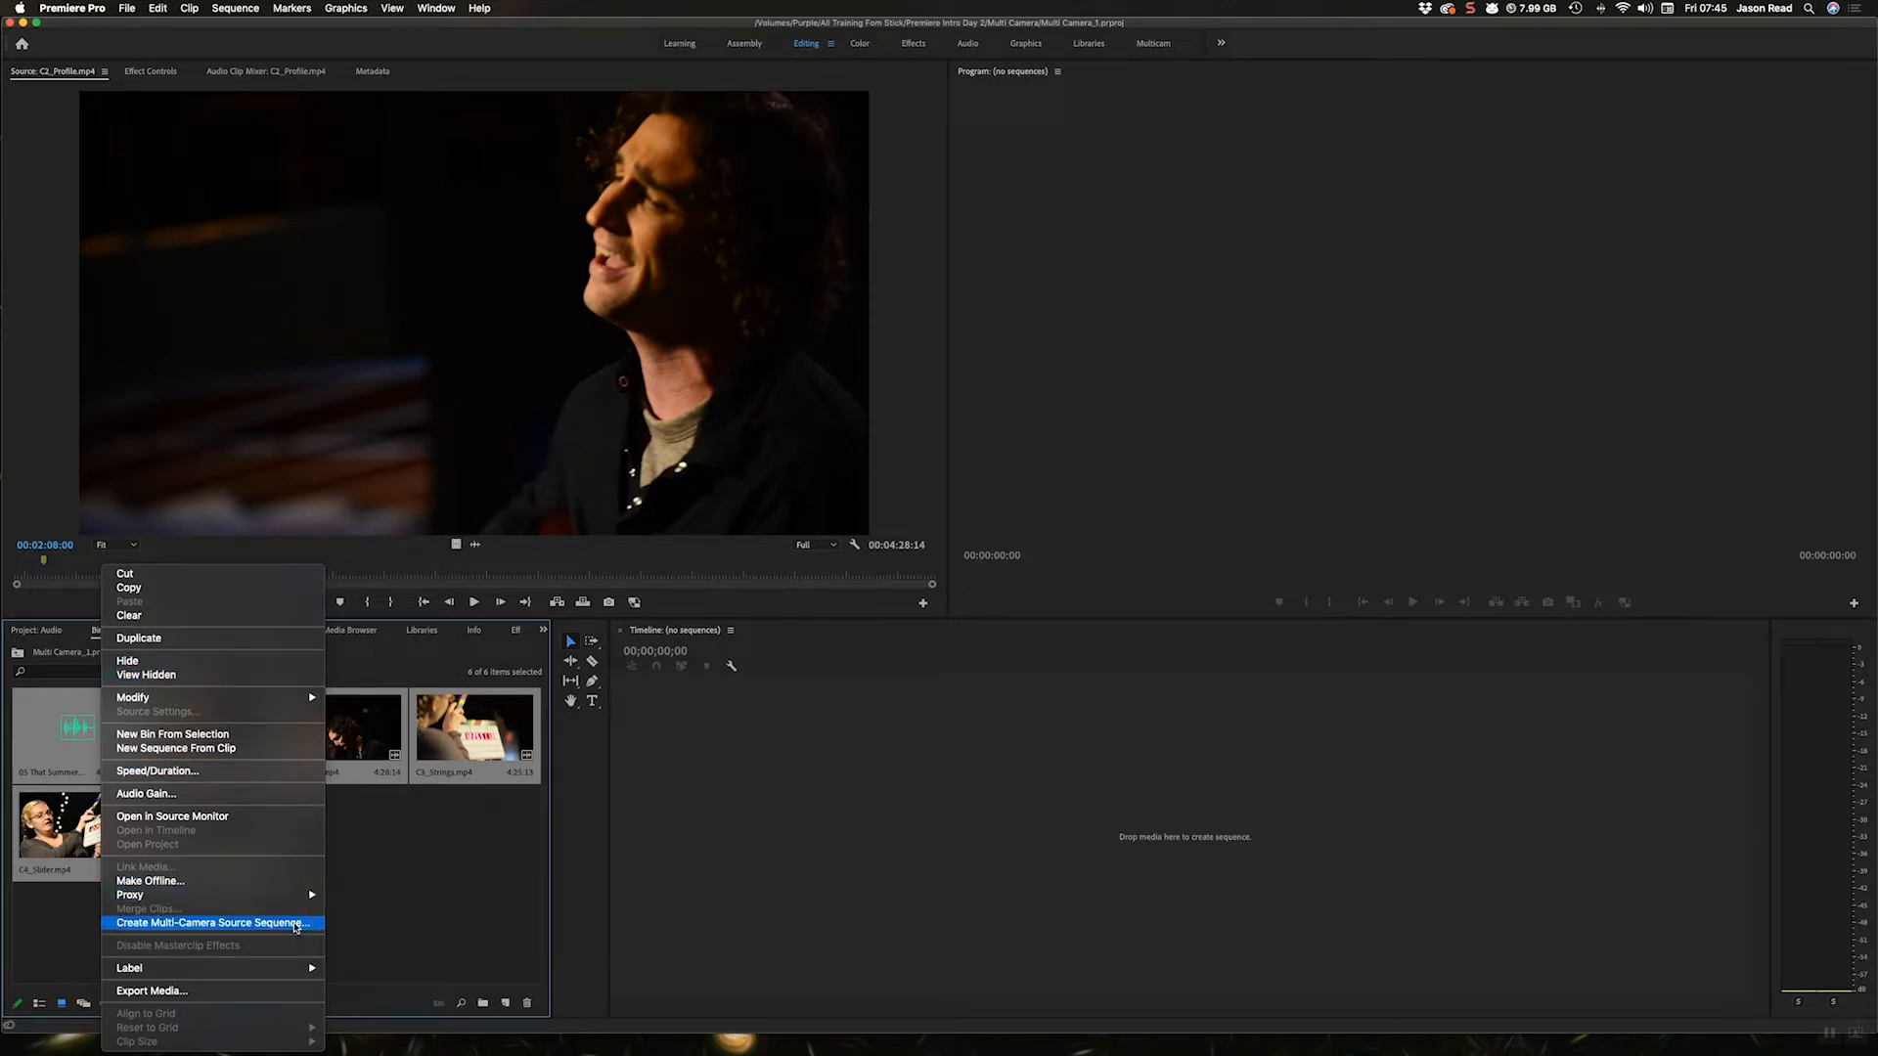
pyautogui.click(213, 922)
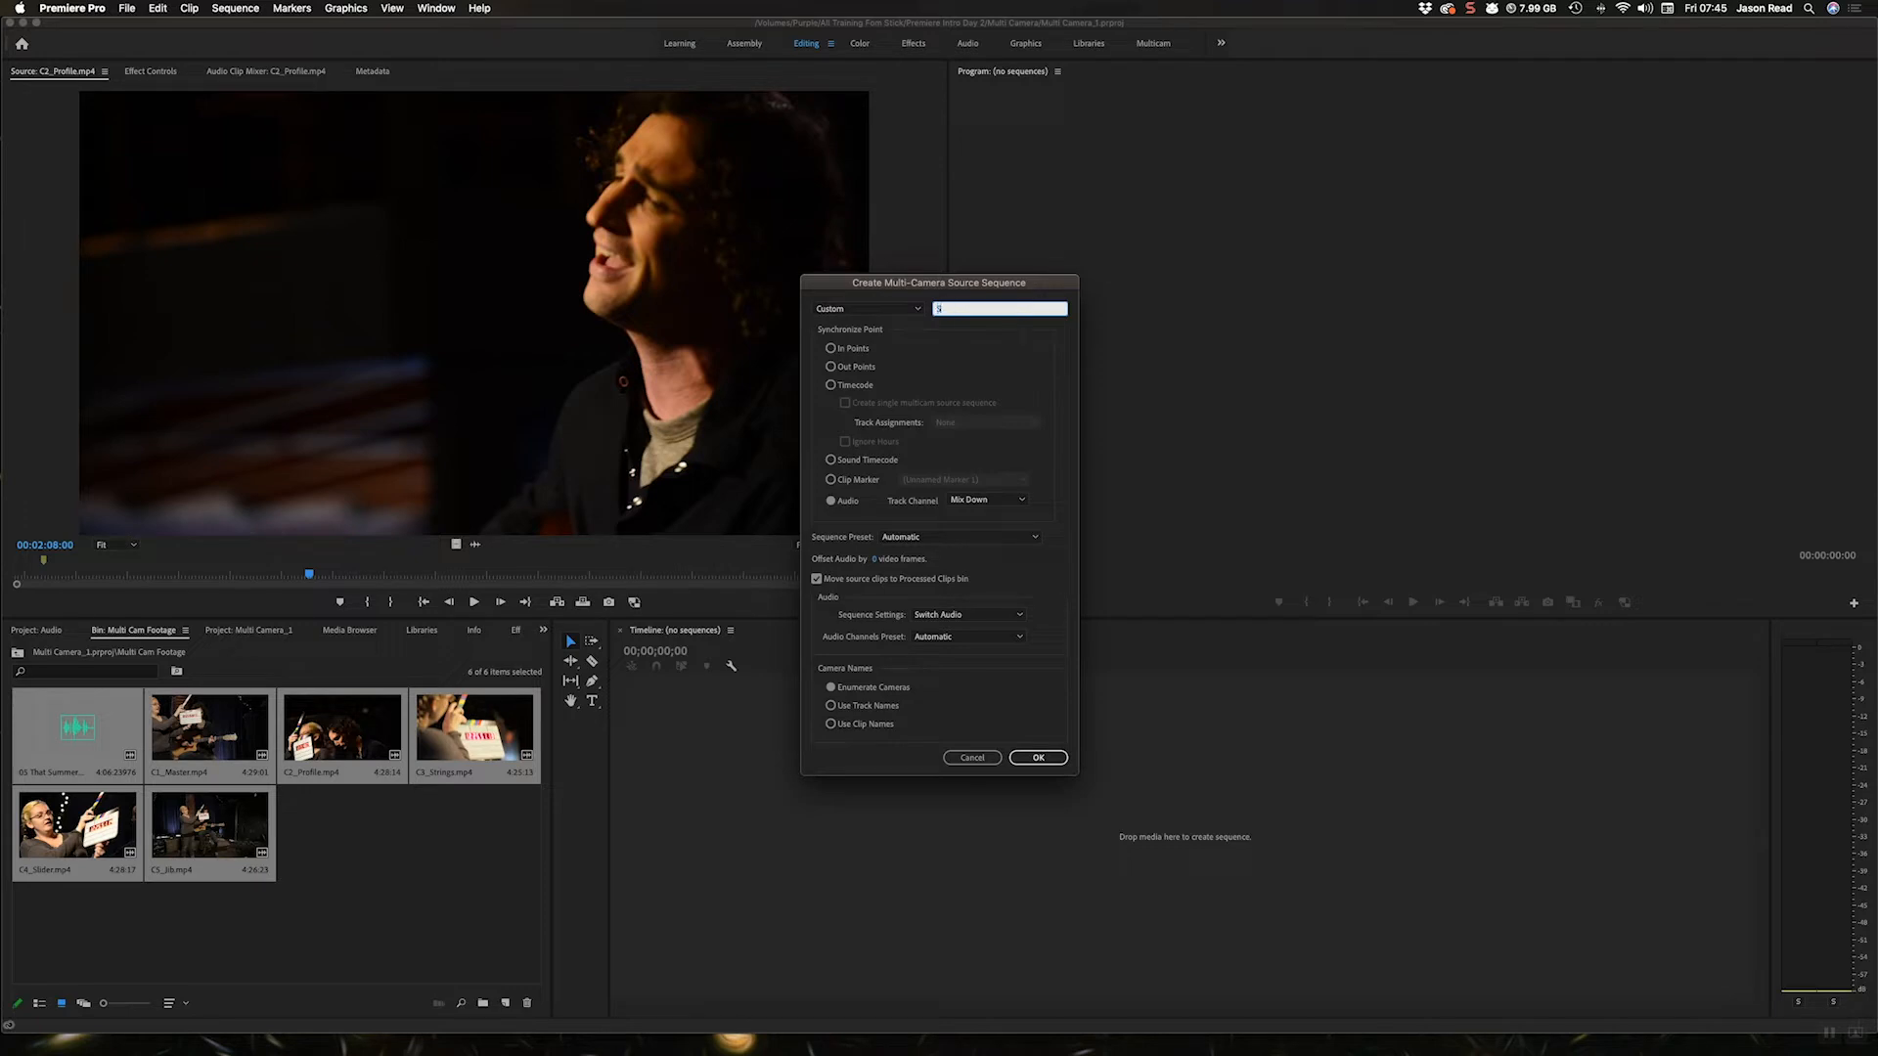
pyautogui.write('Song Master Audio')
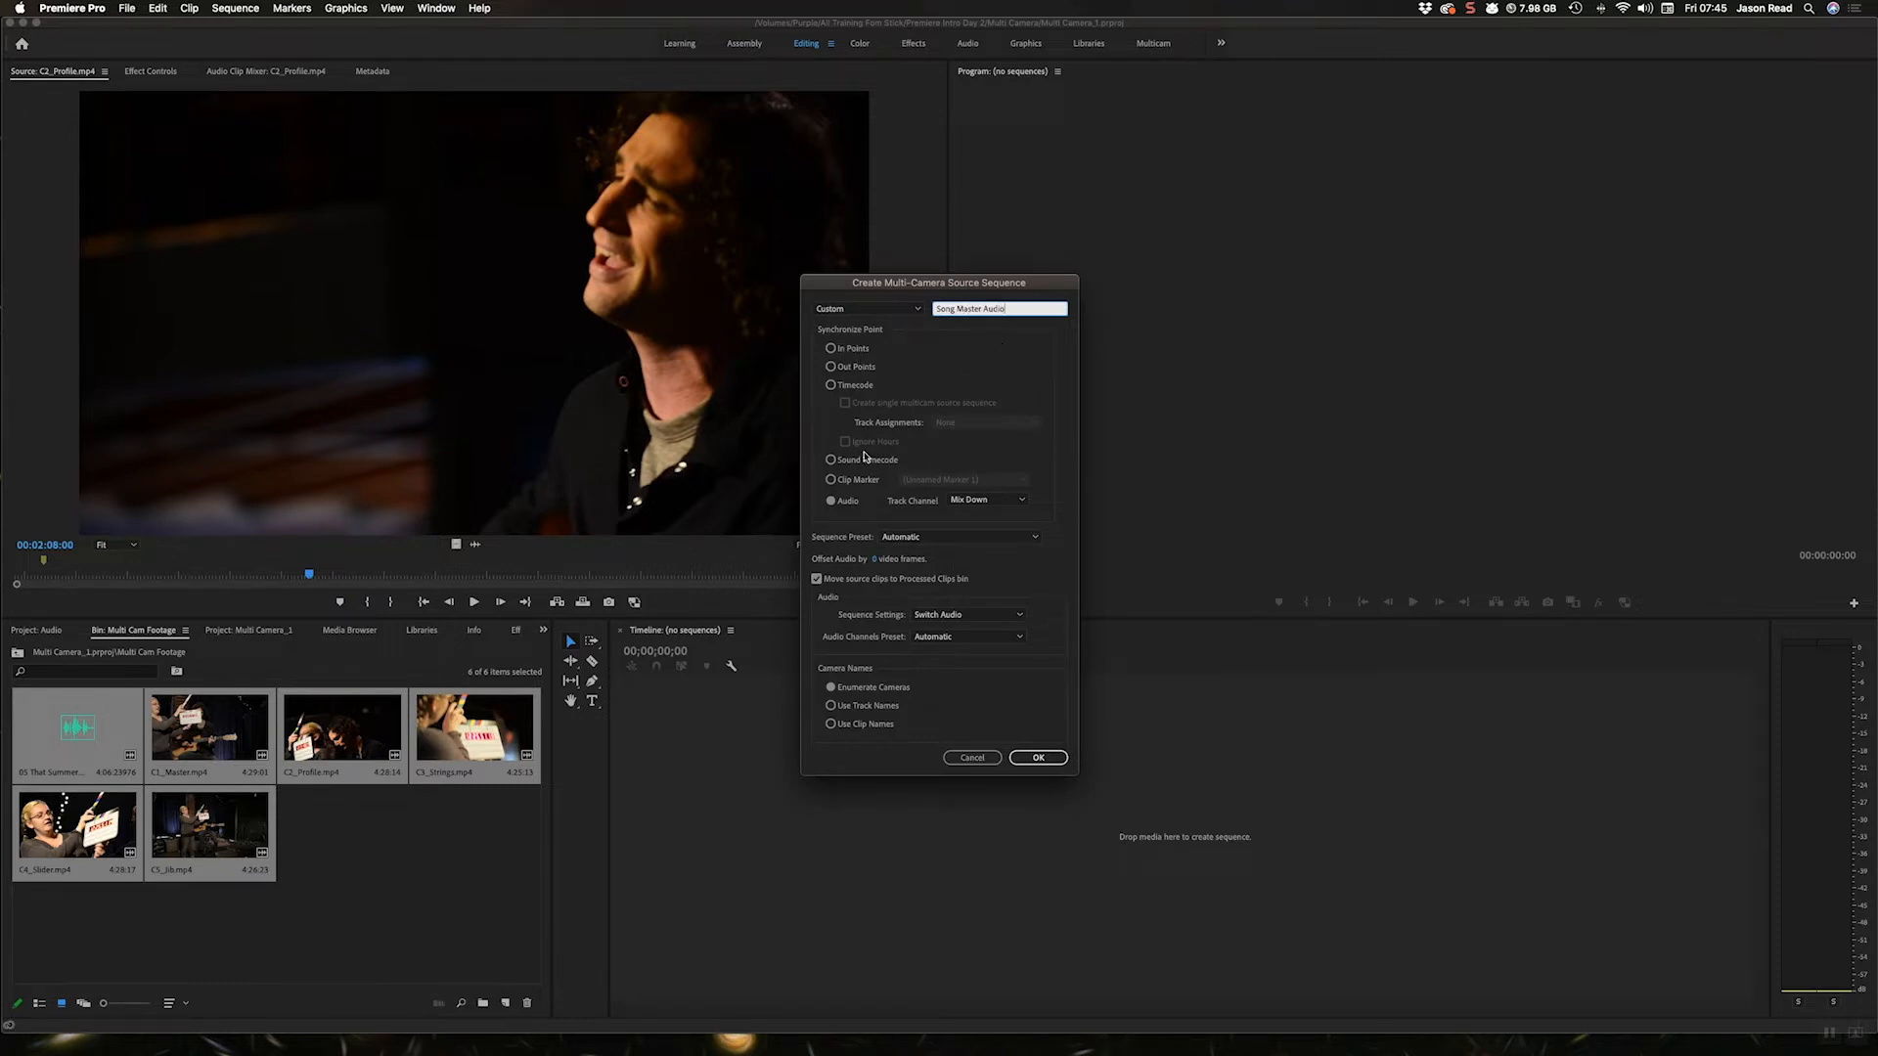
pyautogui.click(1017, 615)
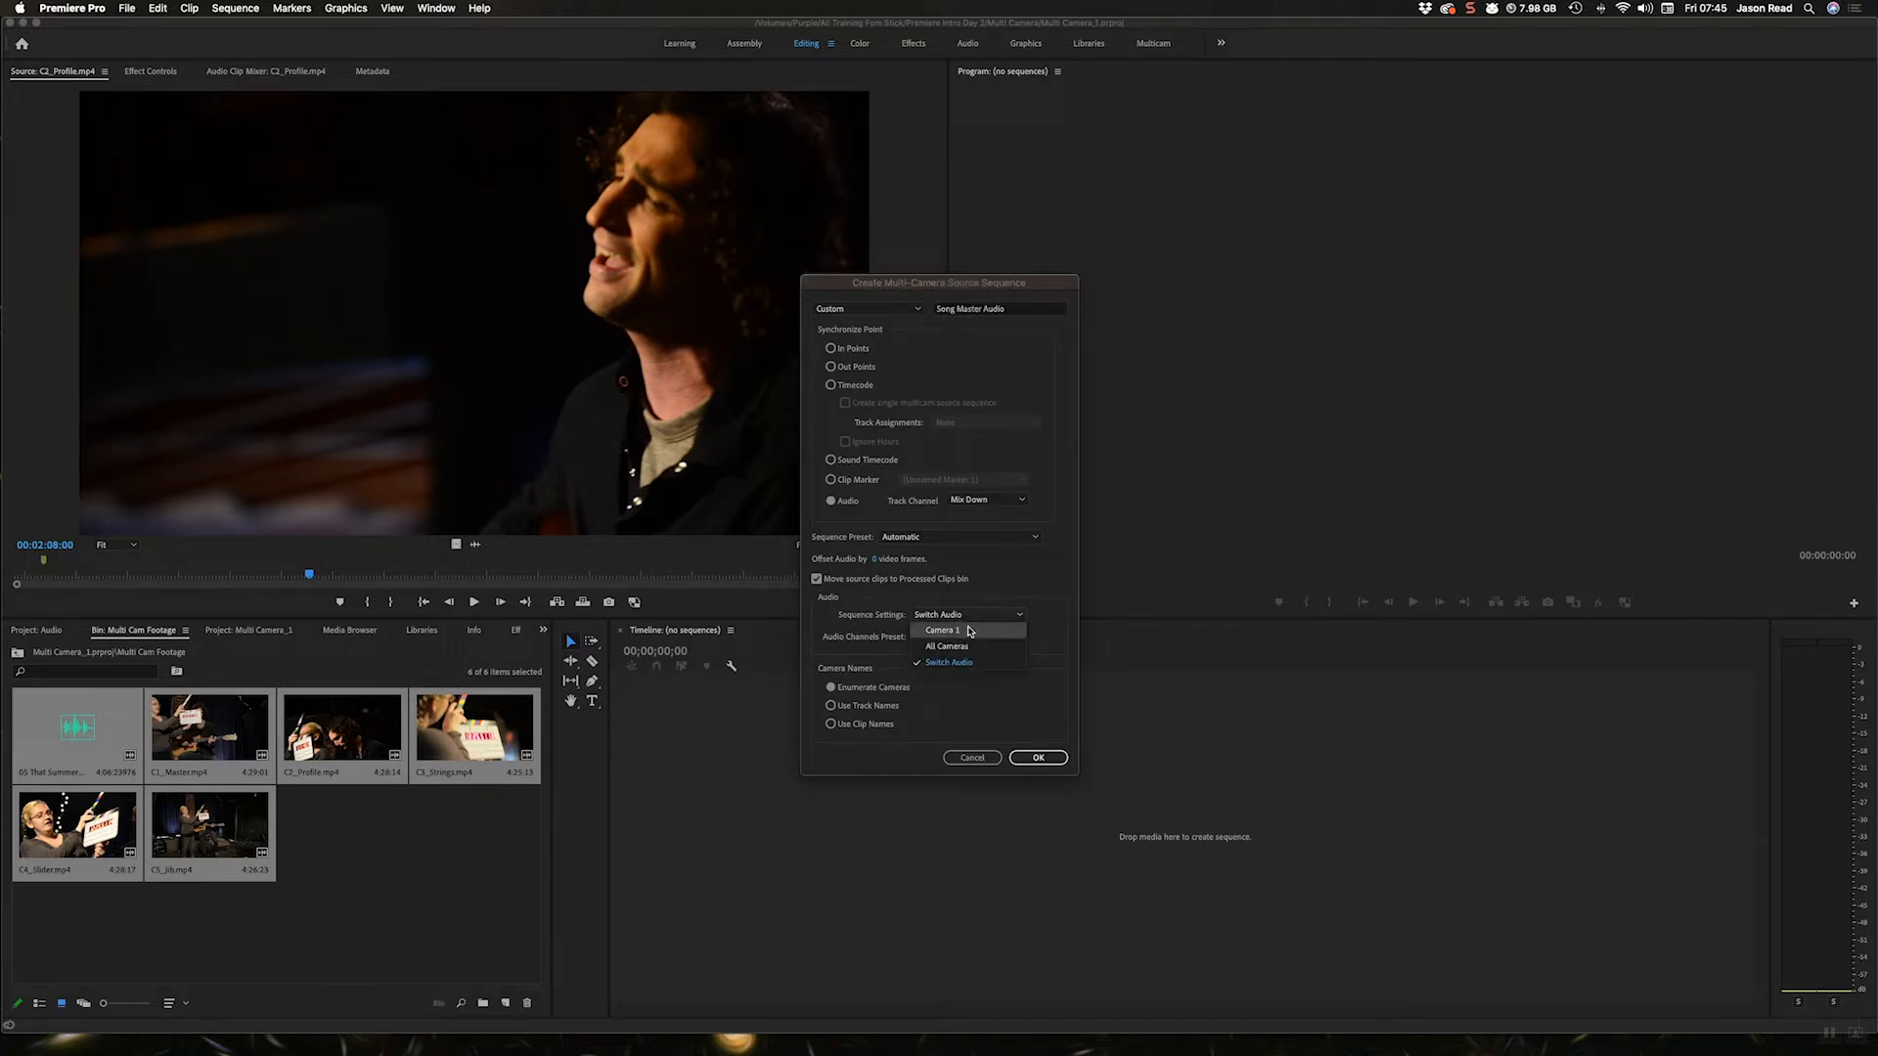
pyautogui.click(943, 630)
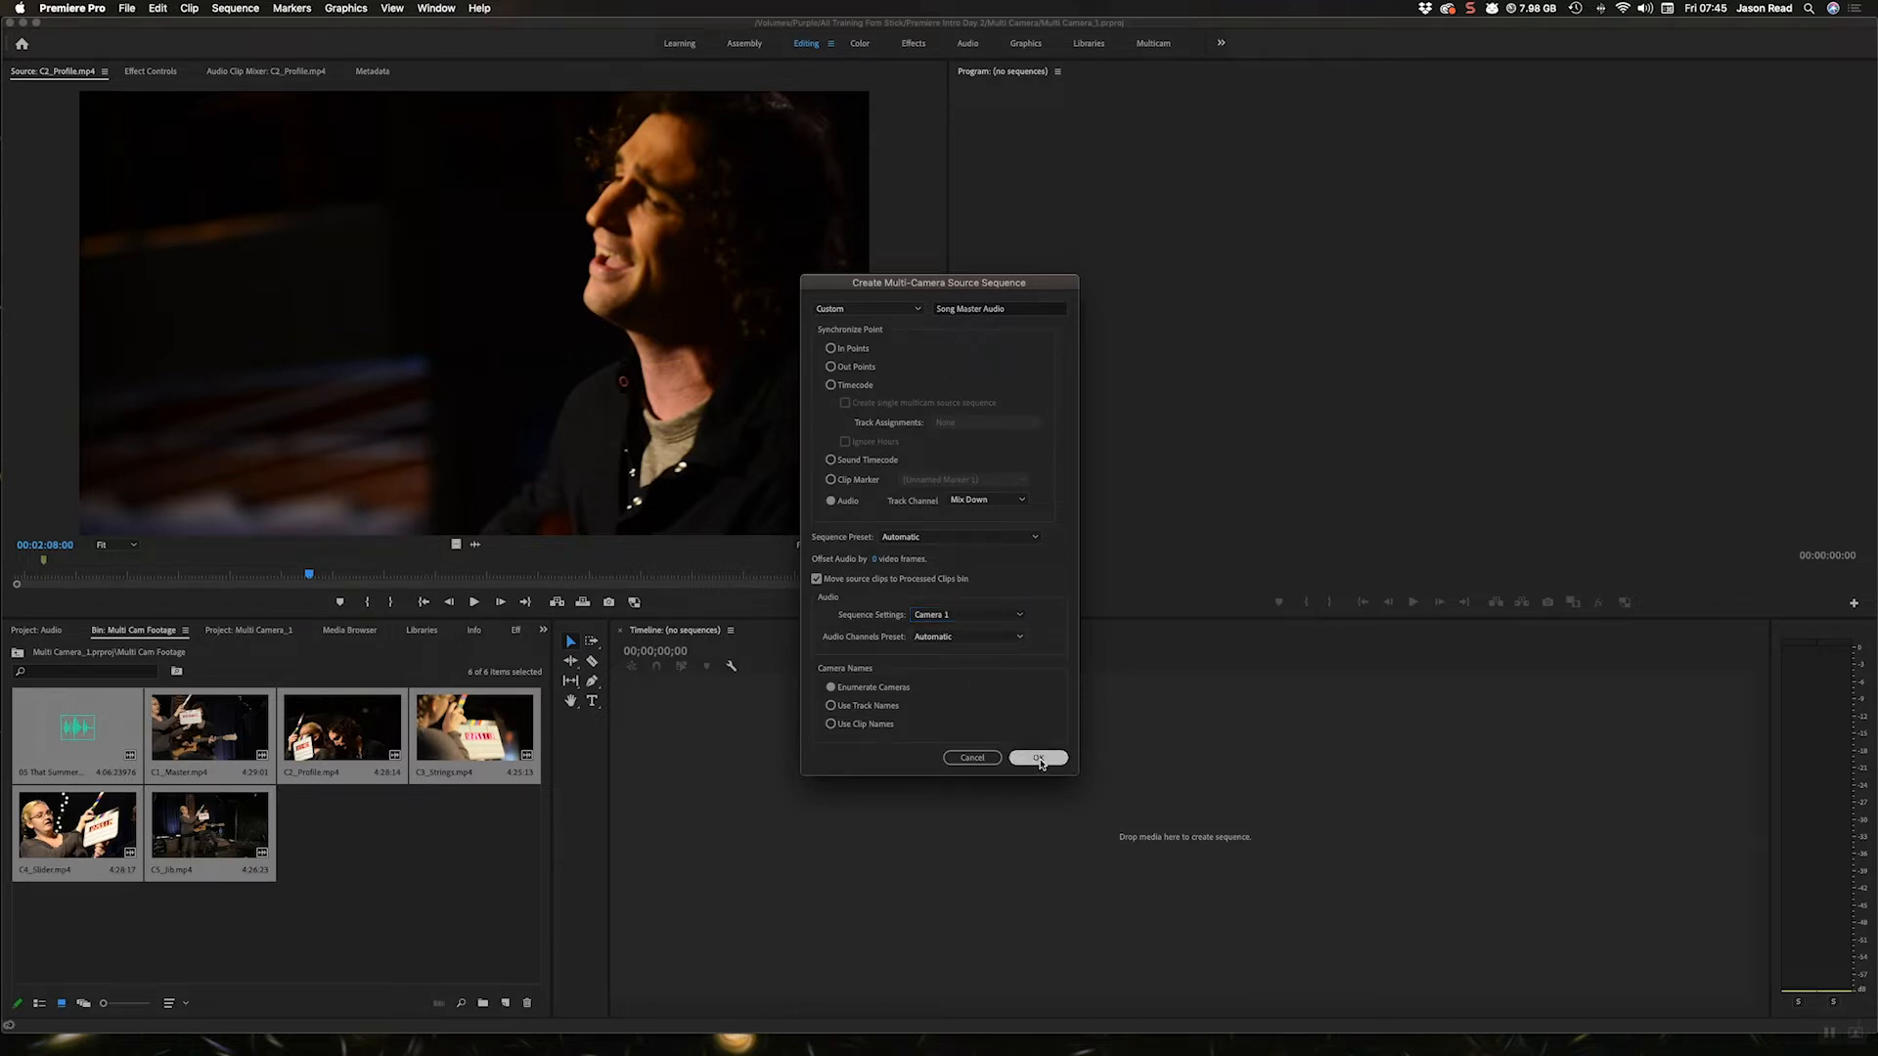
pyautogui.click(1035, 757)
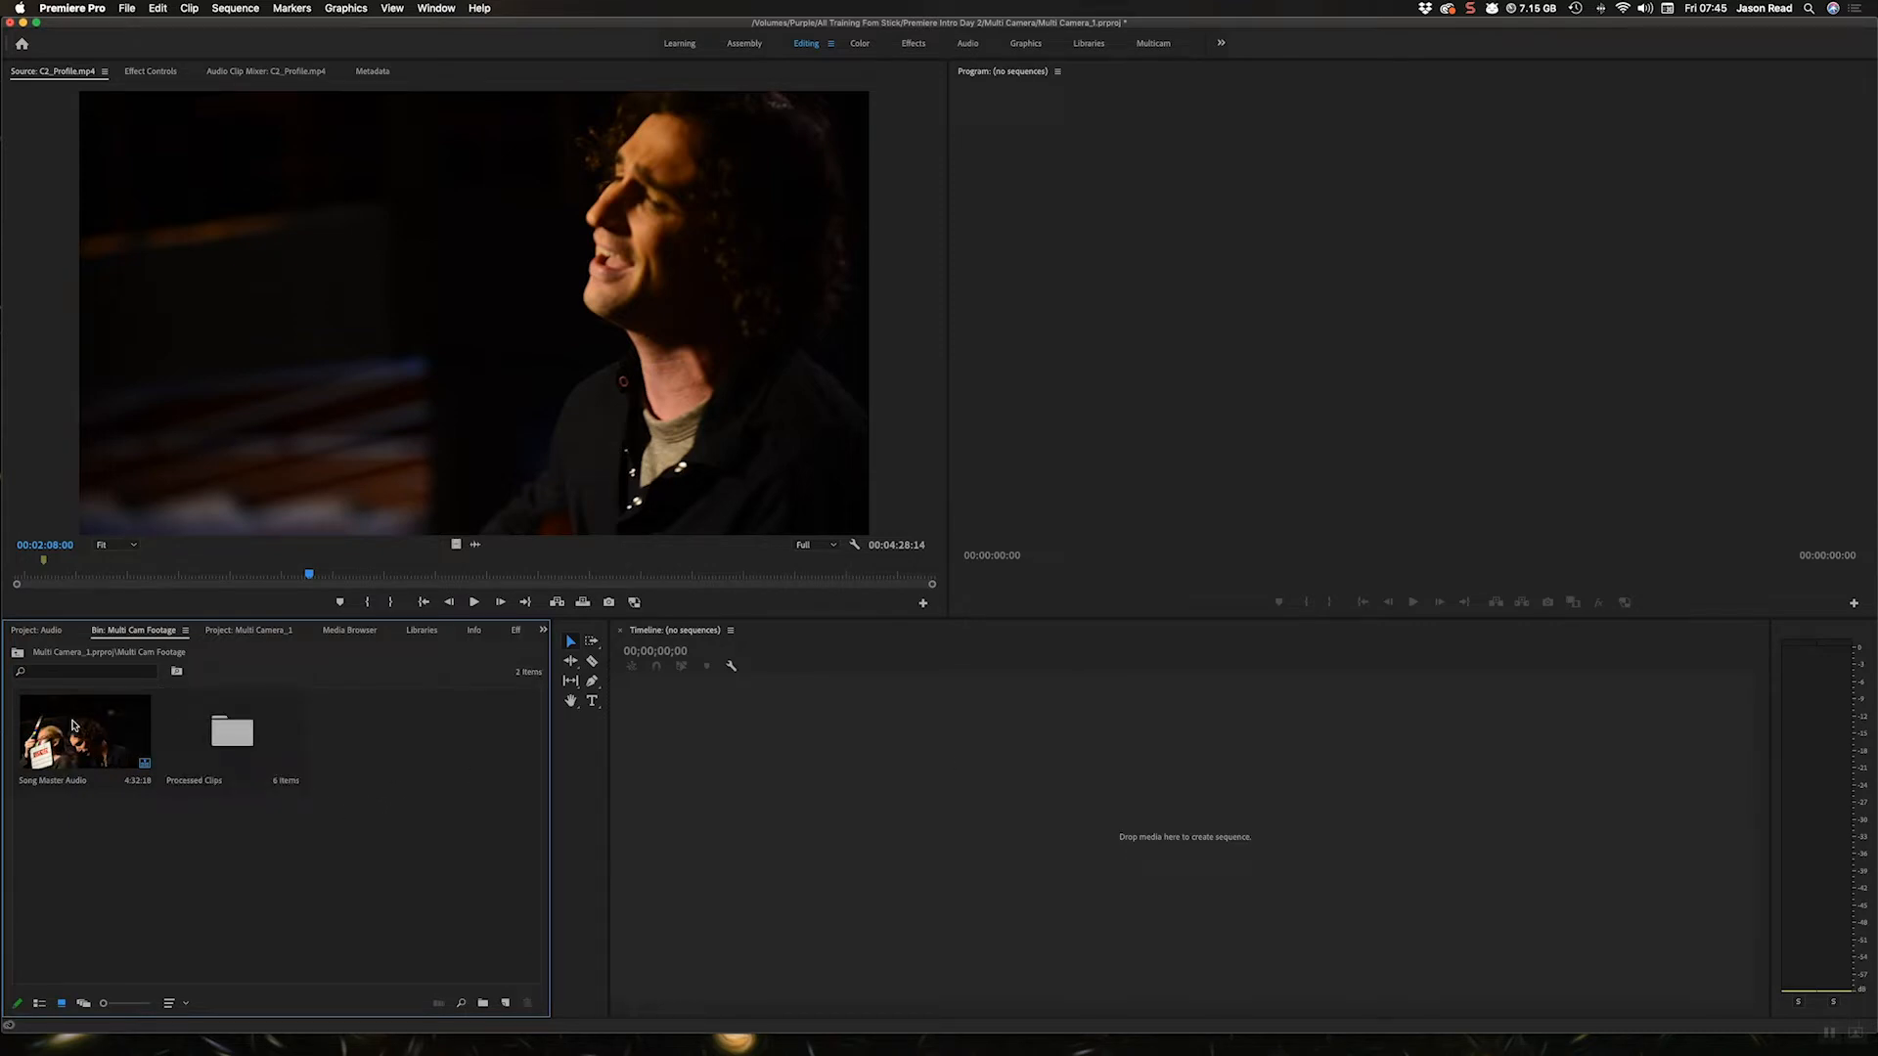
# Create a new editing sequence from the Song Master Audio multicam clip
pyautogui.rightClick(81, 731)
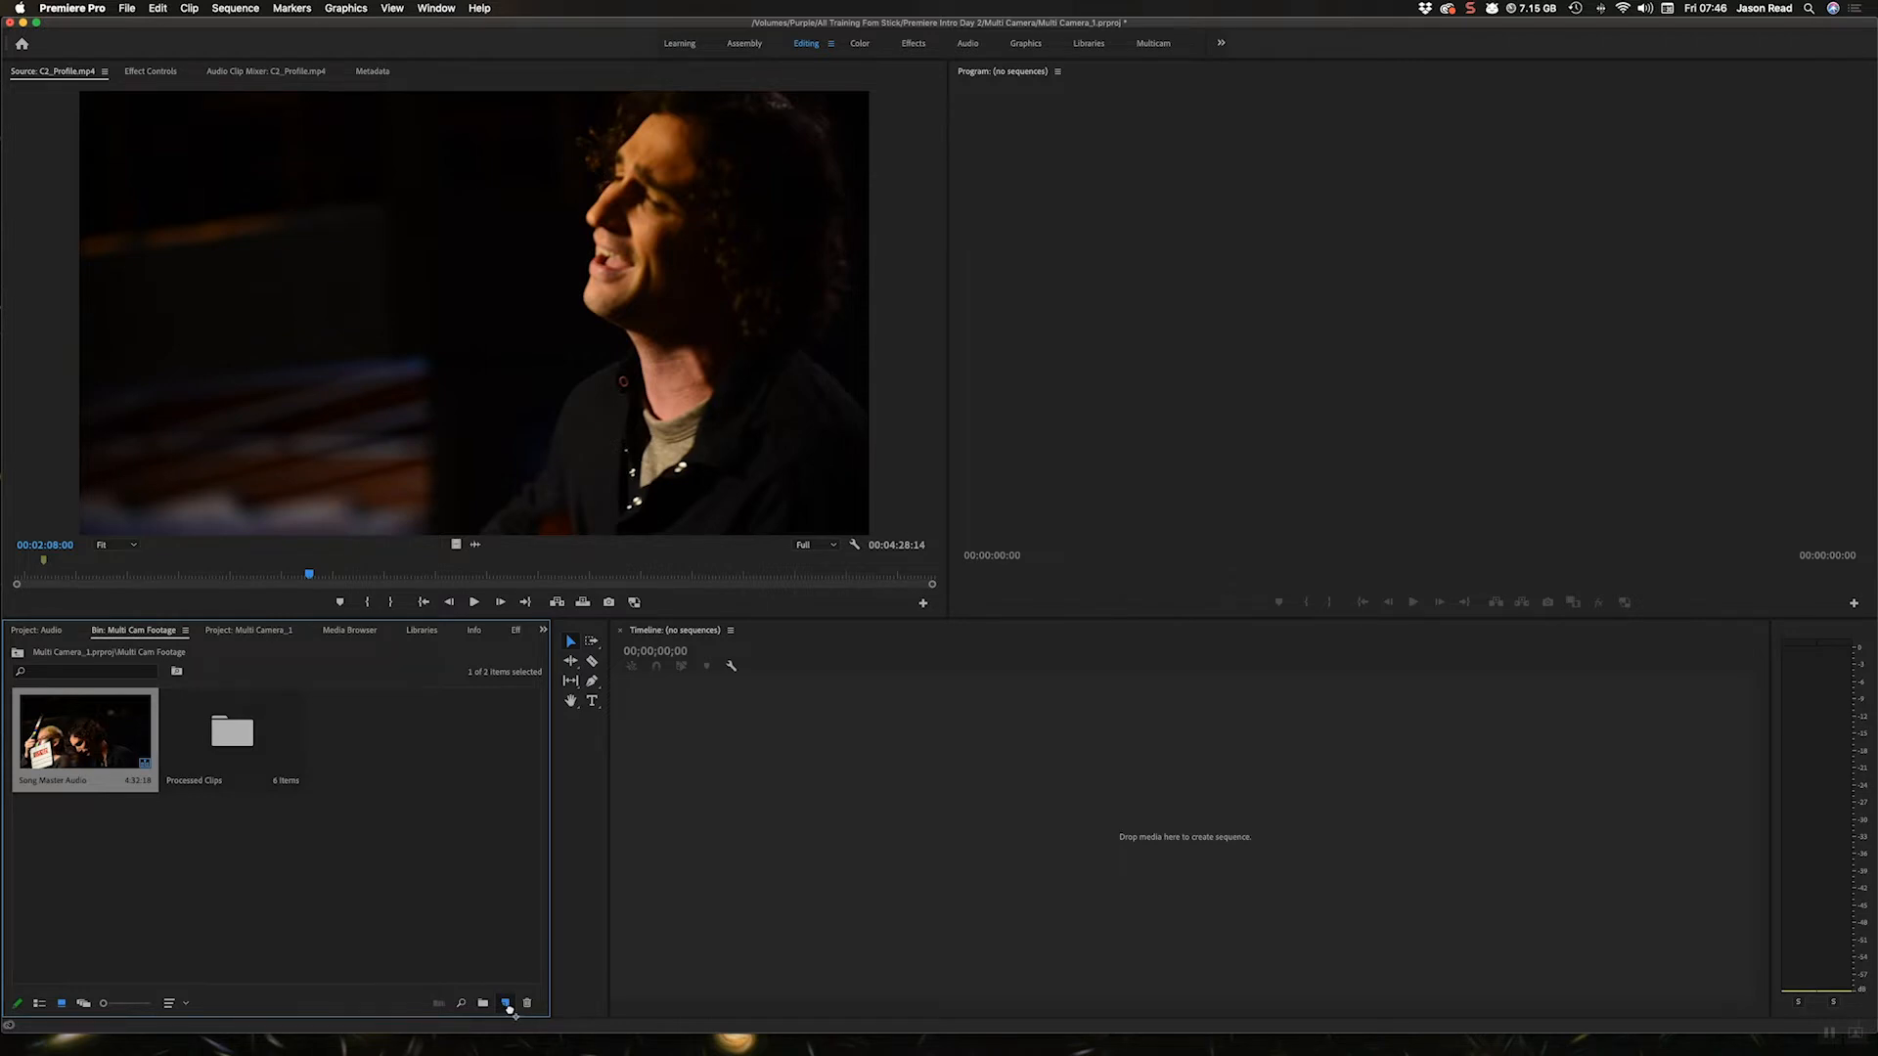
pyautogui.click(505, 1003)
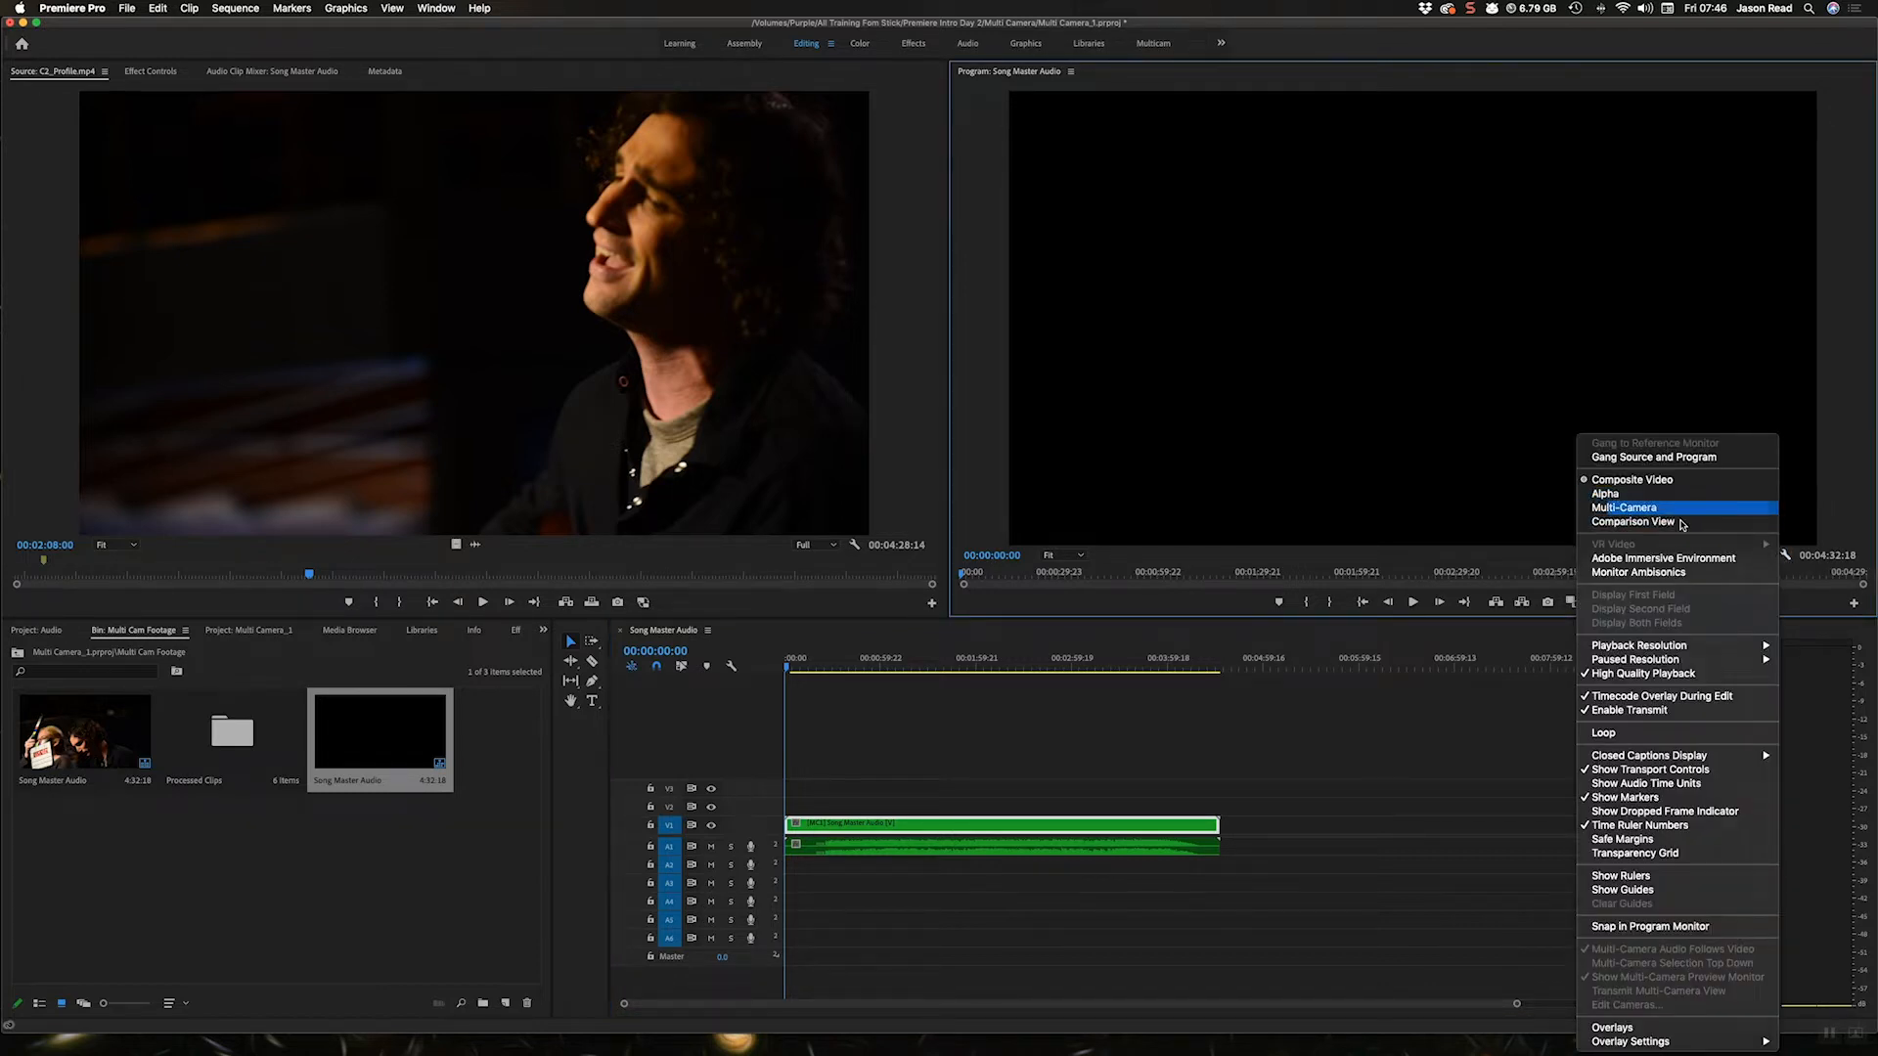
# Show all angles in the Program Monitor at 1/4 playback resolution and cut to another camera
pyautogui.click(1632, 521)
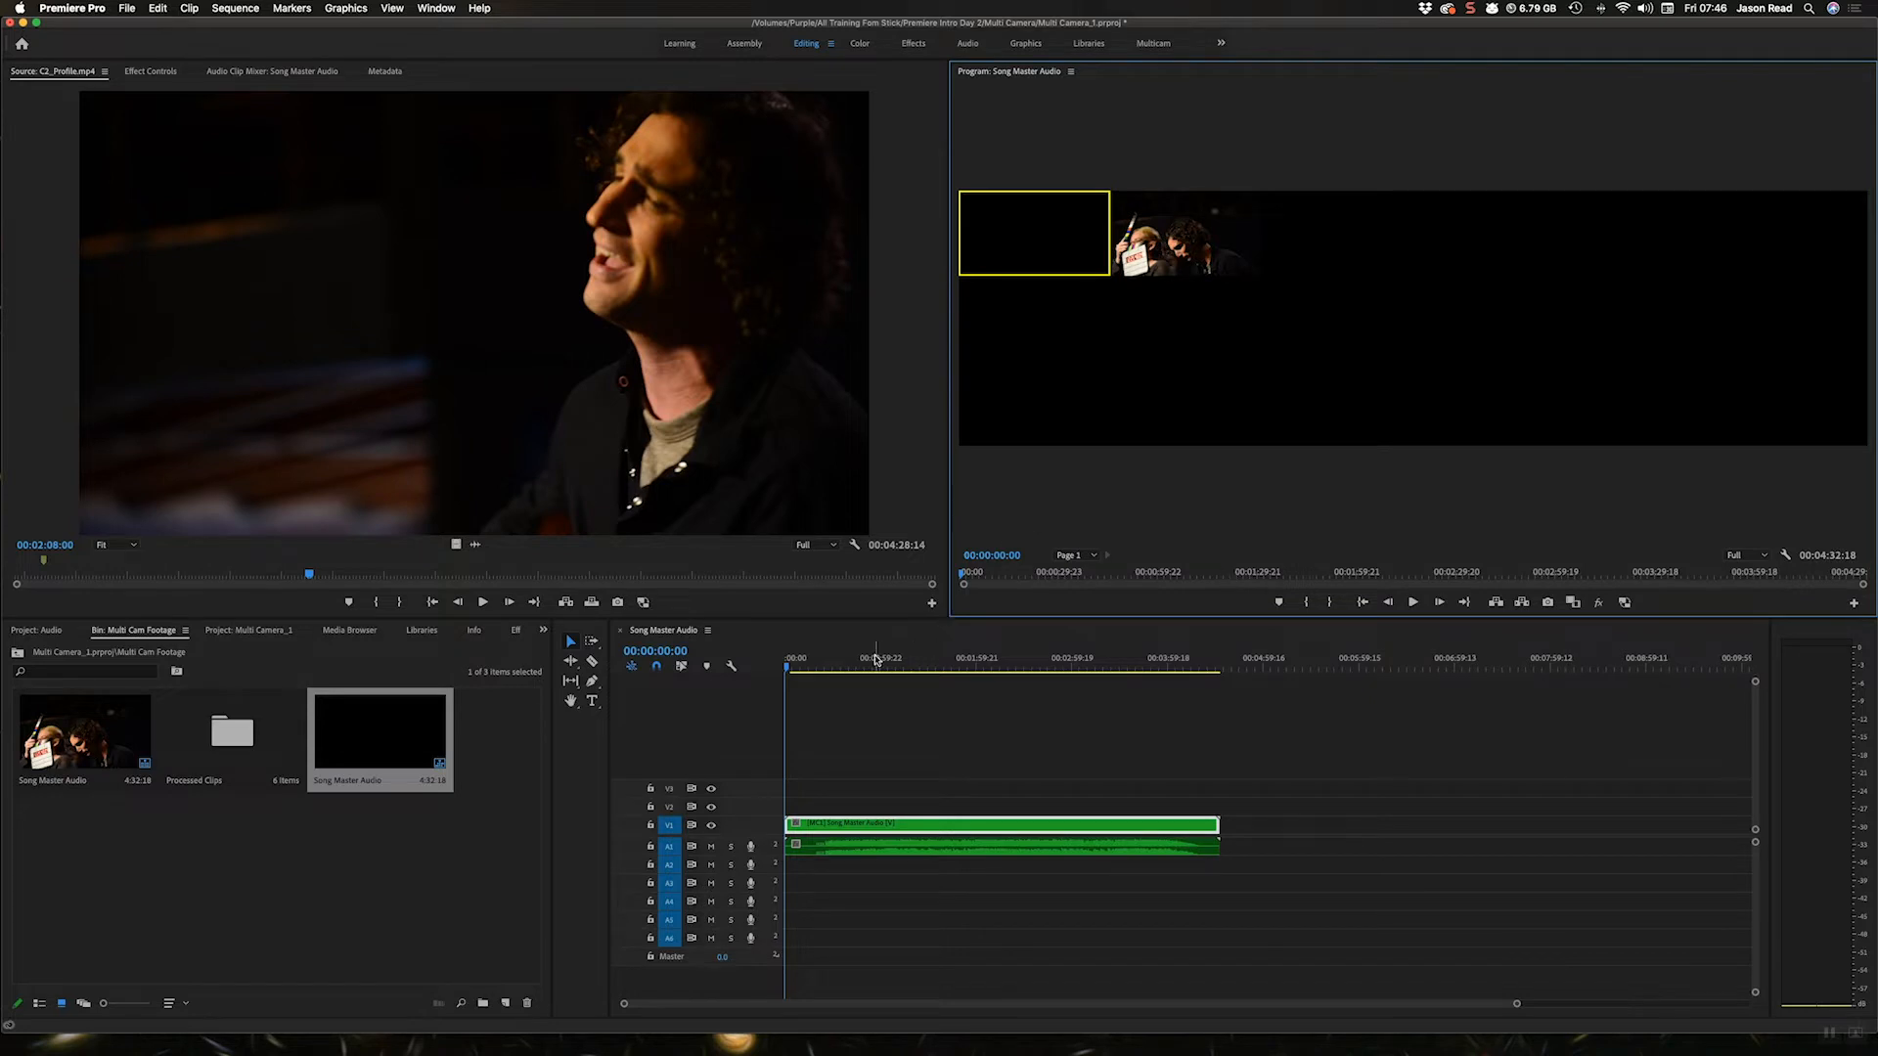
pyautogui.click(875, 657)
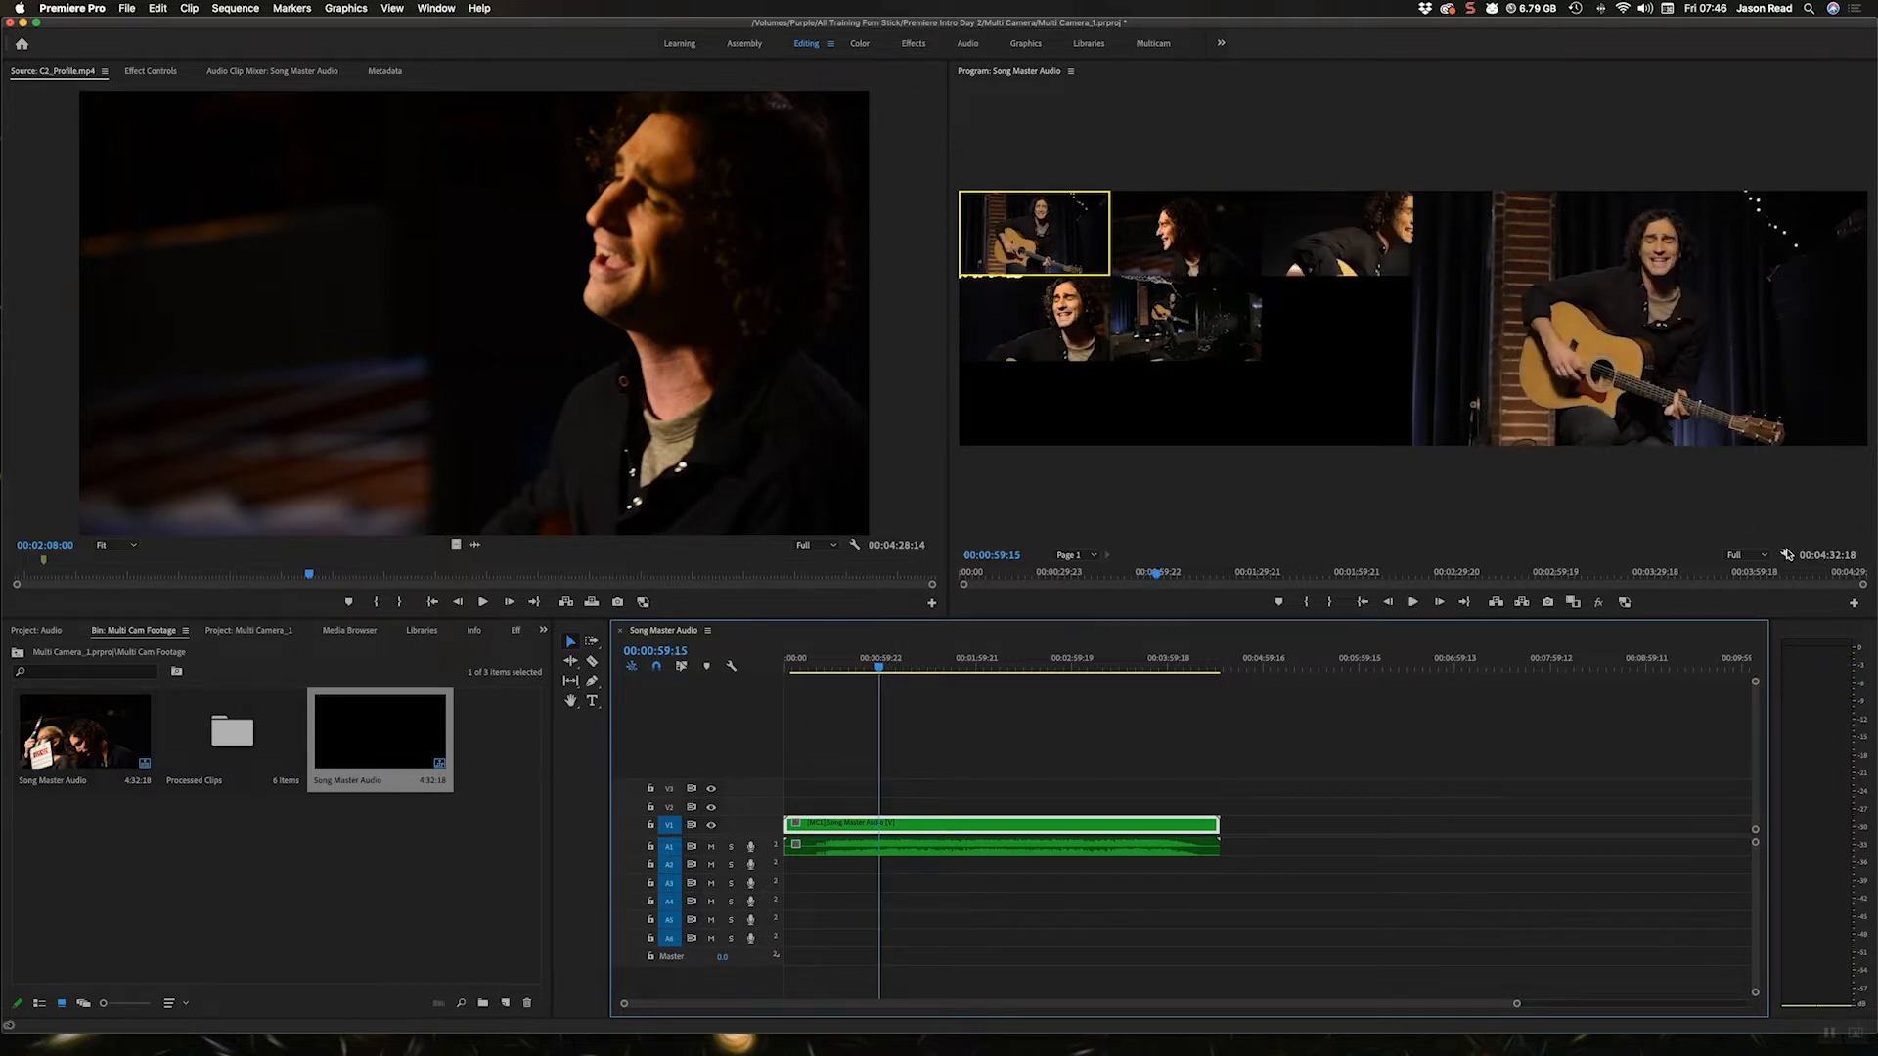
pyautogui.click(1071, 71)
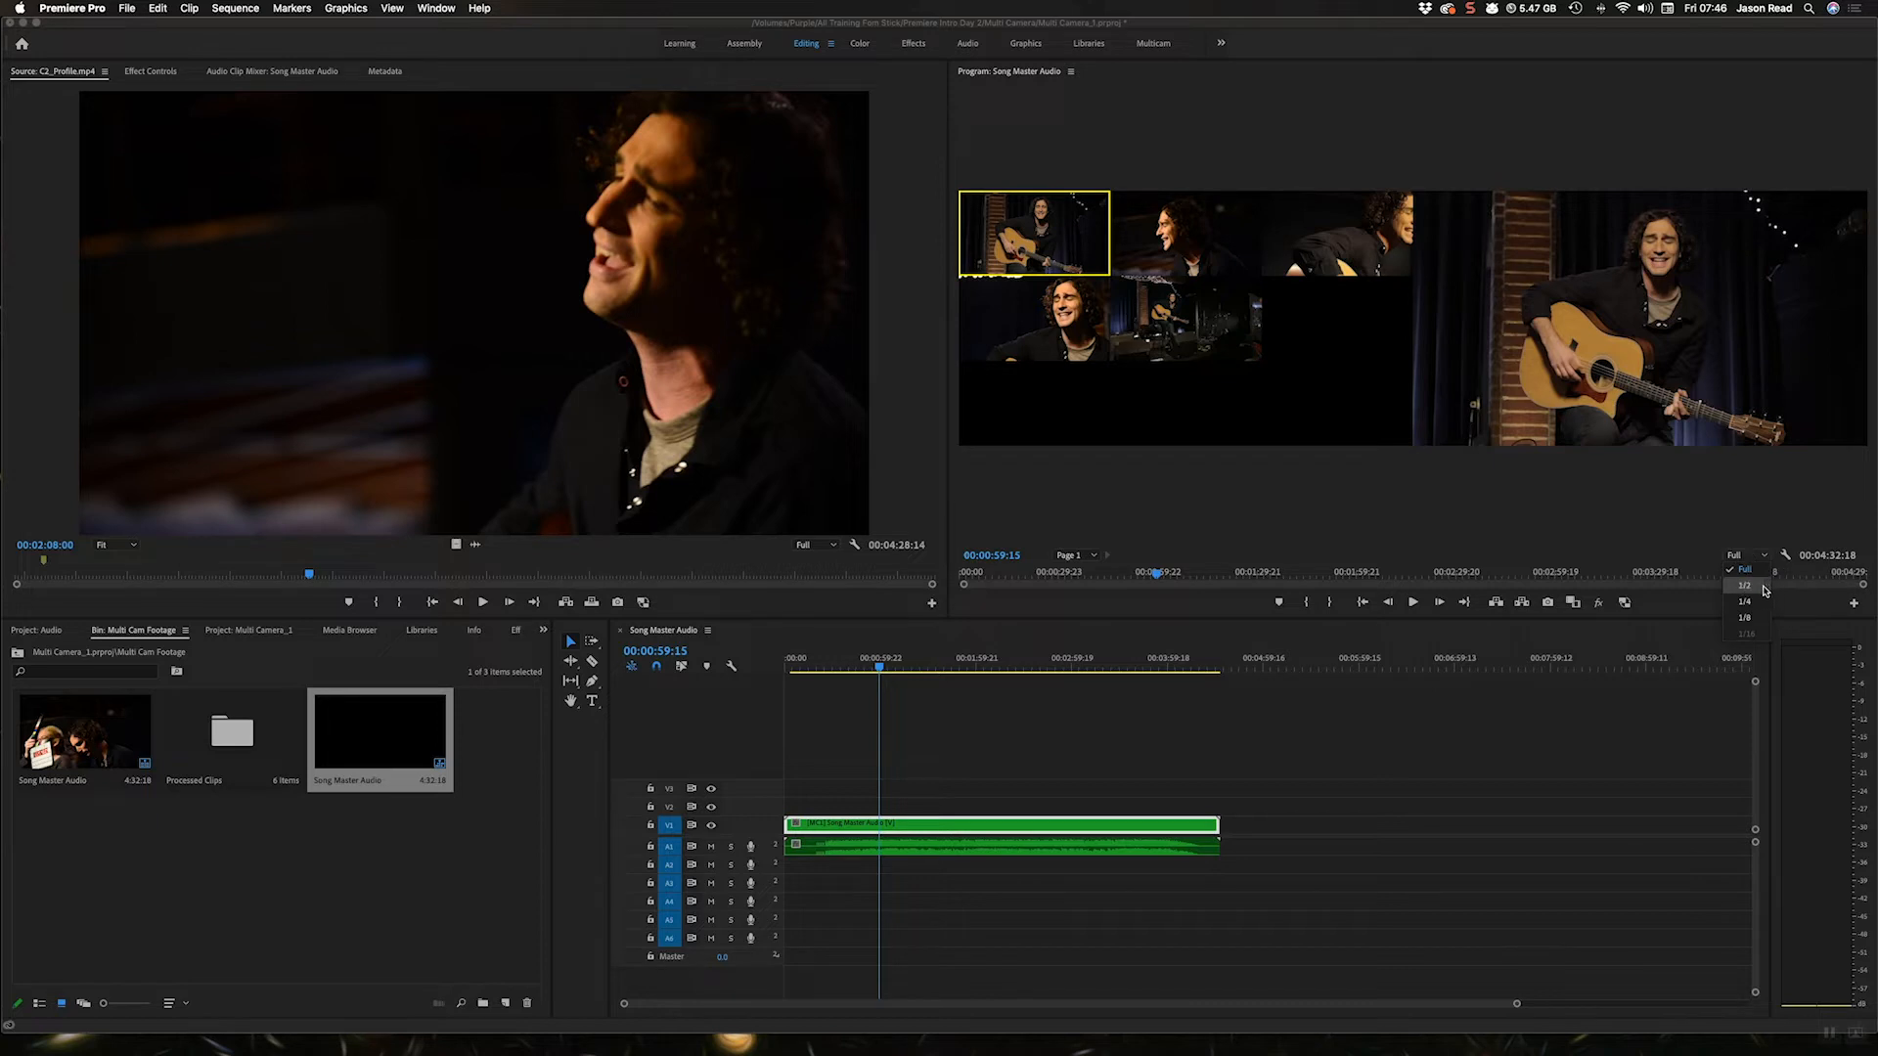
pyautogui.click(1744, 586)
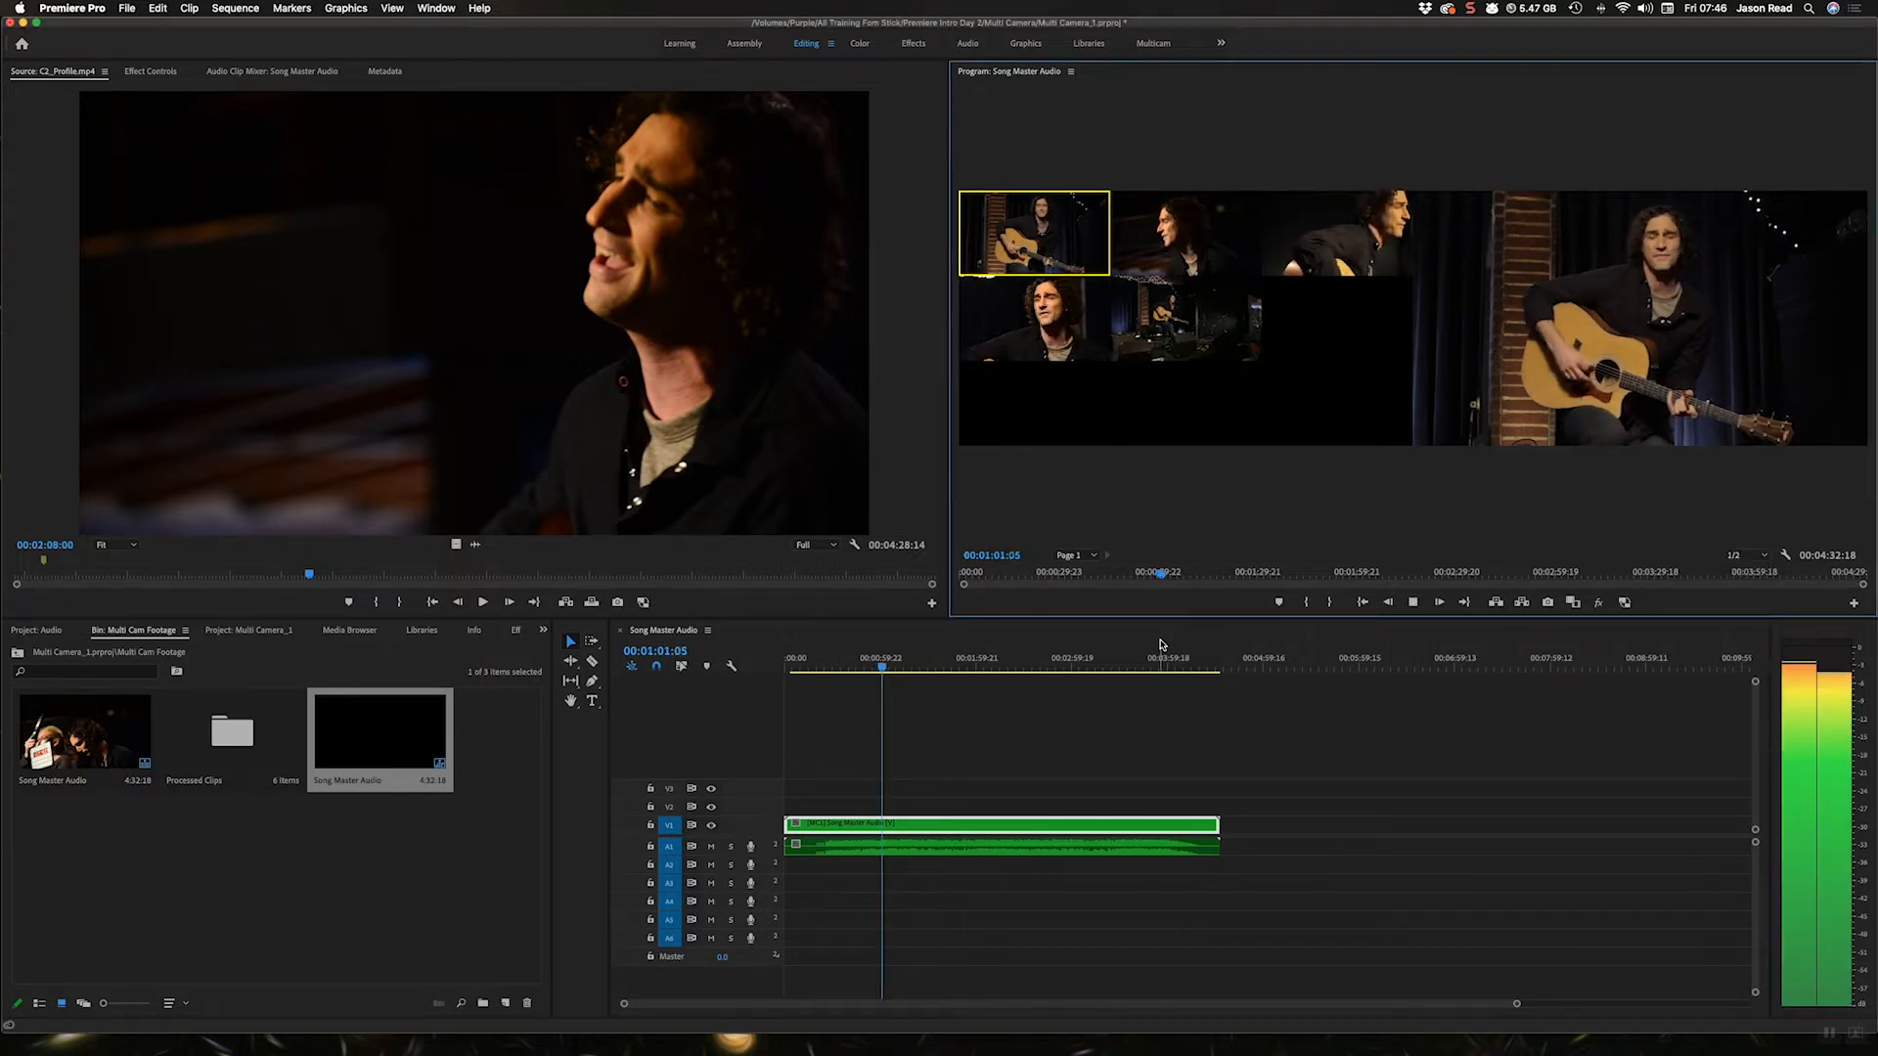
pyautogui.click(482, 601)
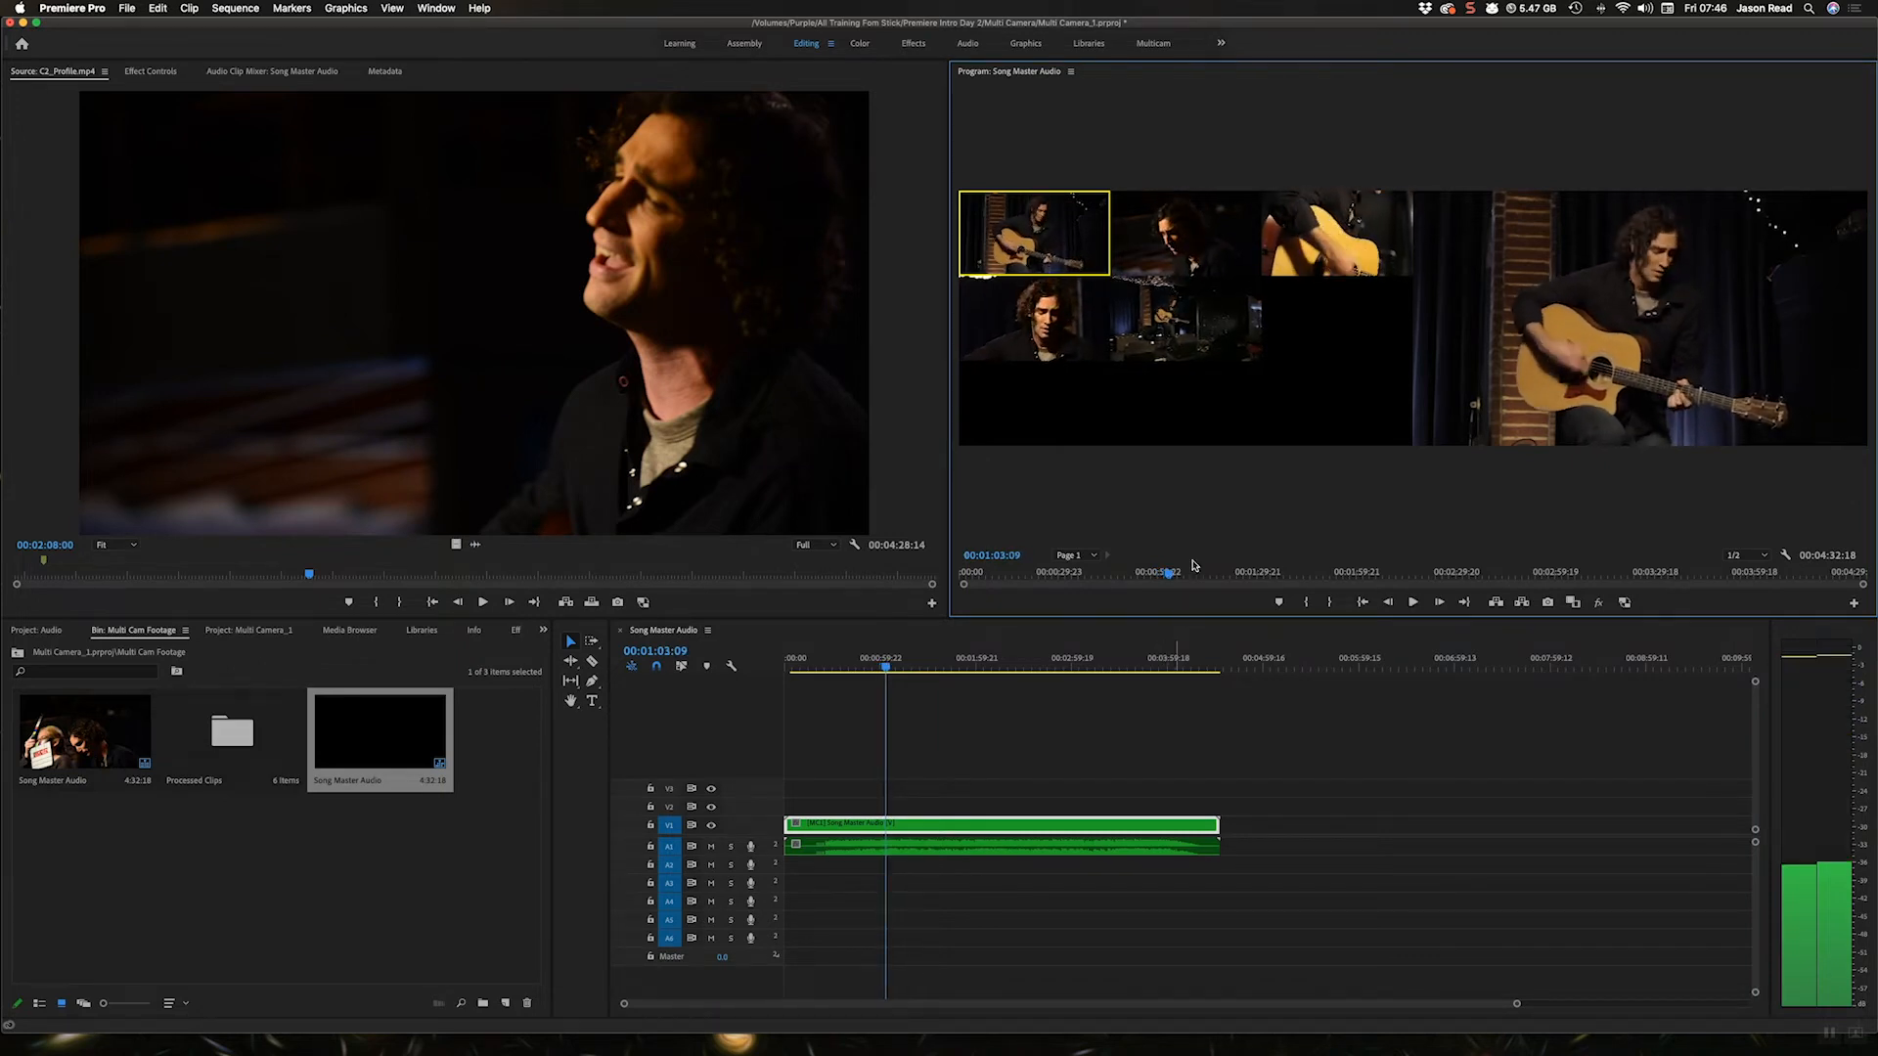
pyautogui.click(1738, 554)
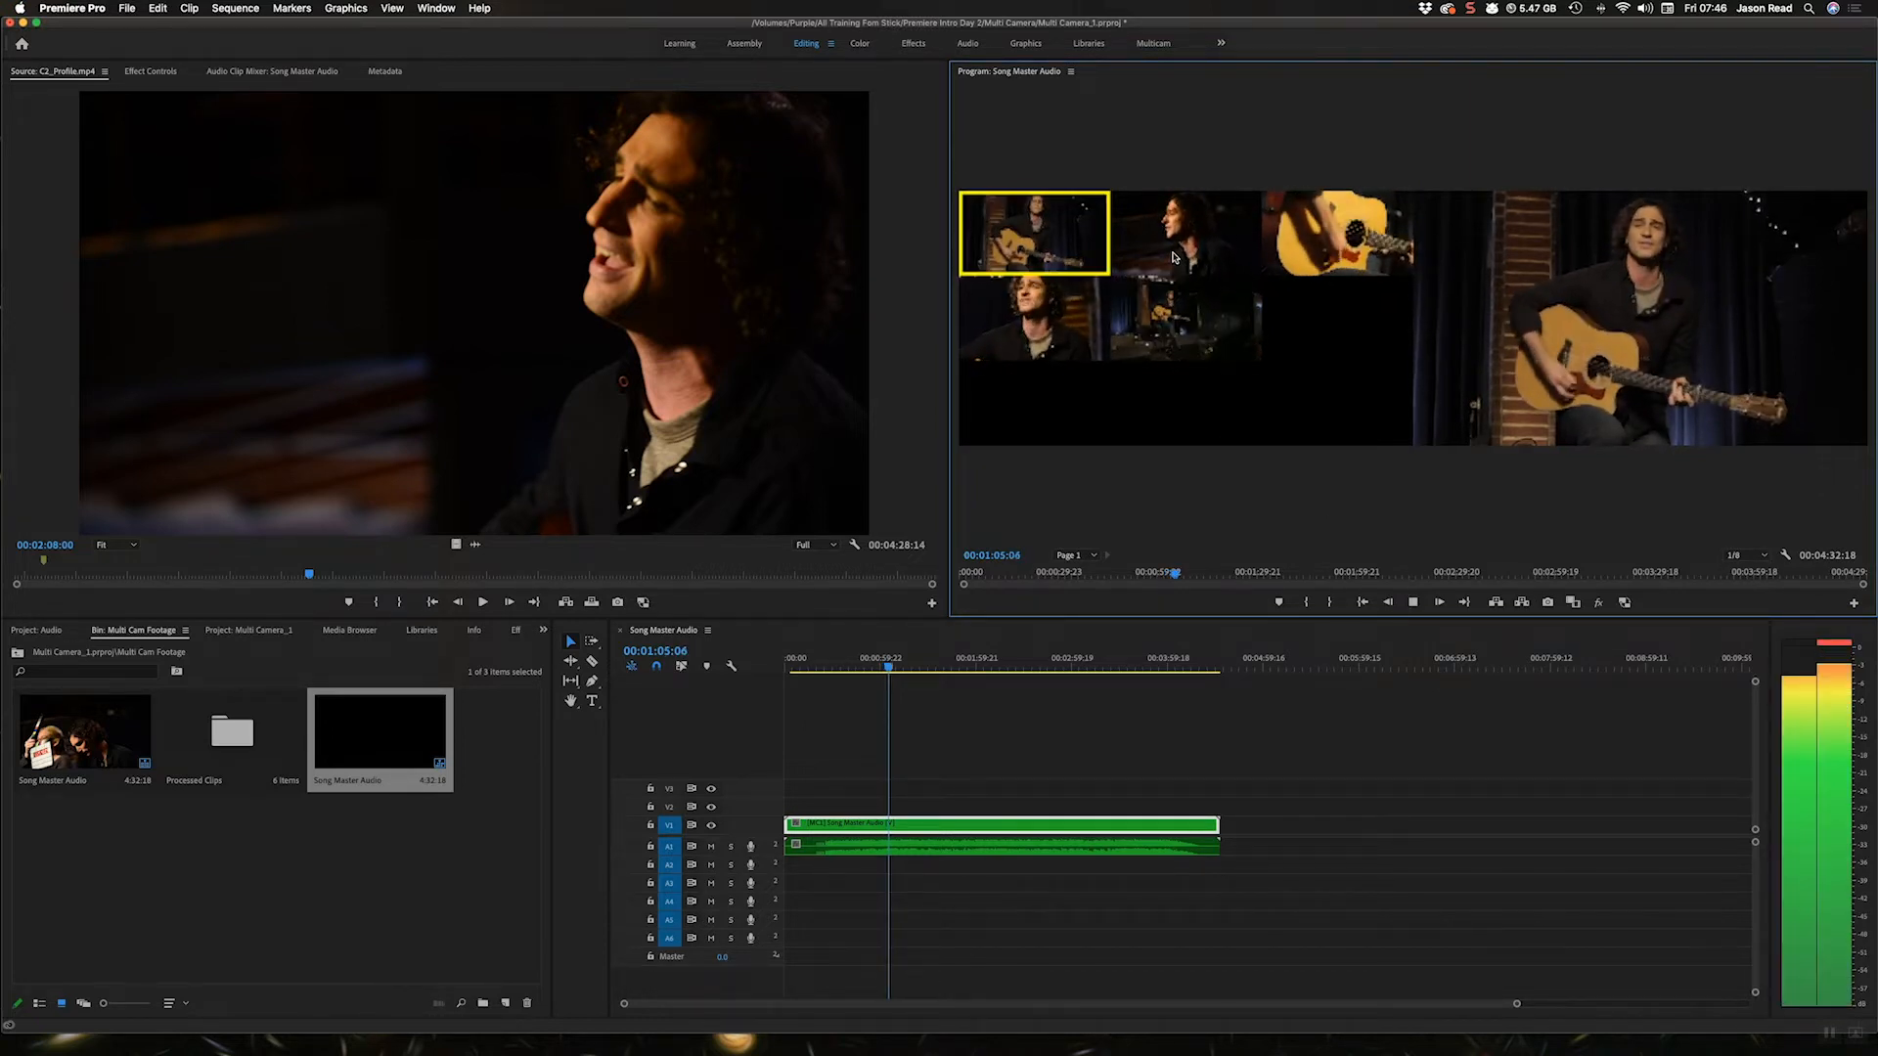
pyautogui.click(1183, 231)
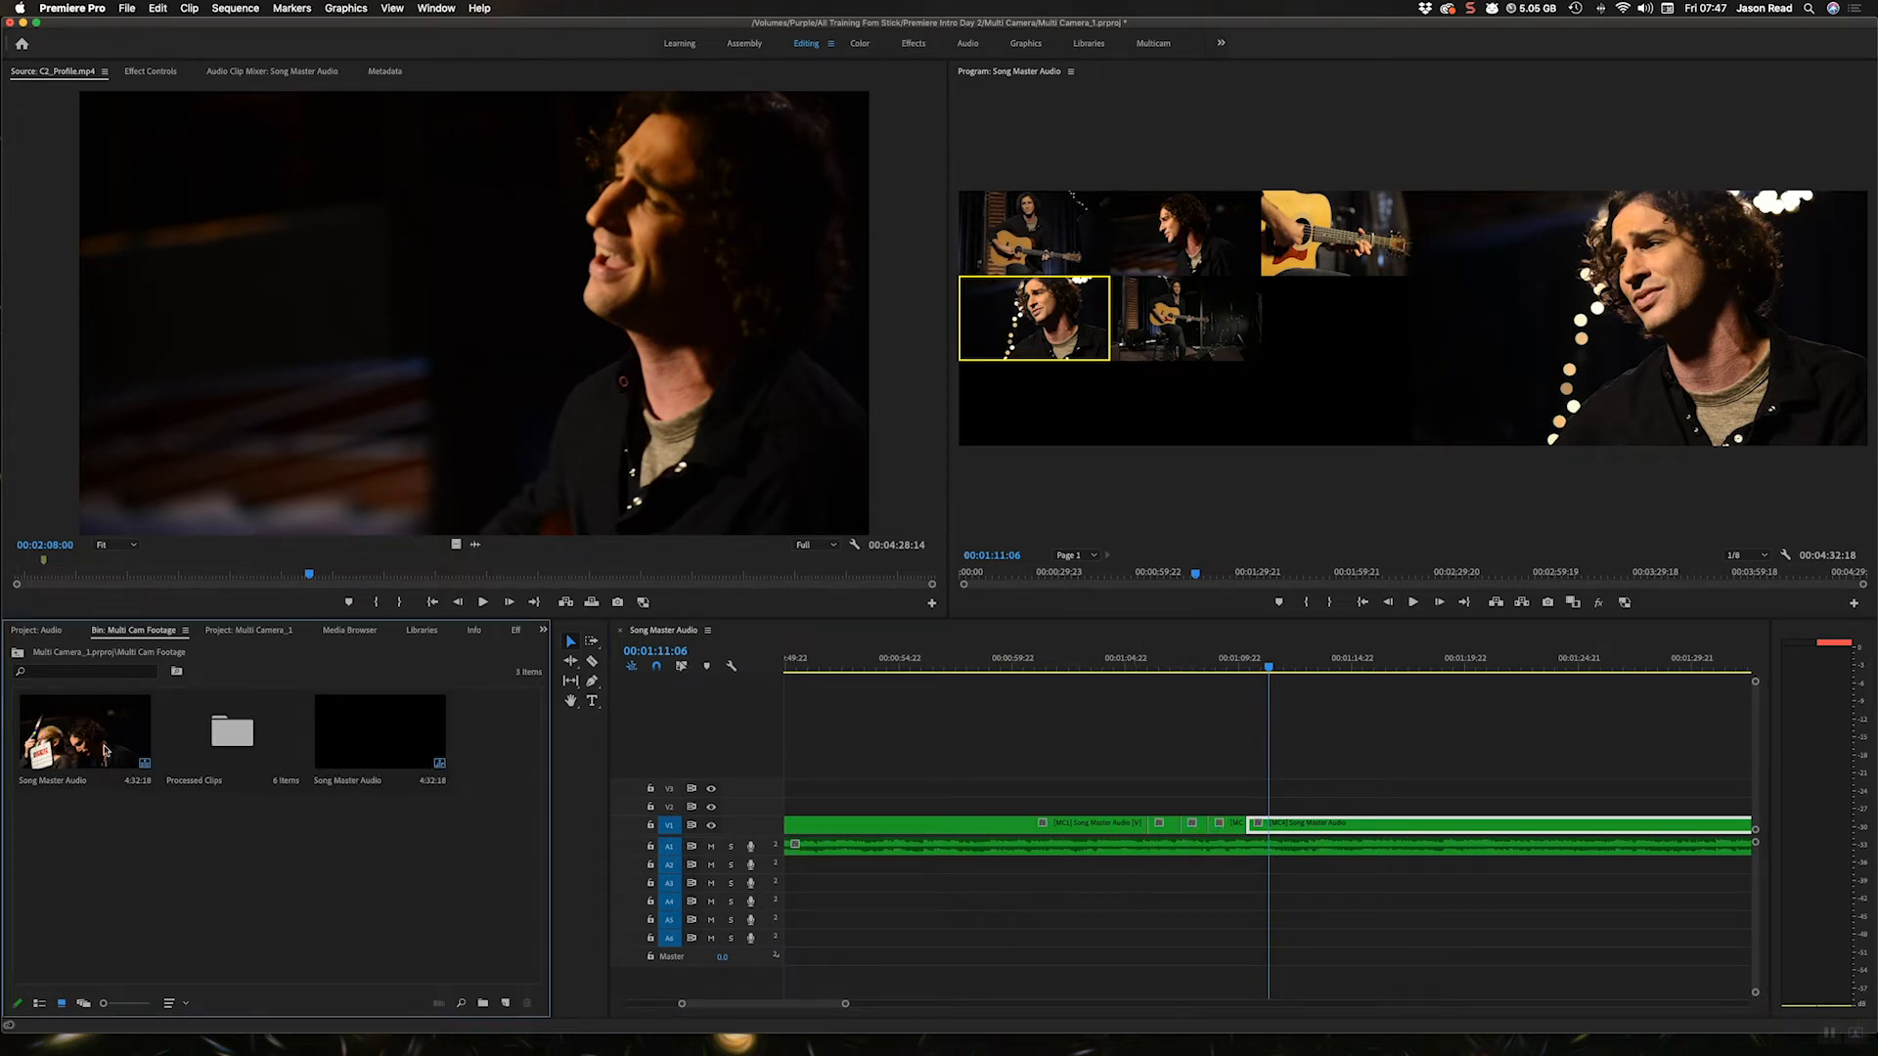
# Open the multicam source sequence in its own timeline tab and scrub to a later point
pyautogui.rightClick(84, 731)
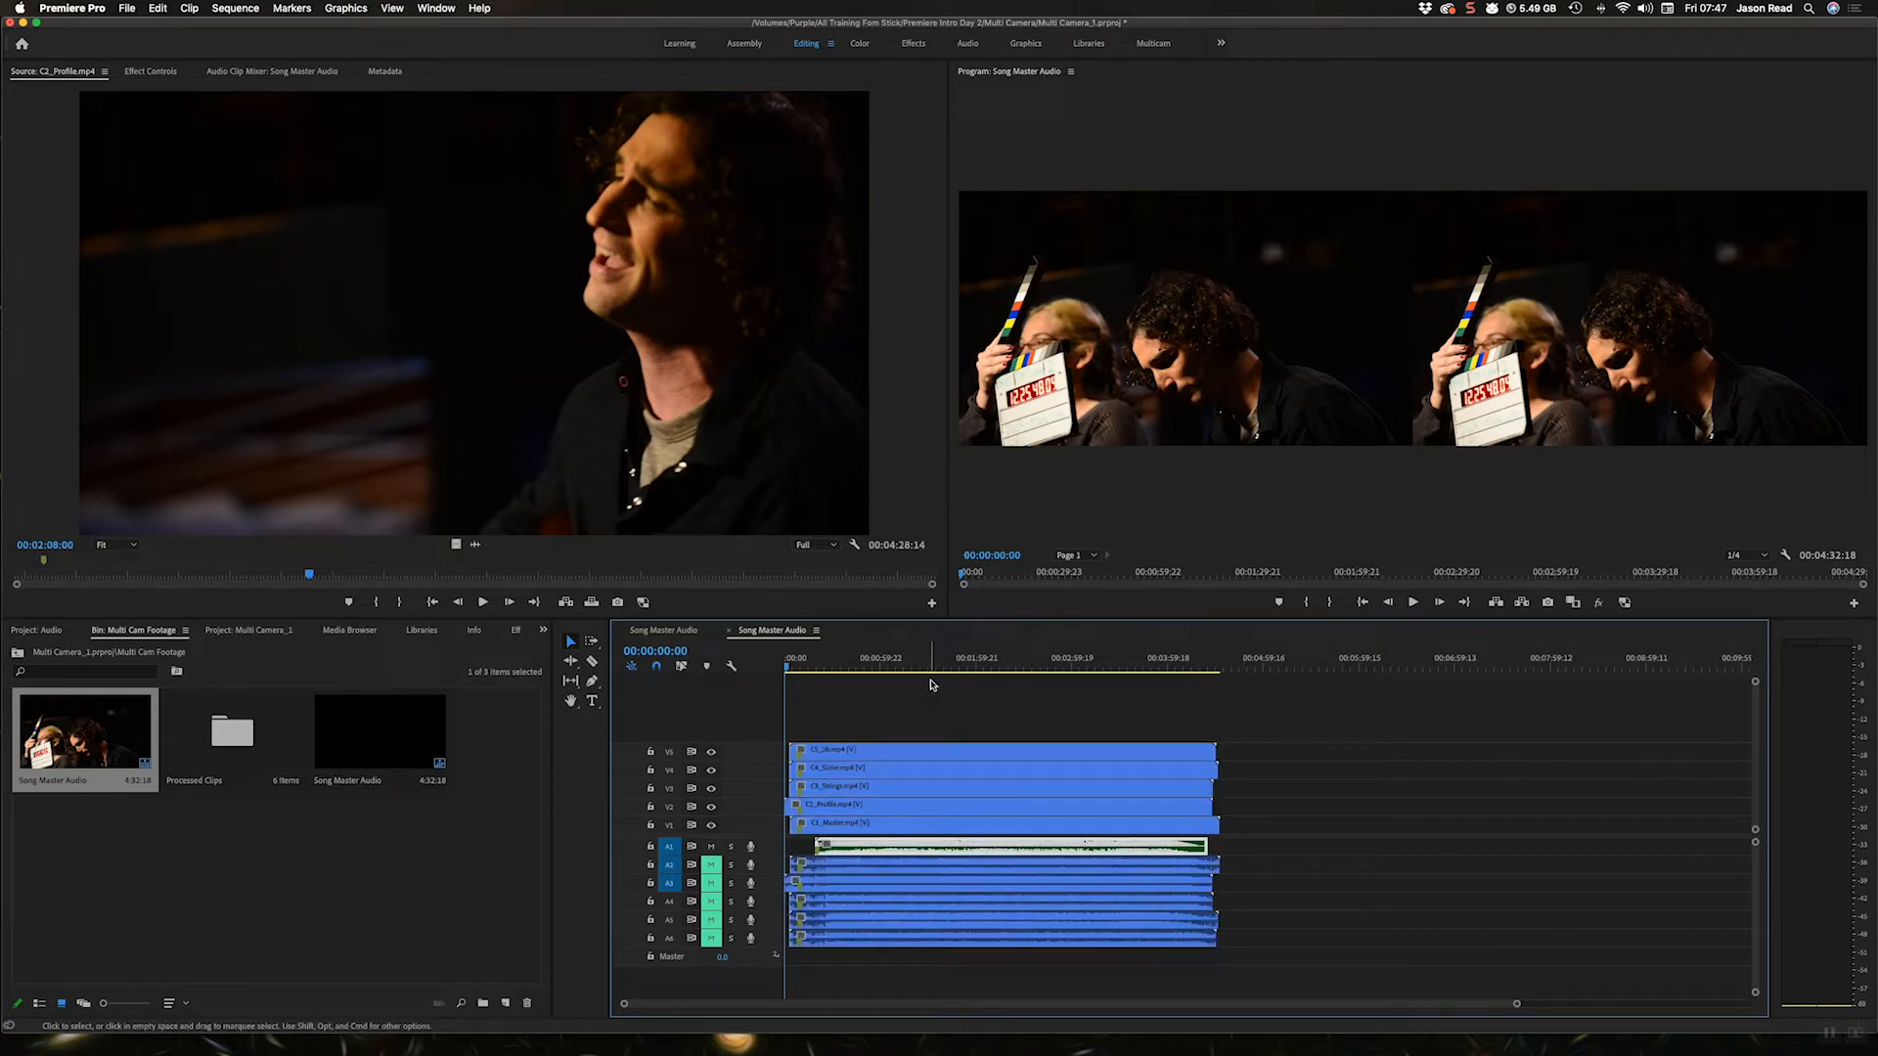
pyautogui.click(934, 657)
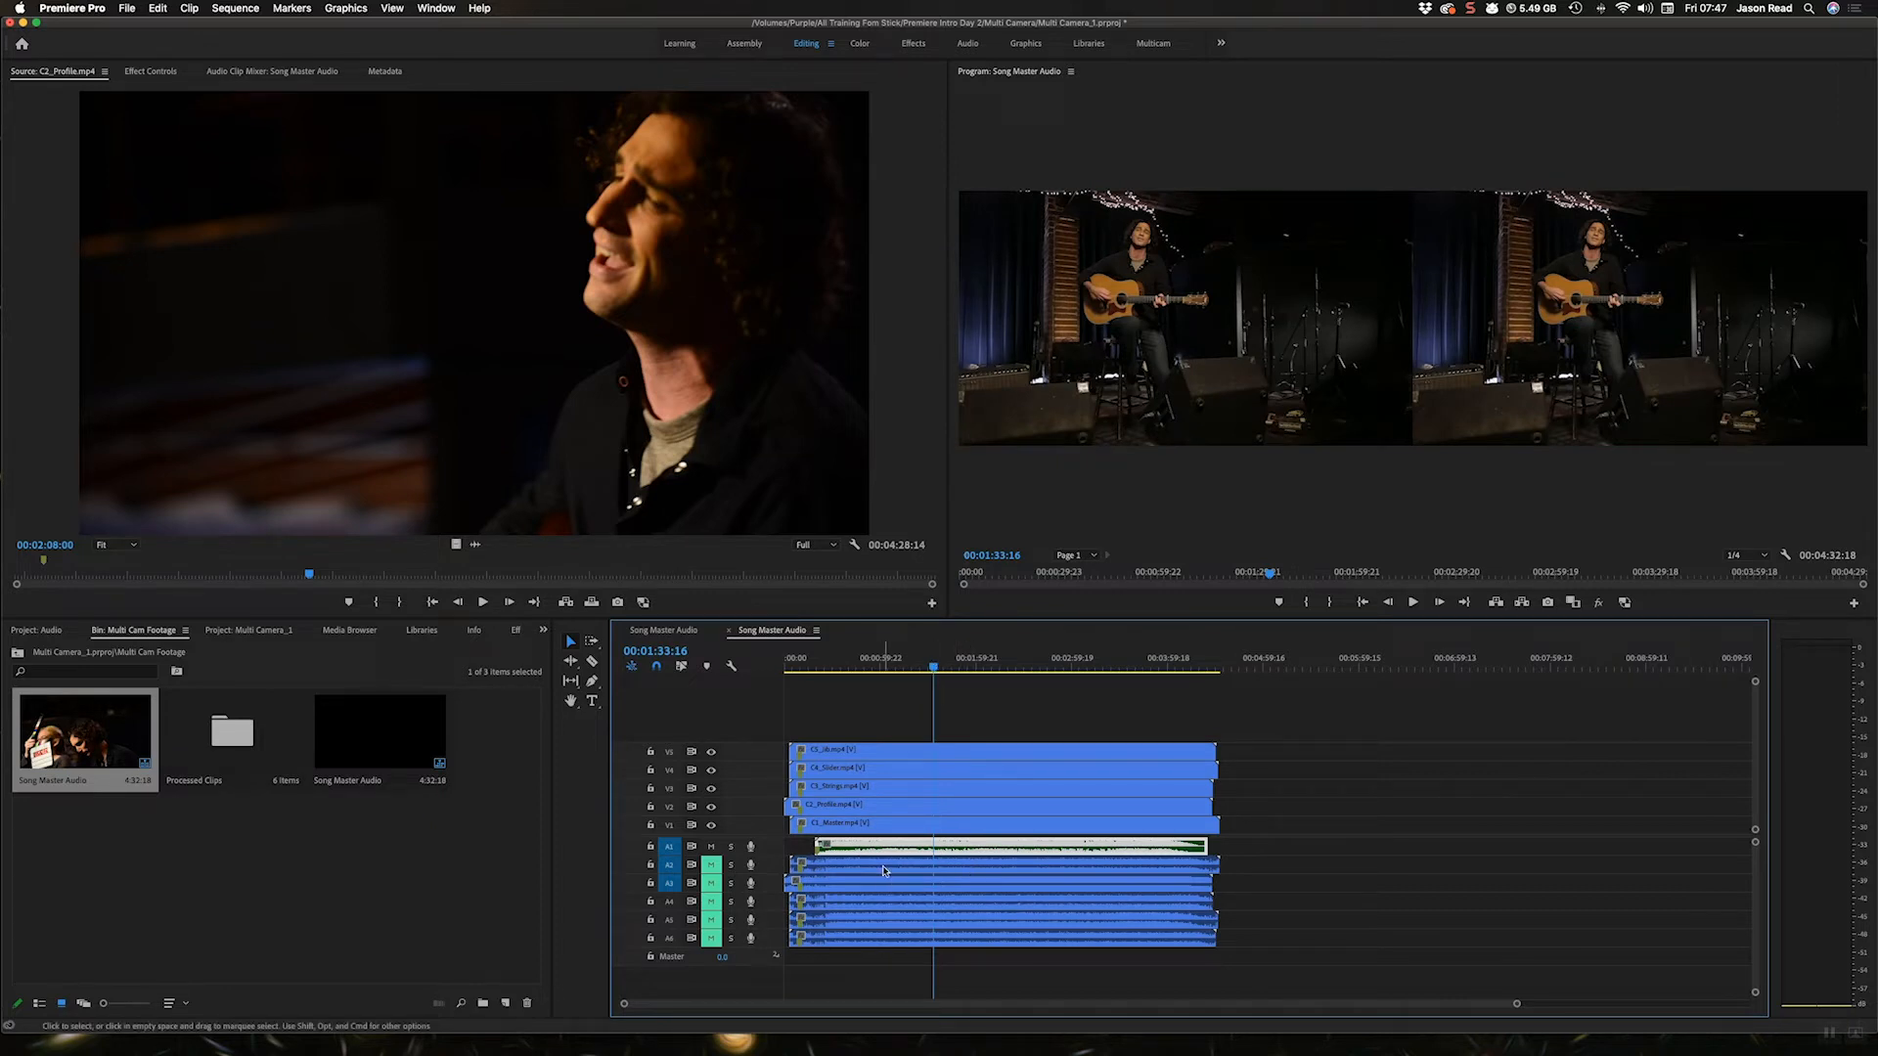
pyautogui.moveTo(900, 932)
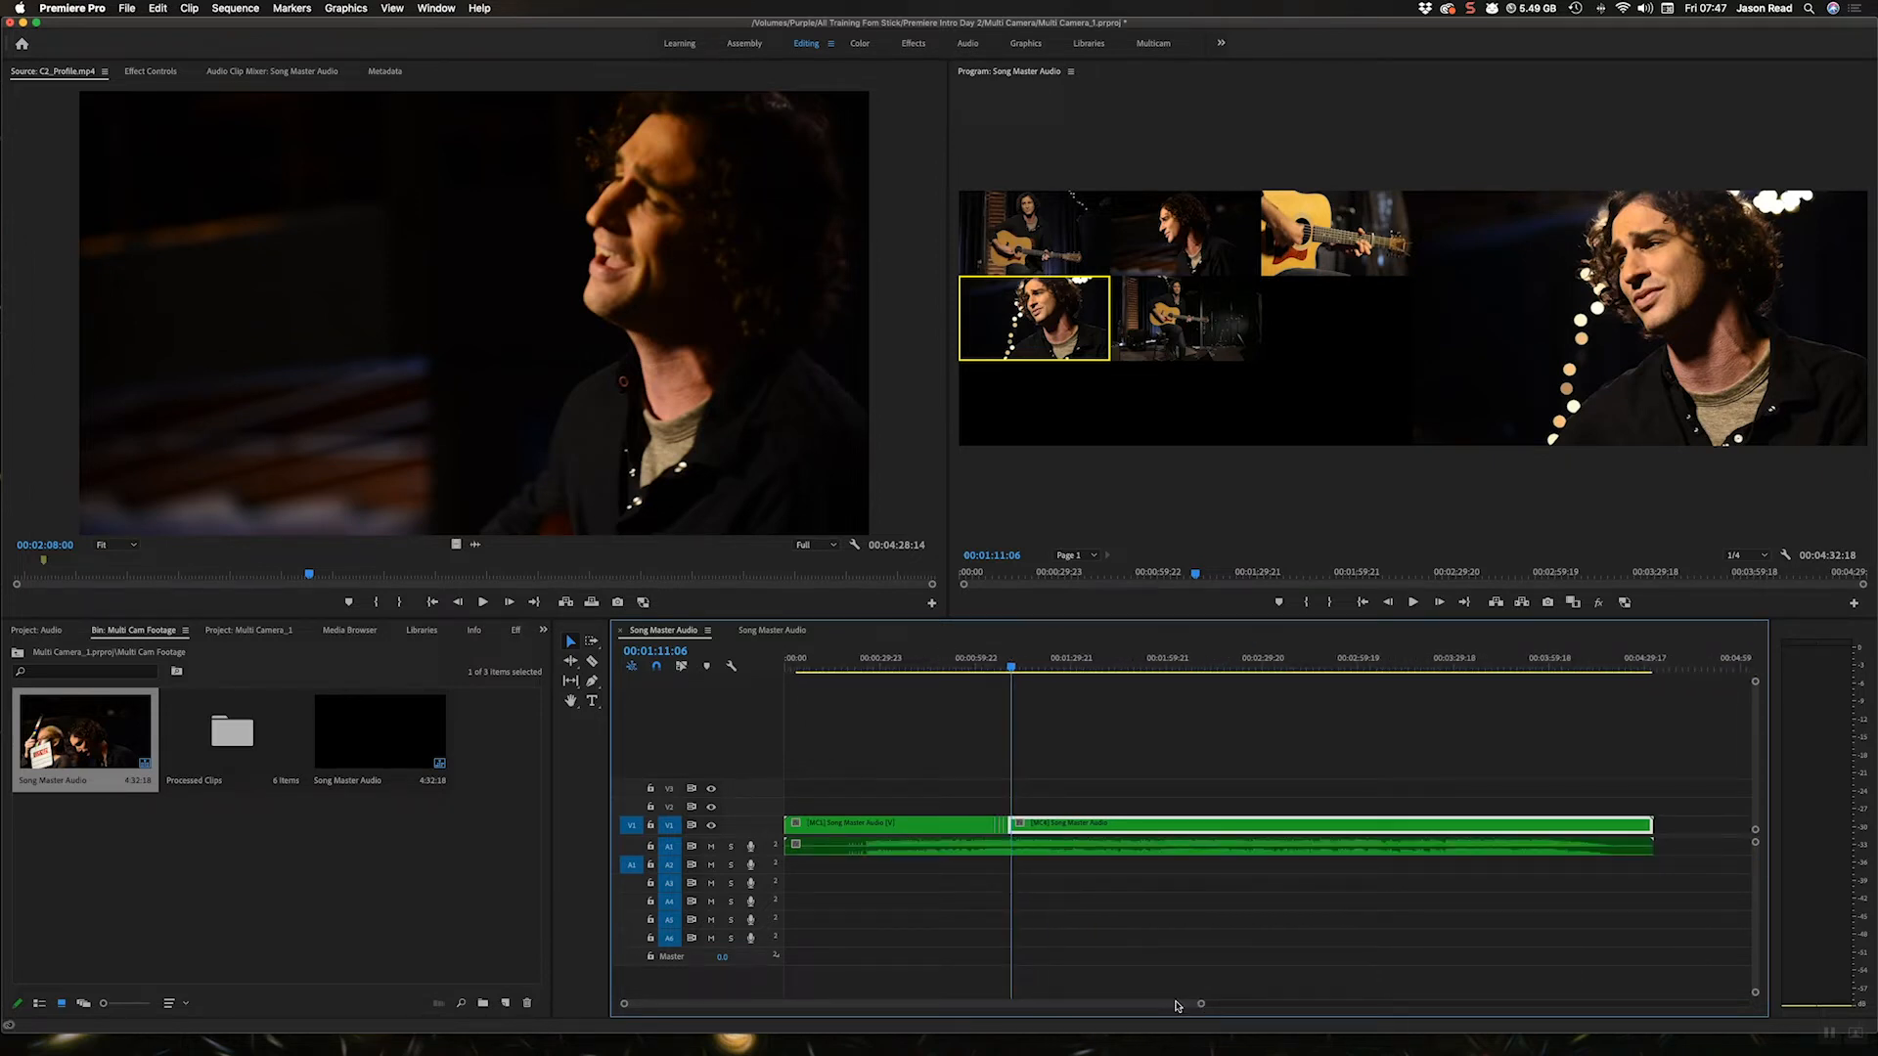
# Build the C5_Jb.mp4 Multicam source sequence from all six camera clips with Switch Audio
pyautogui.click(363, 630)
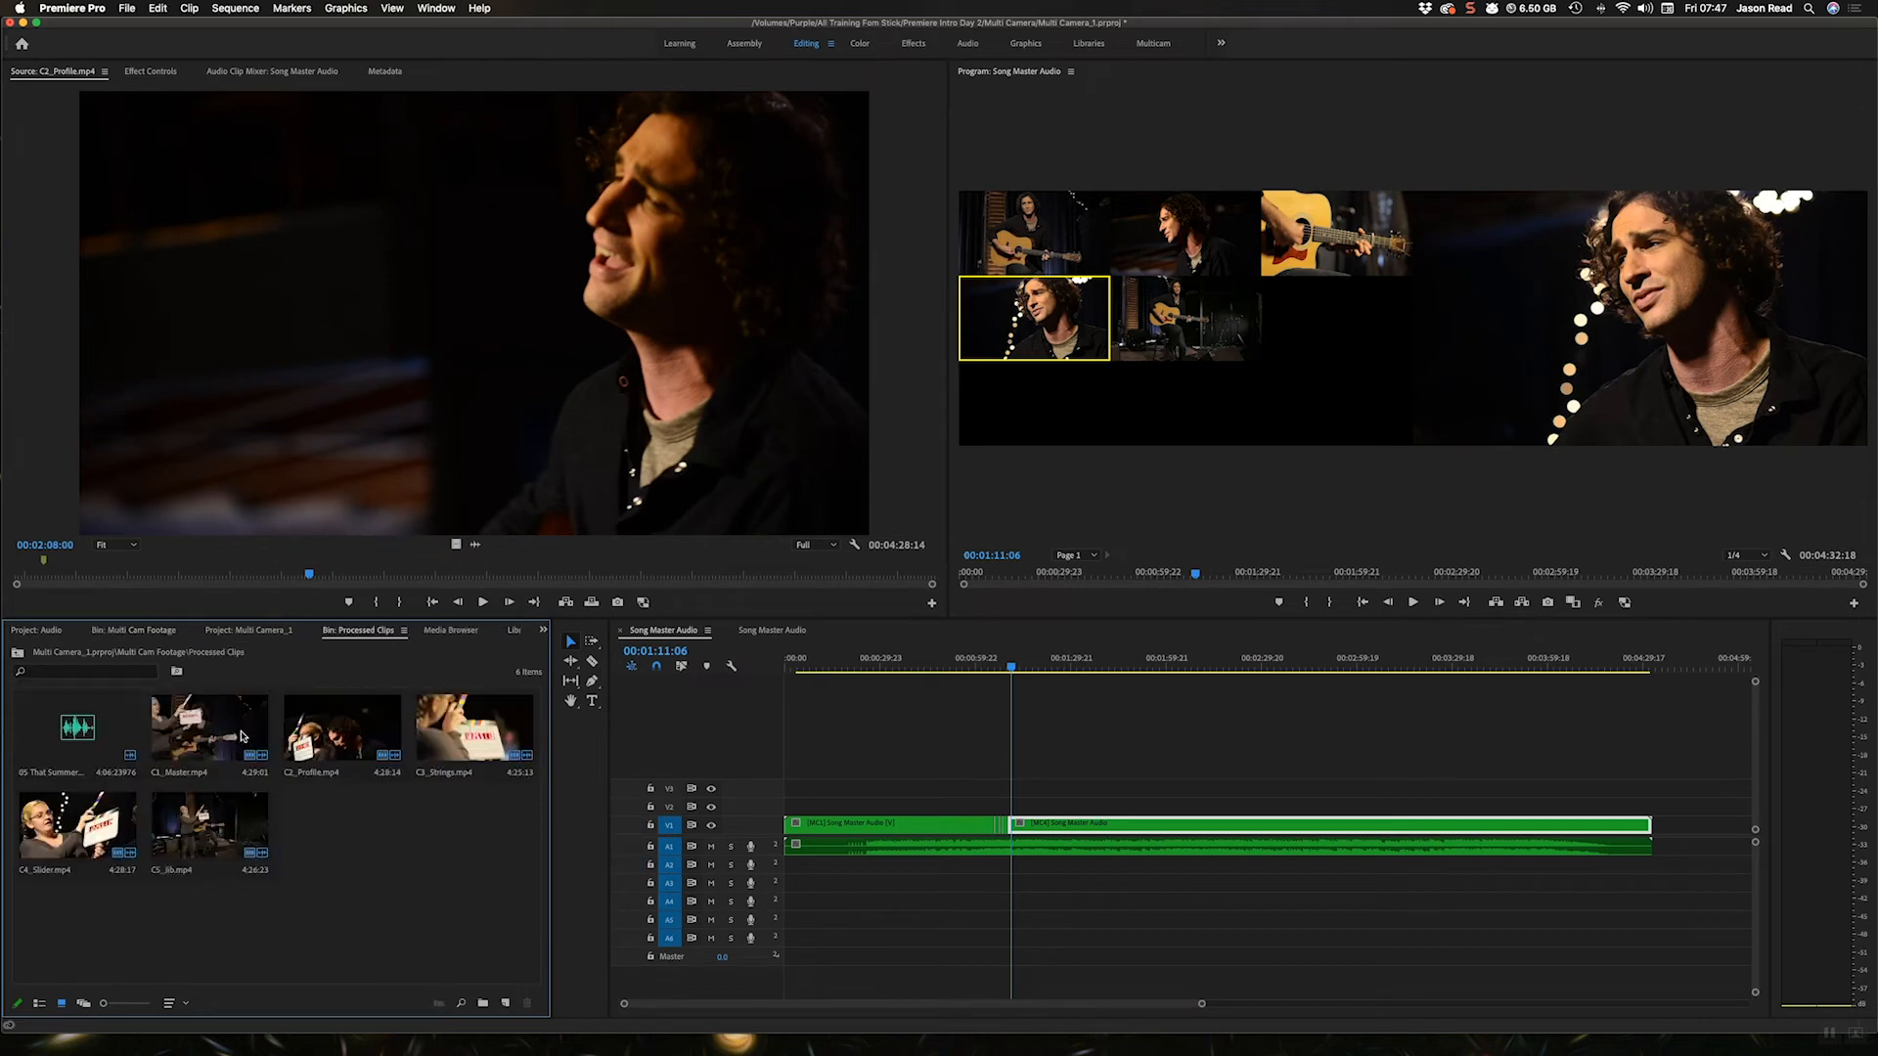
pyautogui.moveTo(108, 737); pyautogui.dragTo(473, 826)
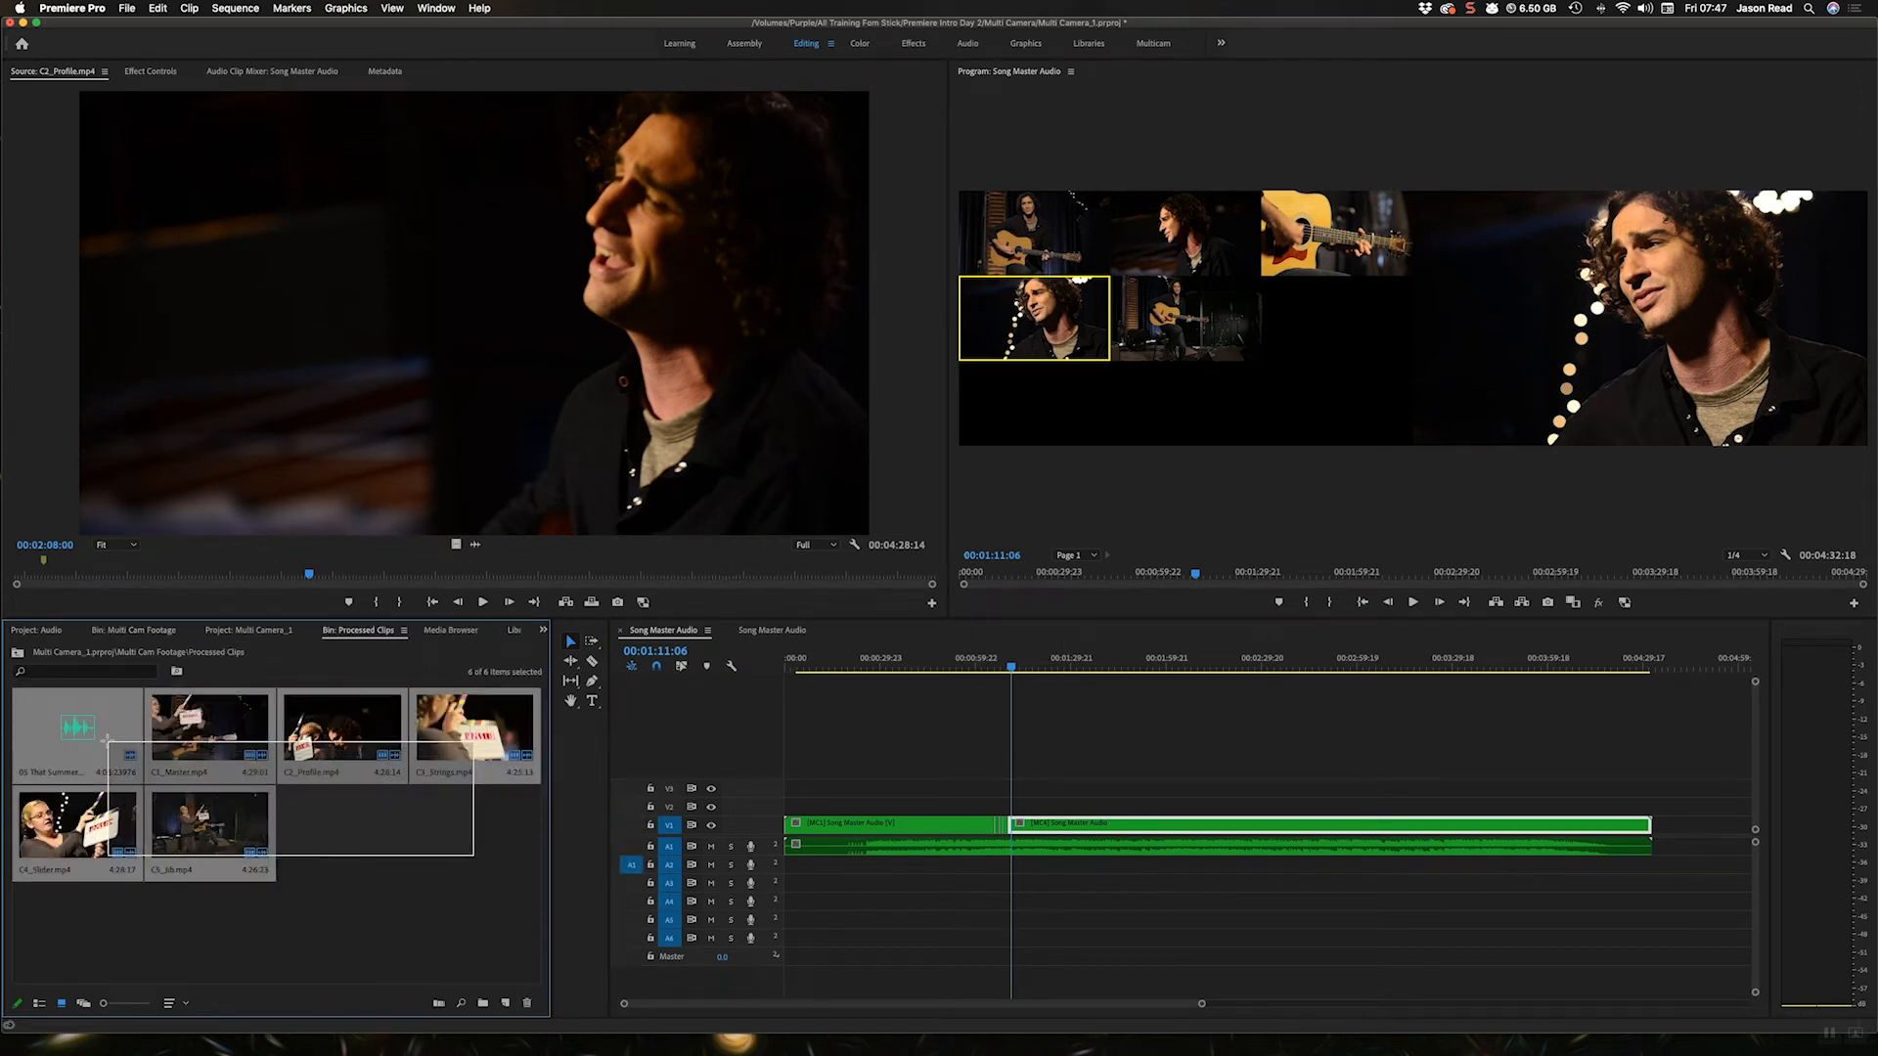
pyautogui.rightClick(108, 742)
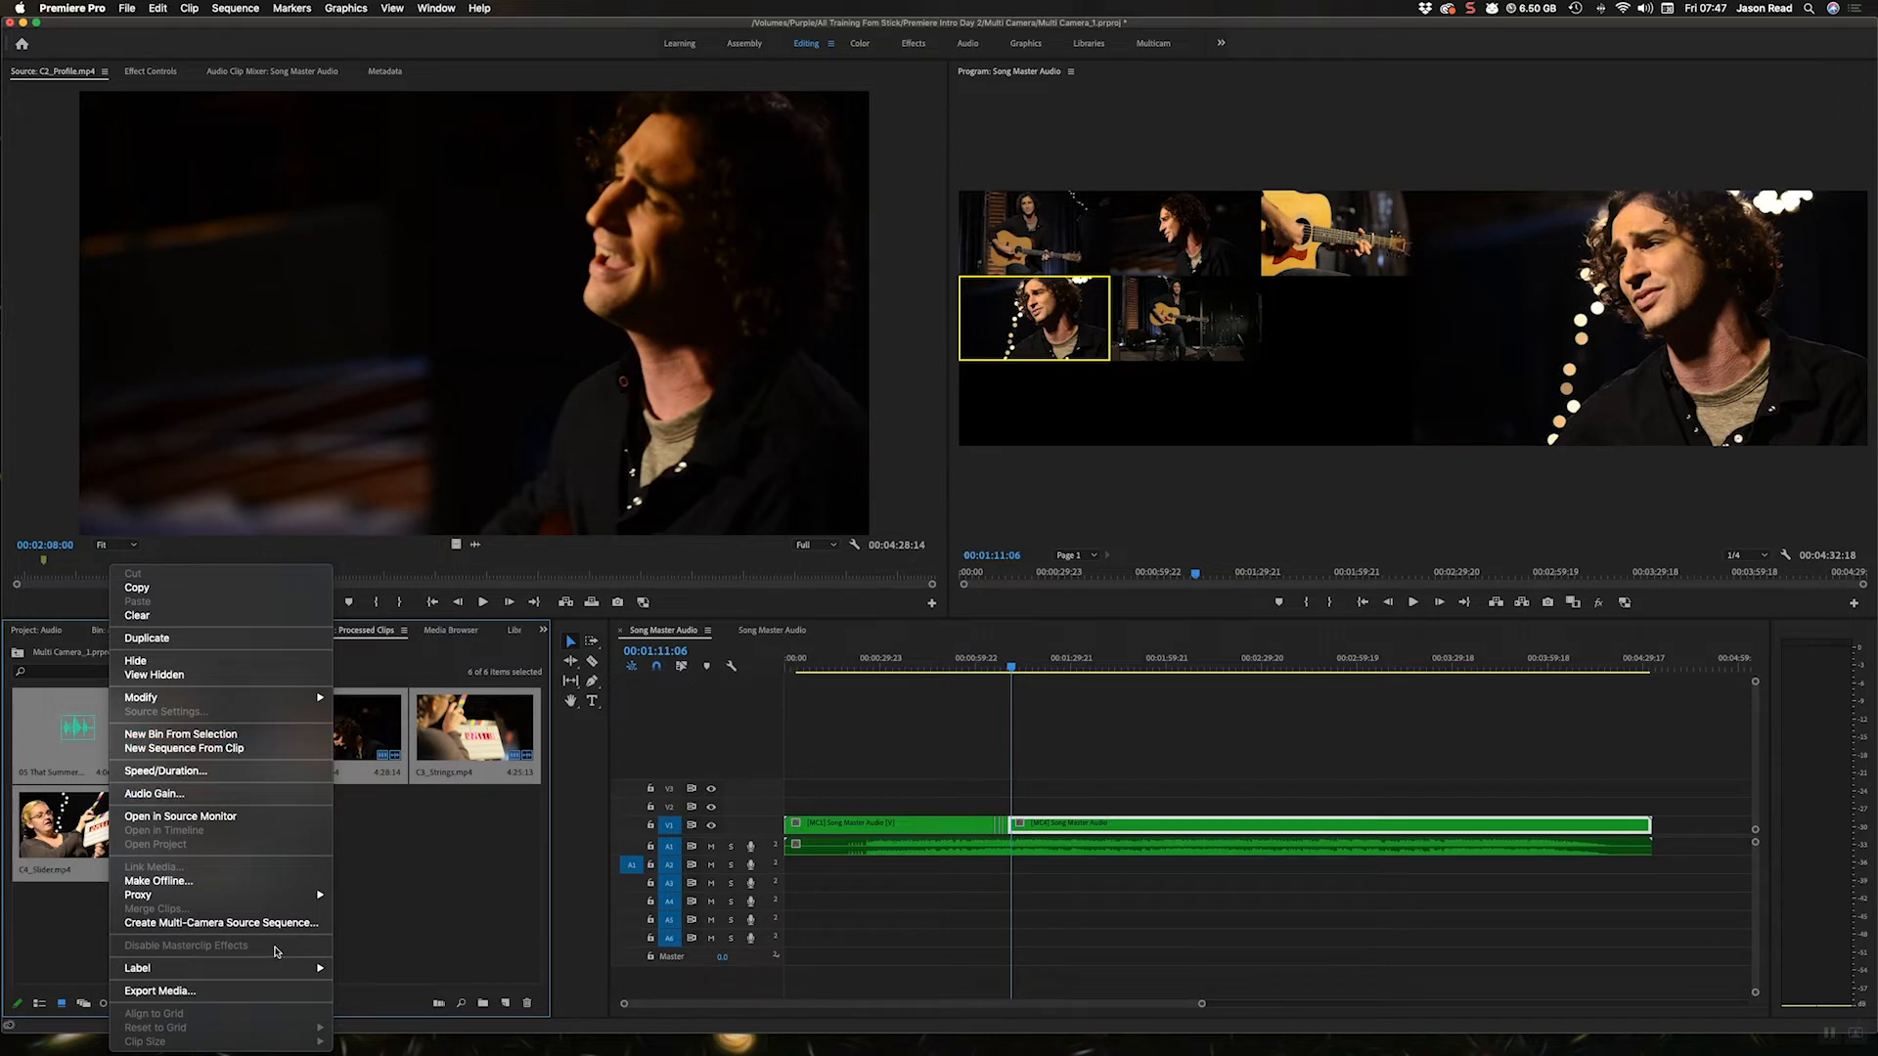
pyautogui.click(220, 922)
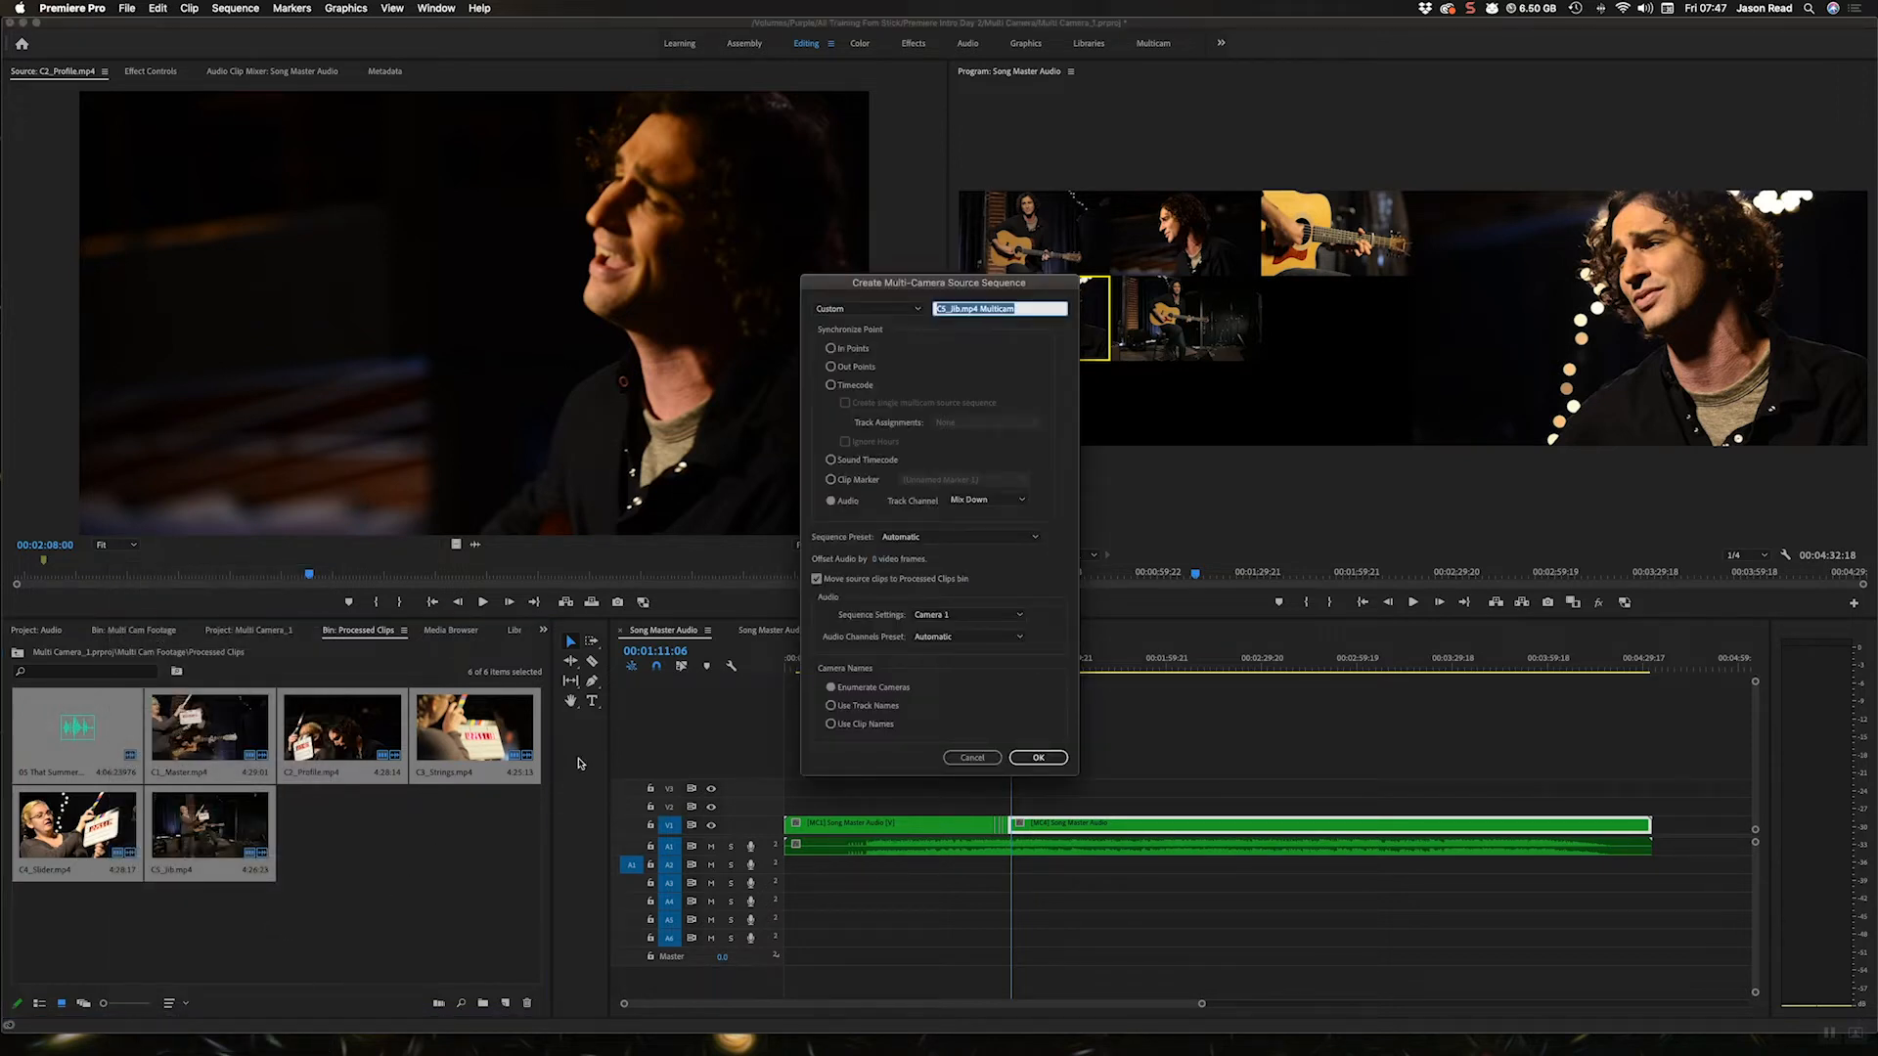
pyautogui.click(970, 636)
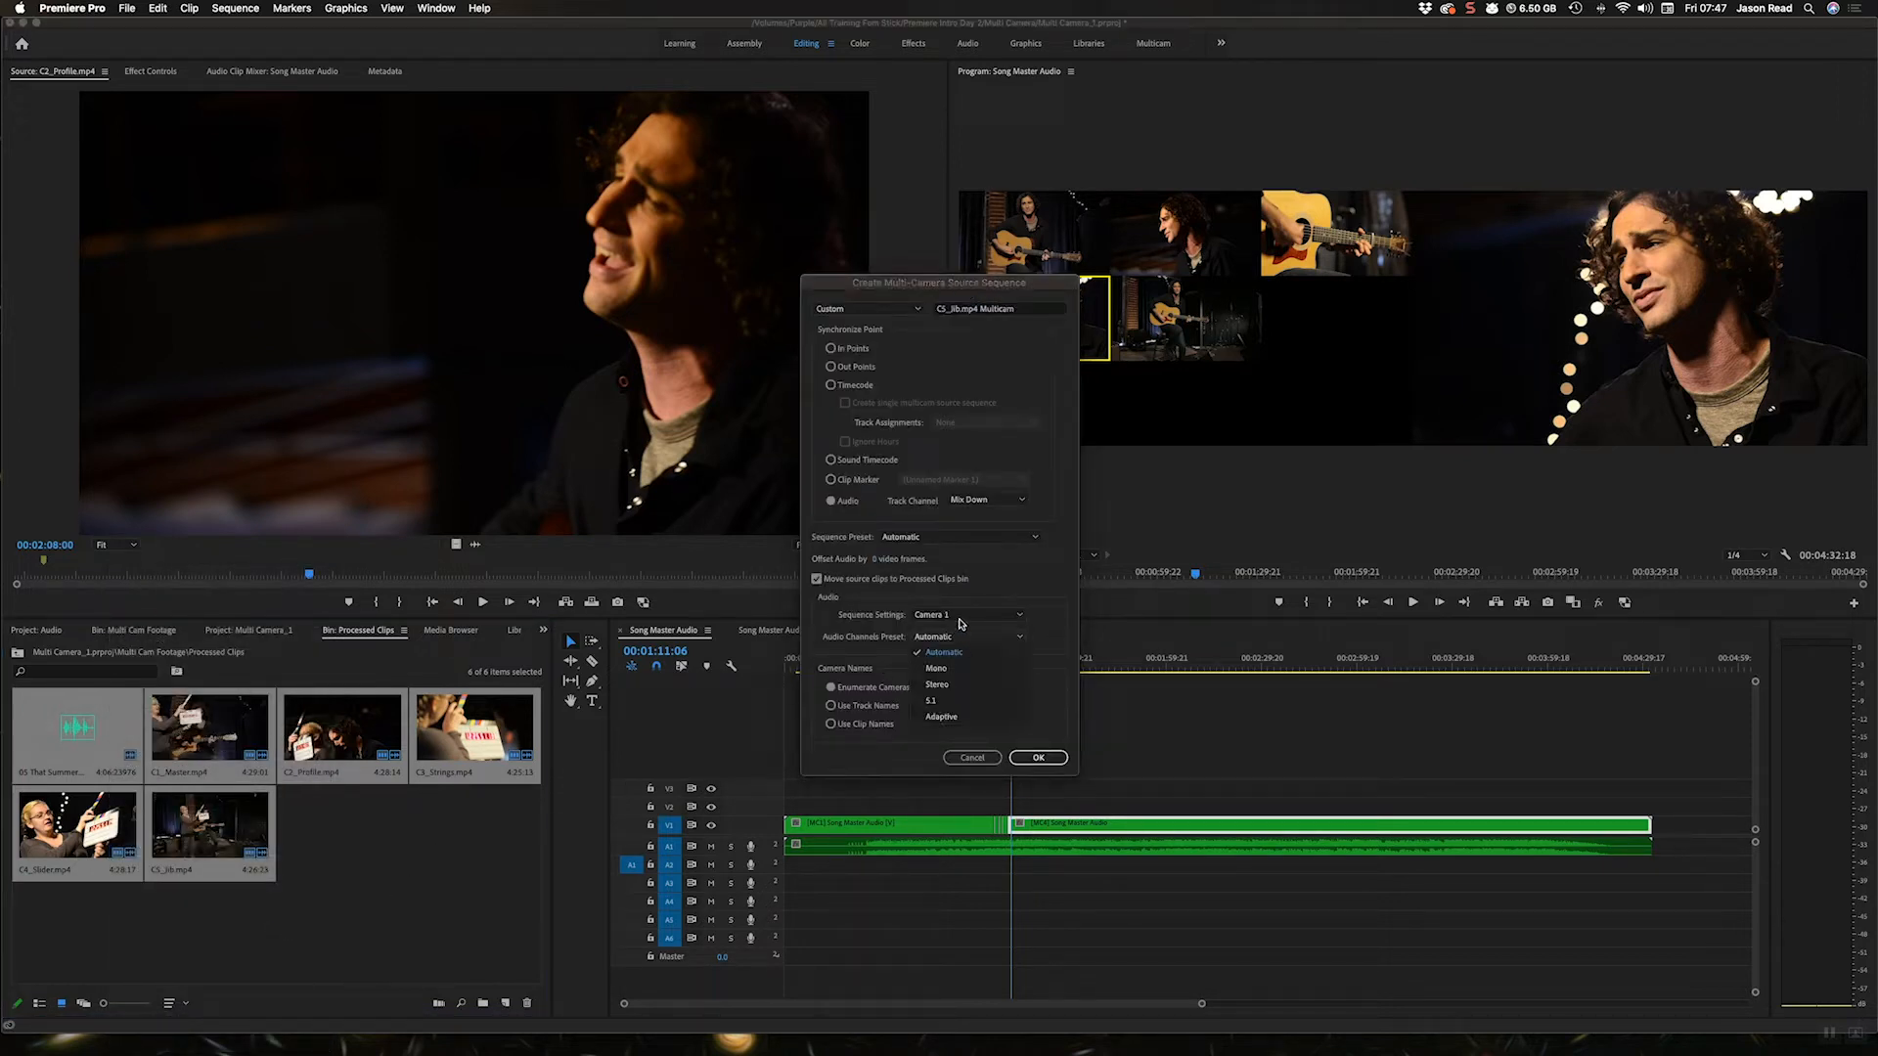
pyautogui.click(940, 651)
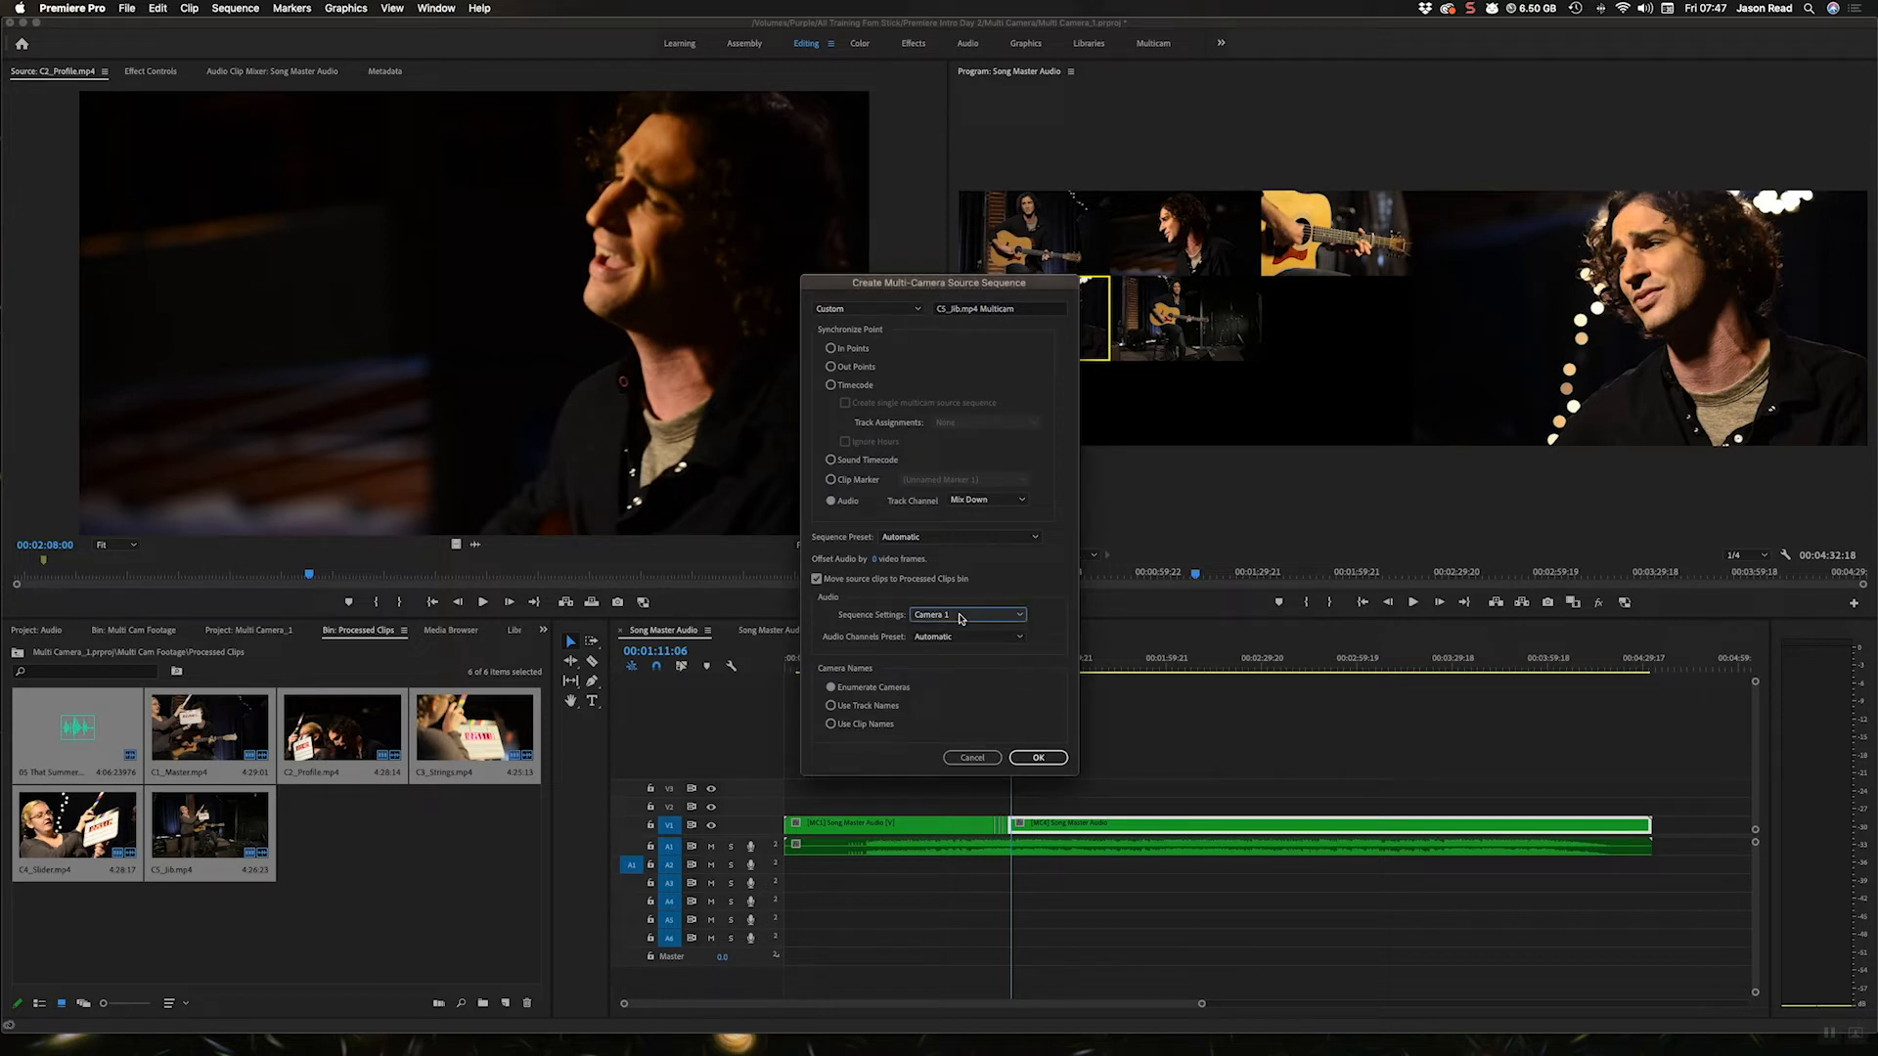
pyautogui.click(967, 614)
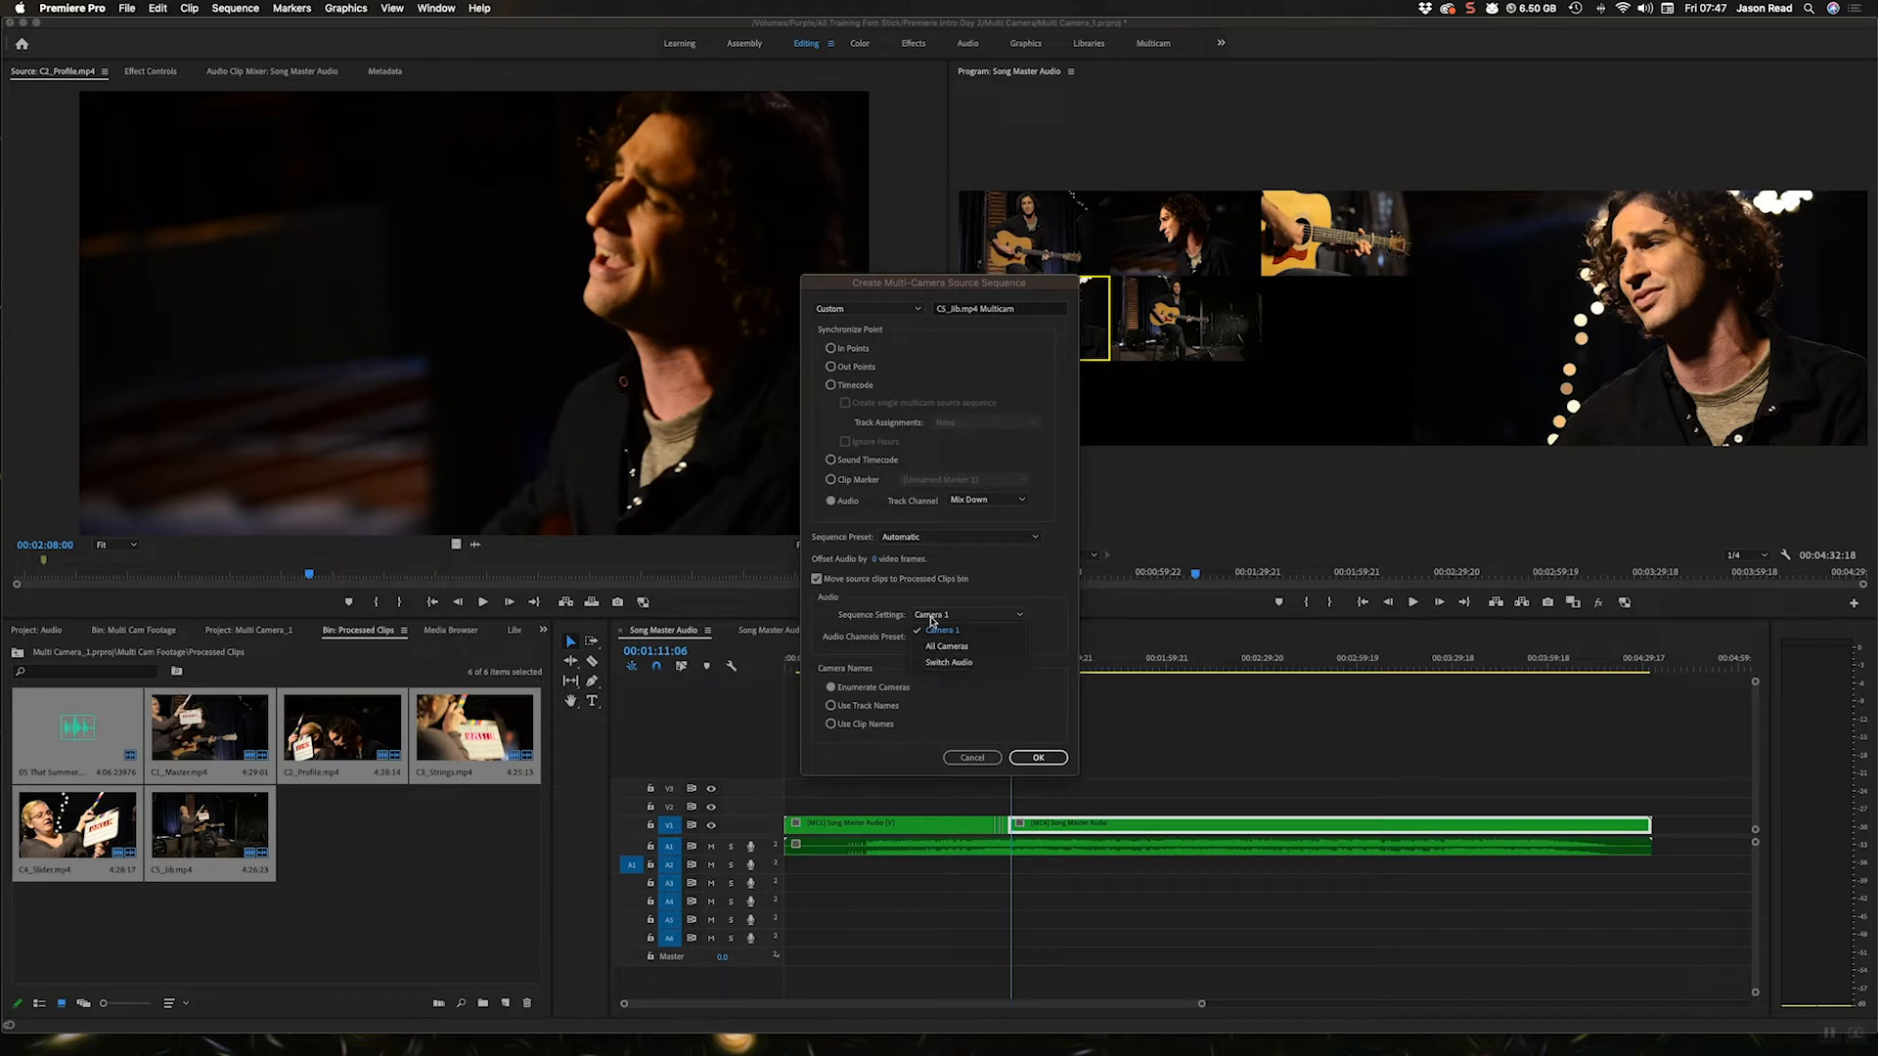
pyautogui.moveTo(950, 662)
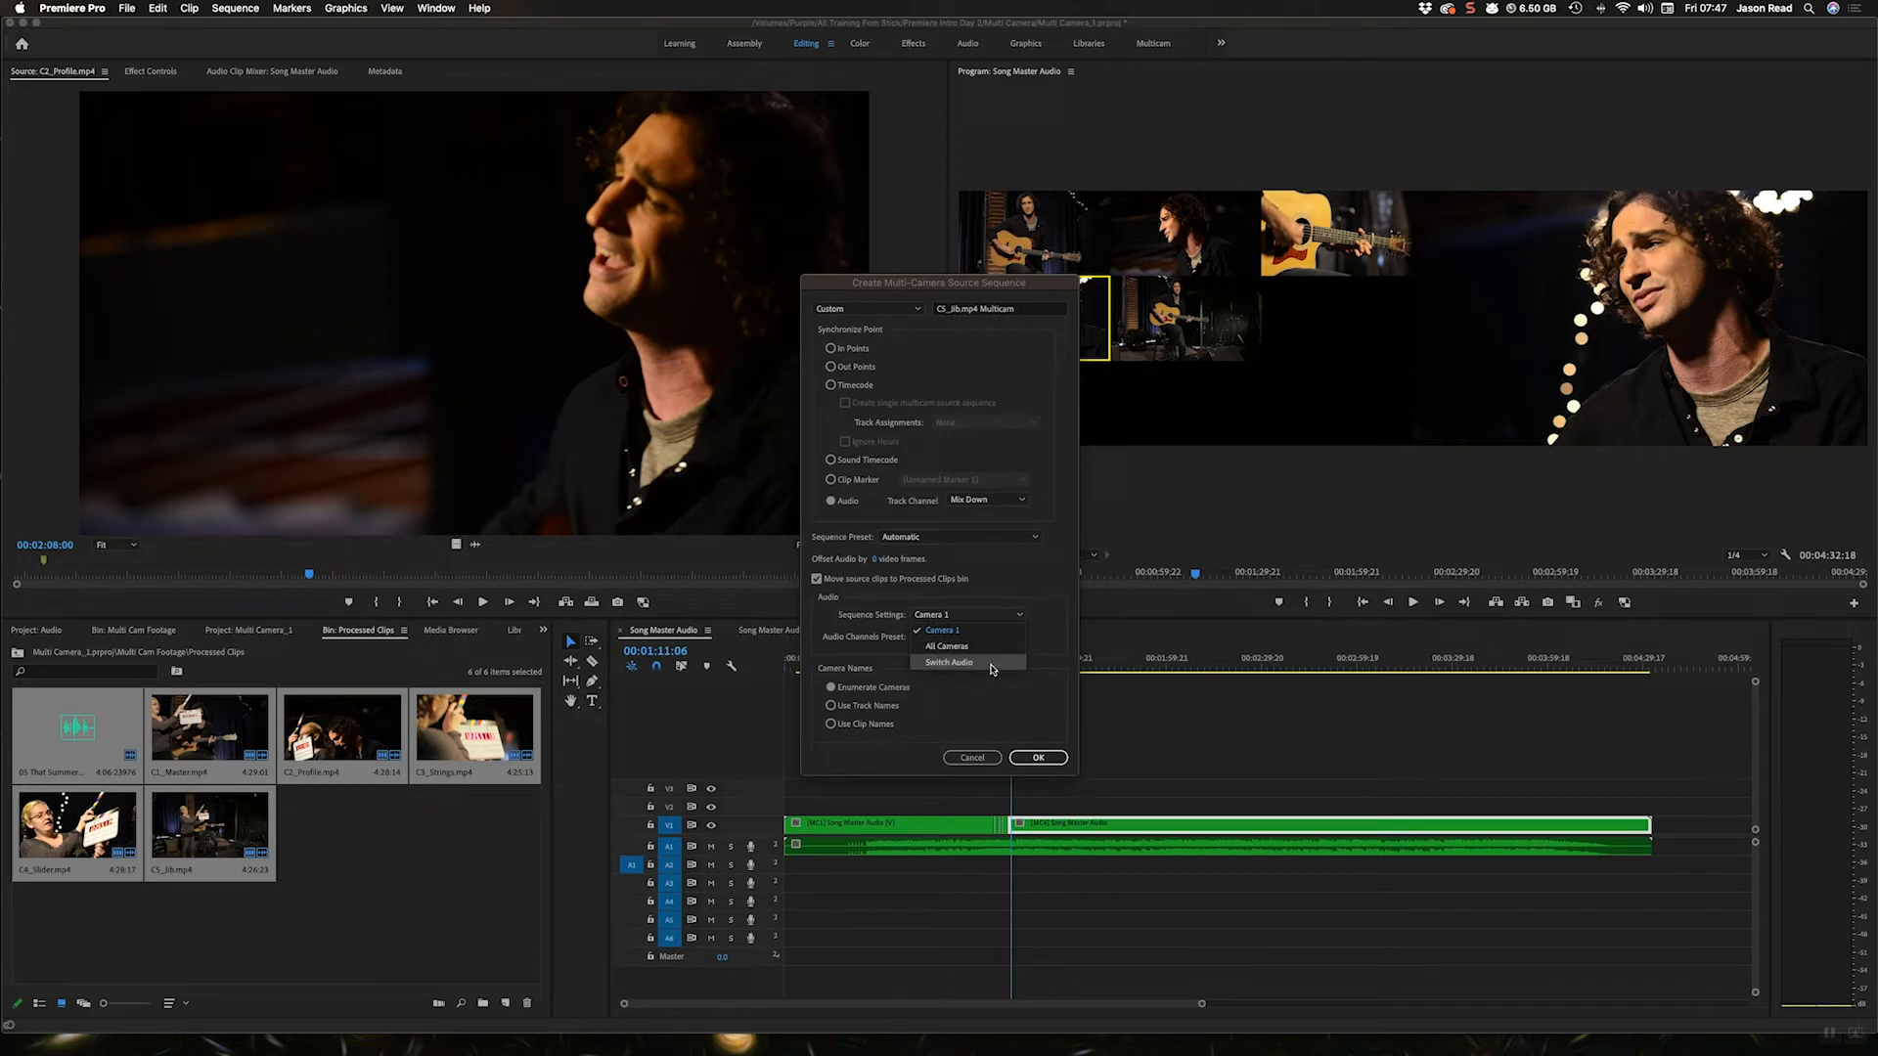
pyautogui.click(948, 662)
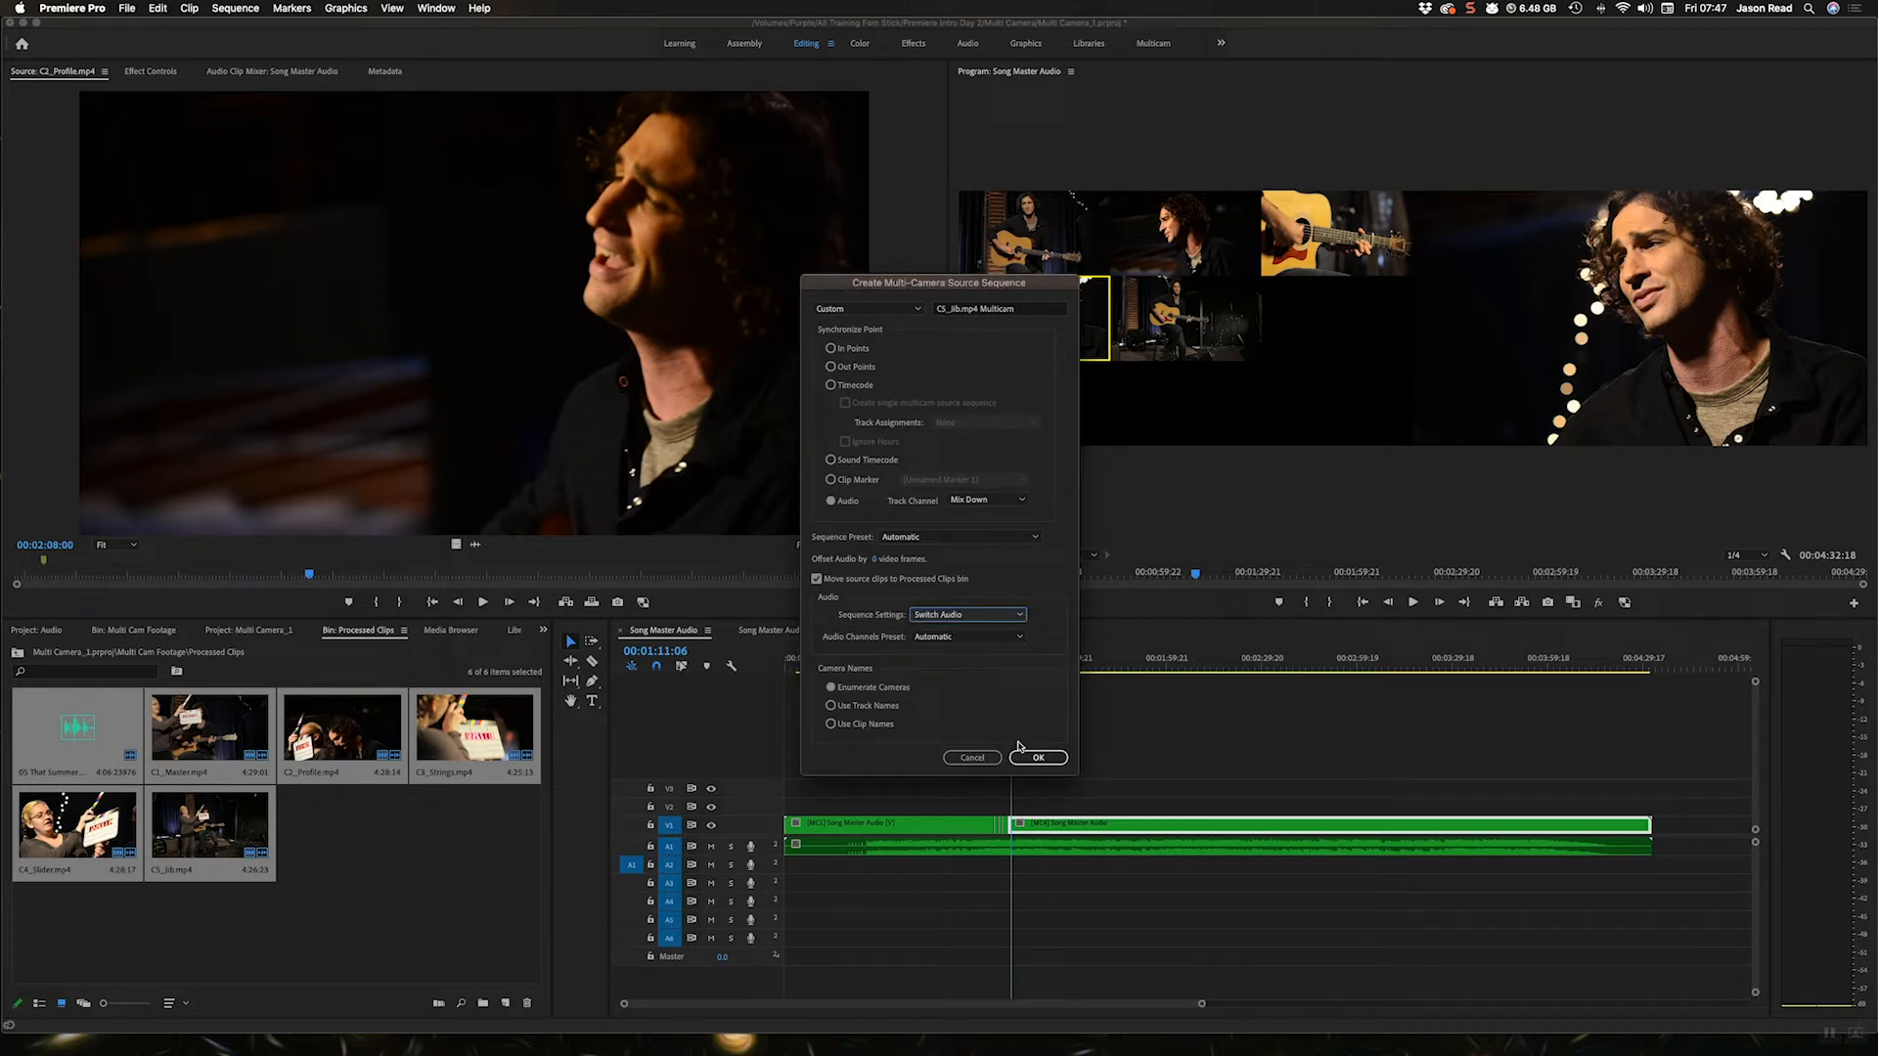
pyautogui.click(1037, 757)
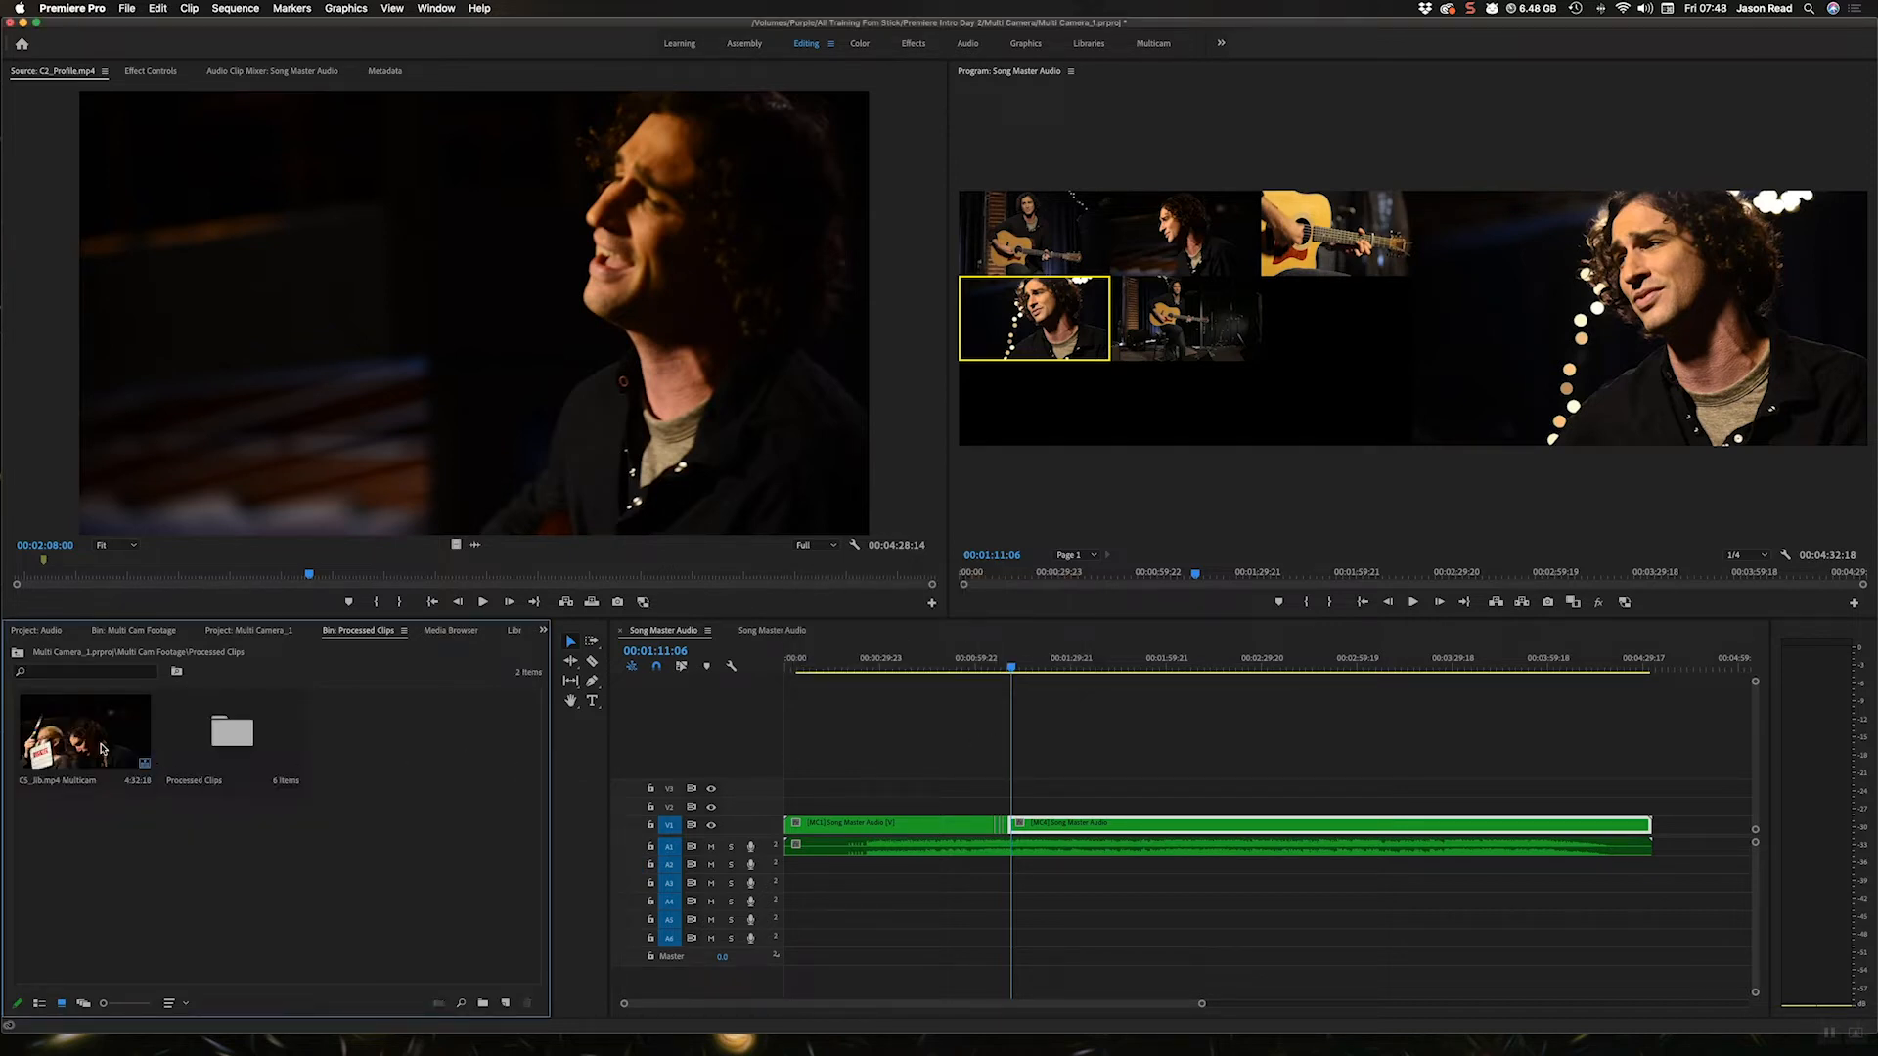
# Make a C5_Jb sequence from the multicam clip and cut between camera angles
pyautogui.click(84, 731)
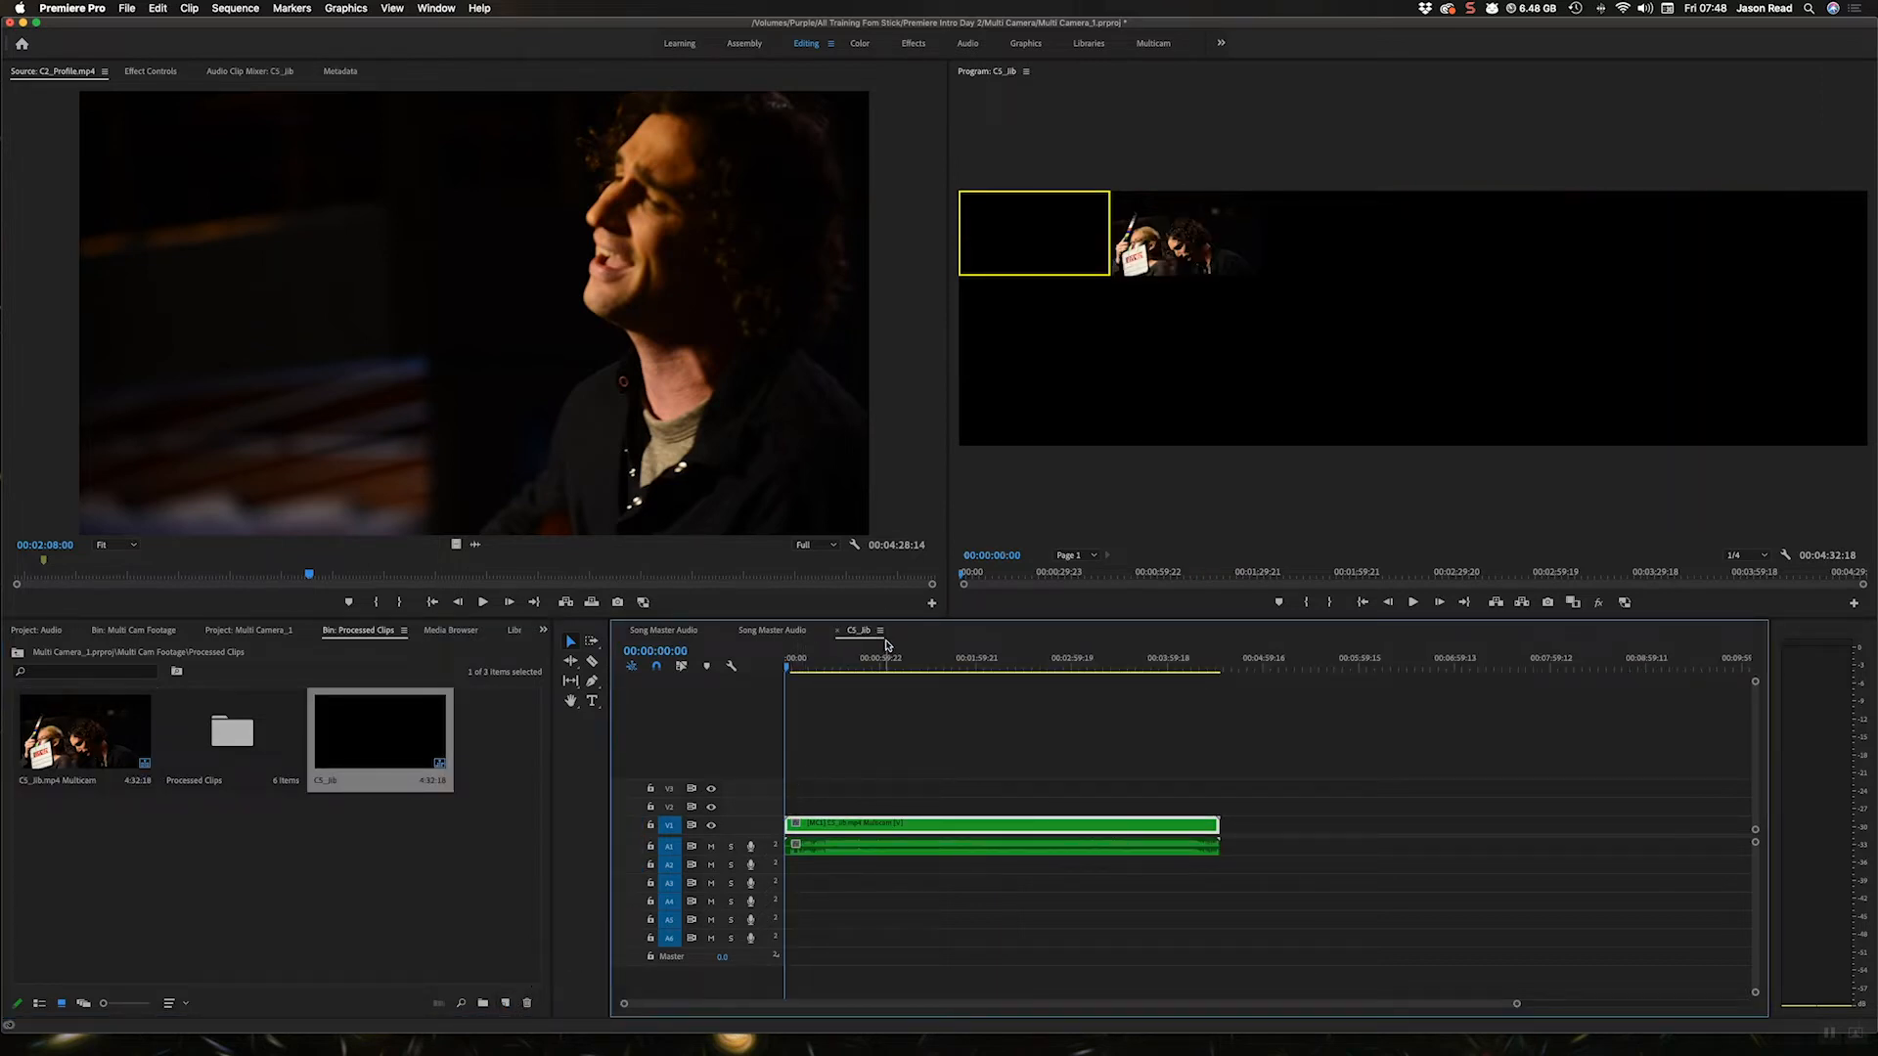
pyautogui.click(852, 657)
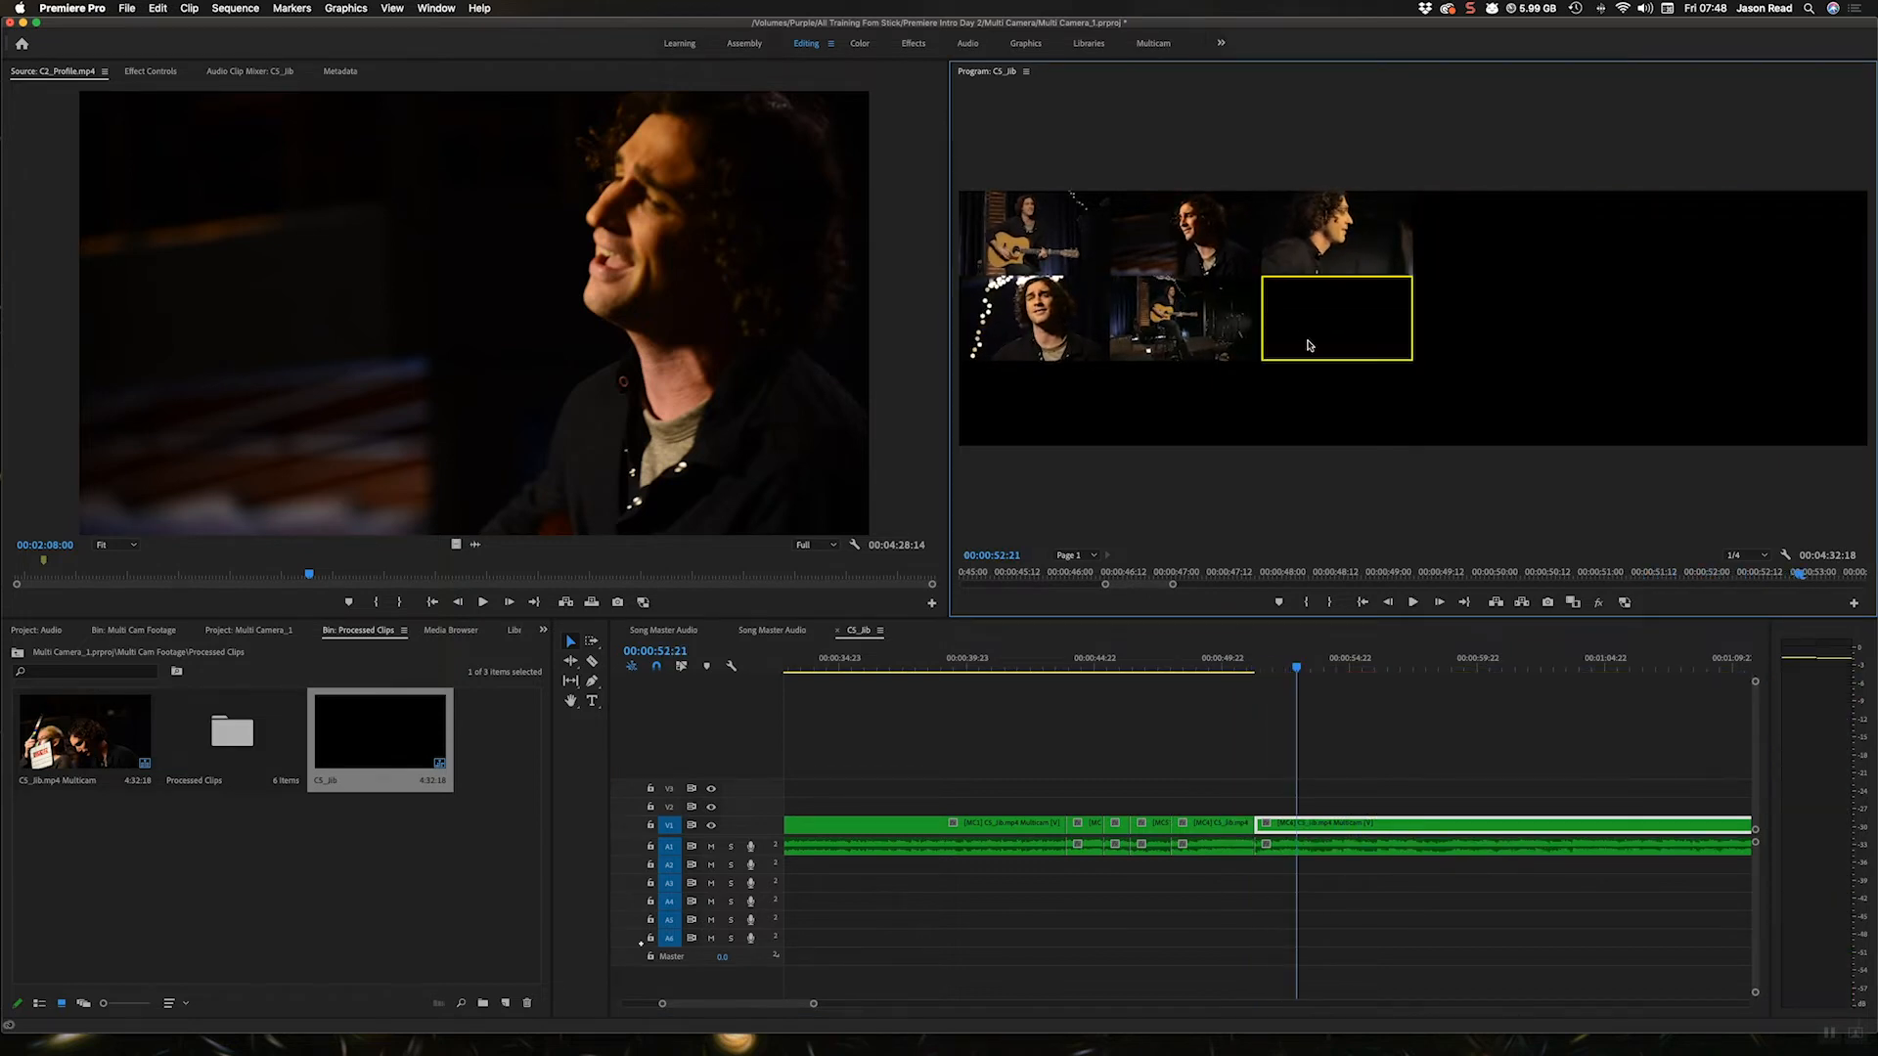
pyautogui.moveTo(1328, 330)
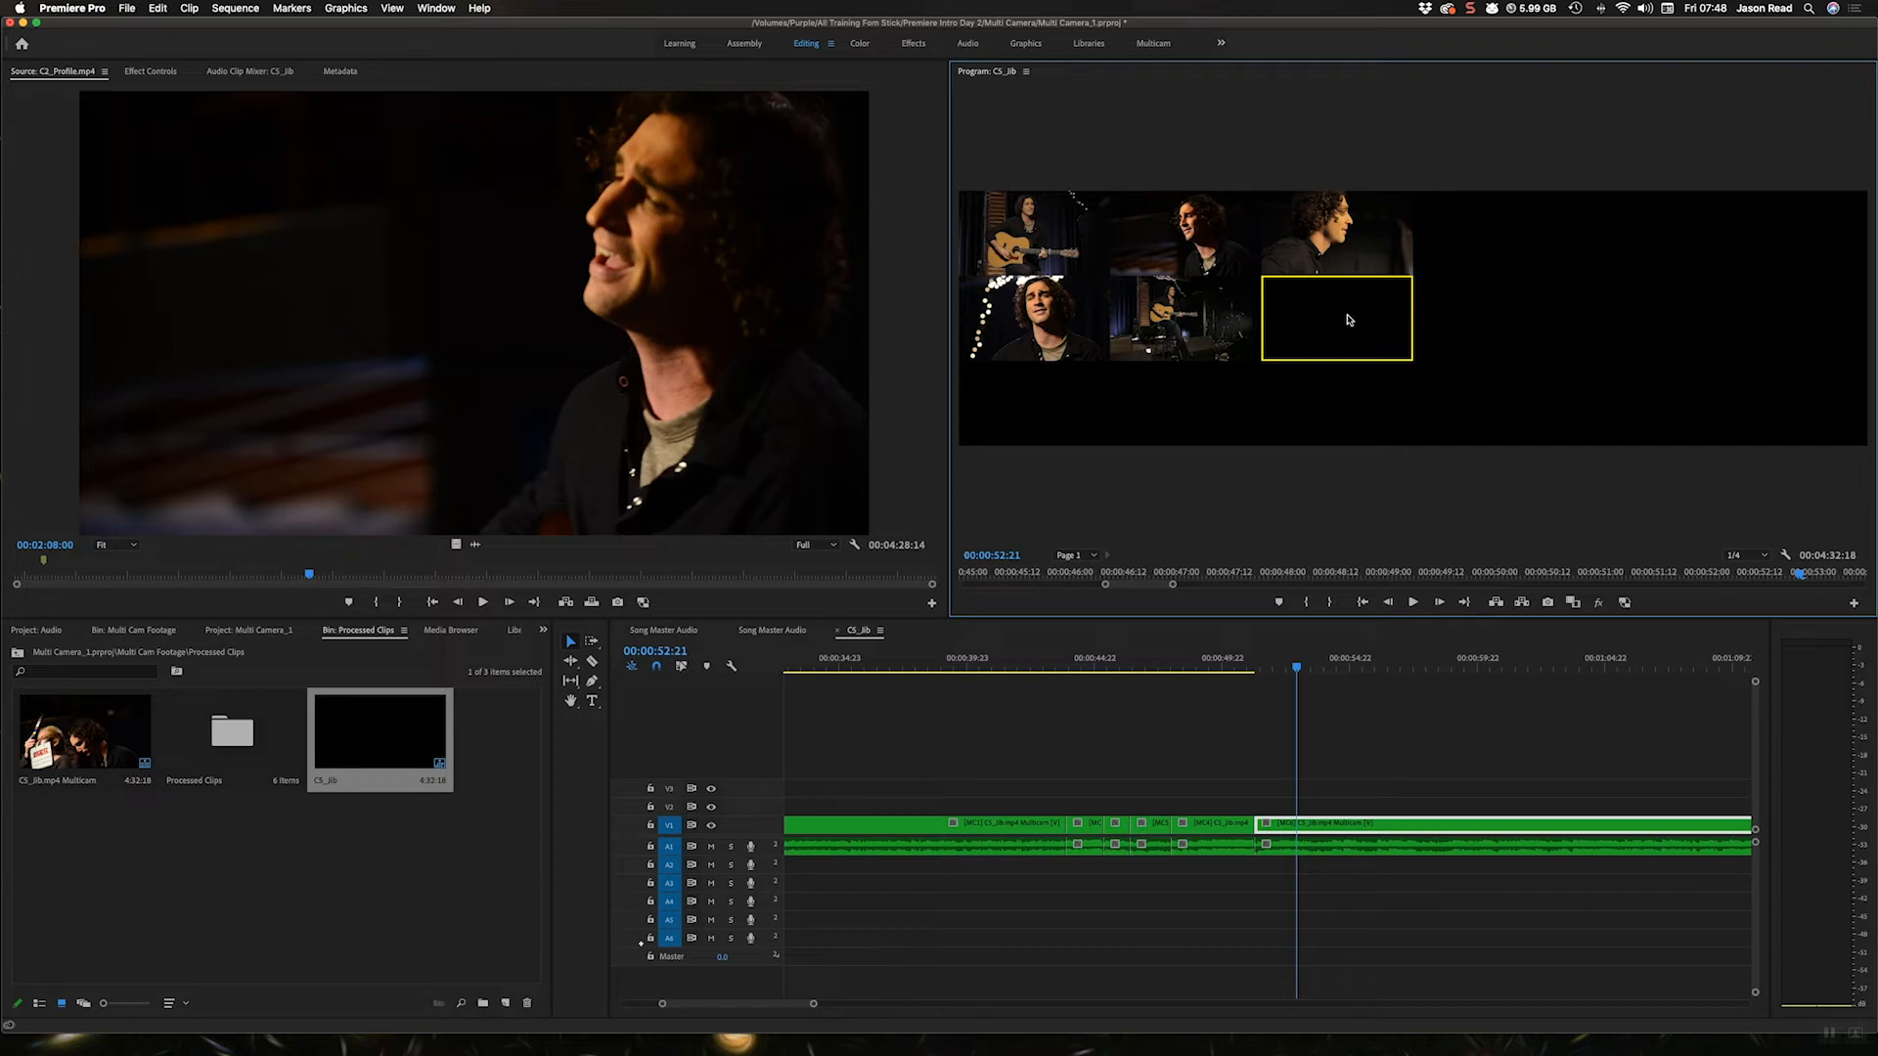
pyautogui.moveTo(1348, 319)
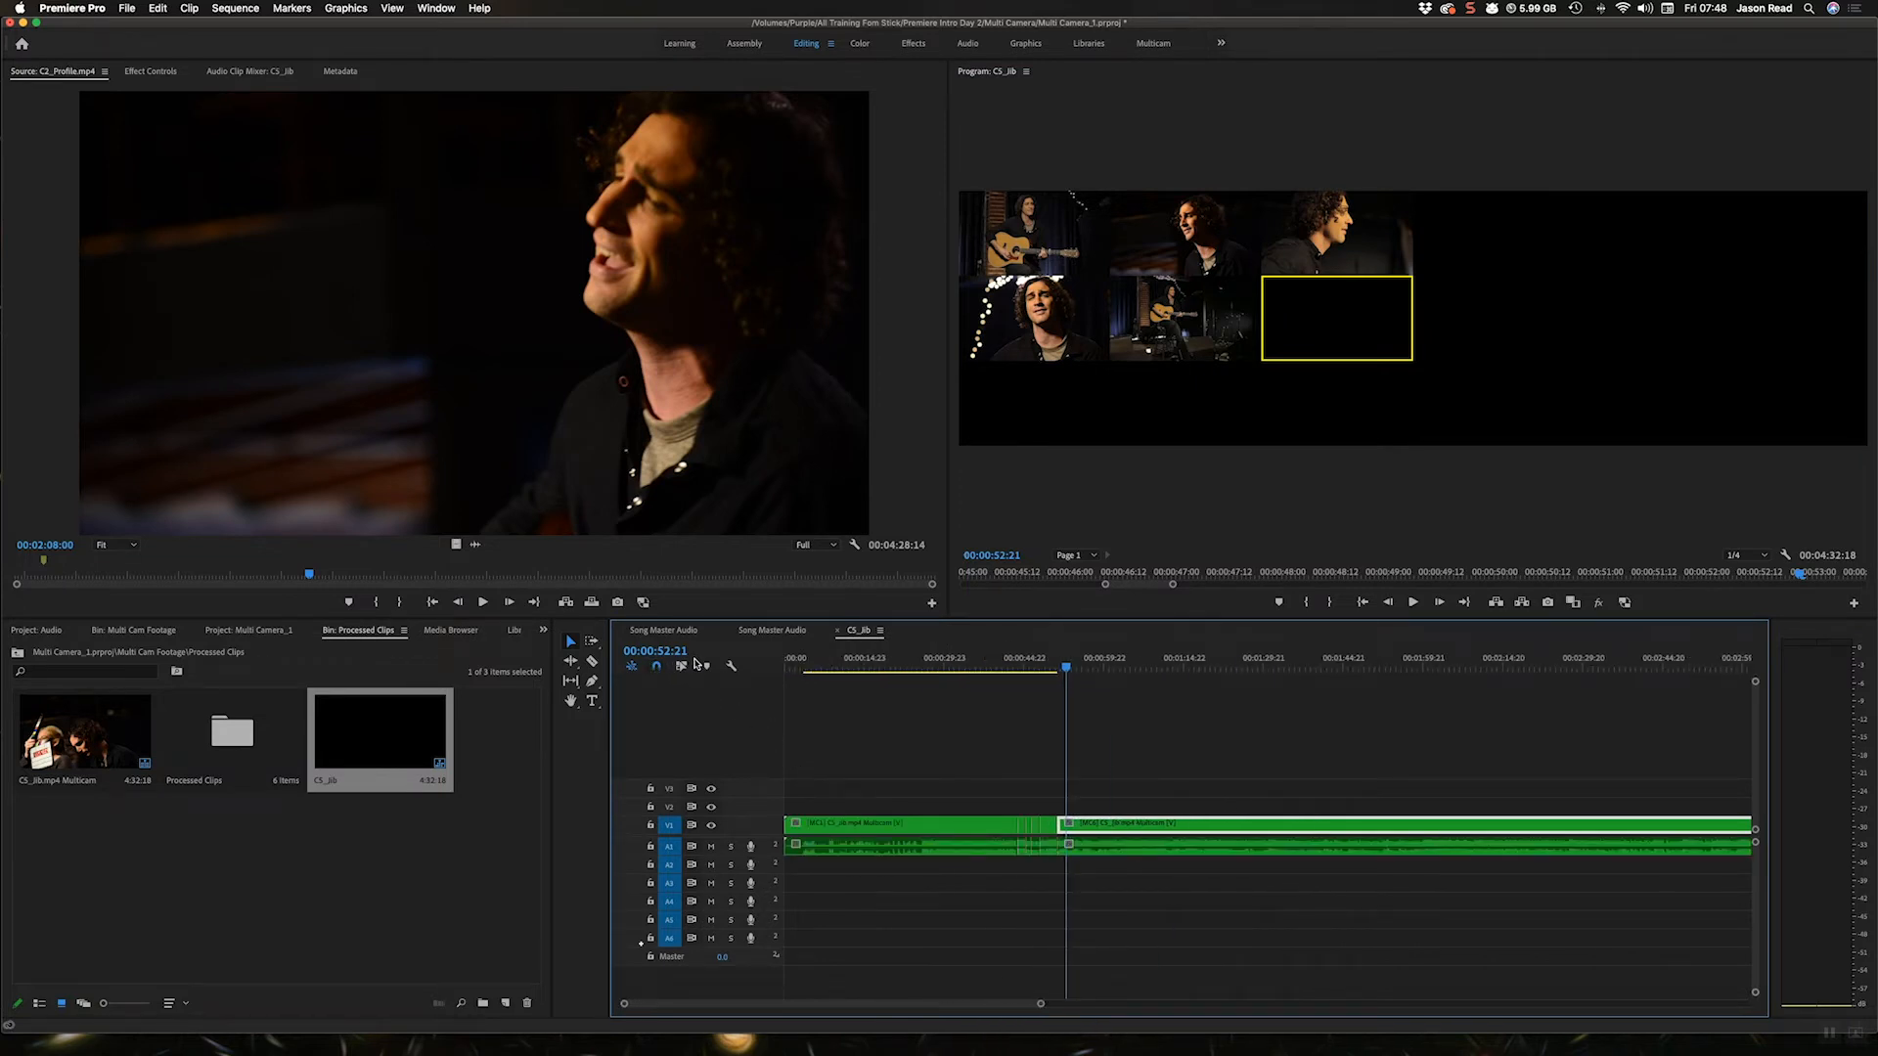
pyautogui.moveTo(847, 724)
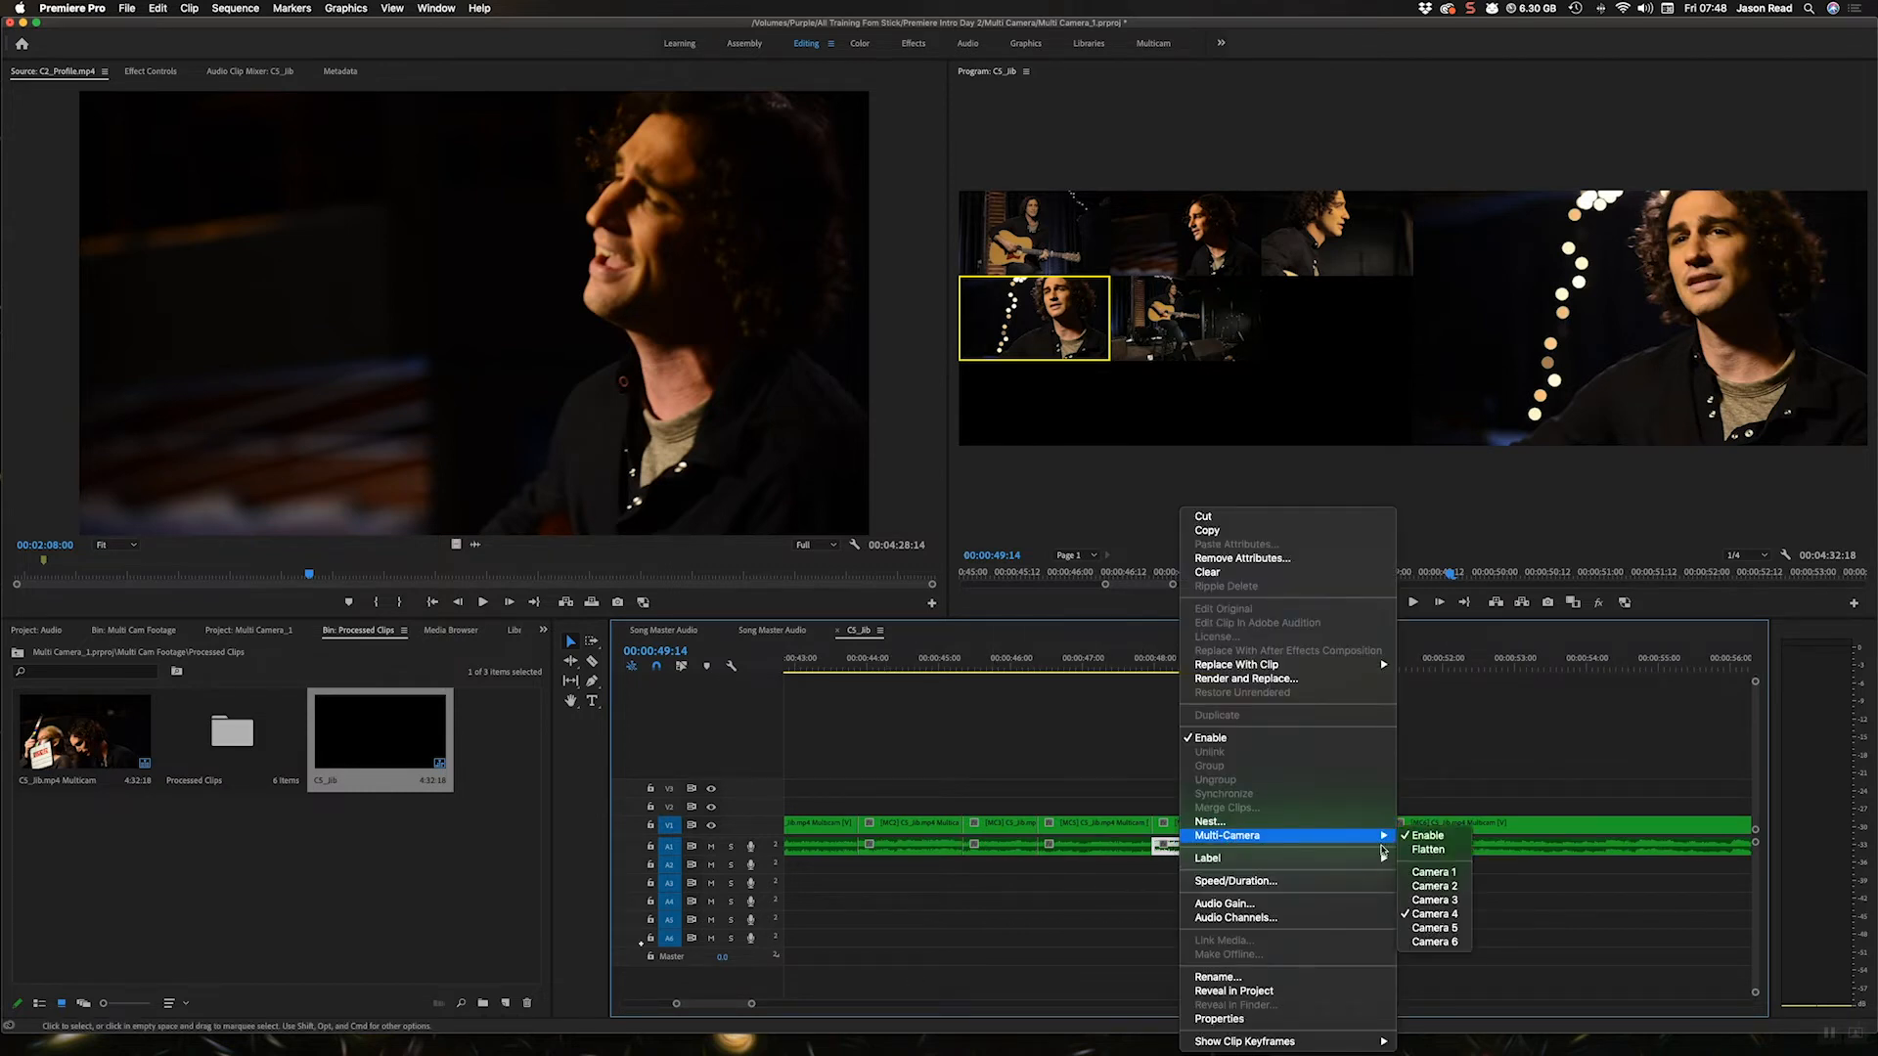
pyautogui.moveTo(1434, 871)
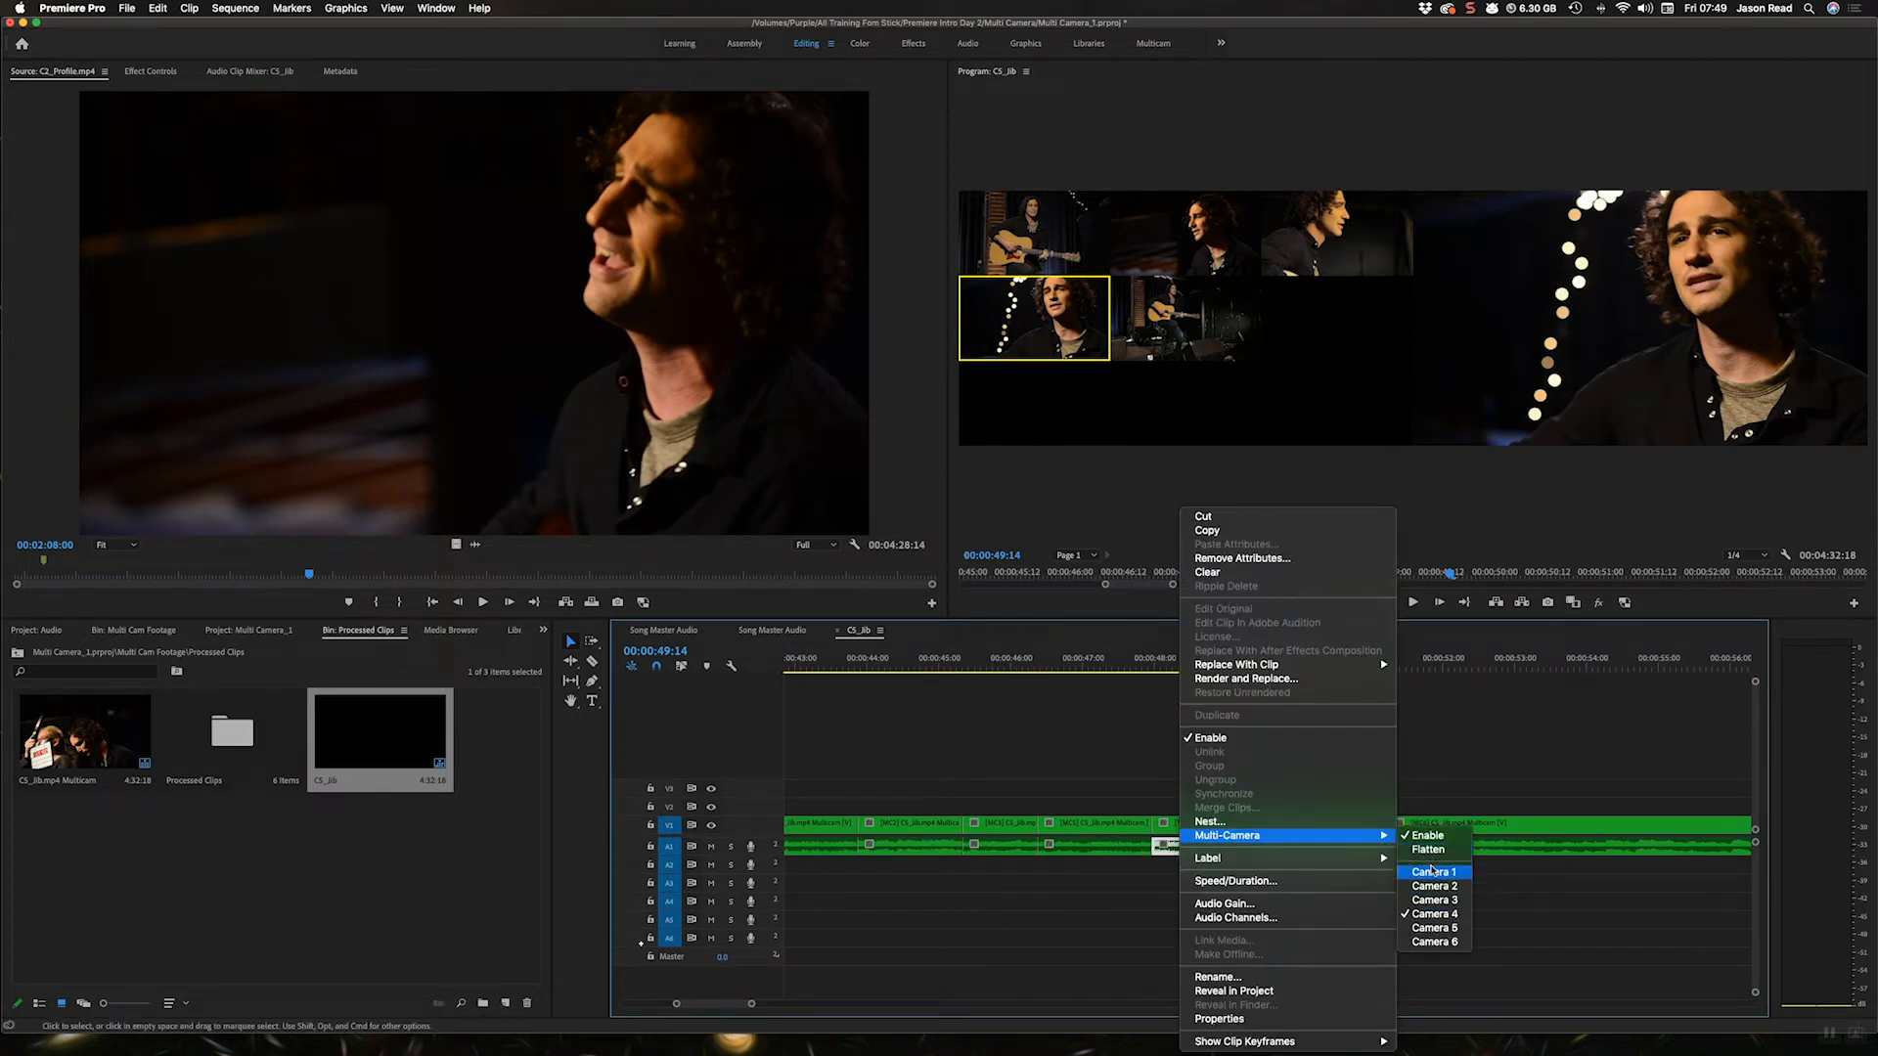
# Reassign several C5_Jb multicam segments to different camera angles, such as Camera 1
pyautogui.click(1432, 870)
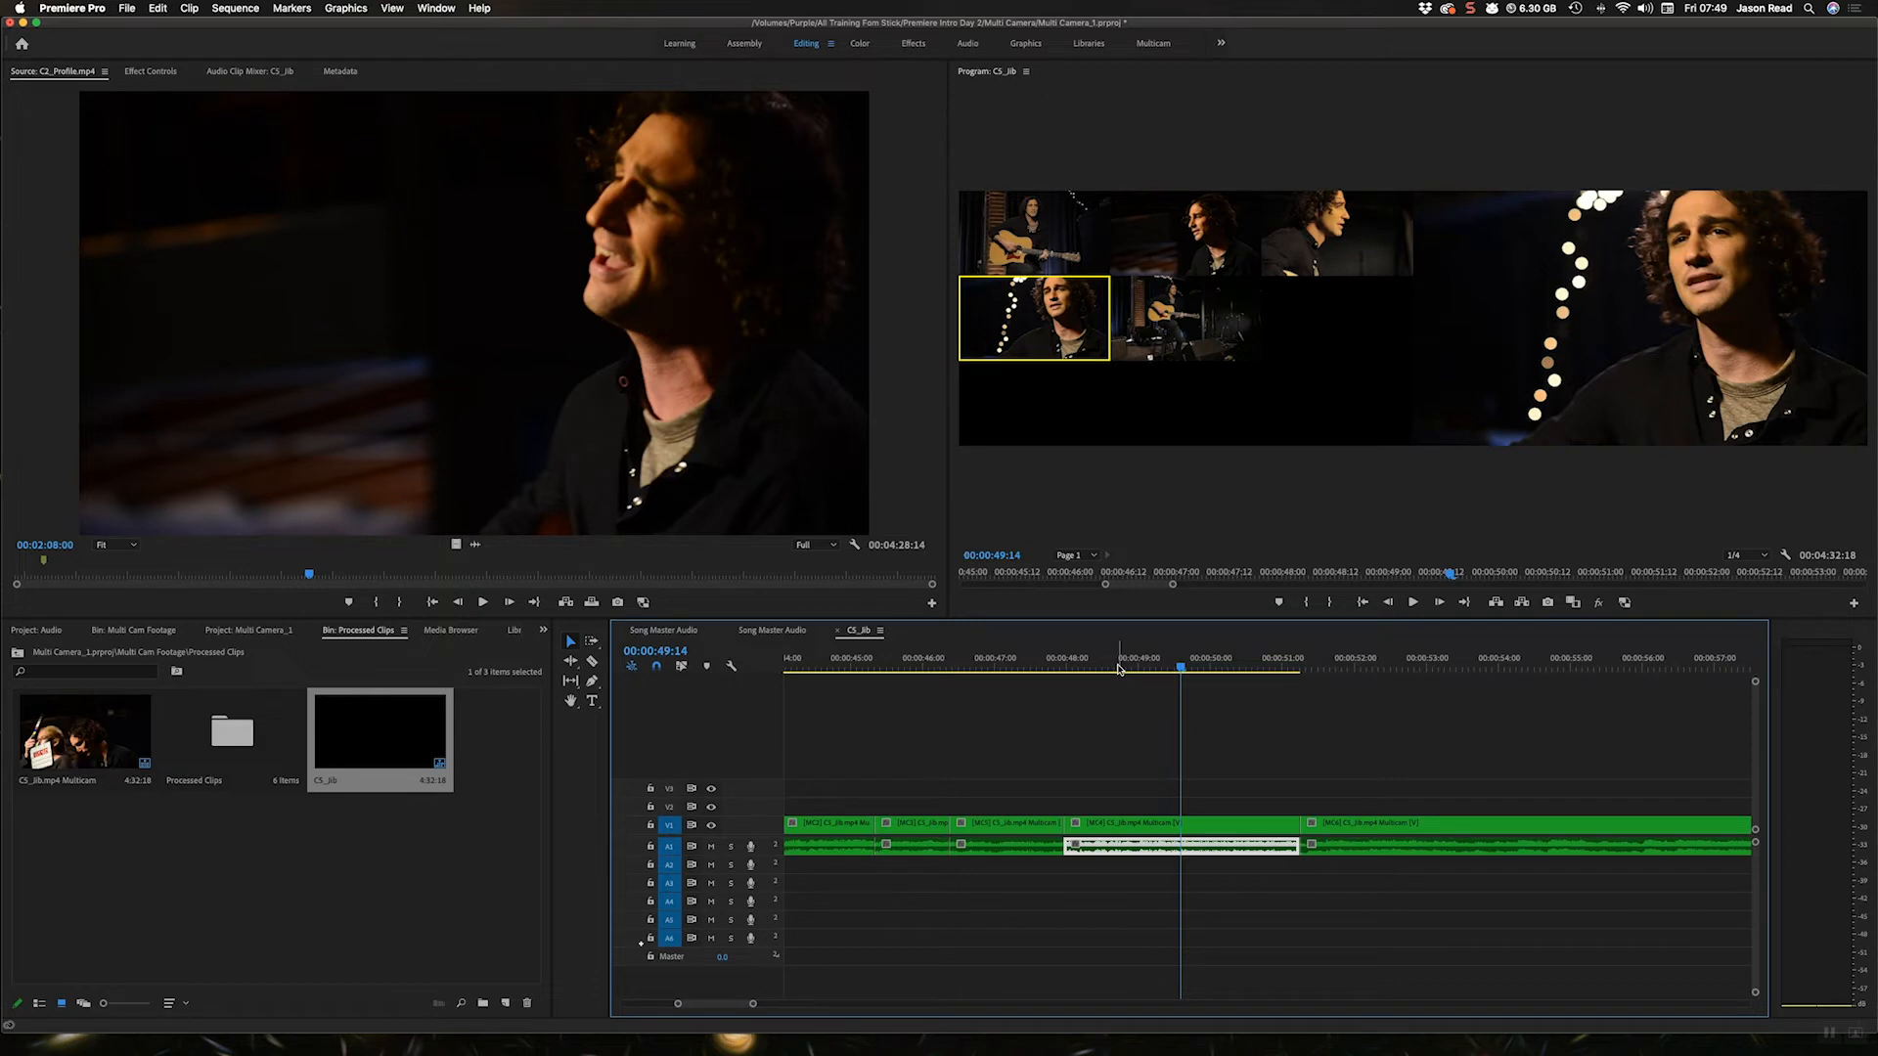
pyautogui.click(1410, 602)
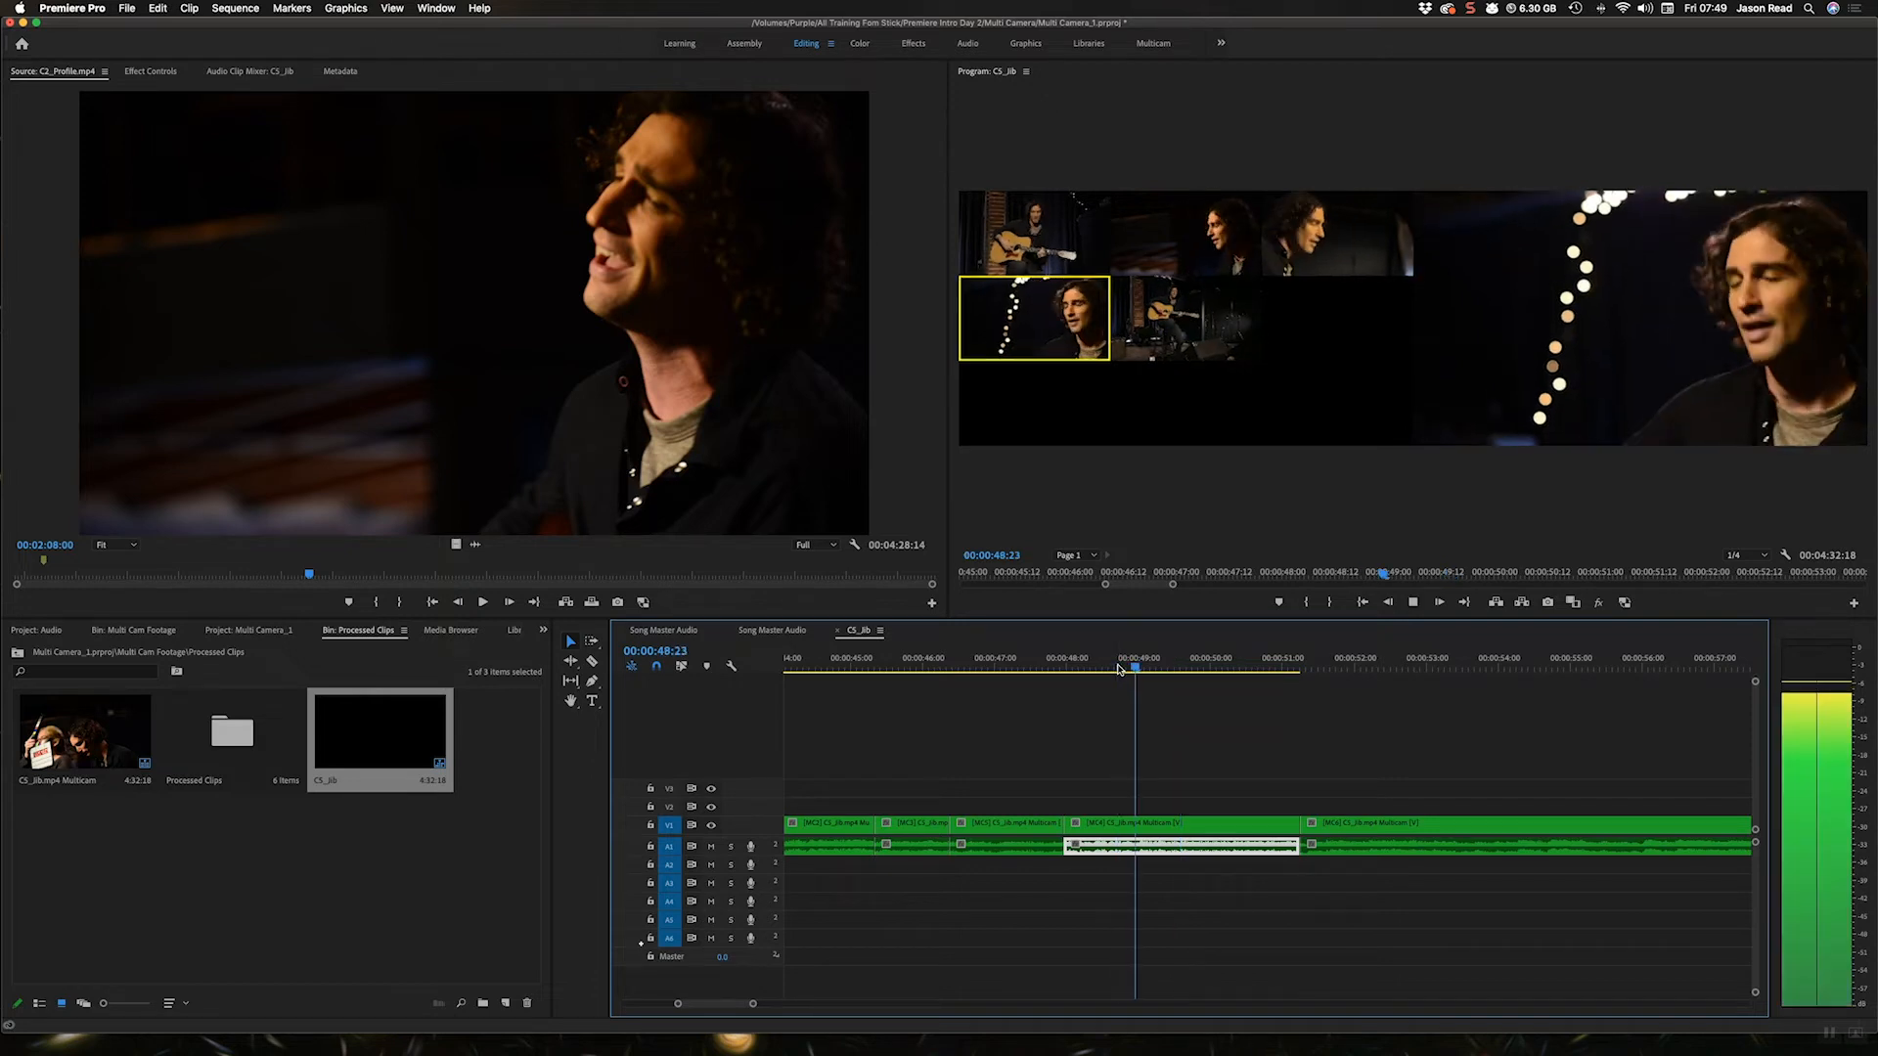
pyautogui.rightClick(1126, 844)
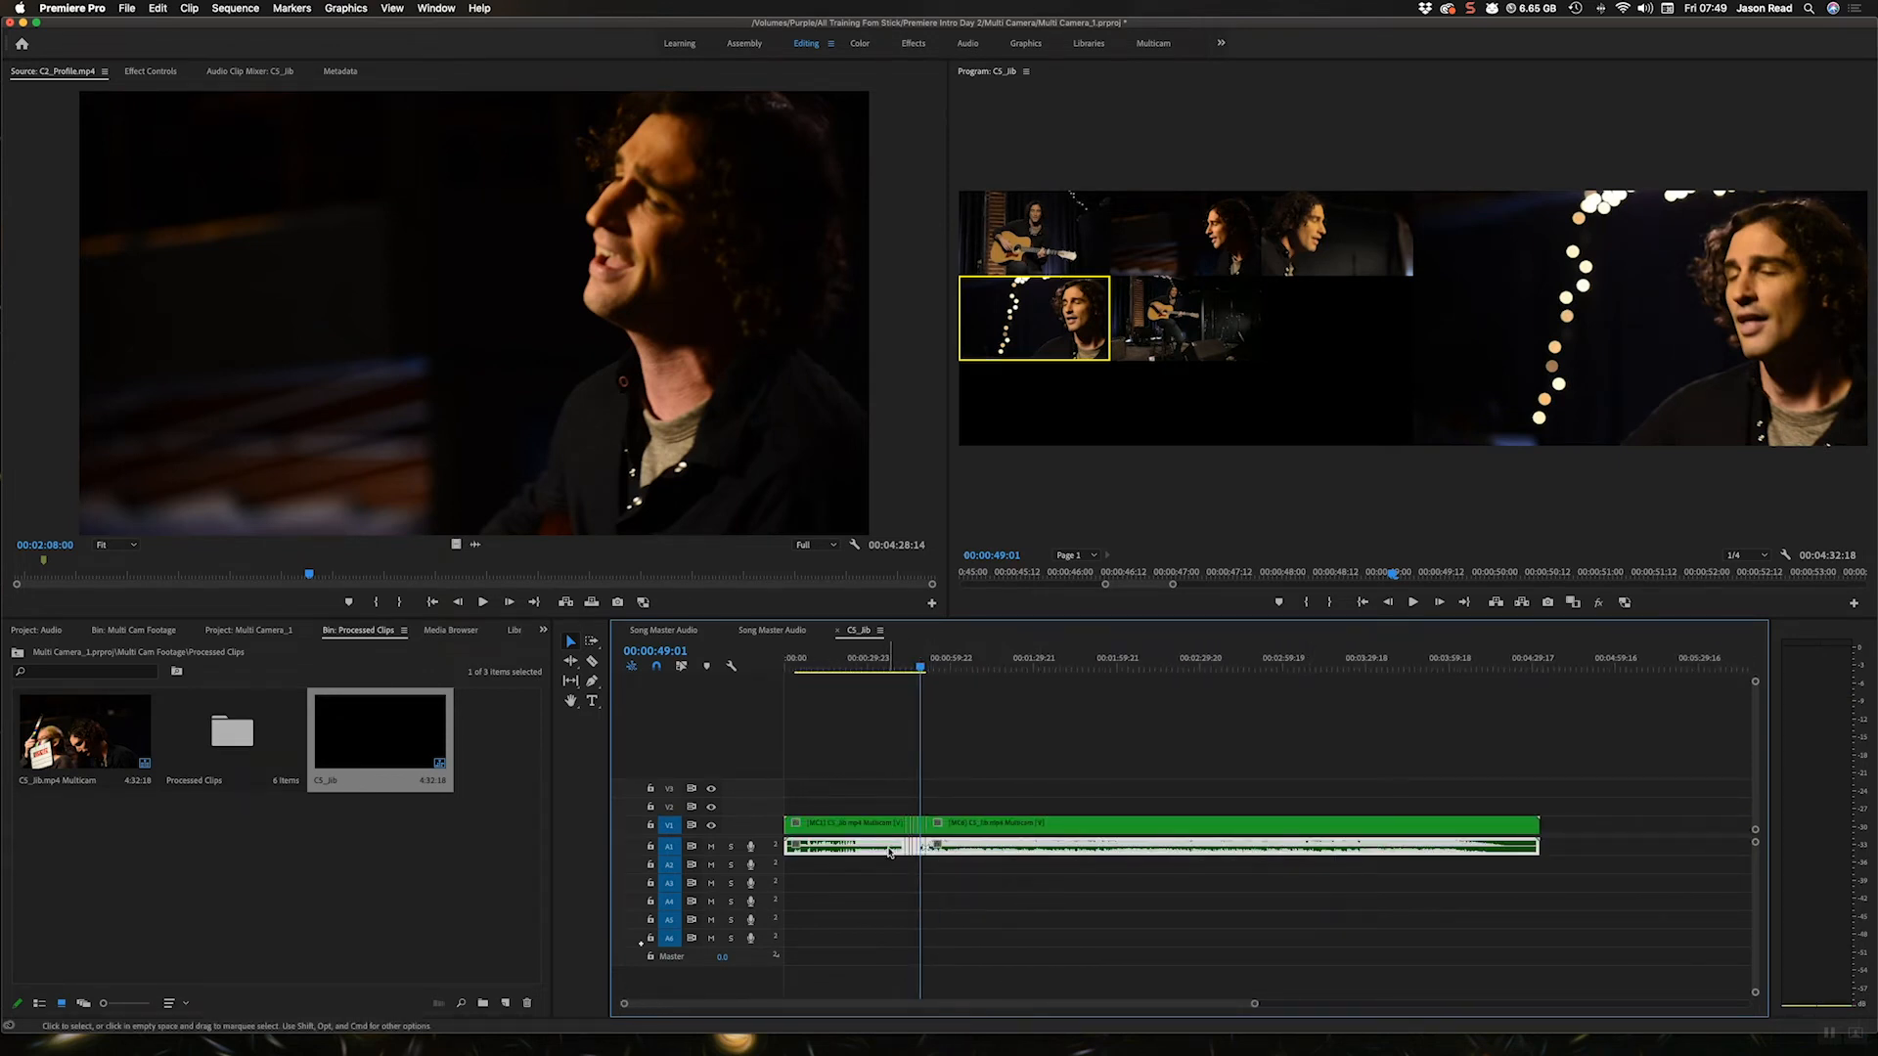
pyautogui.rightClick(886, 847)
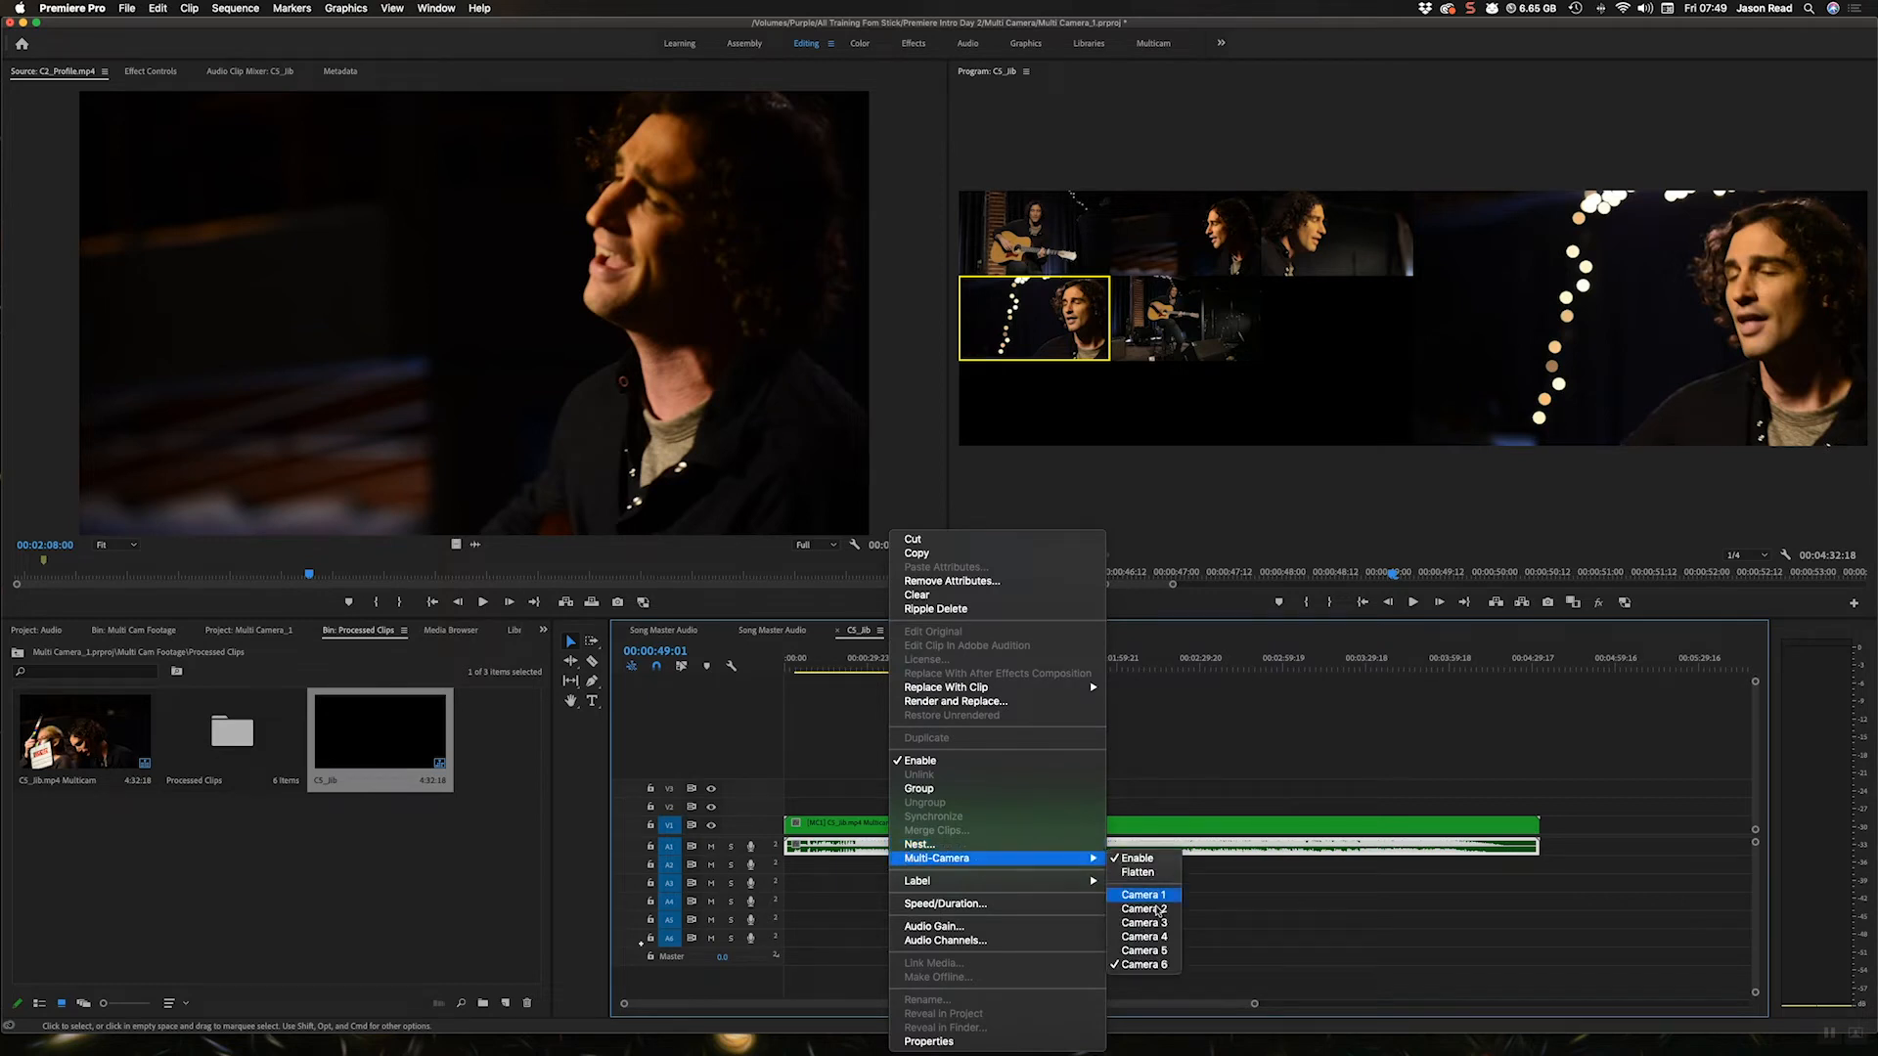
pyautogui.click(1141, 895)
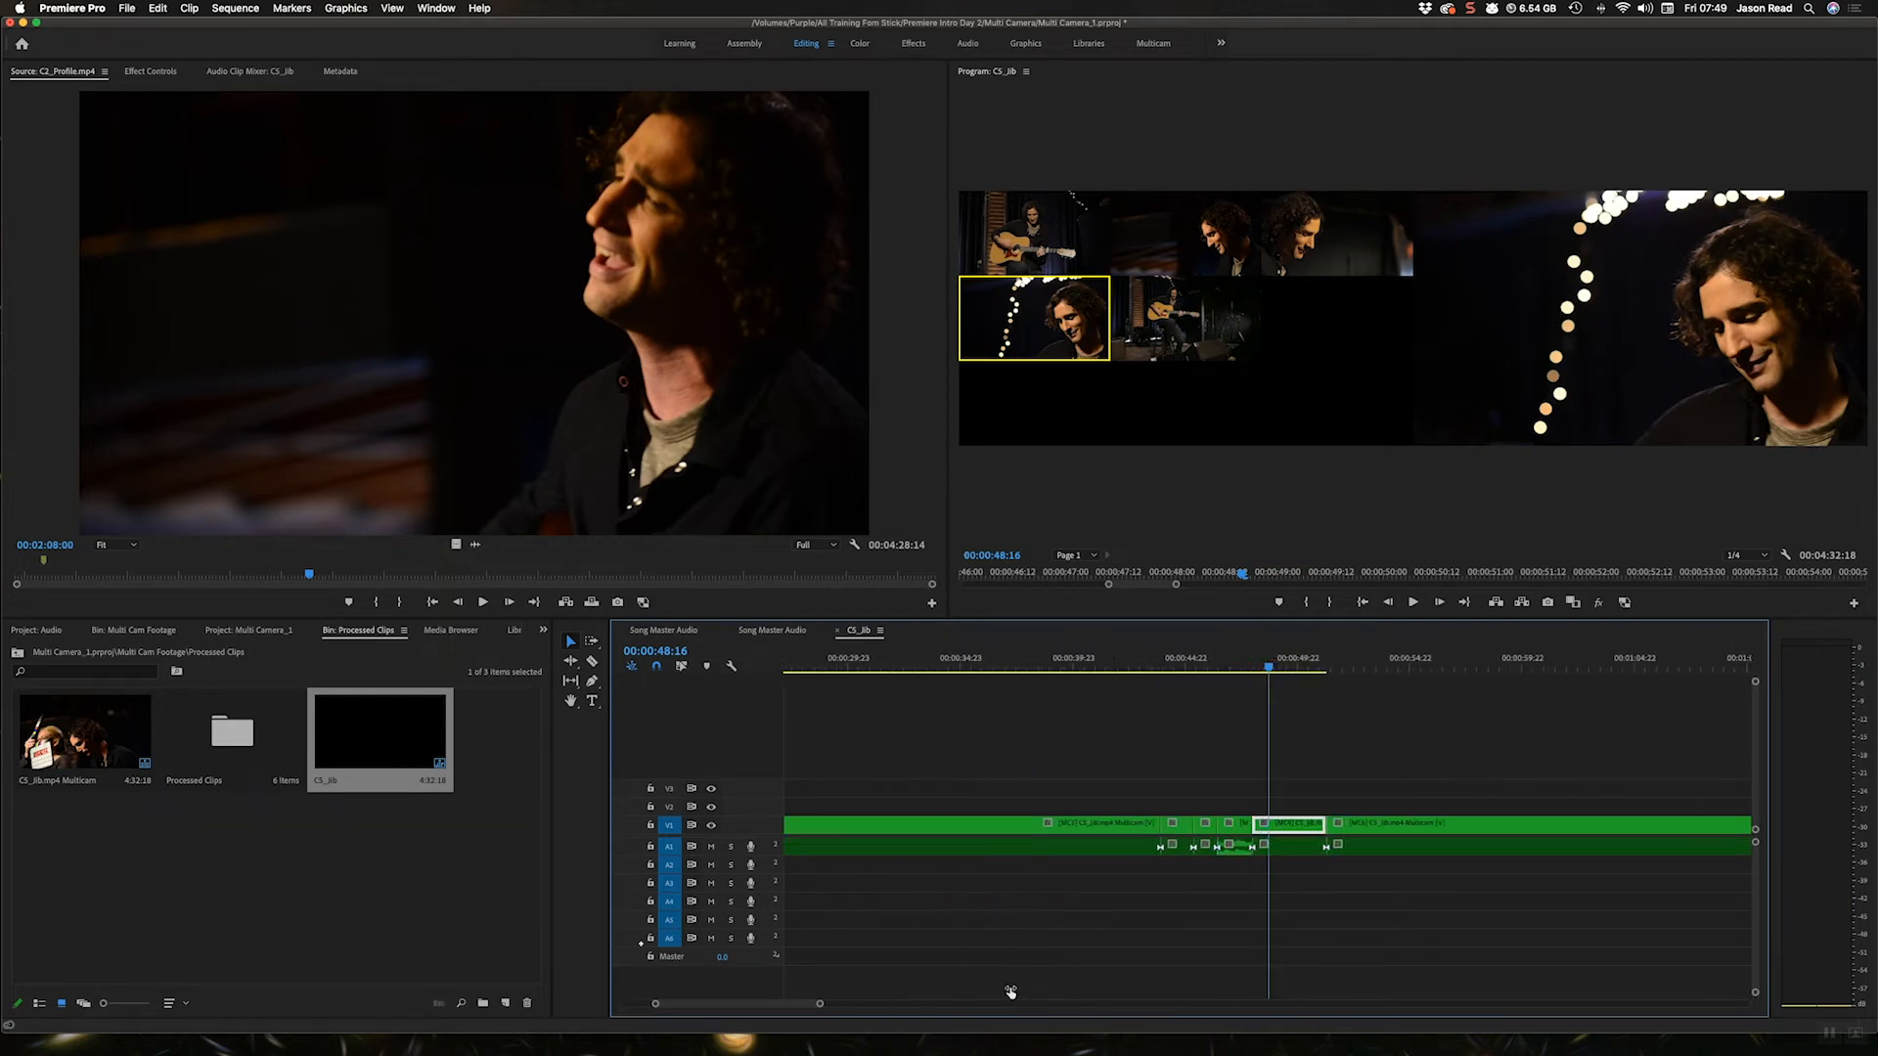
pyautogui.rightClick(1252, 844)
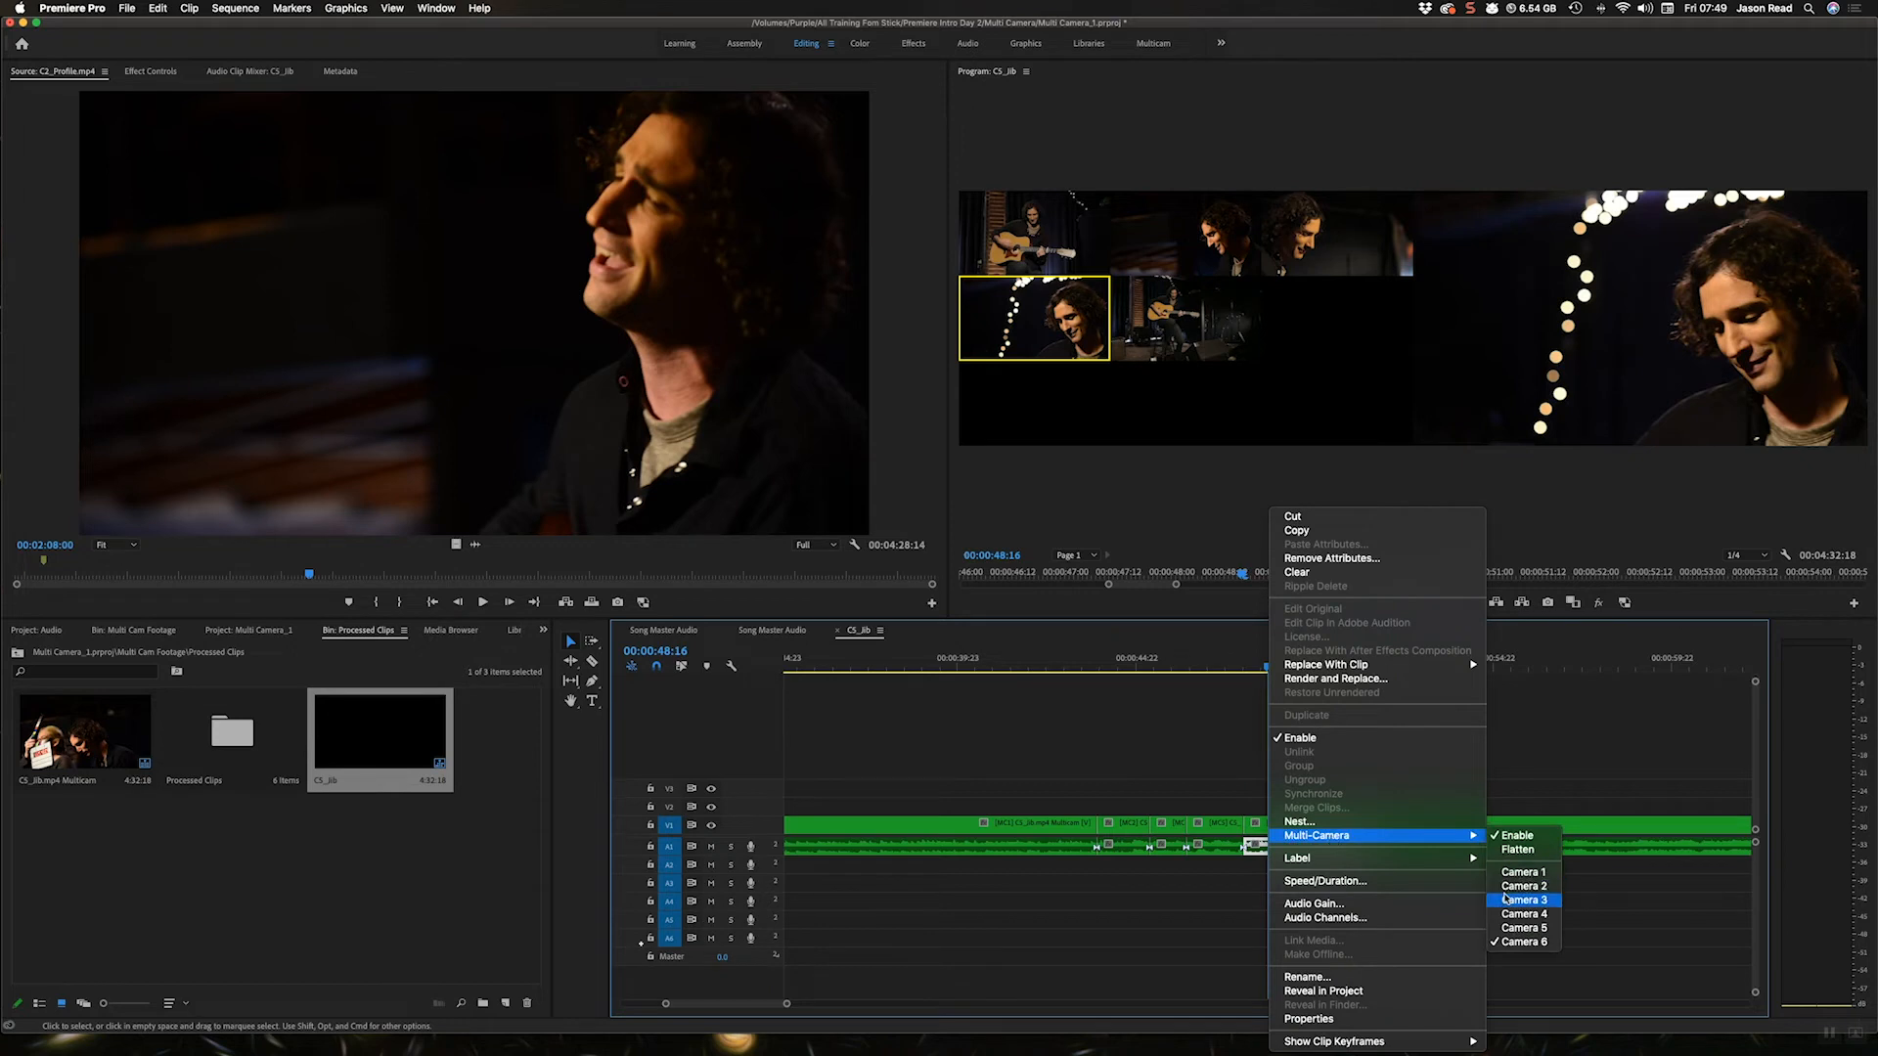
pyautogui.moveTo(1313, 903)
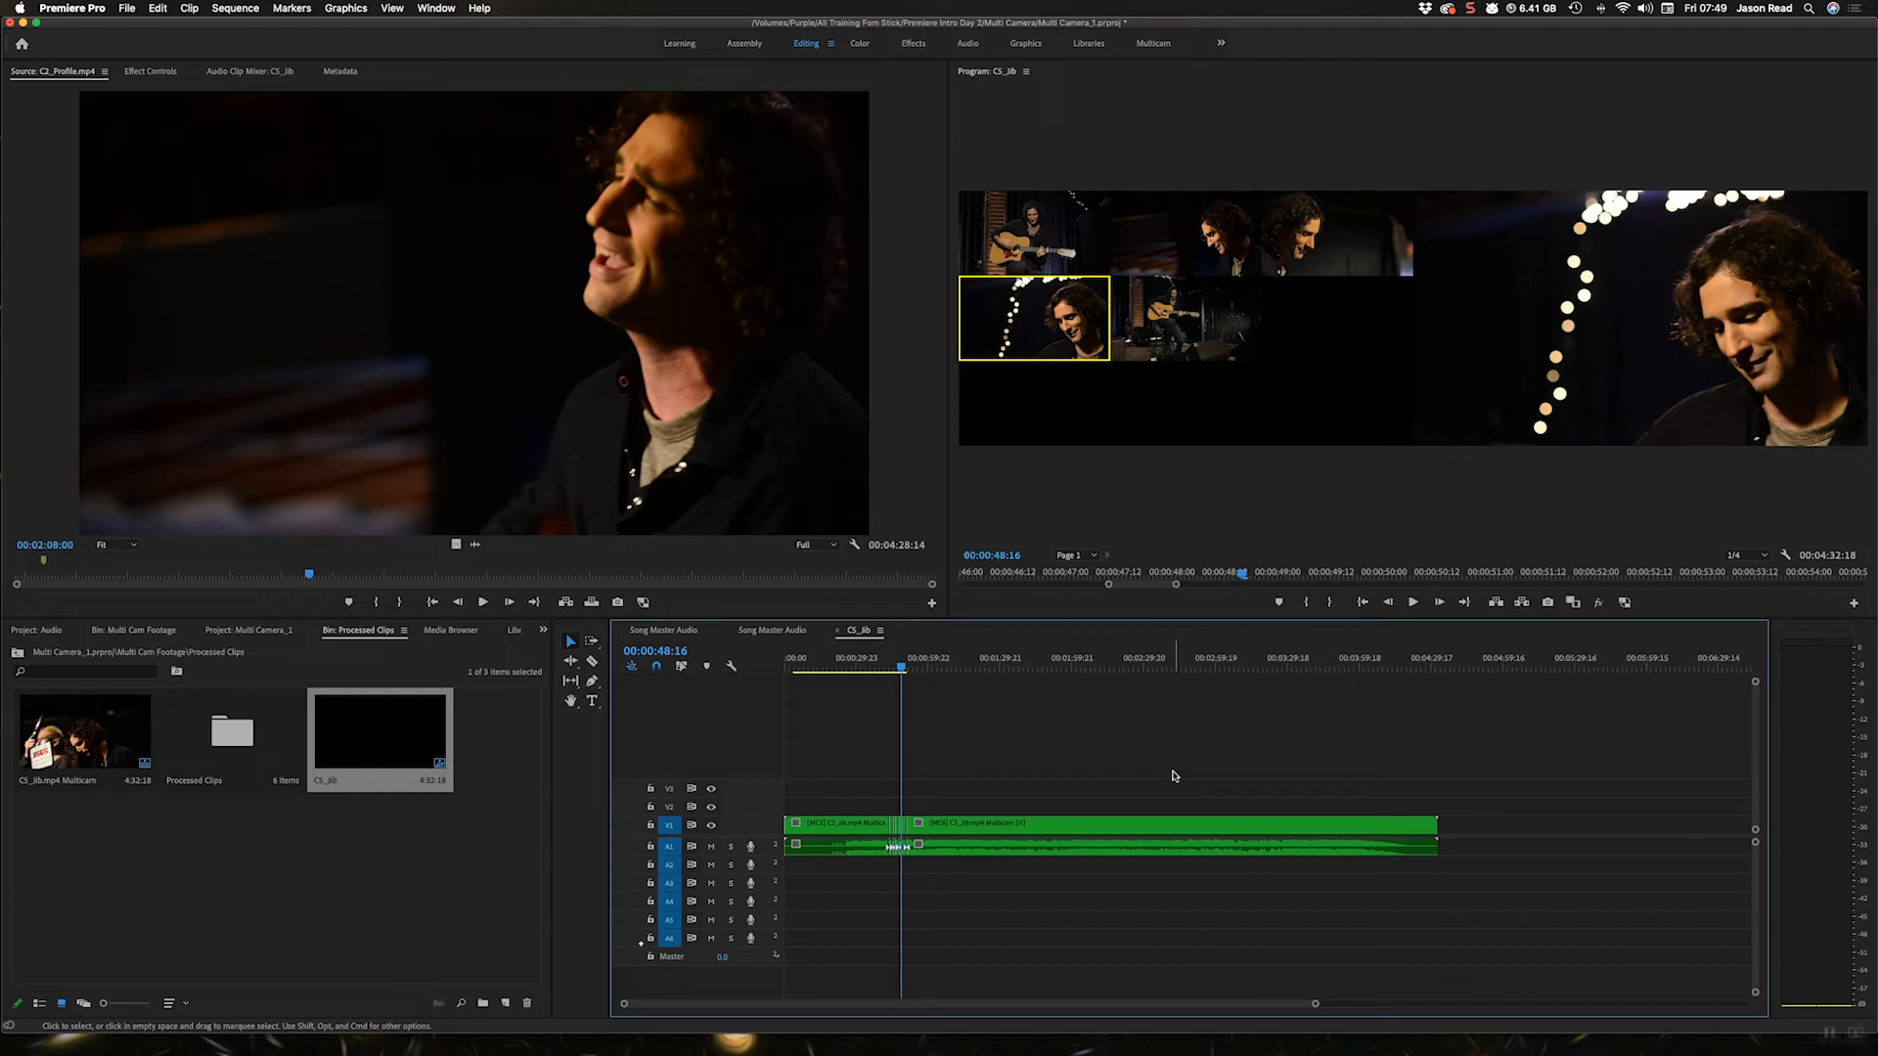
pyautogui.click(231, 733)
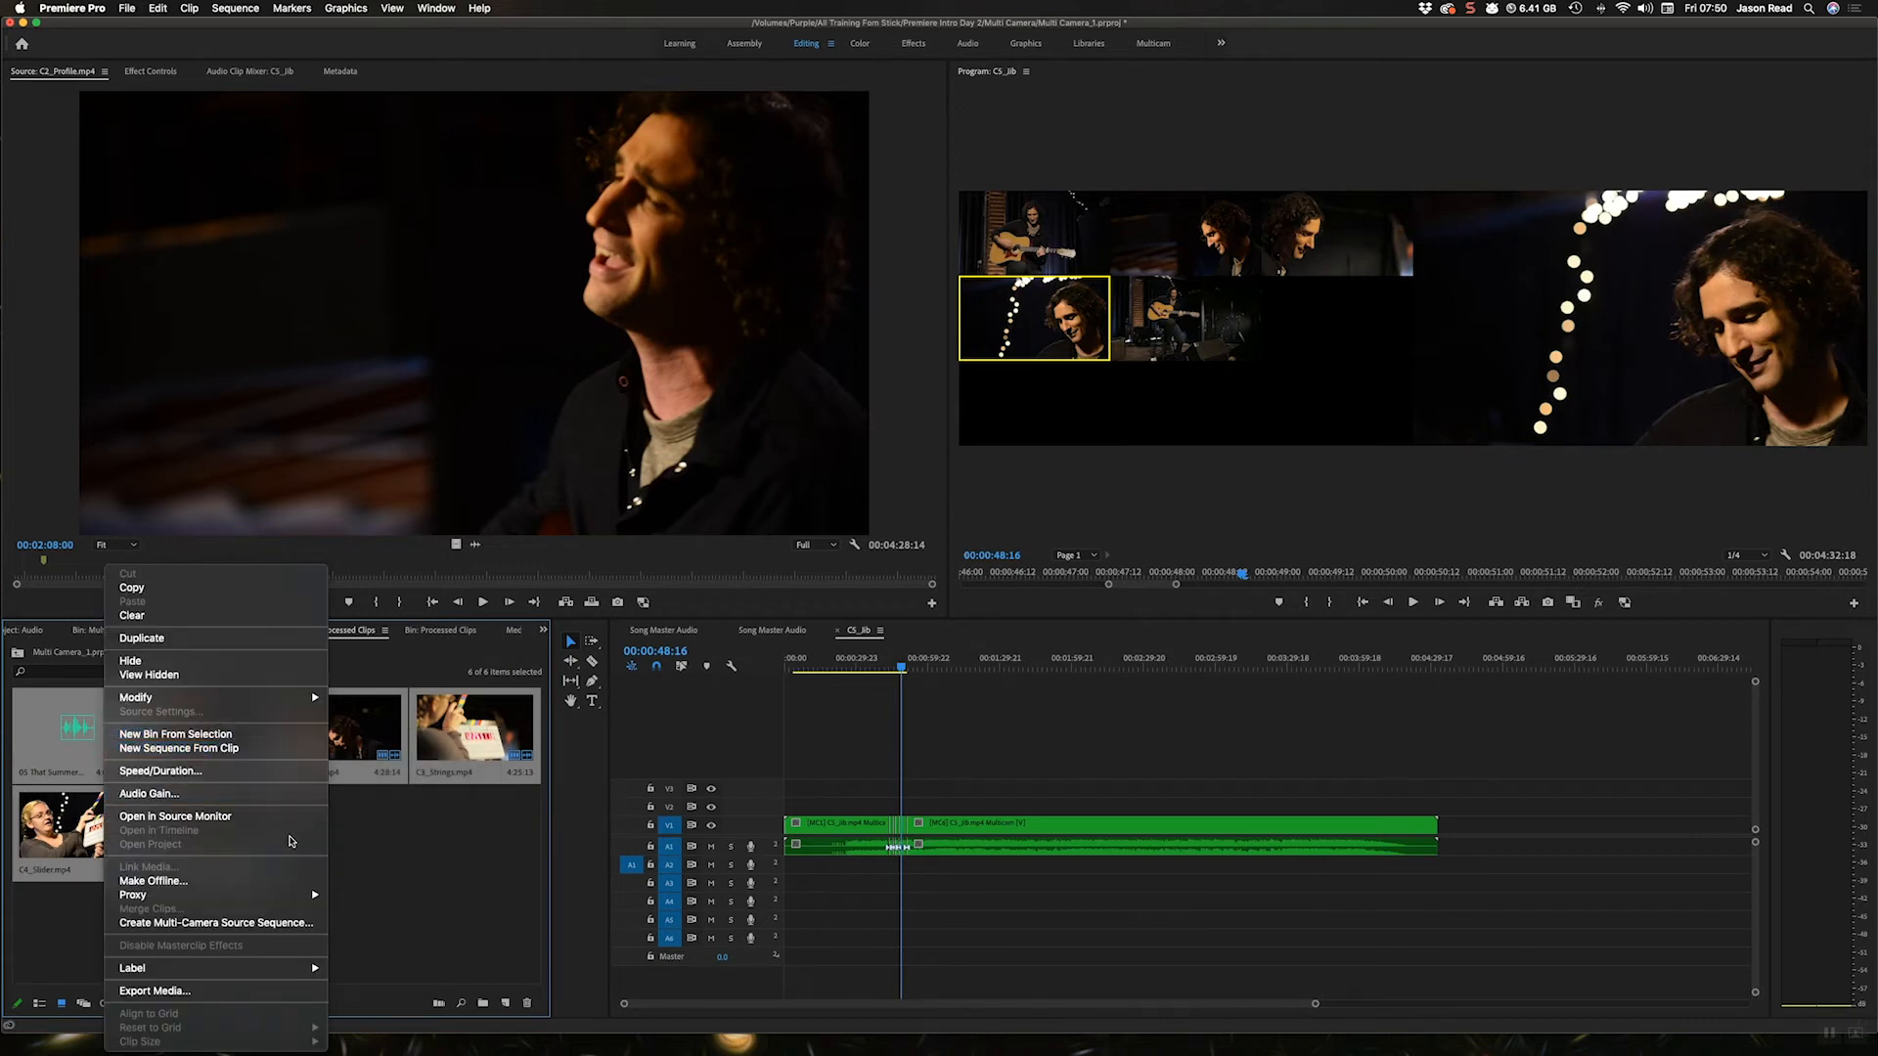
# Create a multicam source sequence with All Cameras audio, giving six audio tracks
pyautogui.click(215, 922)
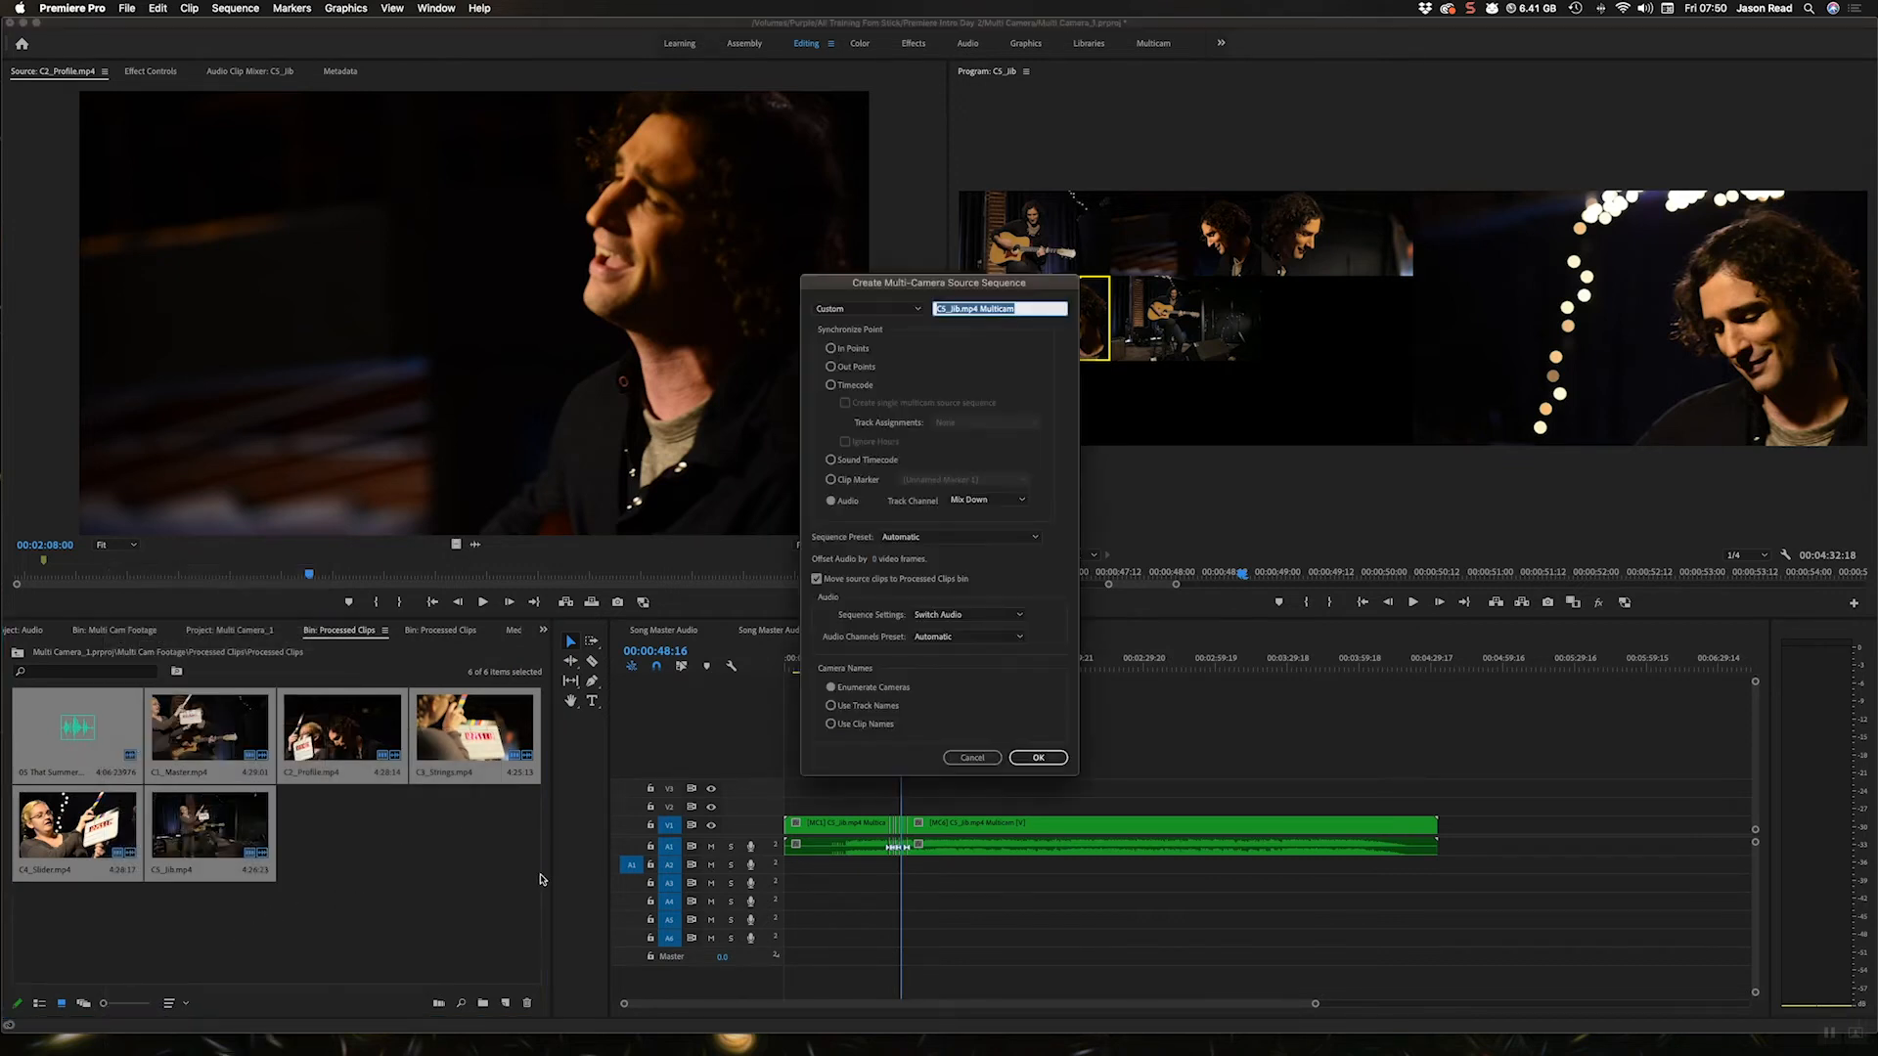
pyautogui.click(967, 614)
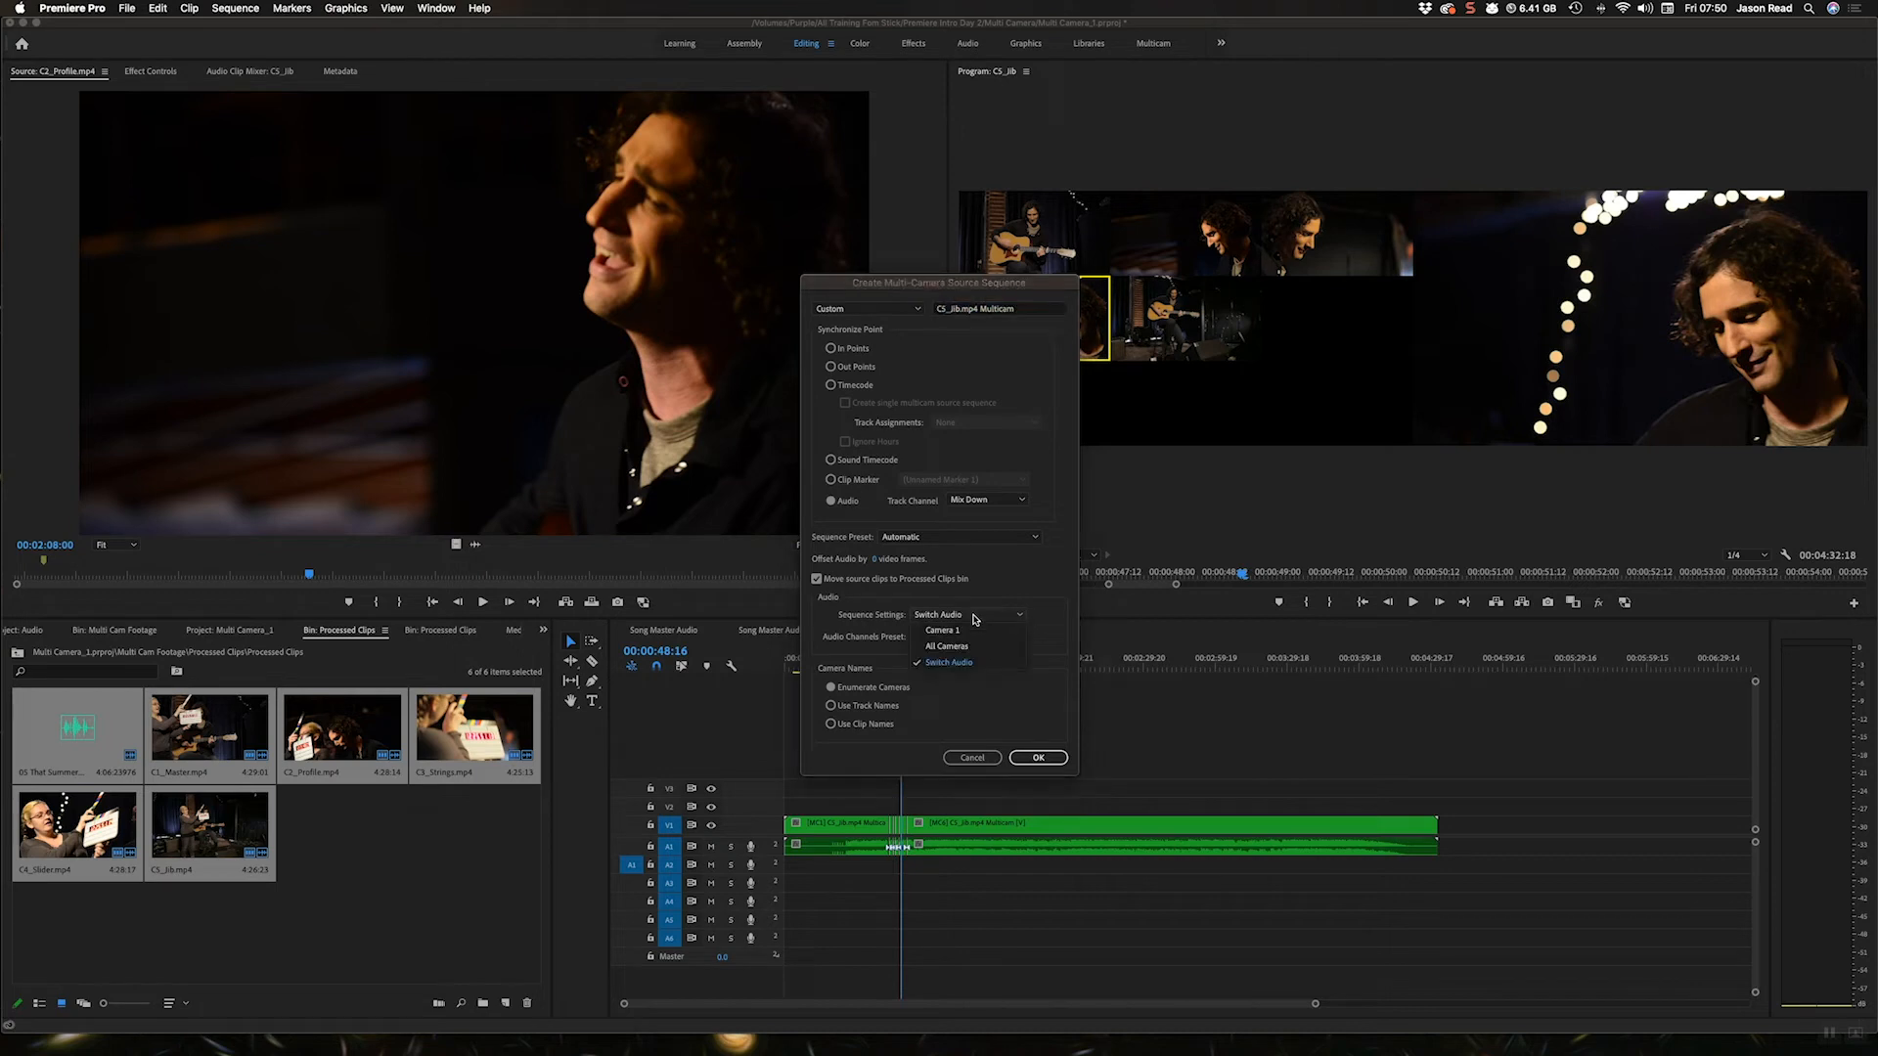
pyautogui.click(946, 646)
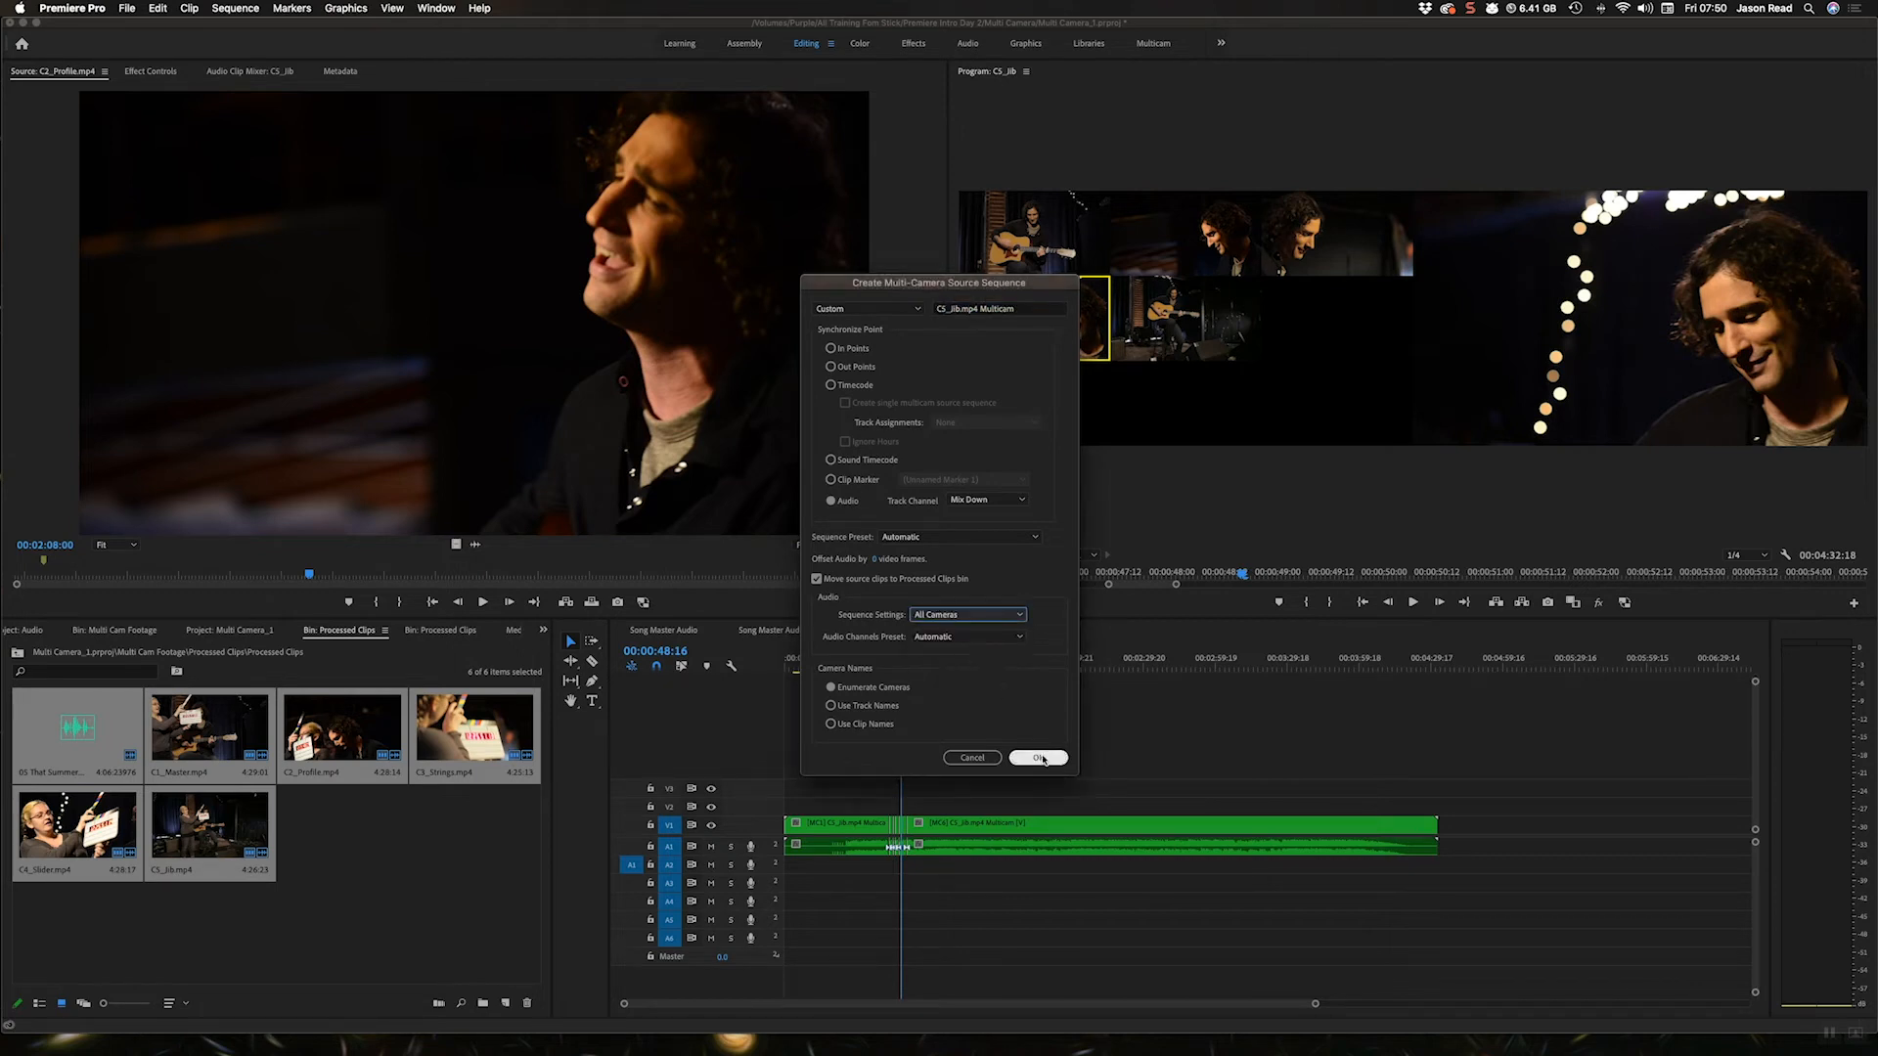
pyautogui.click(1040, 757)
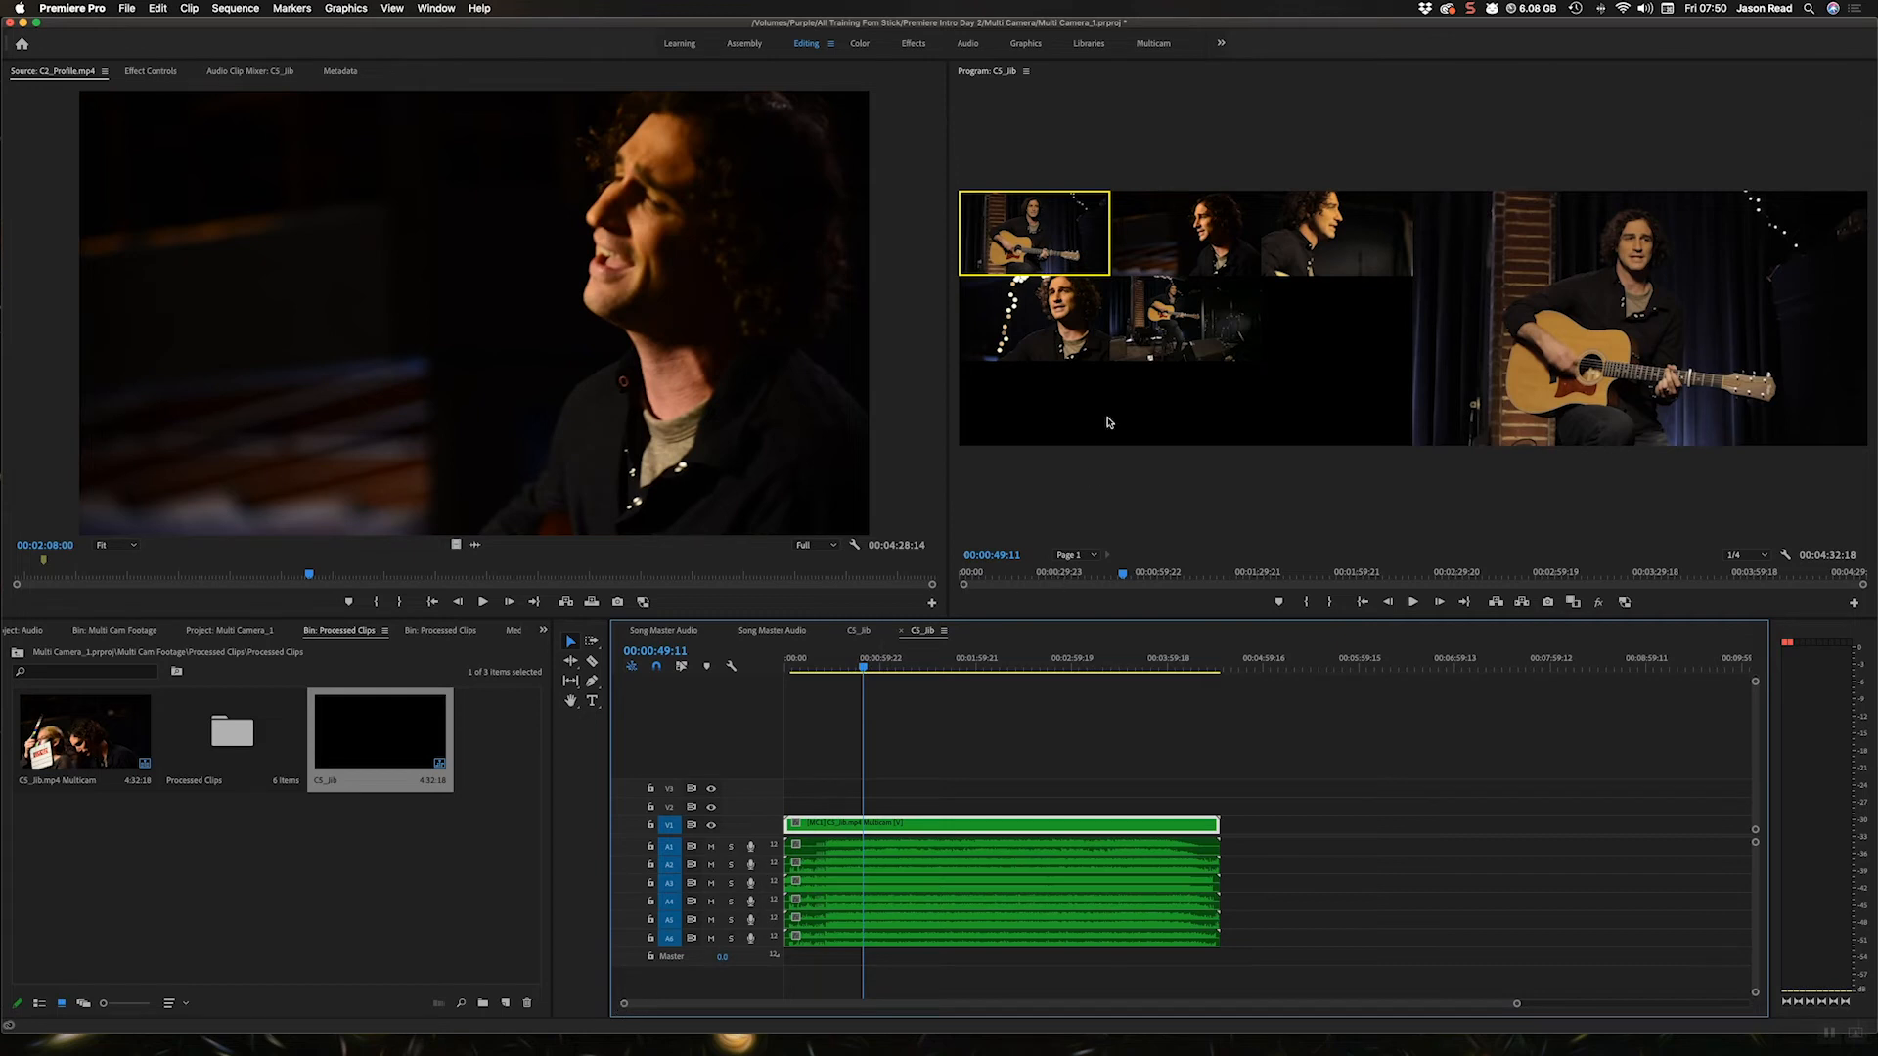
# Record a cut to another camera angle during playback, then return to the sequence start
pyautogui.click(1411, 603)
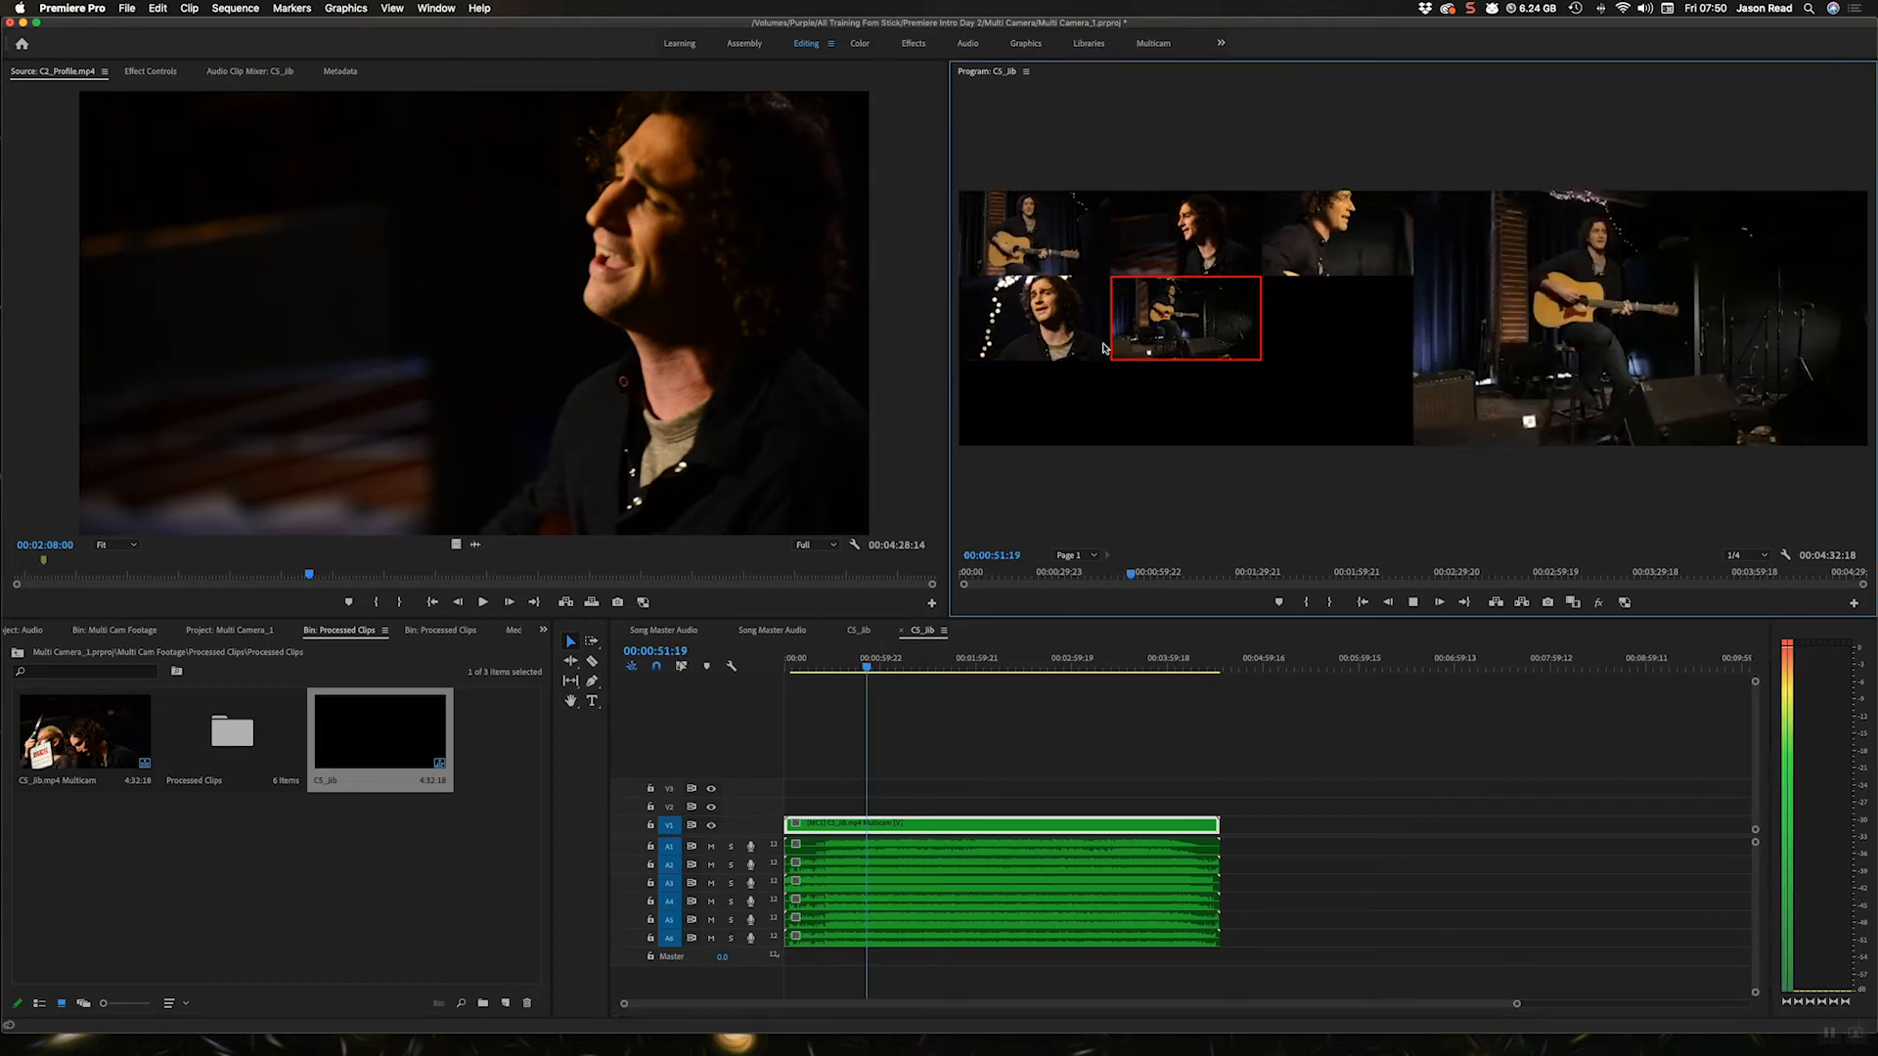
pyautogui.click(1034, 316)
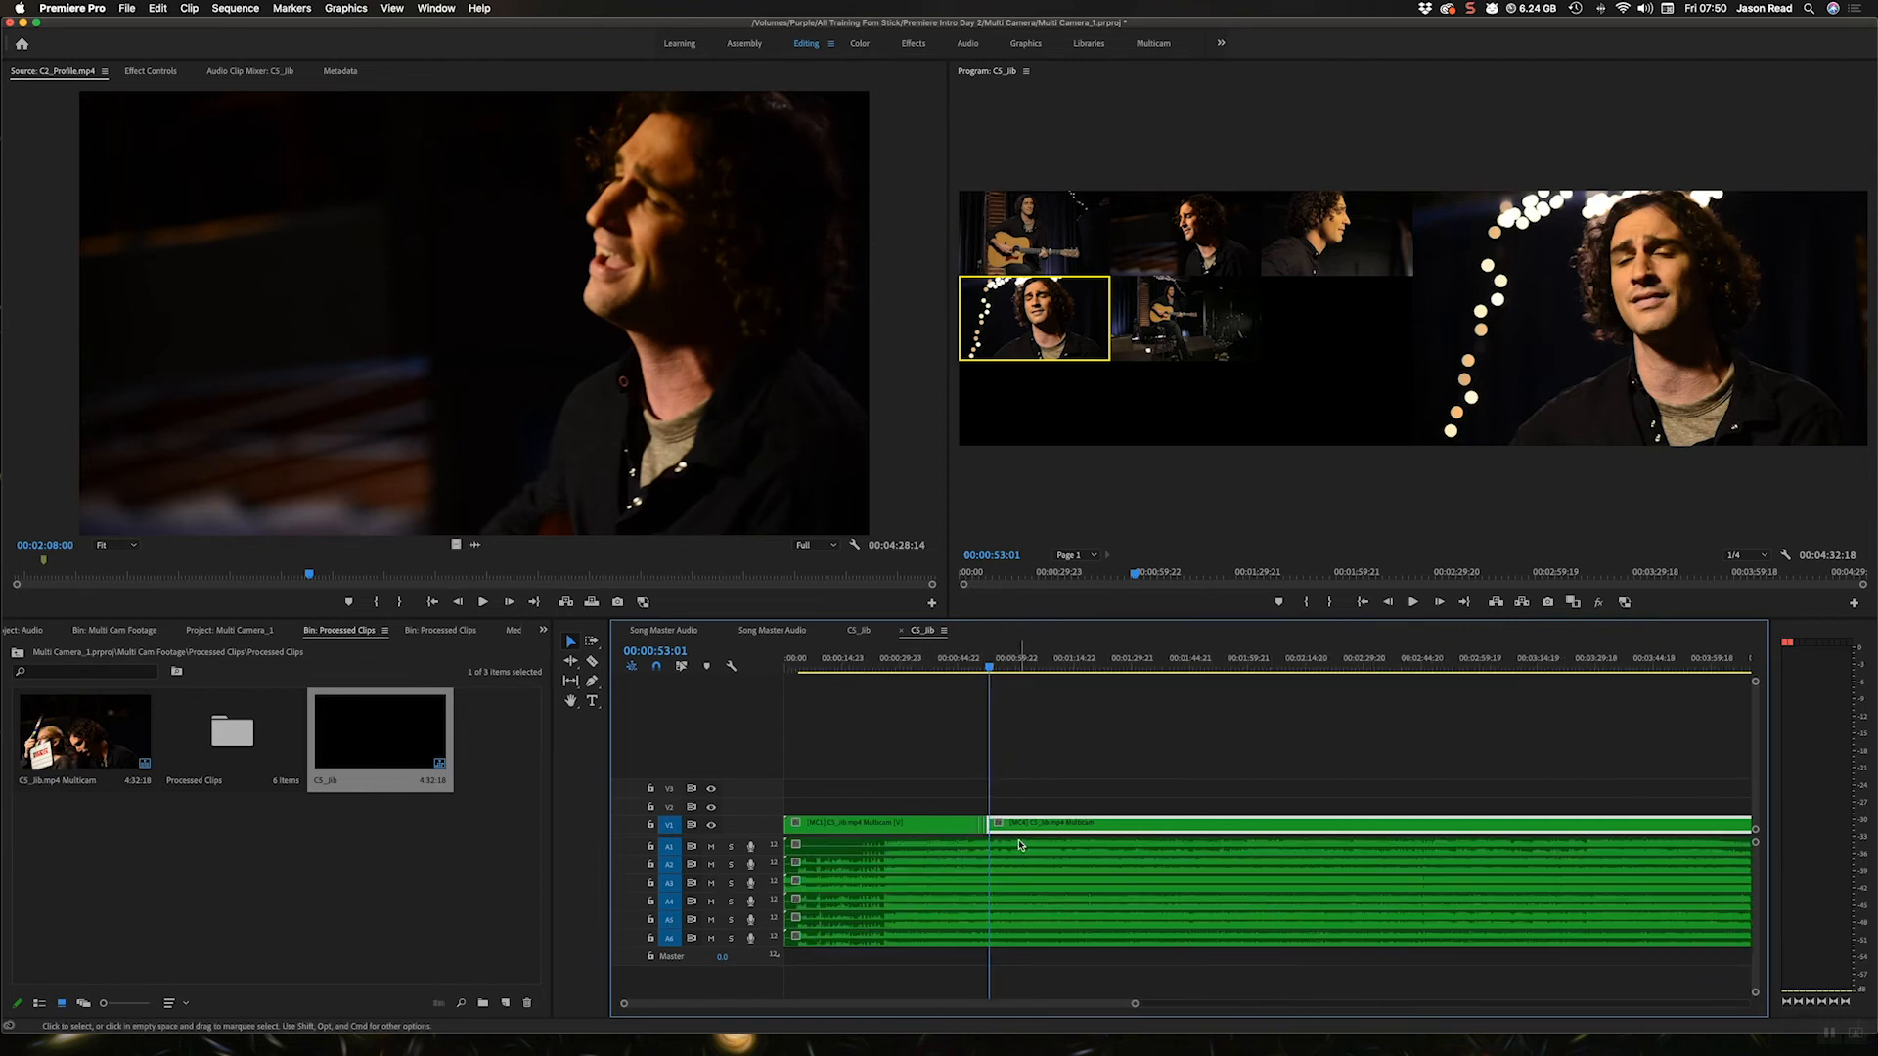
pyautogui.moveTo(1019, 844)
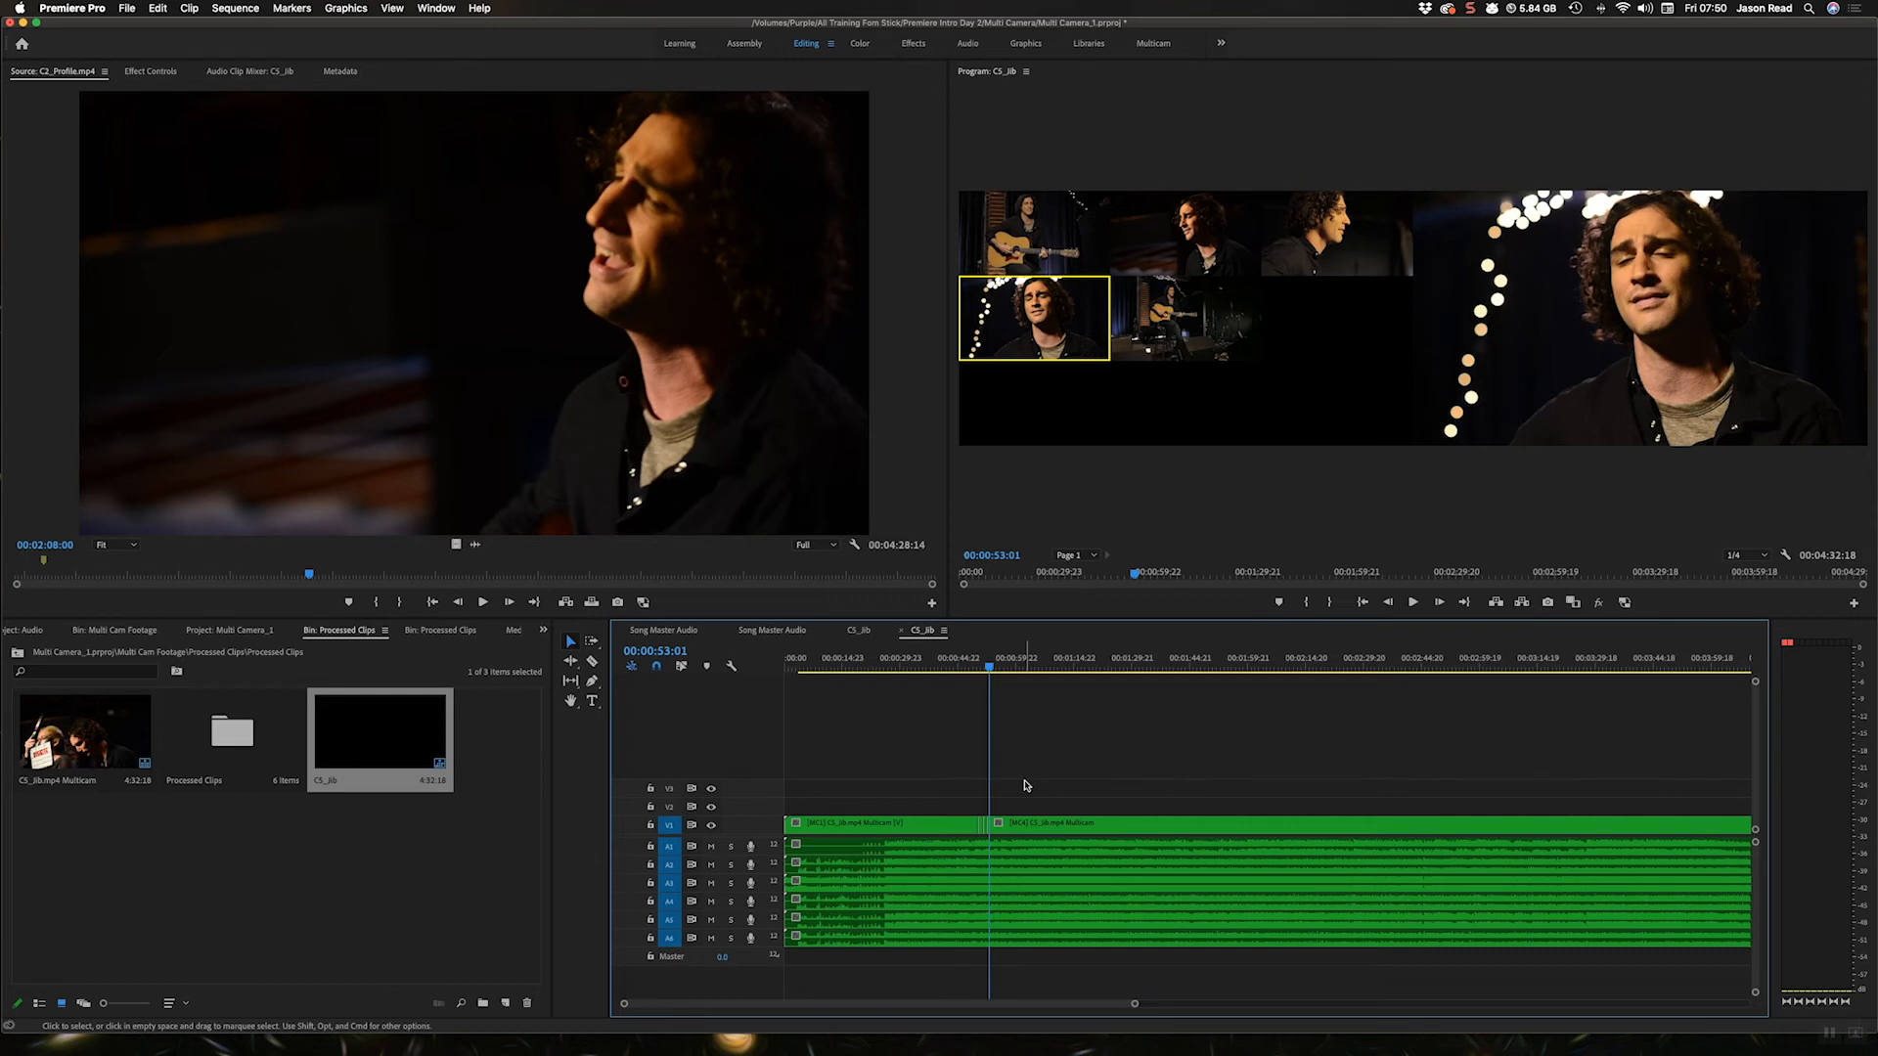
pyautogui.click(980, 668)
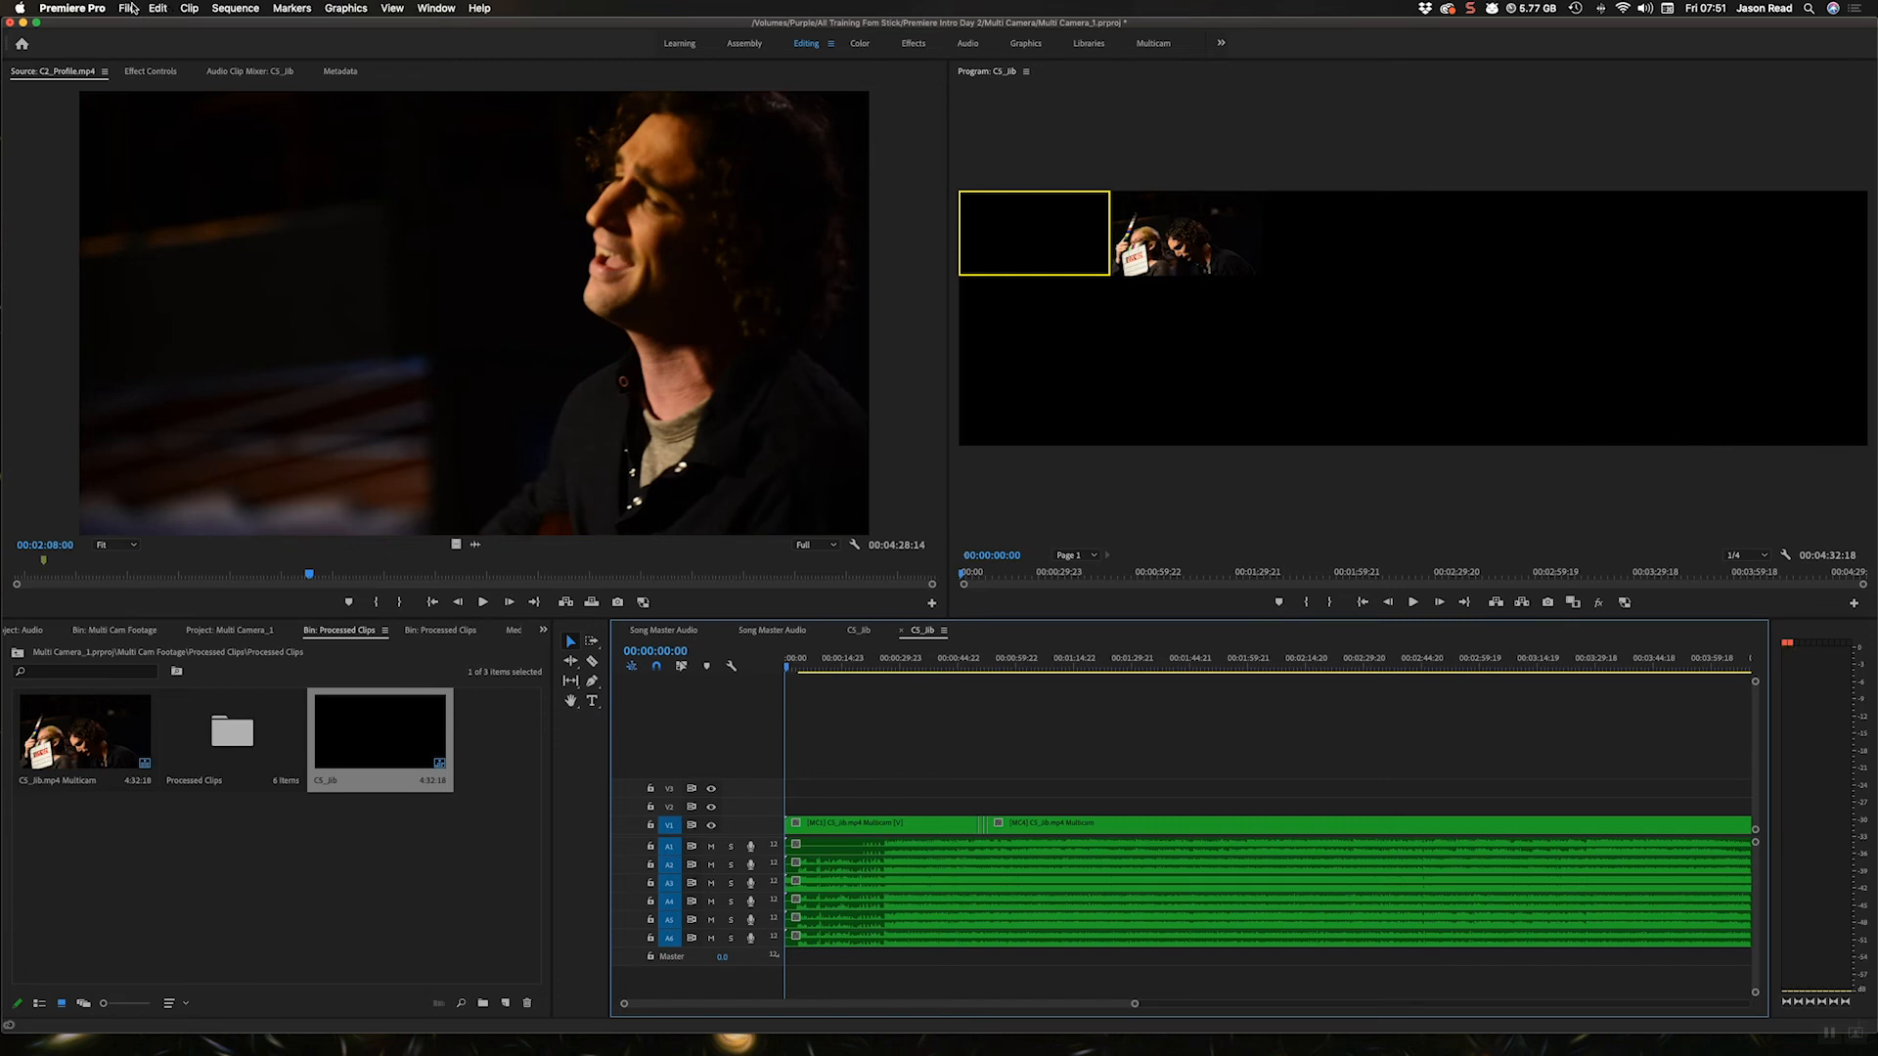
# Open the media export settings and set the format to Apple ProRes MXF OP1a
pyautogui.click(128, 8)
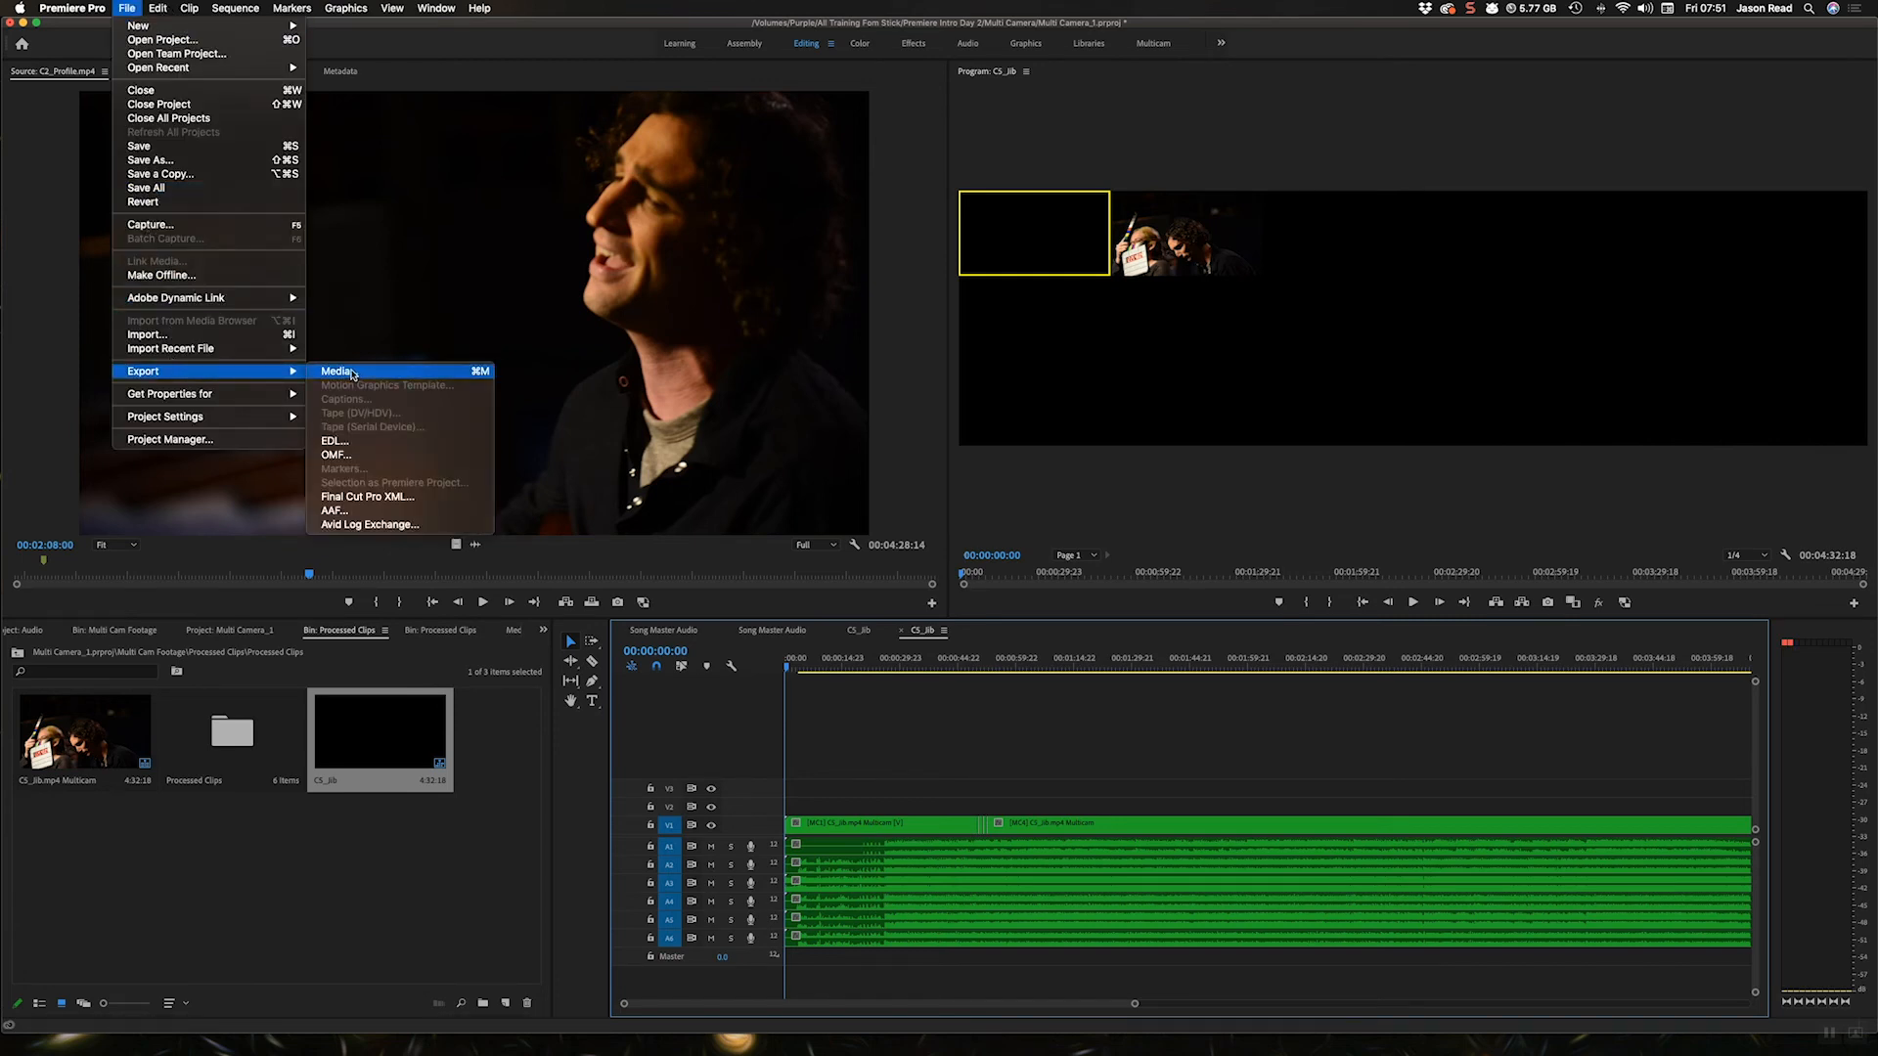
pyautogui.click(337, 370)
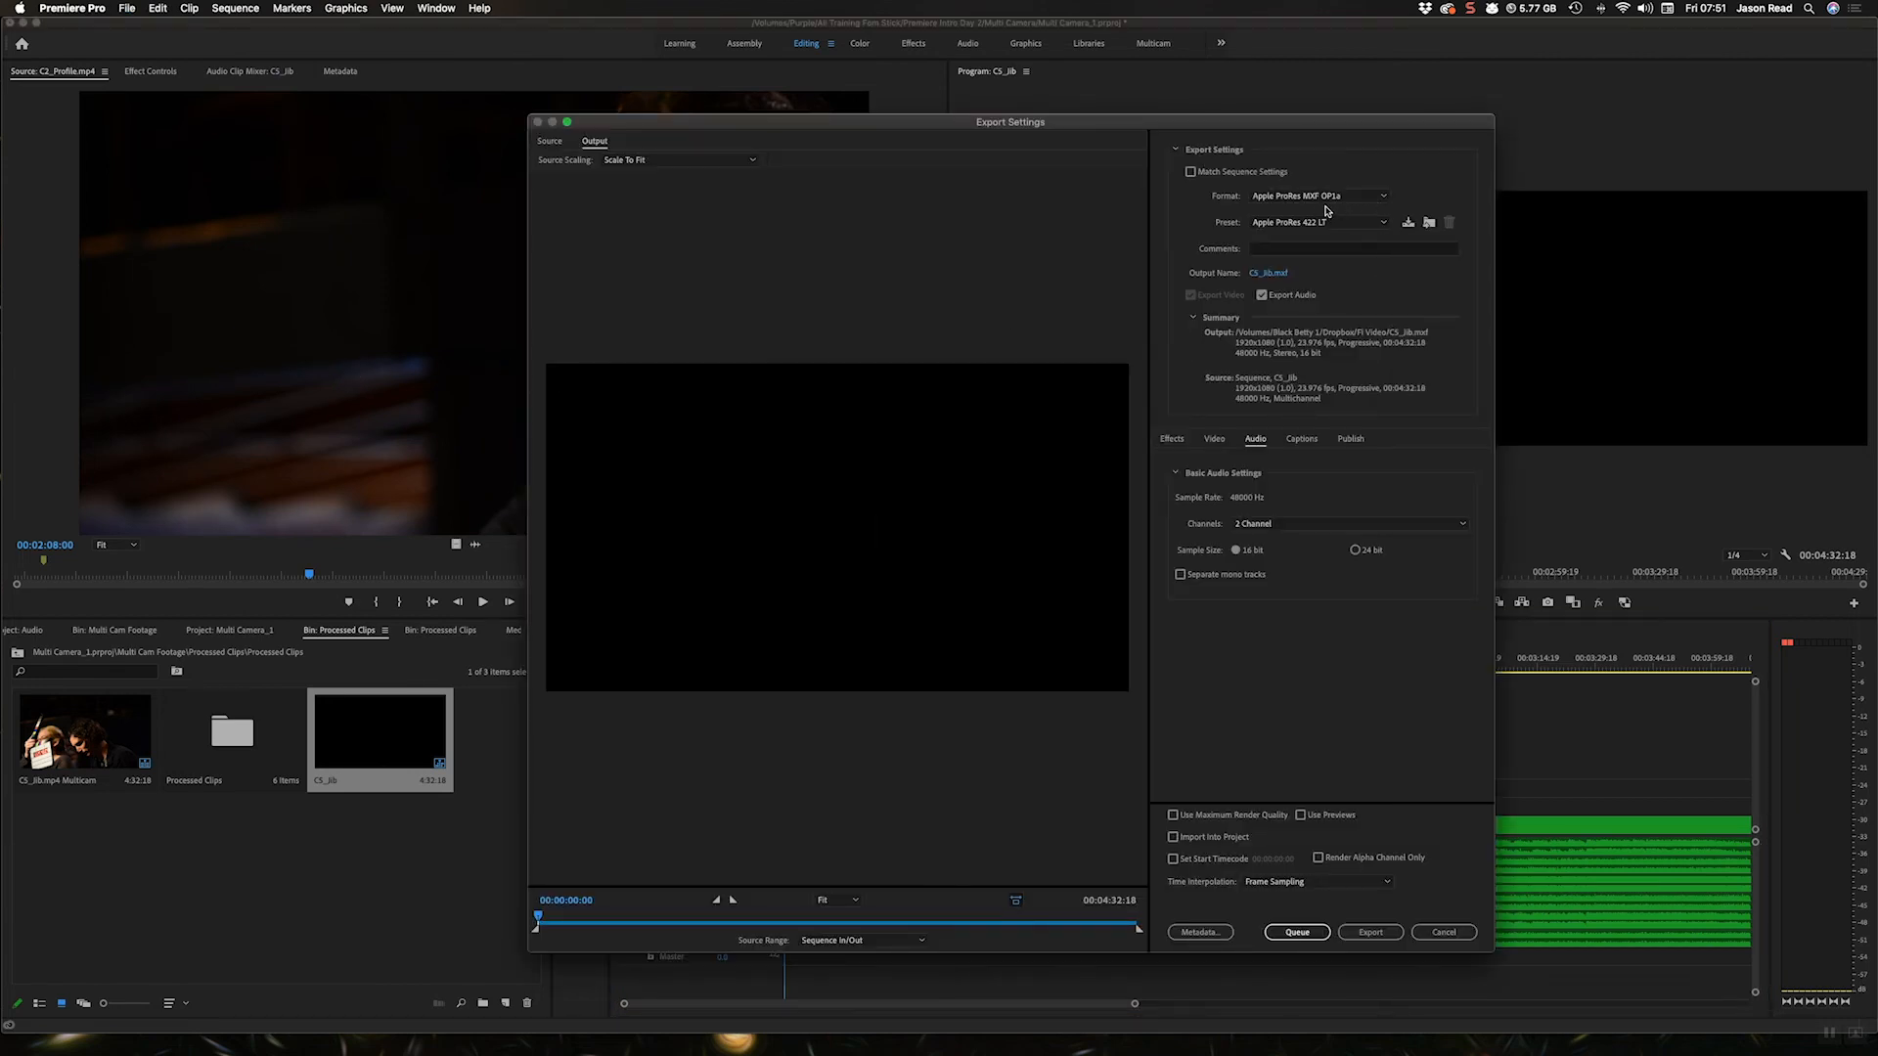
pyautogui.click(1318, 195)
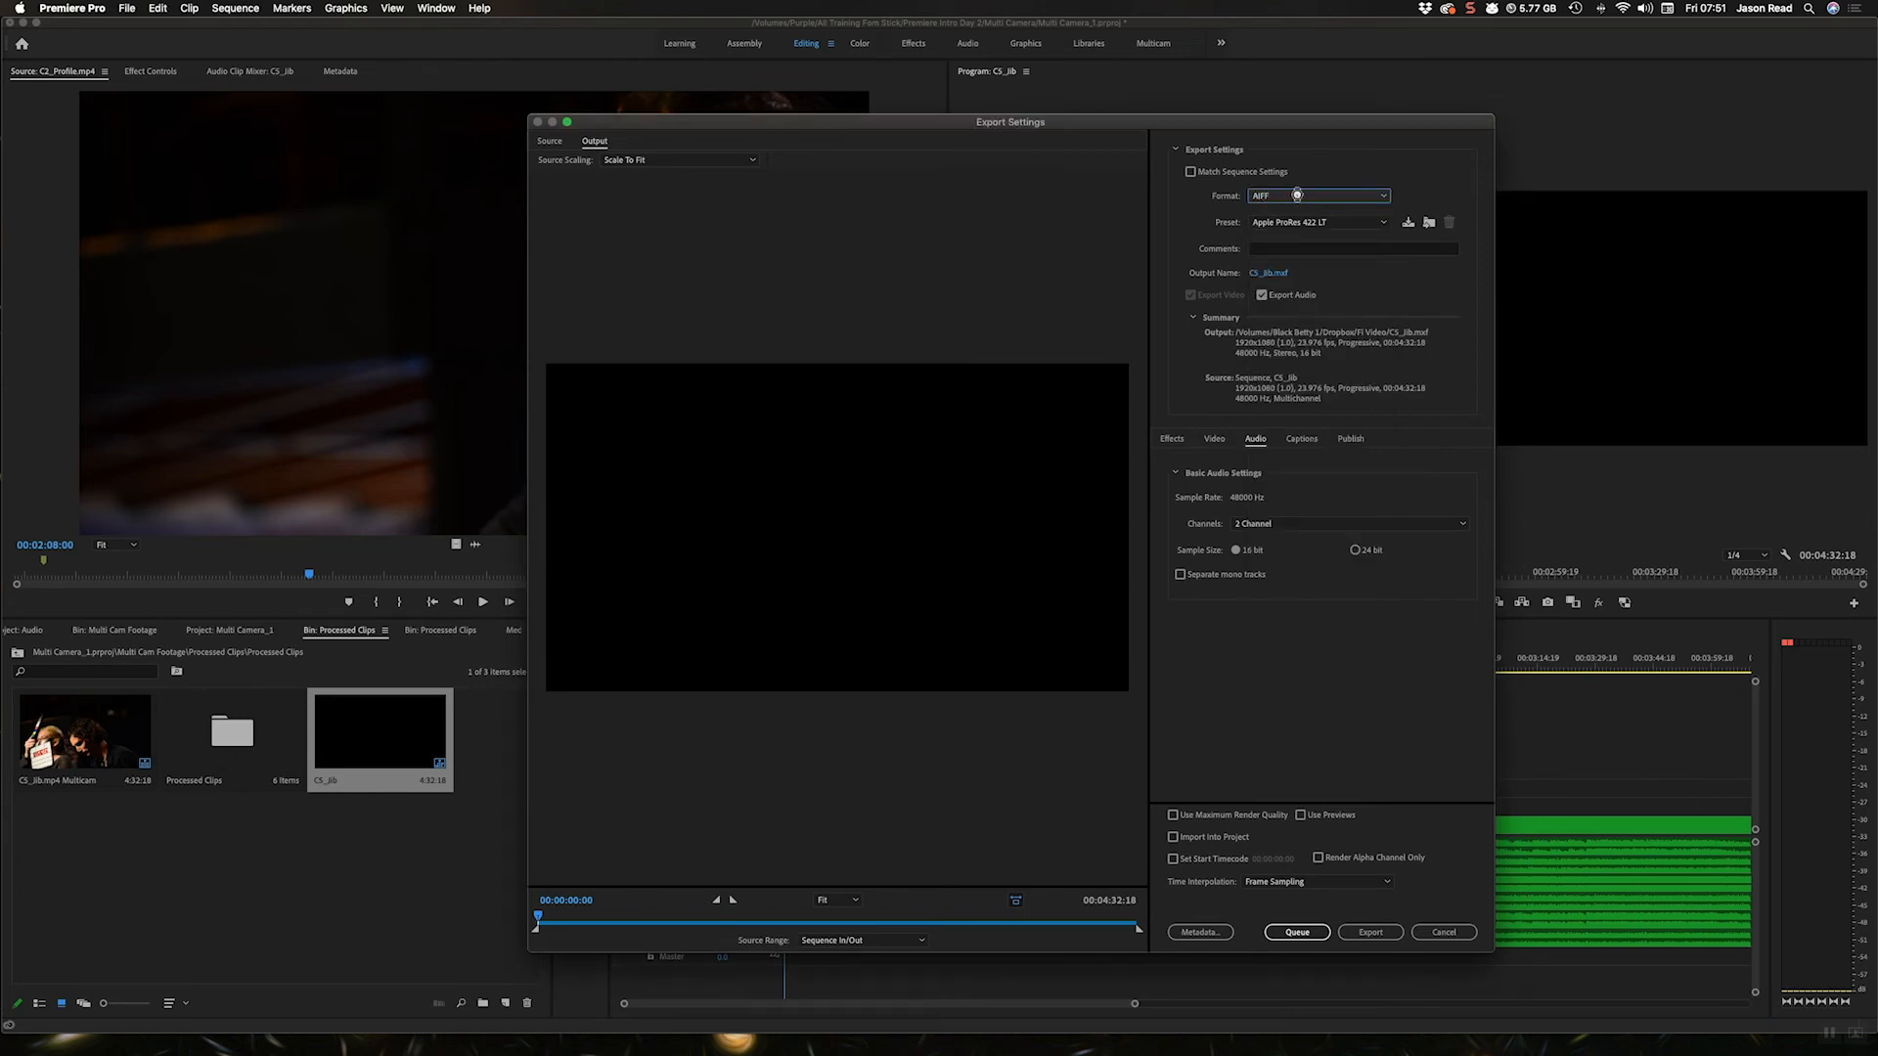
pyautogui.click(1317, 196)
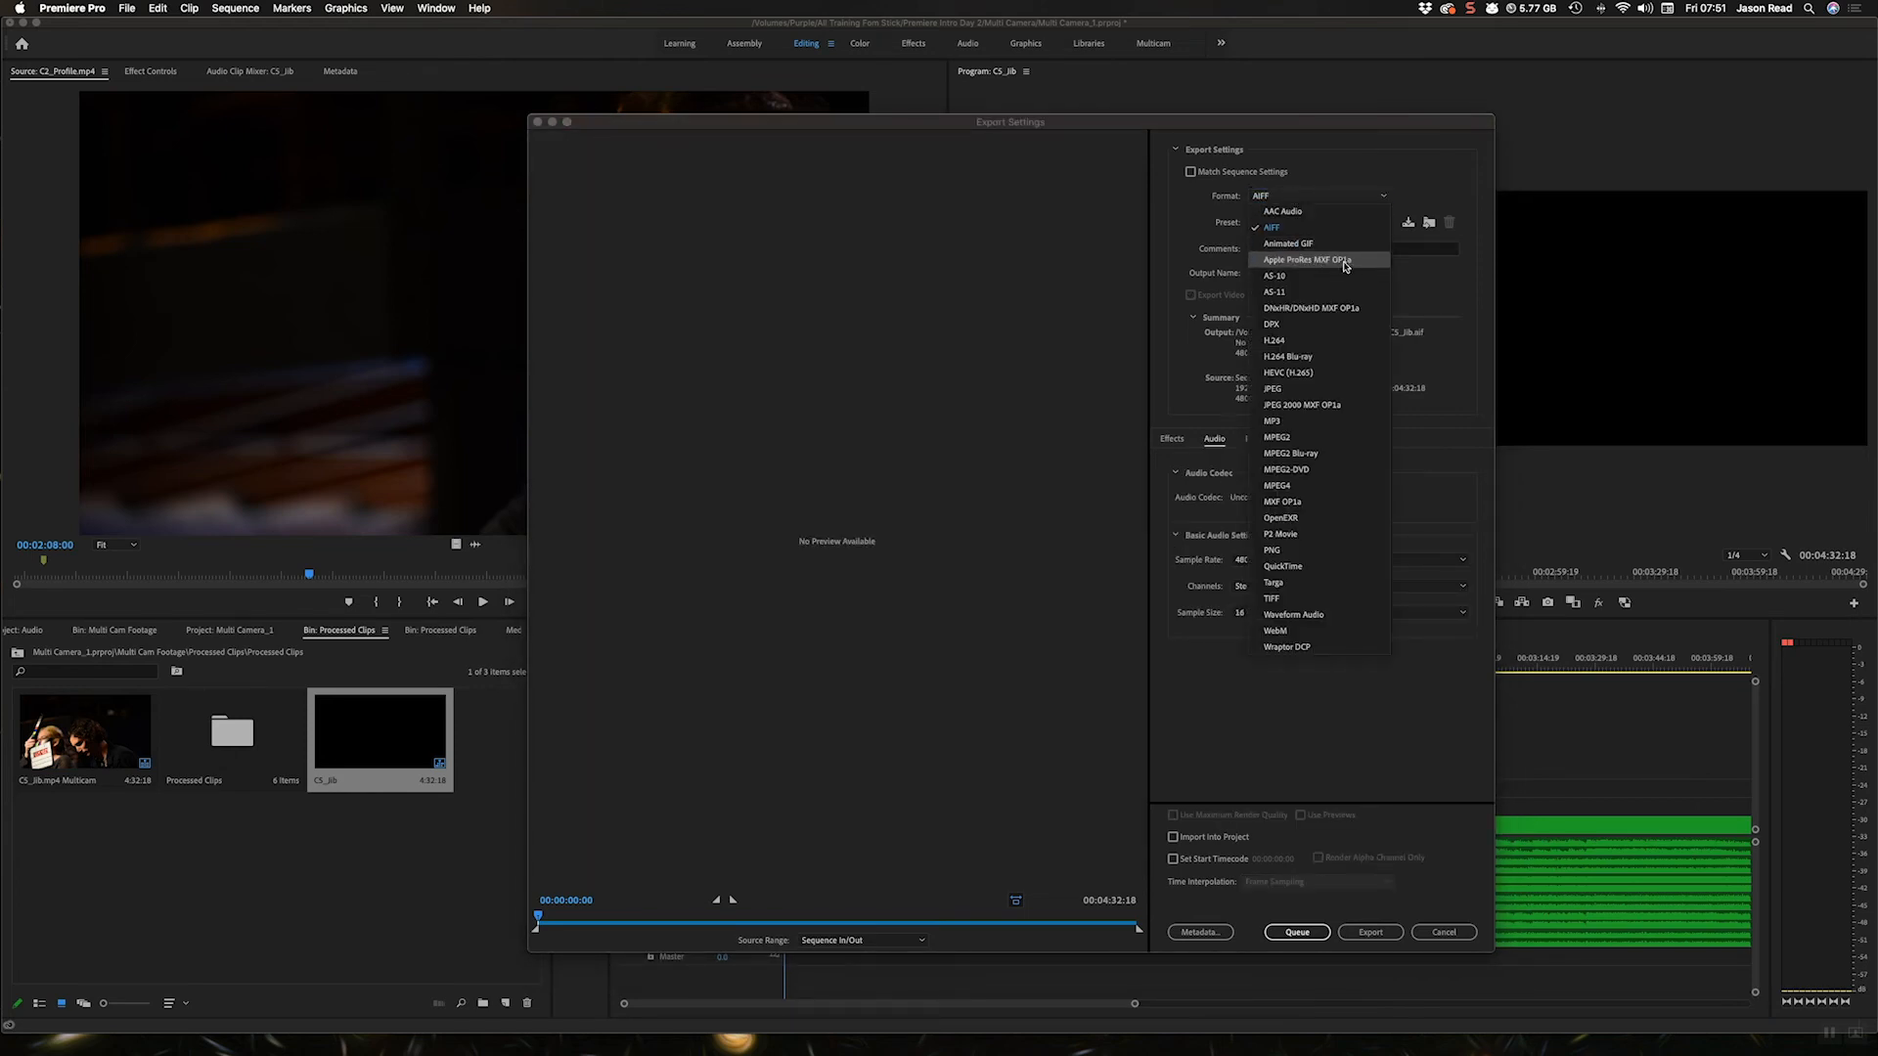
pyautogui.moveTo(1366, 267)
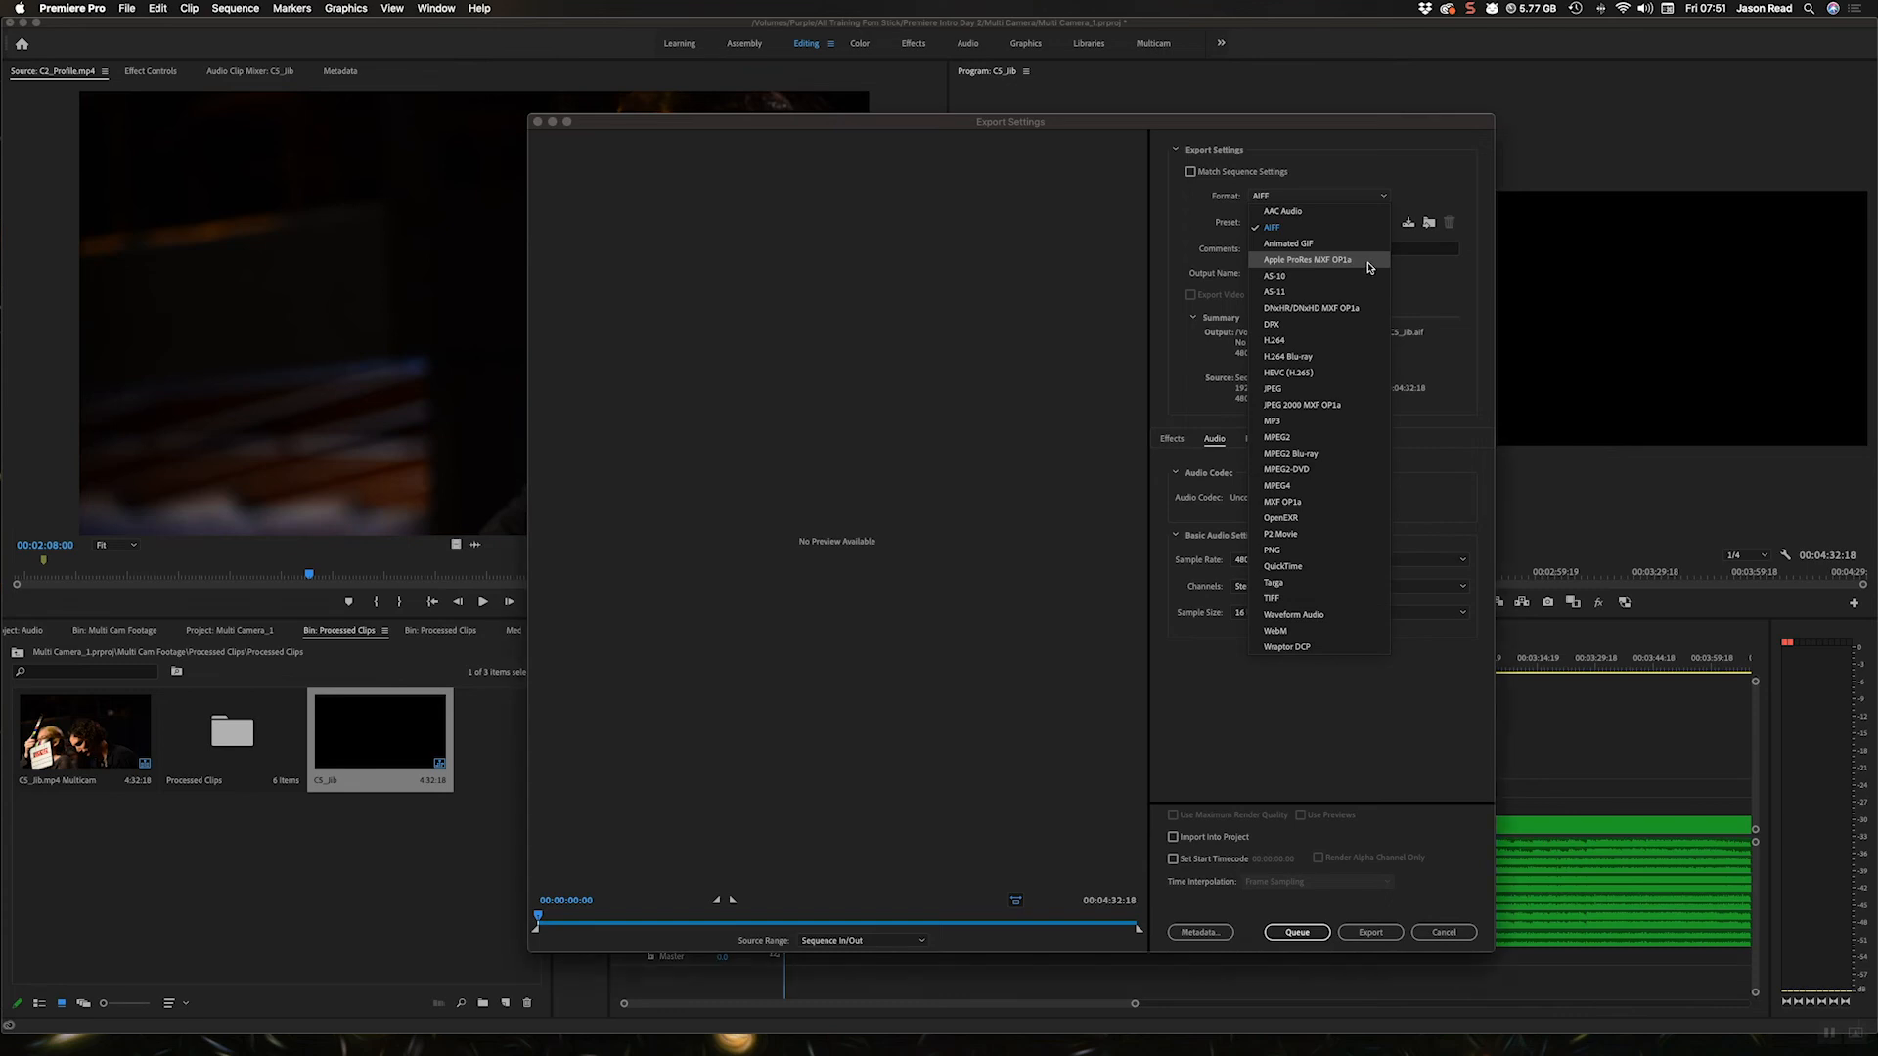
pyautogui.click(1305, 260)
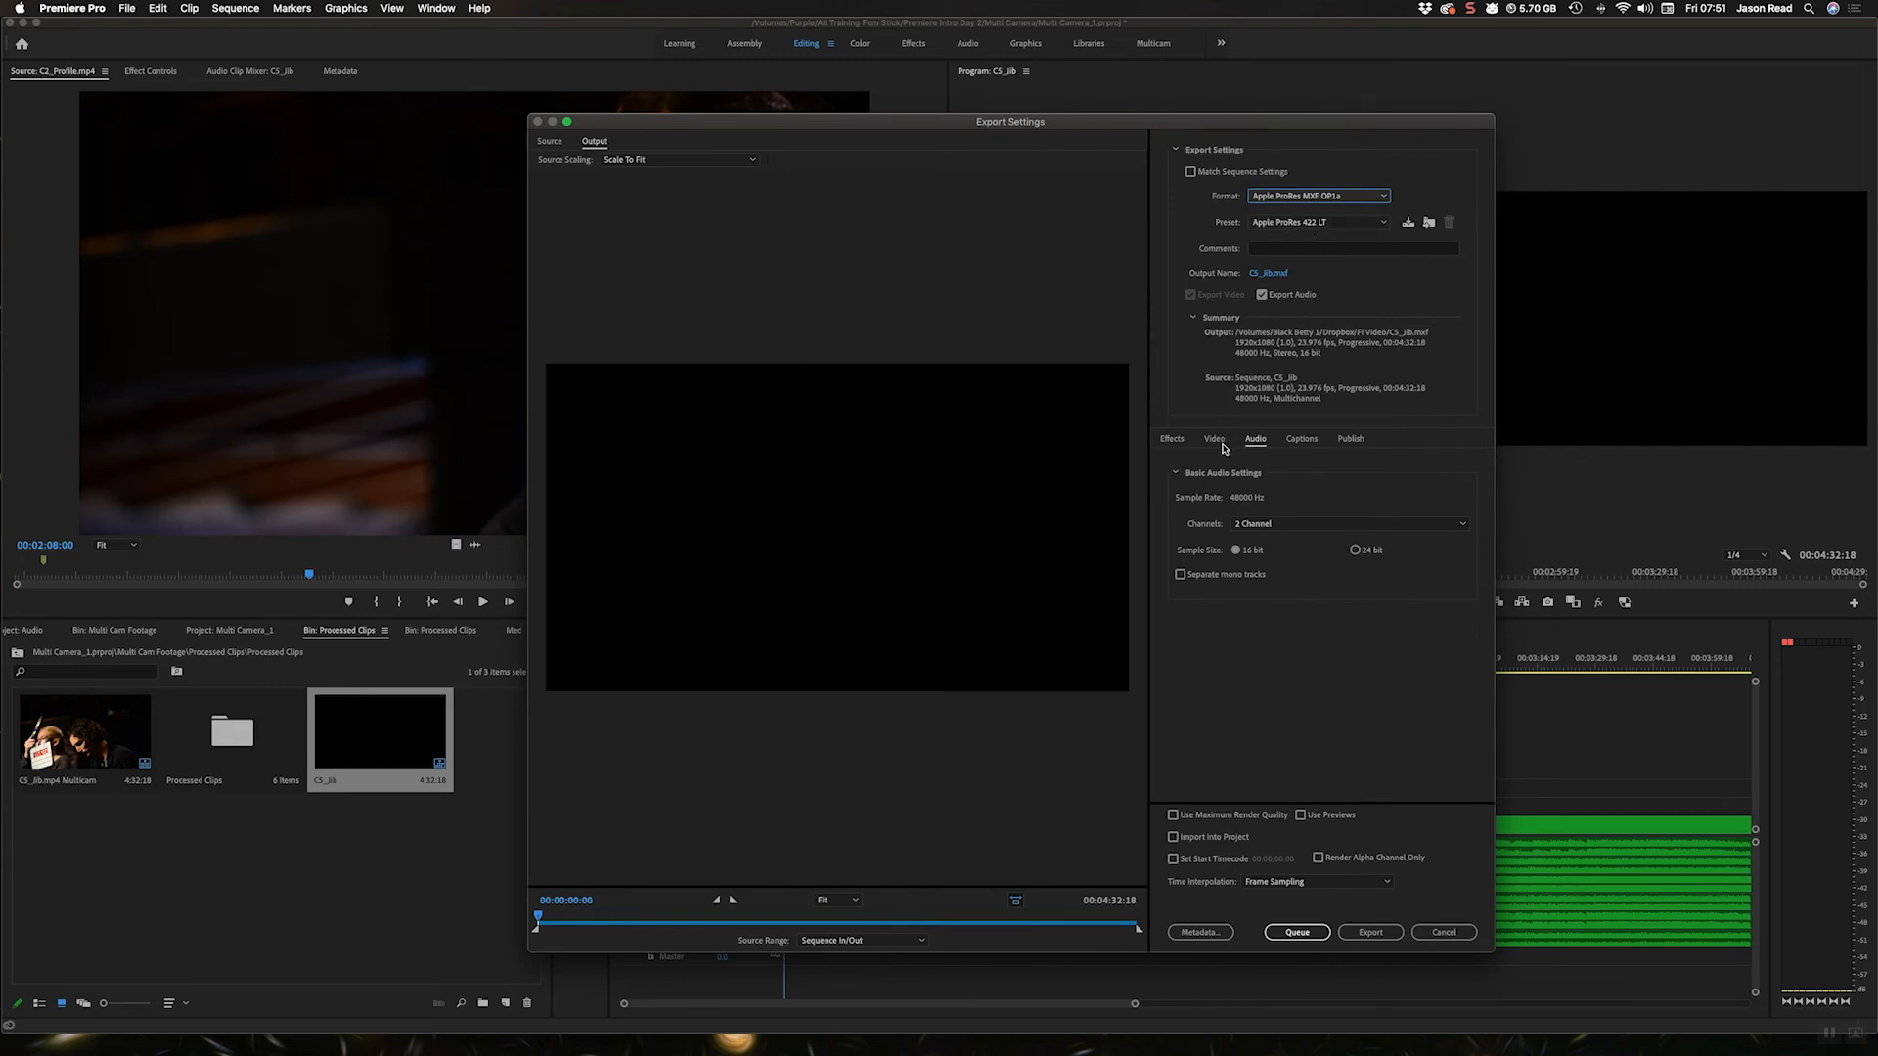
# Check the Video and Audio tabs, showing ProRes 422 LT with stereo audio
pyautogui.click(1213, 439)
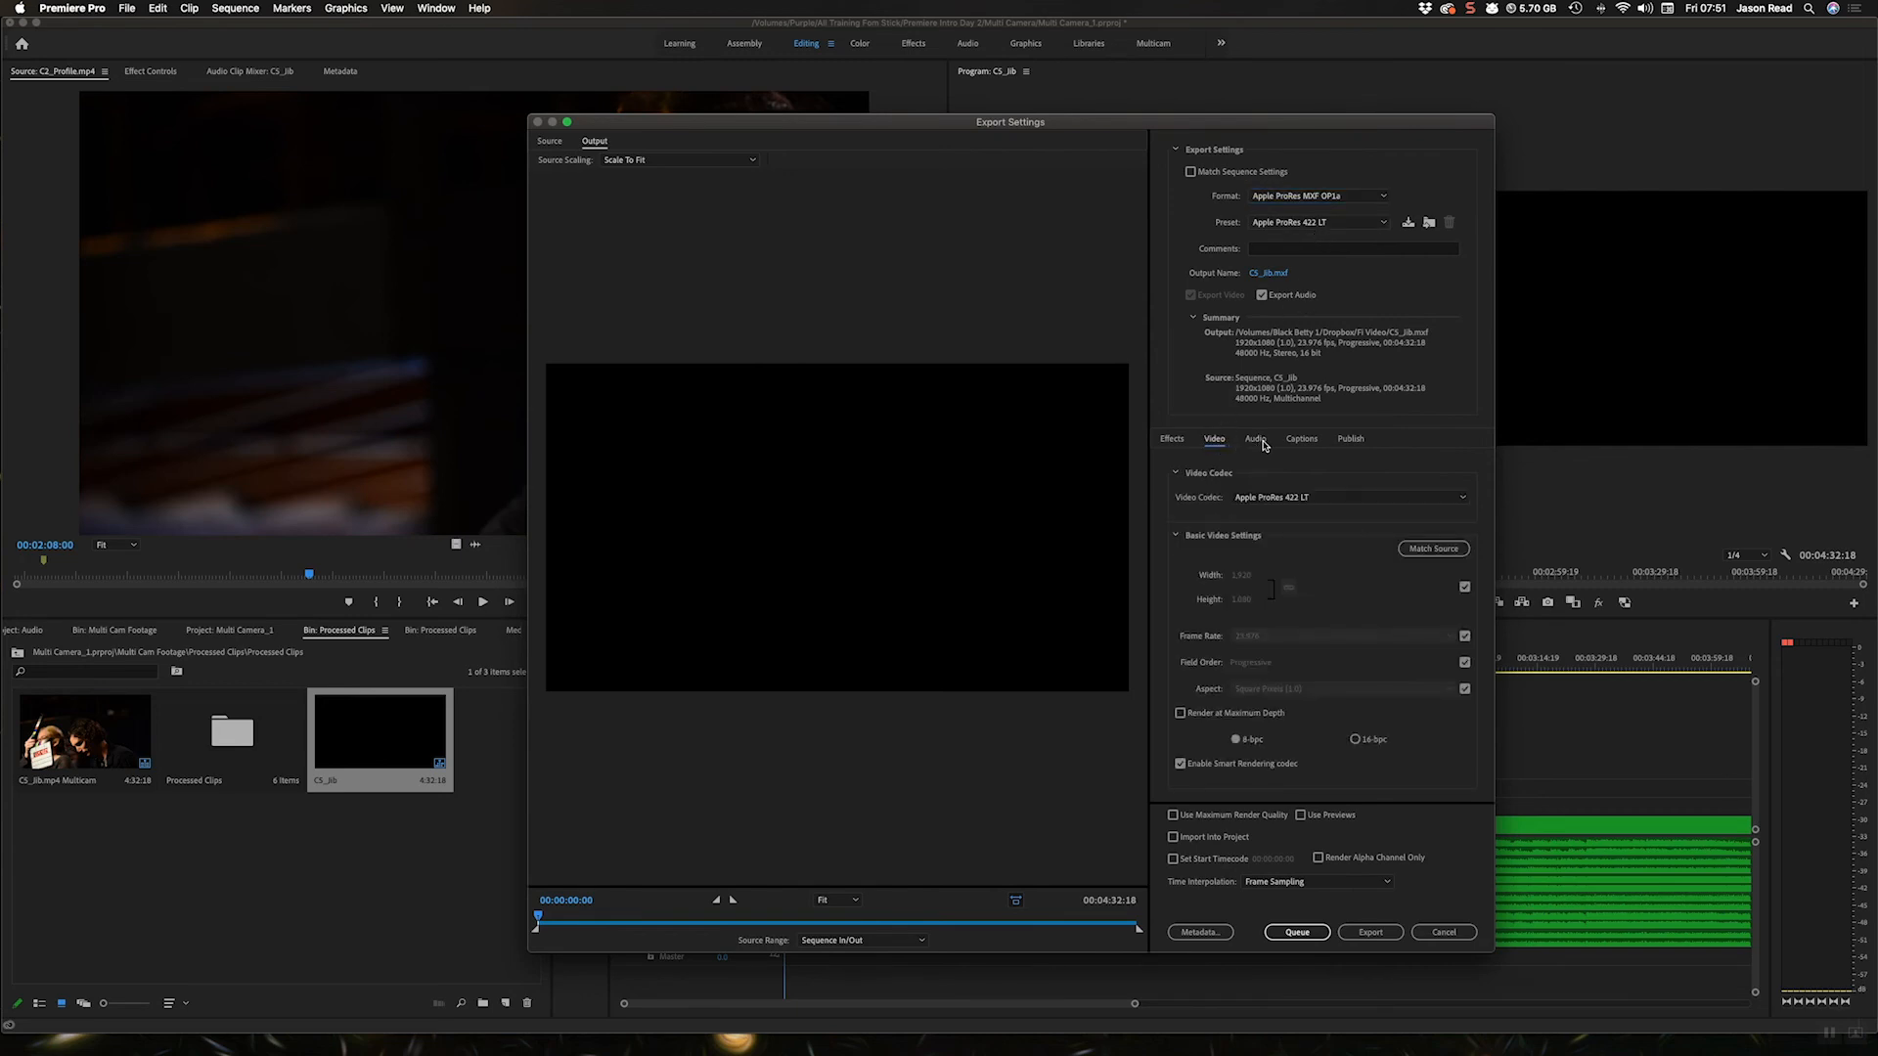
pyautogui.click(1254, 438)
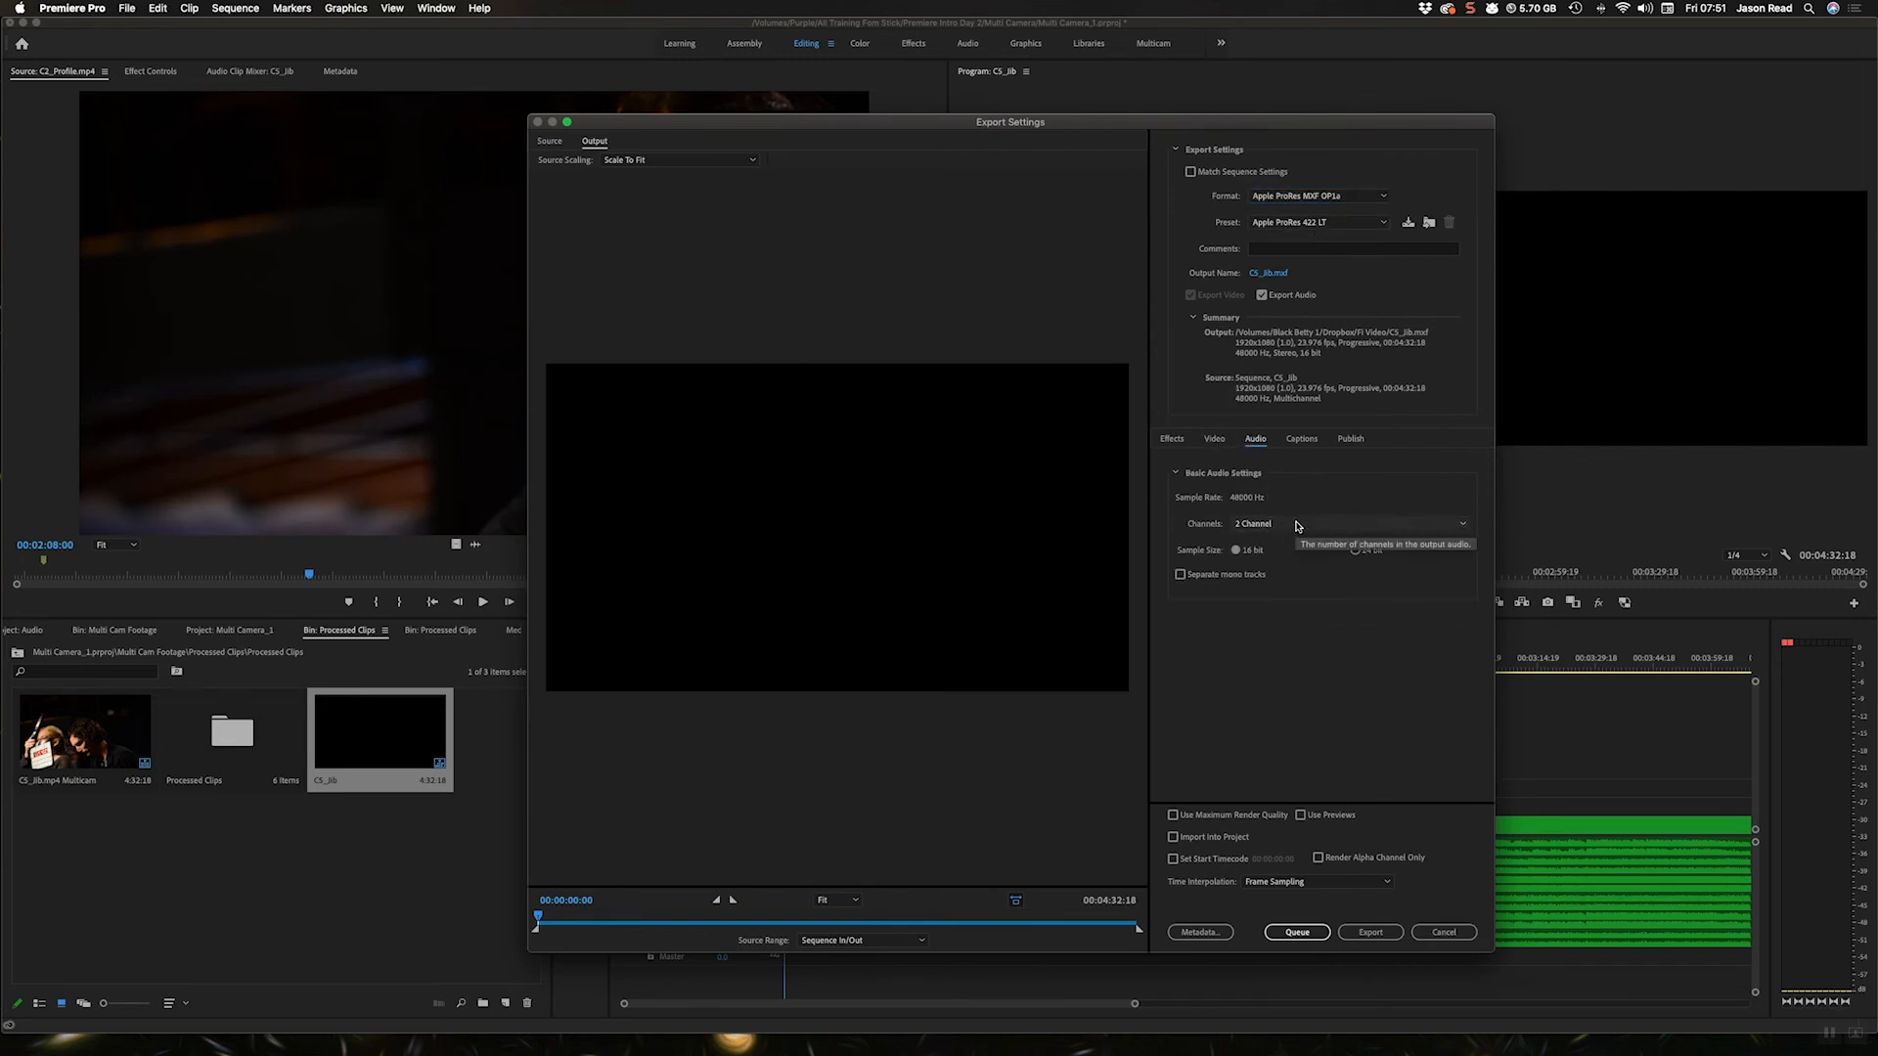
pyautogui.click(1349, 523)
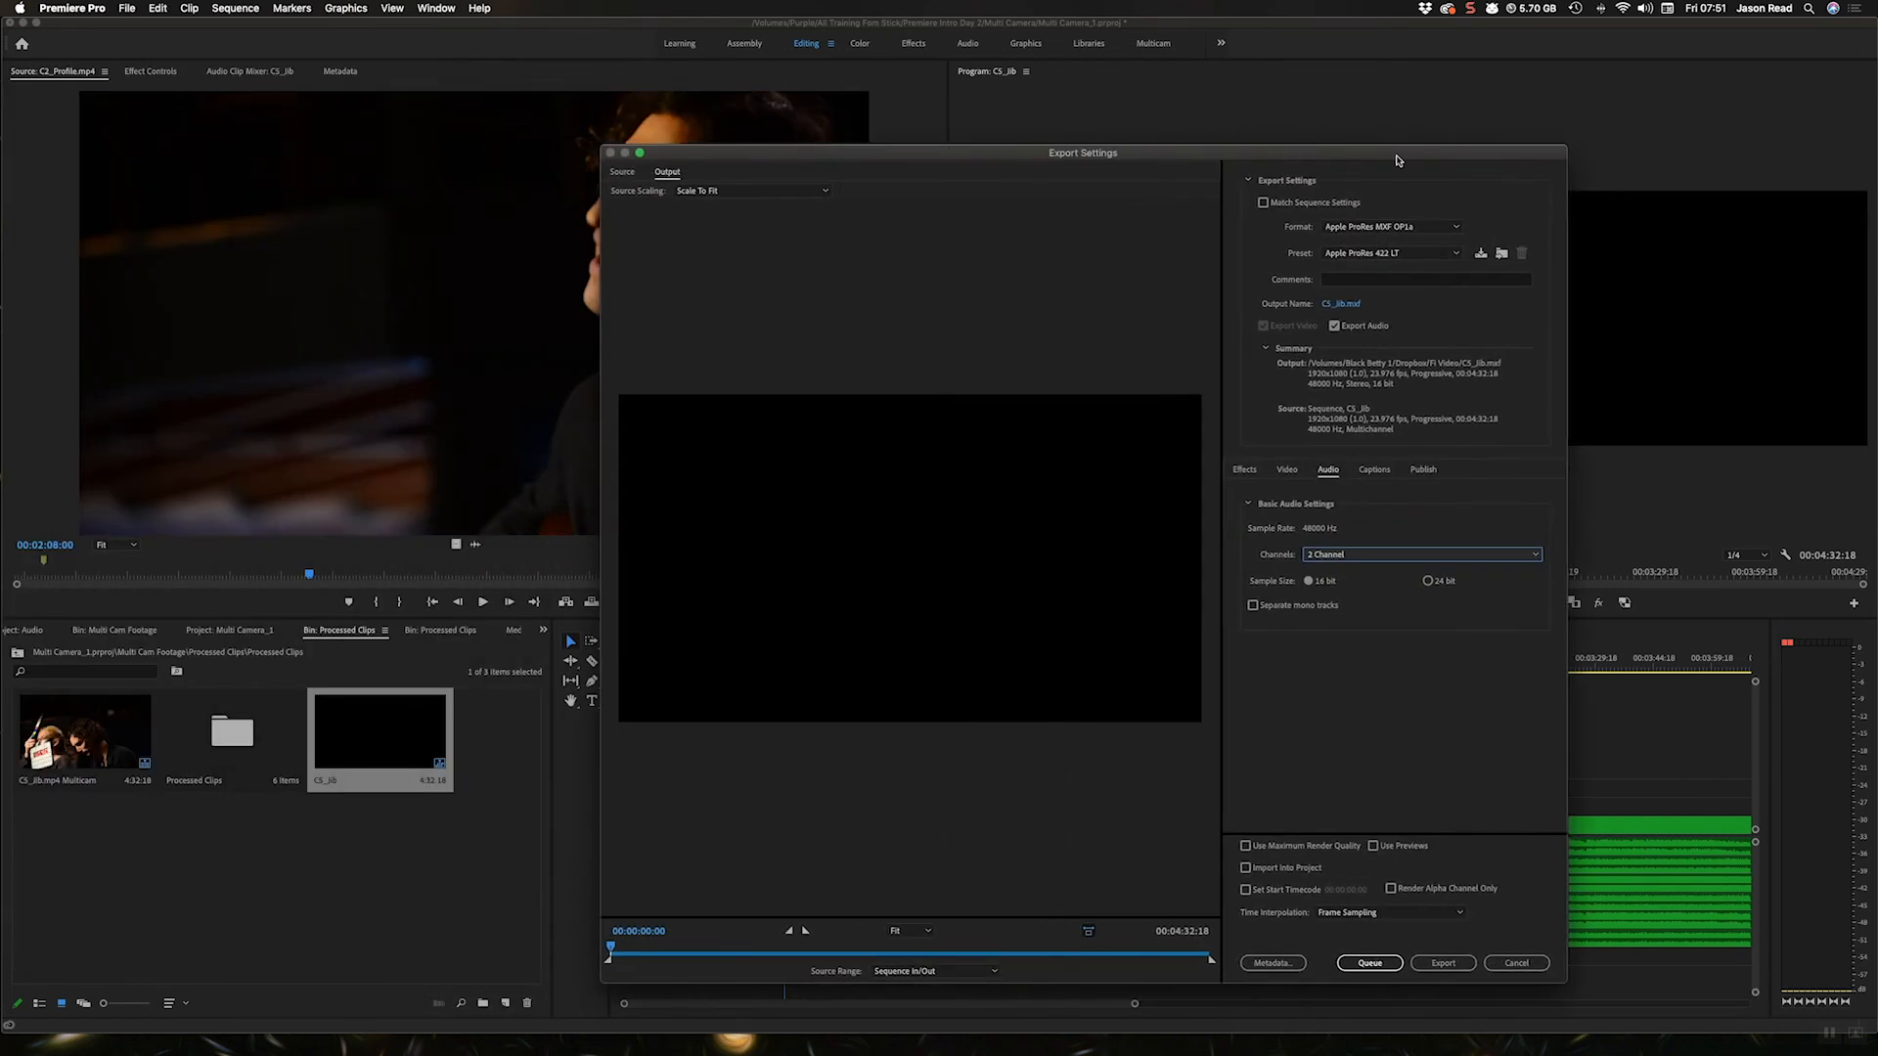
# Set export audio to 16 channels as separate mono tracks, cancel, and move the playhead to about 1:07
pyautogui.click(1420, 553)
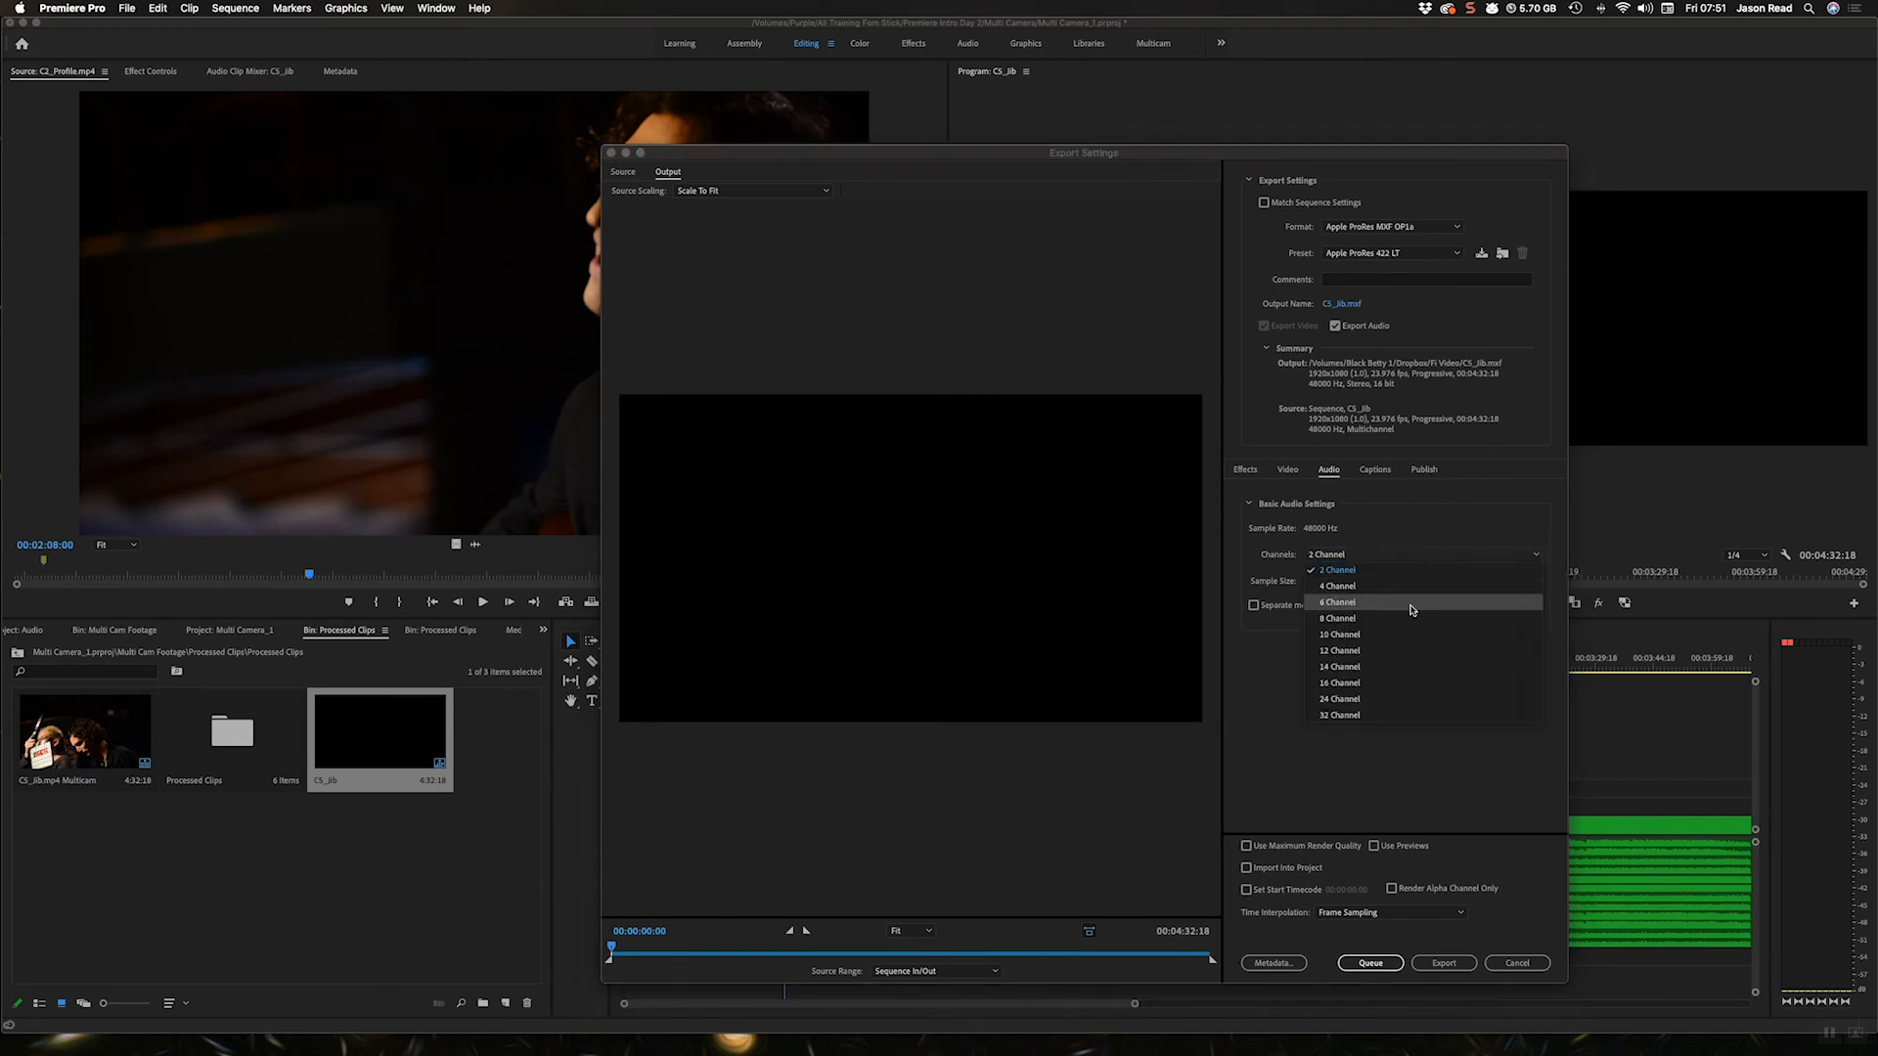
pyautogui.click(1338, 601)
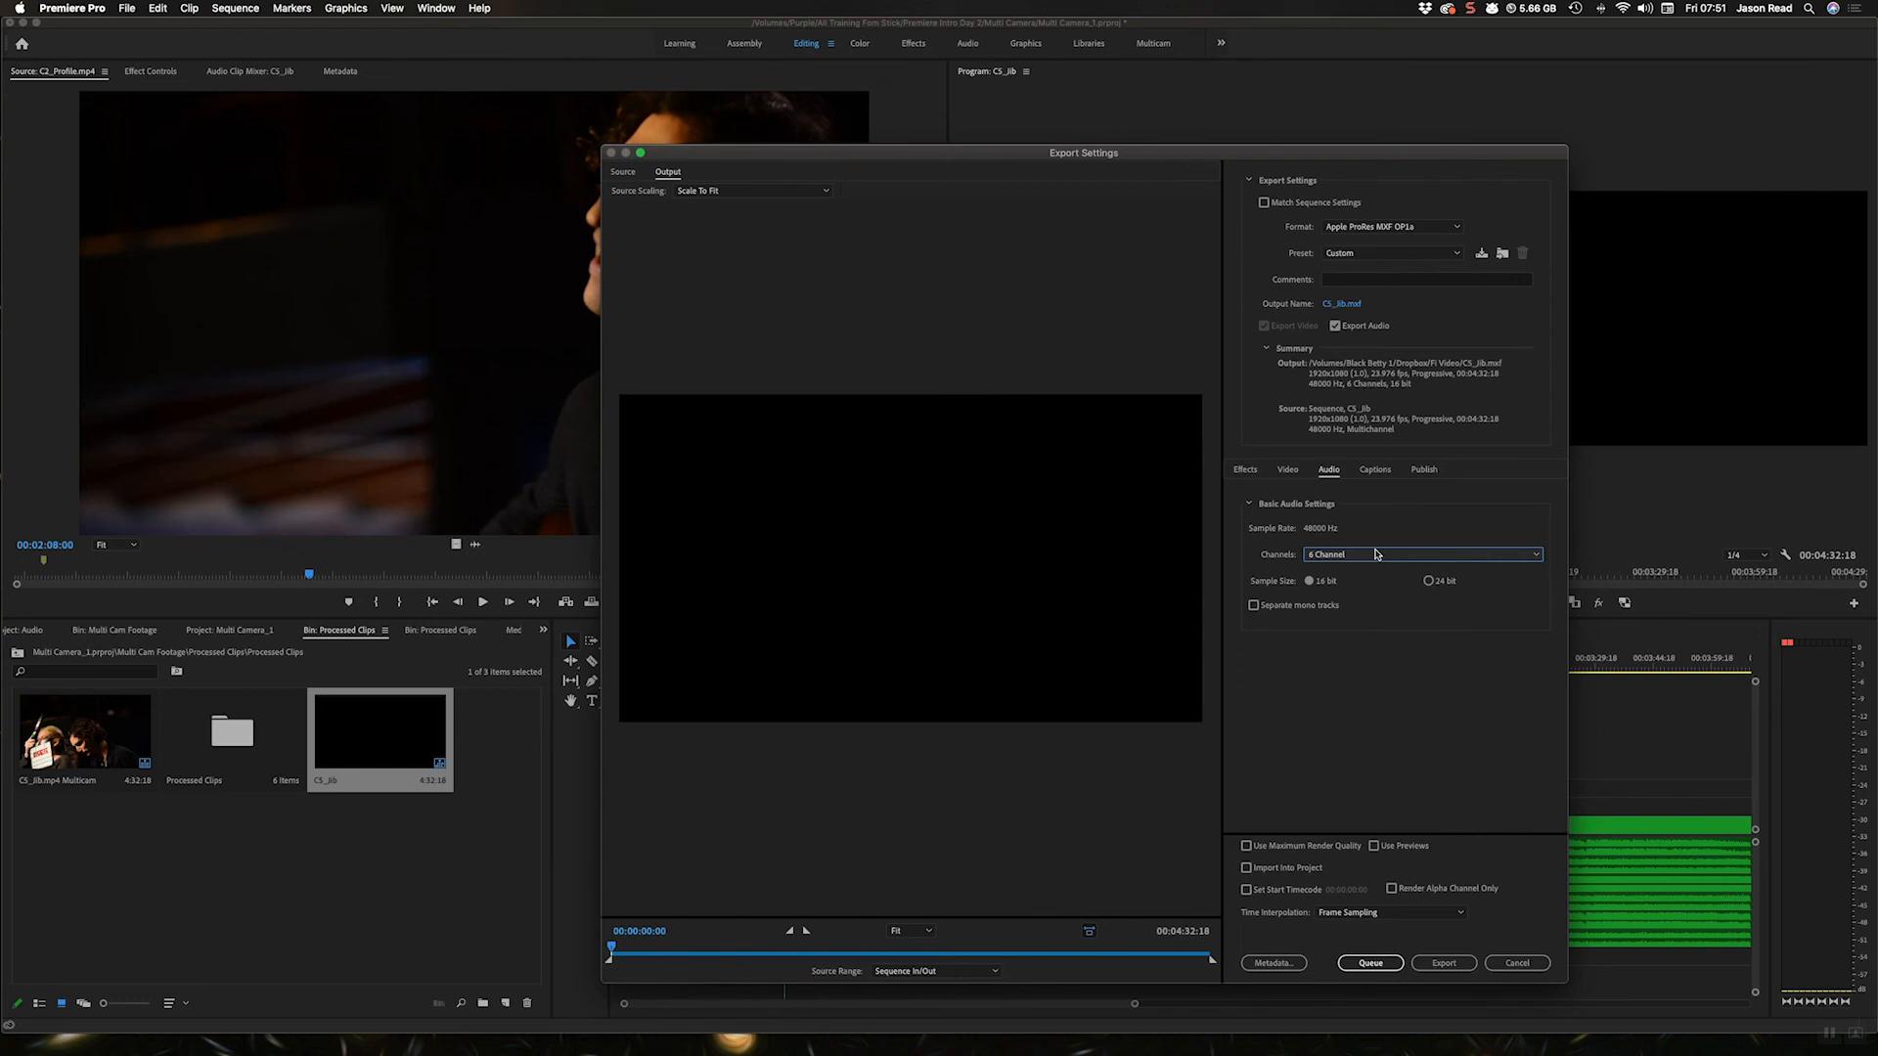
pyautogui.click(1421, 554)
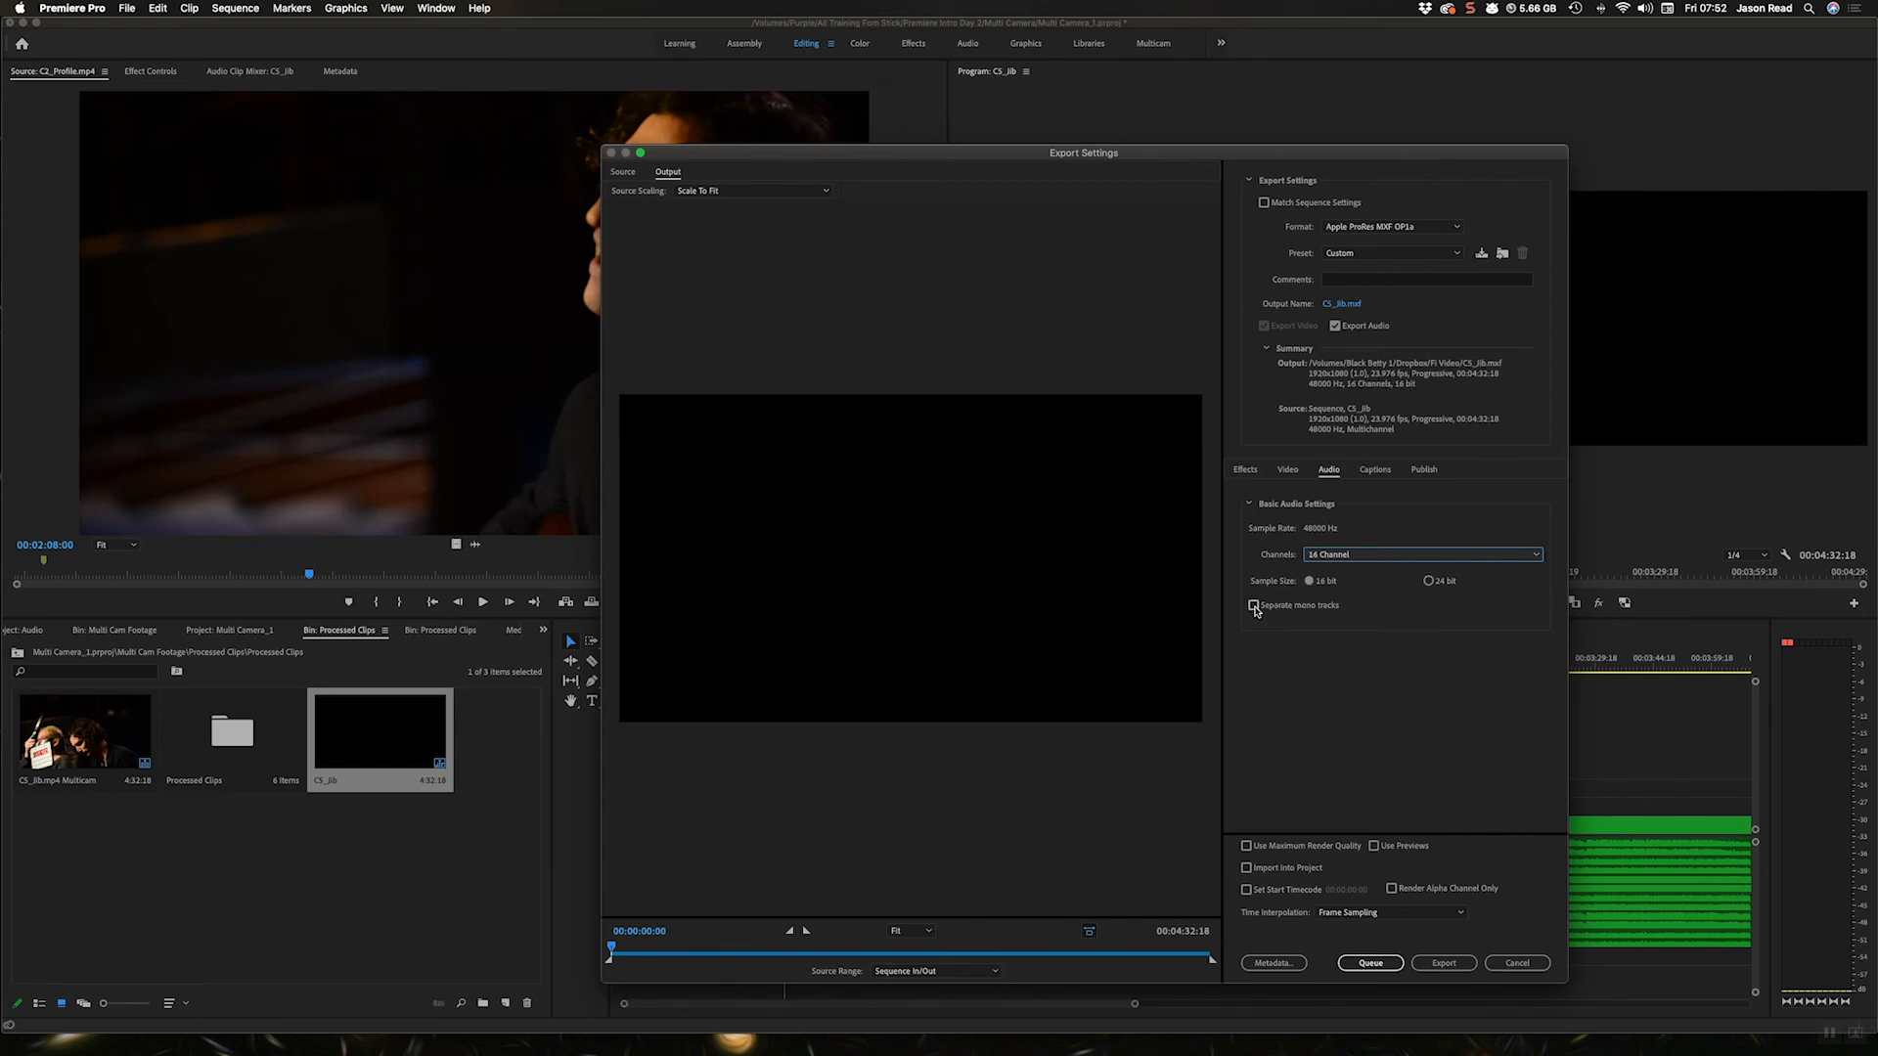
pyautogui.click(1253, 604)
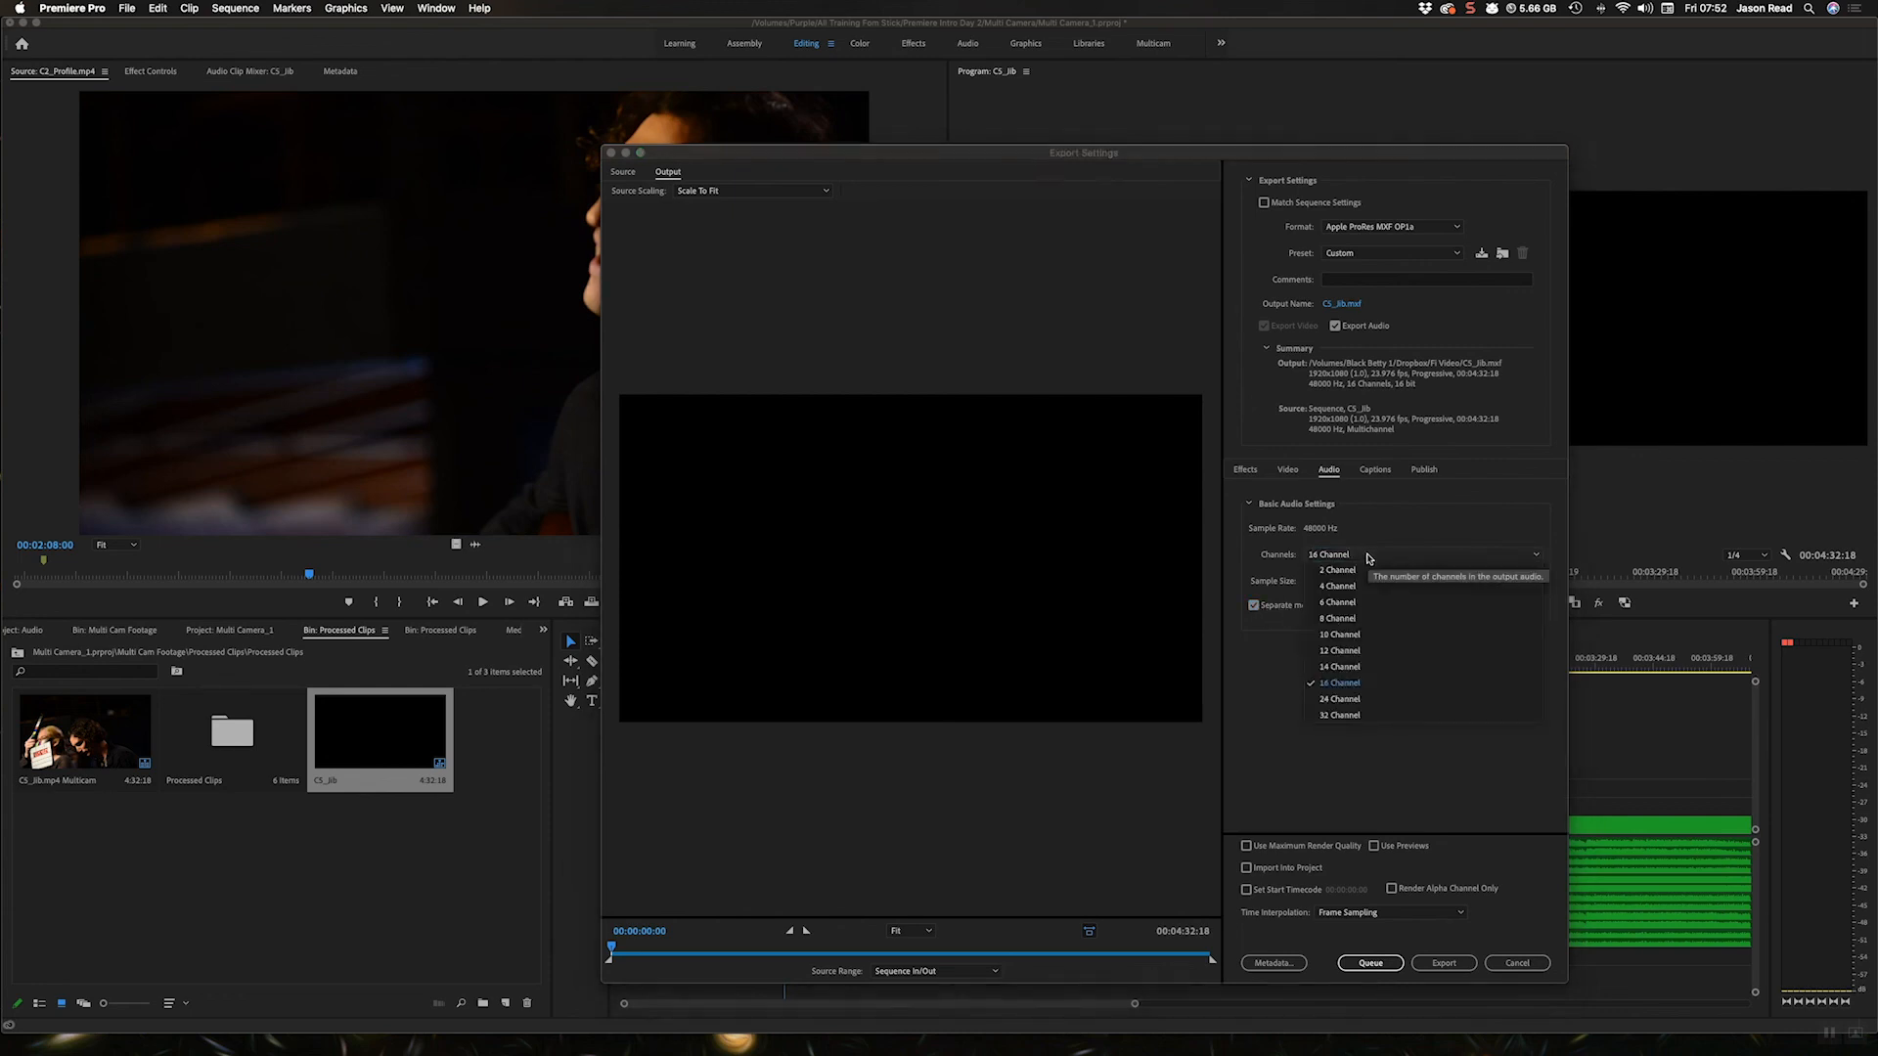
pyautogui.click(1338, 682)
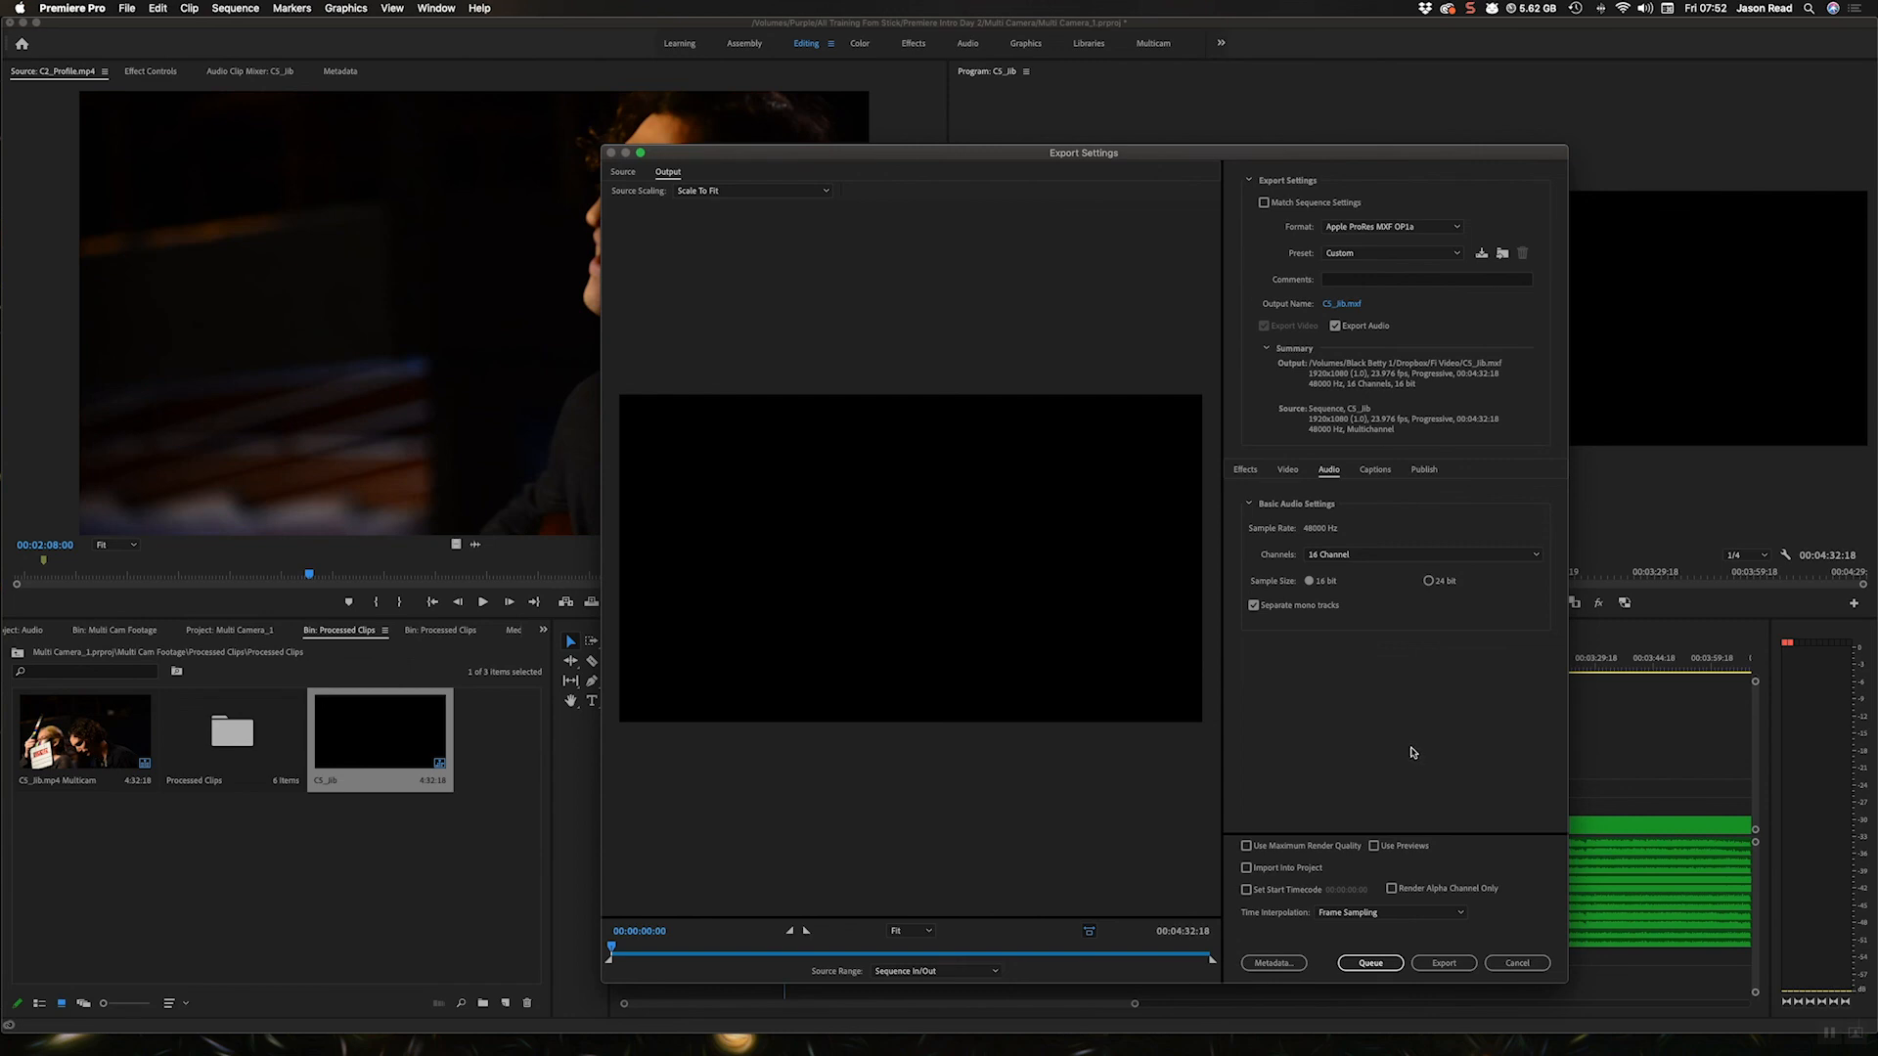
pyautogui.moveTo(1526, 956)
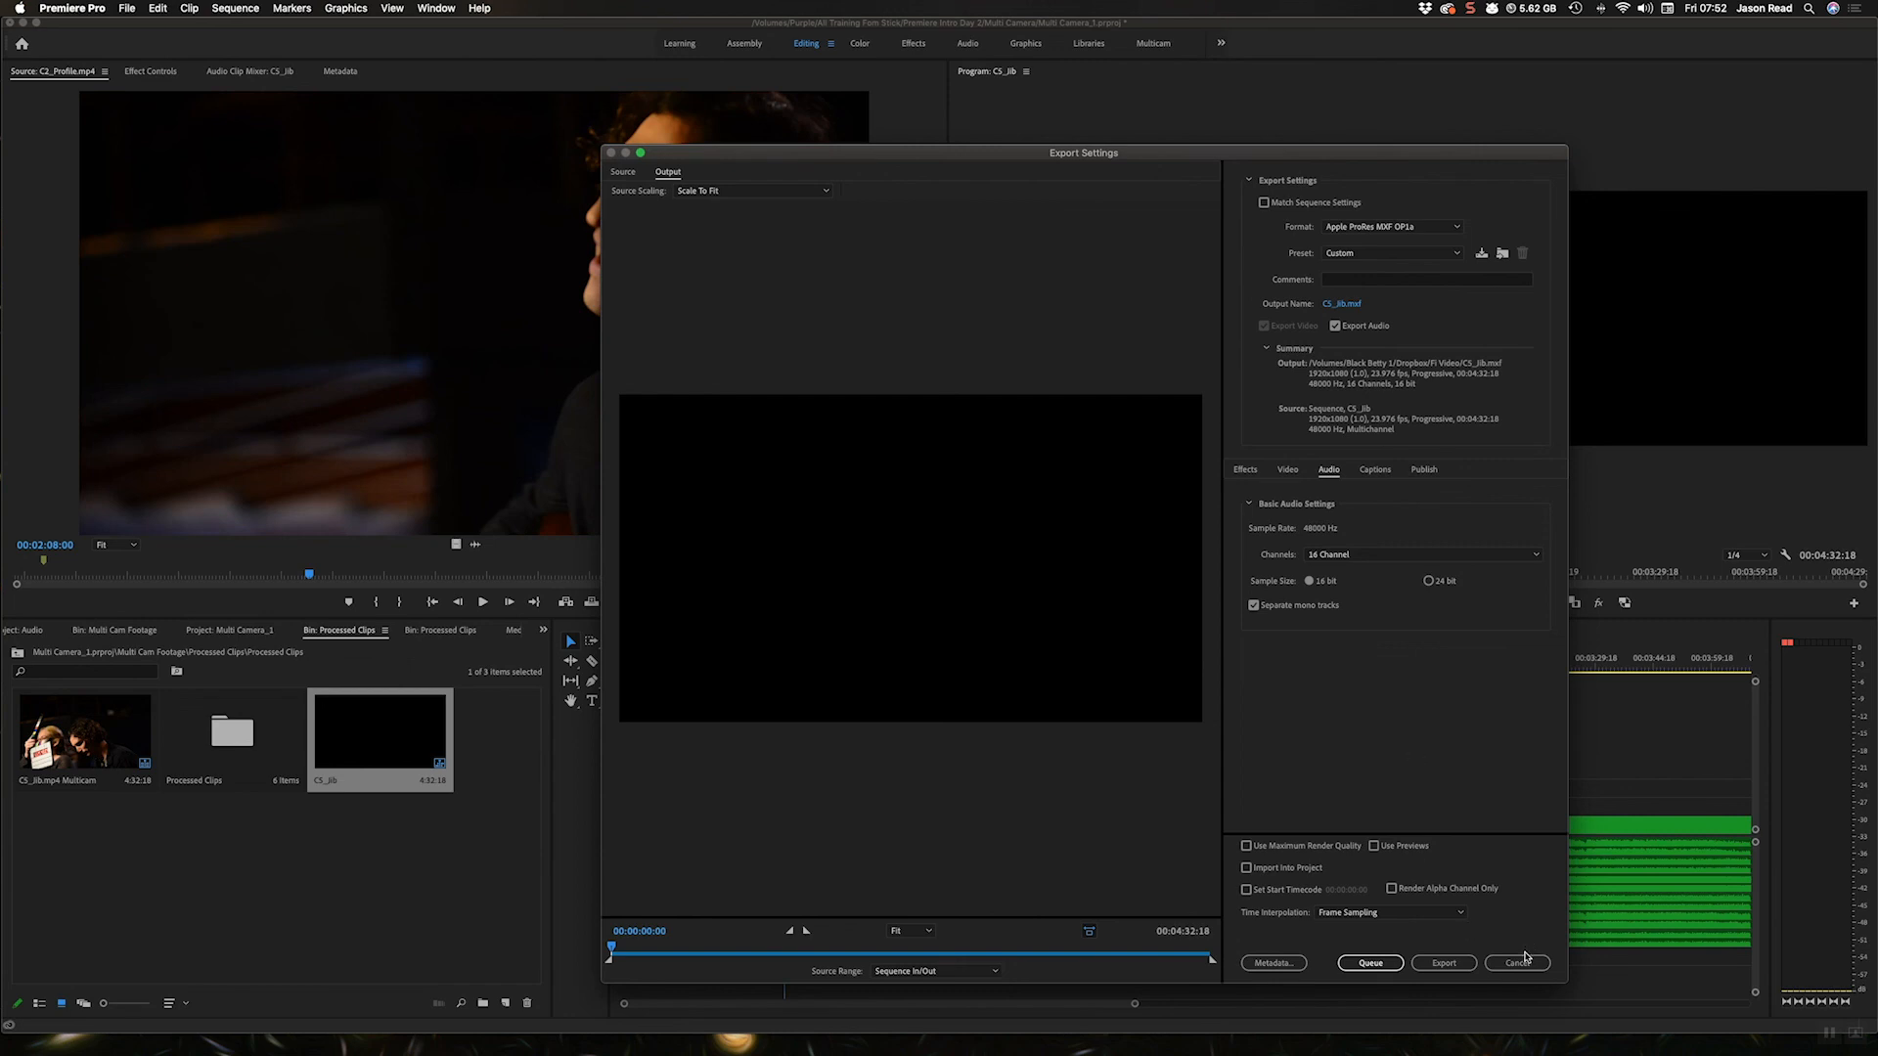
pyautogui.click(1516, 963)
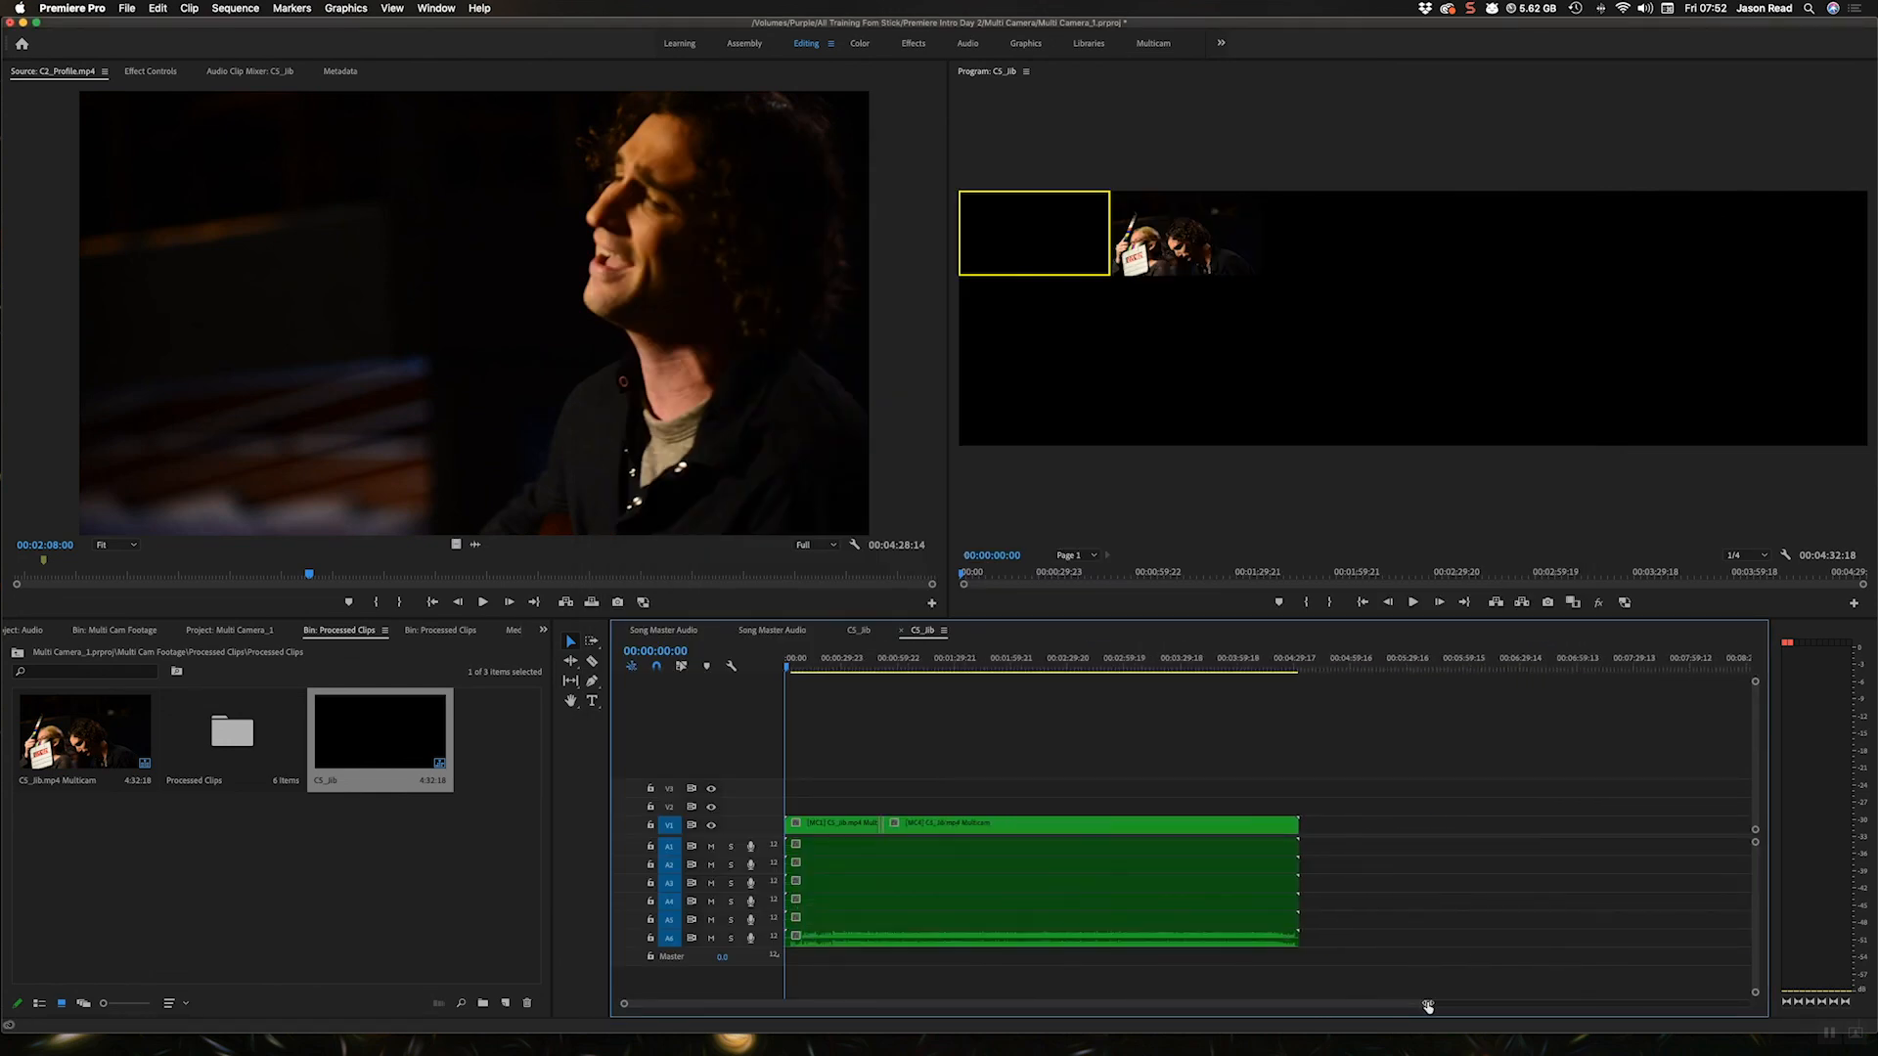
pyautogui.click(912, 658)
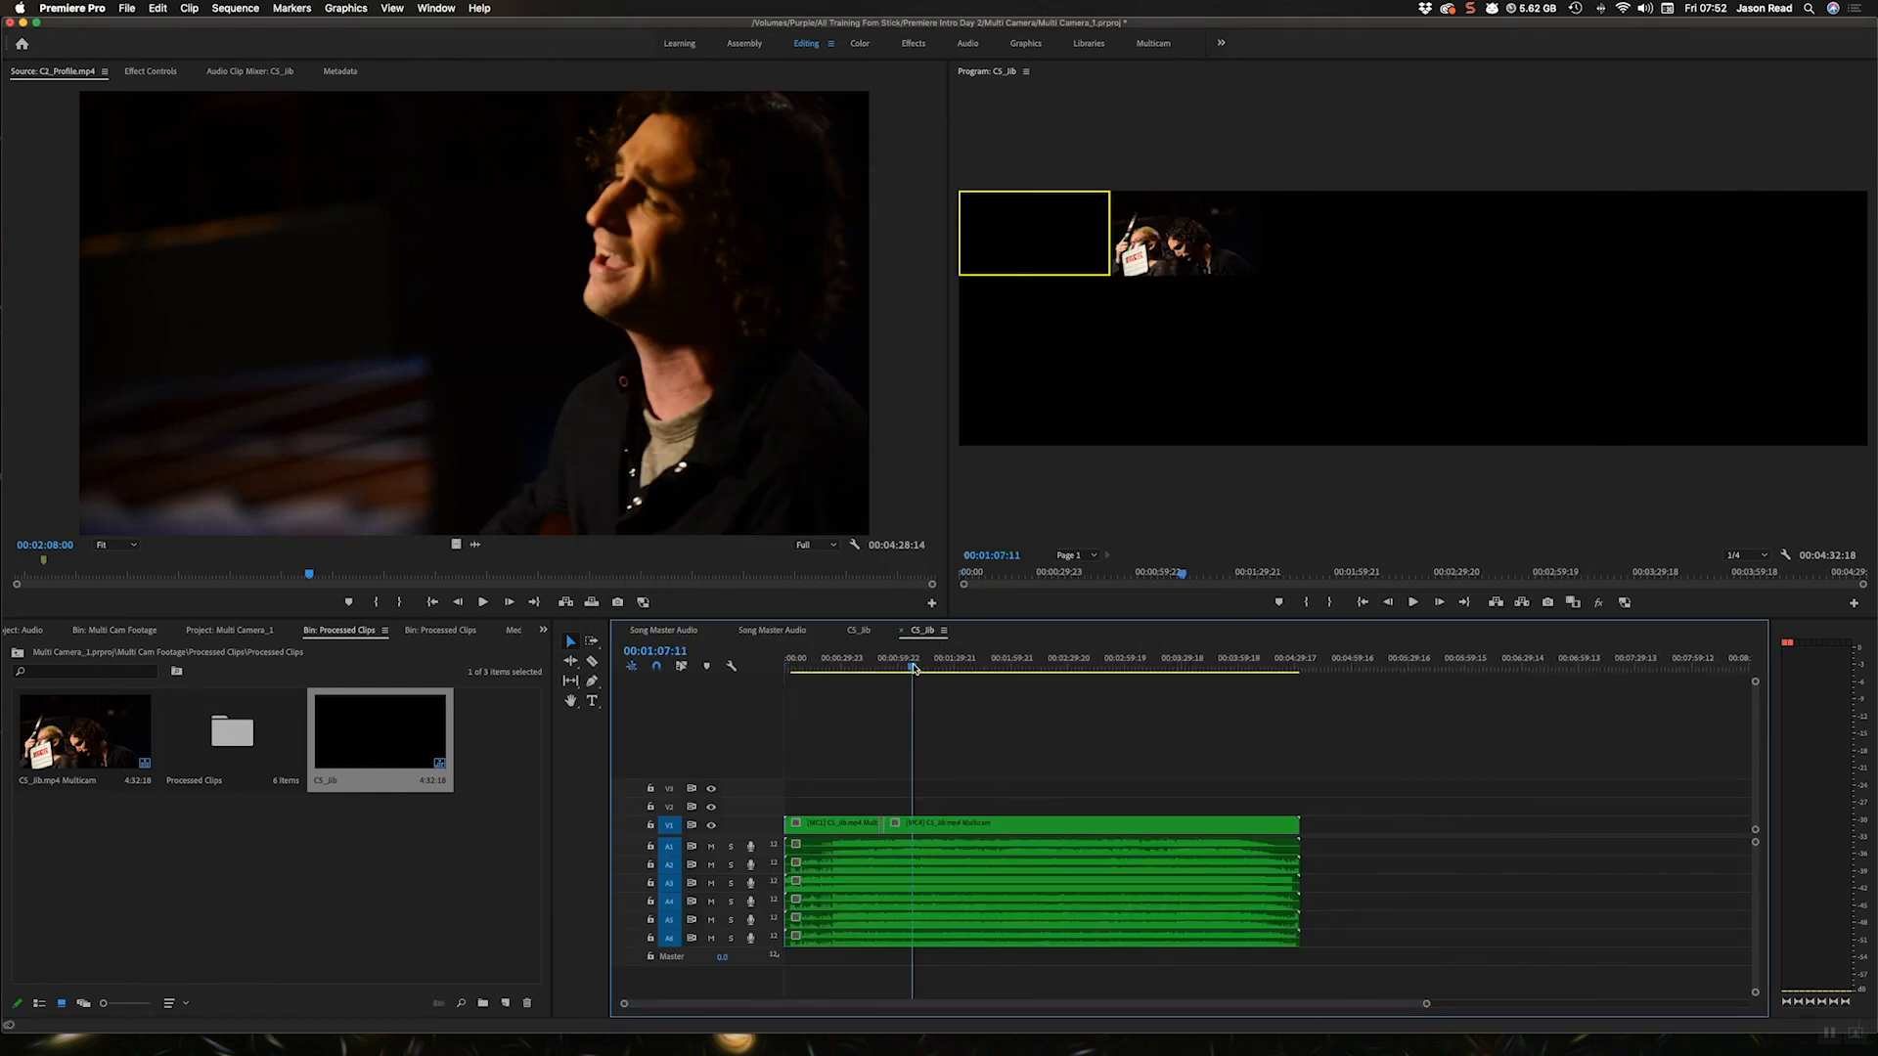